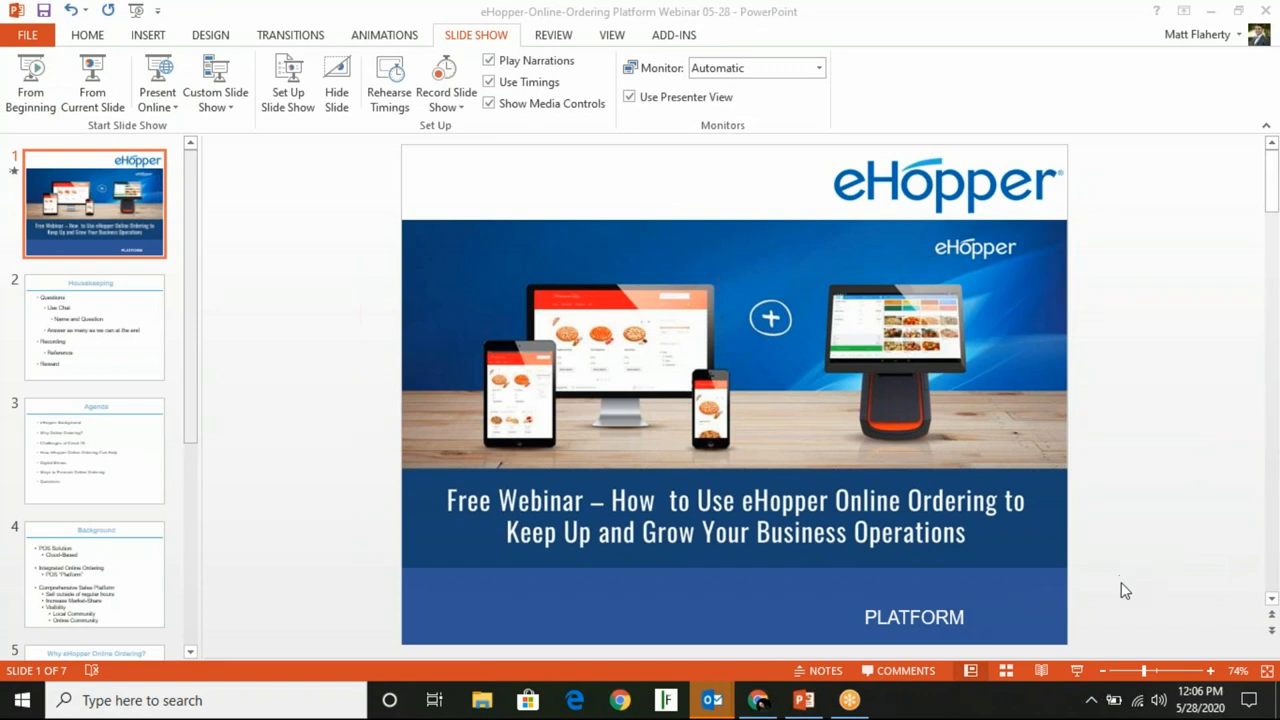
mouse_move(1004, 588)
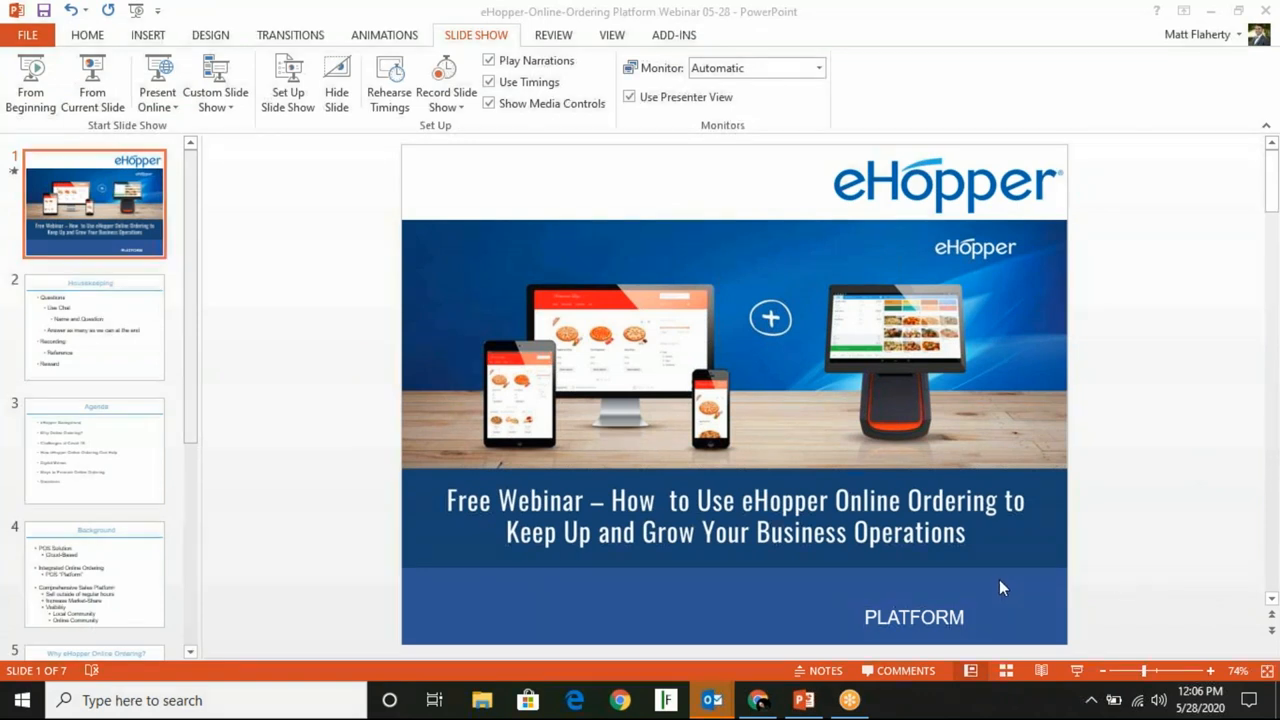
mouse_move(436, 196)
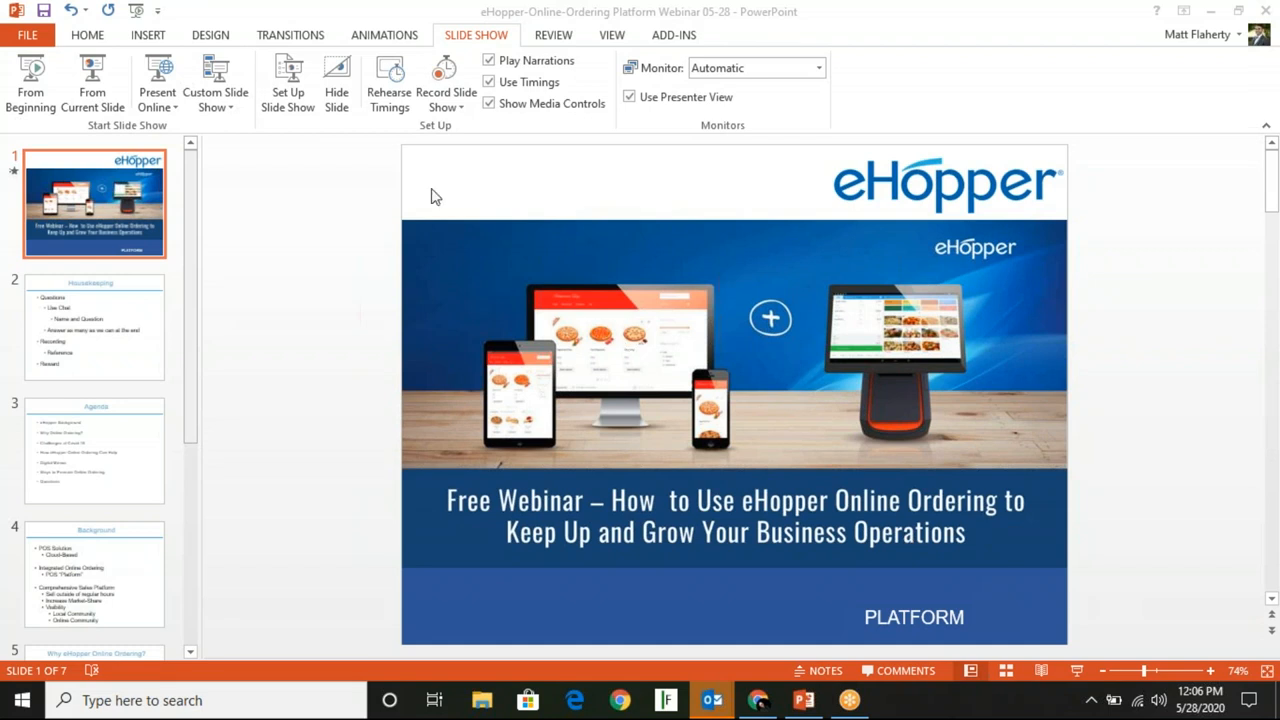
mouse_move(32, 80)
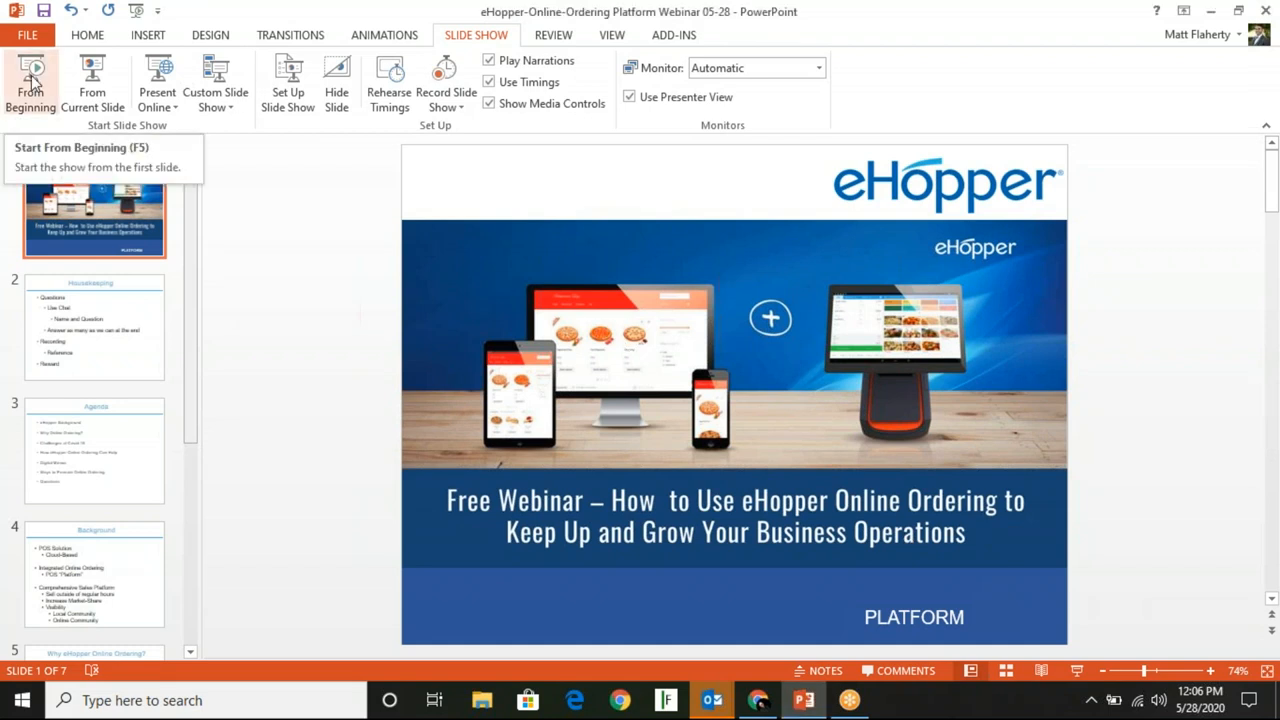
Show the Pizza category items in the eHopper POS register, then head to the Back Office
left_click(32, 84)
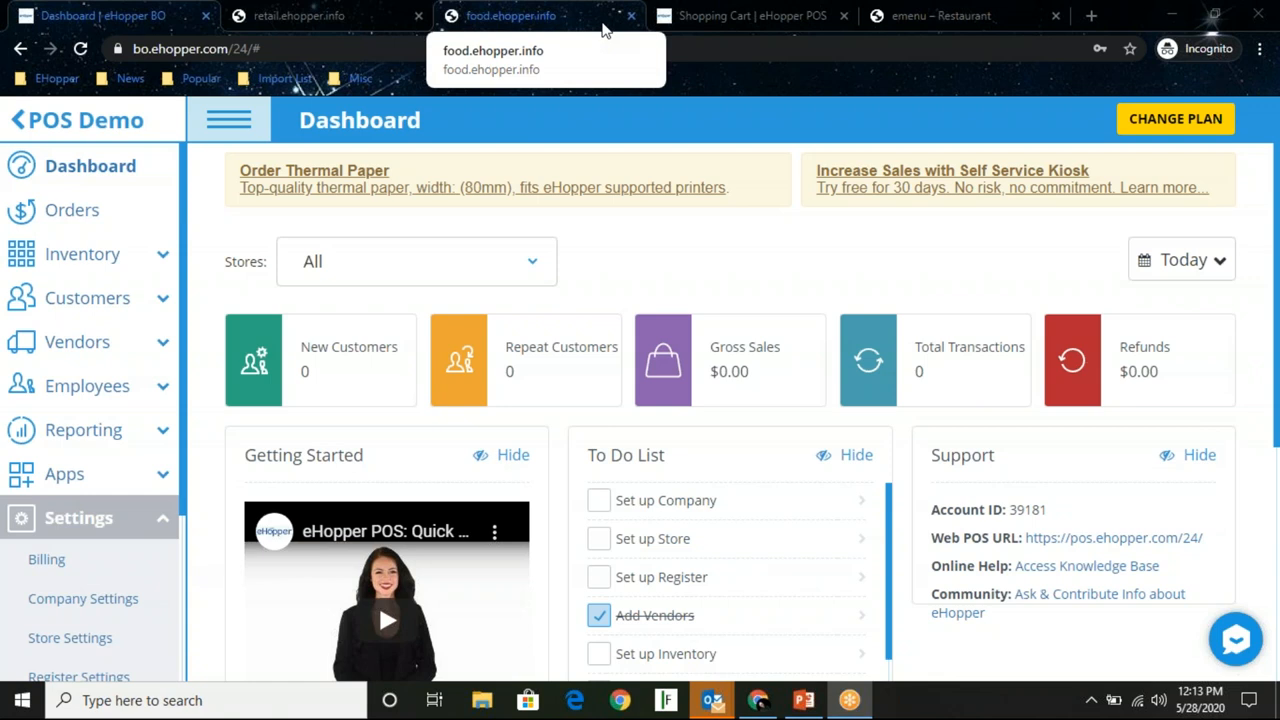
mouse_move(556, 112)
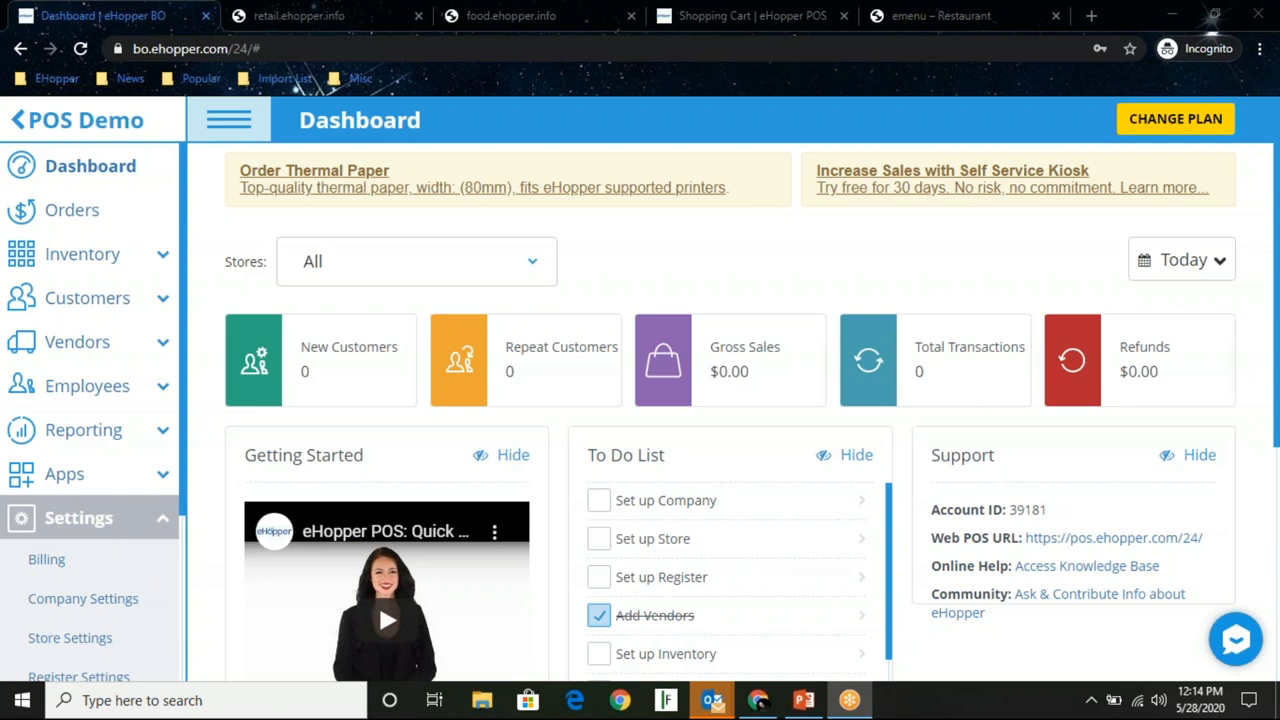
mouse_move(550, 110)
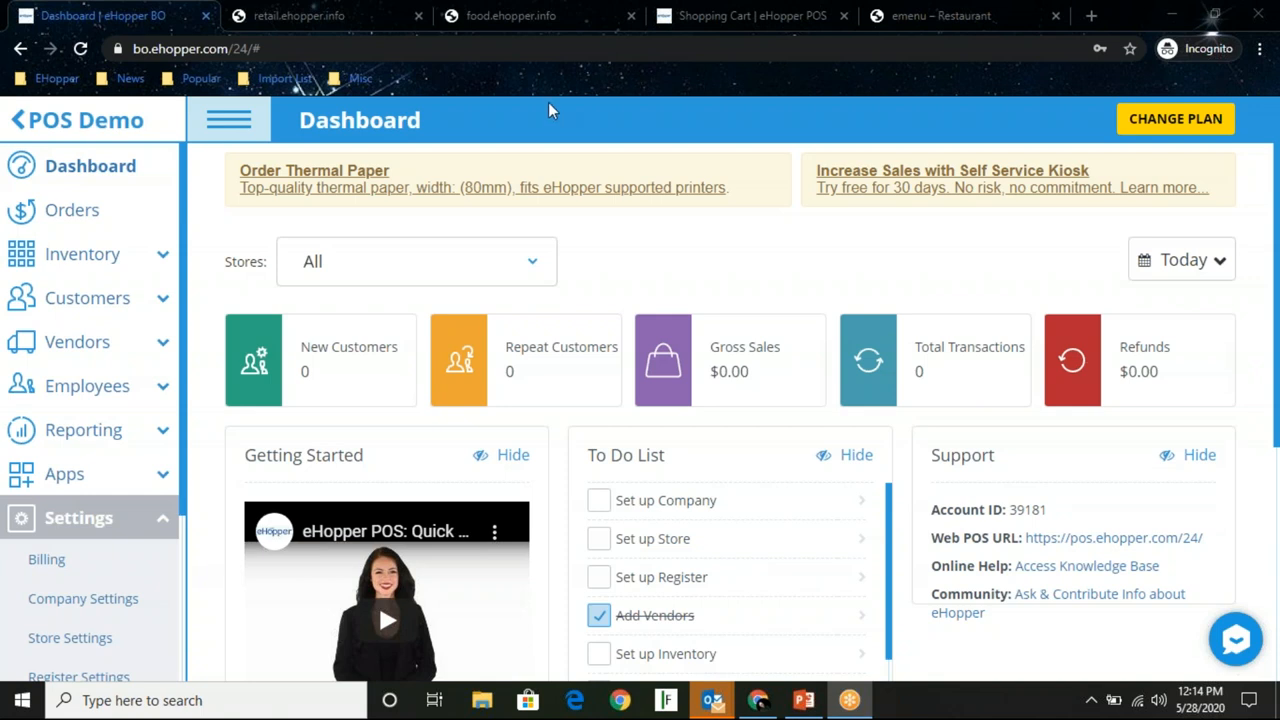
left_click(744, 16)
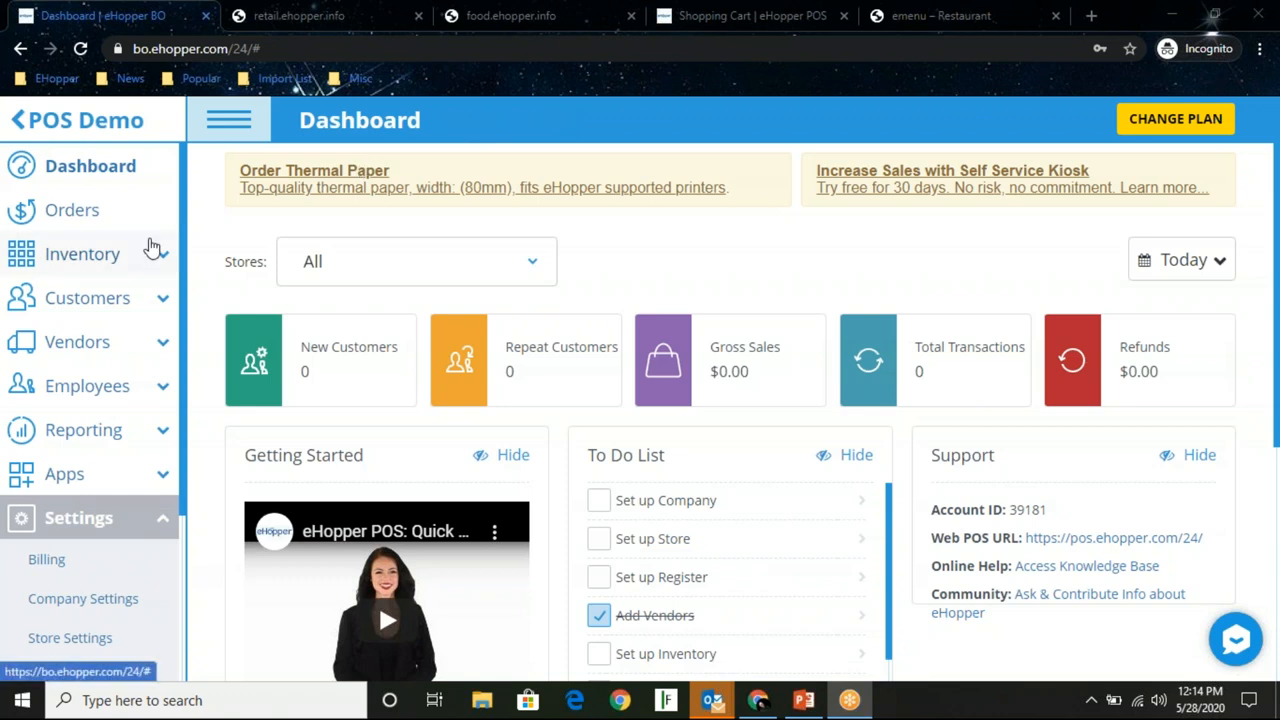
mouse_move(100, 270)
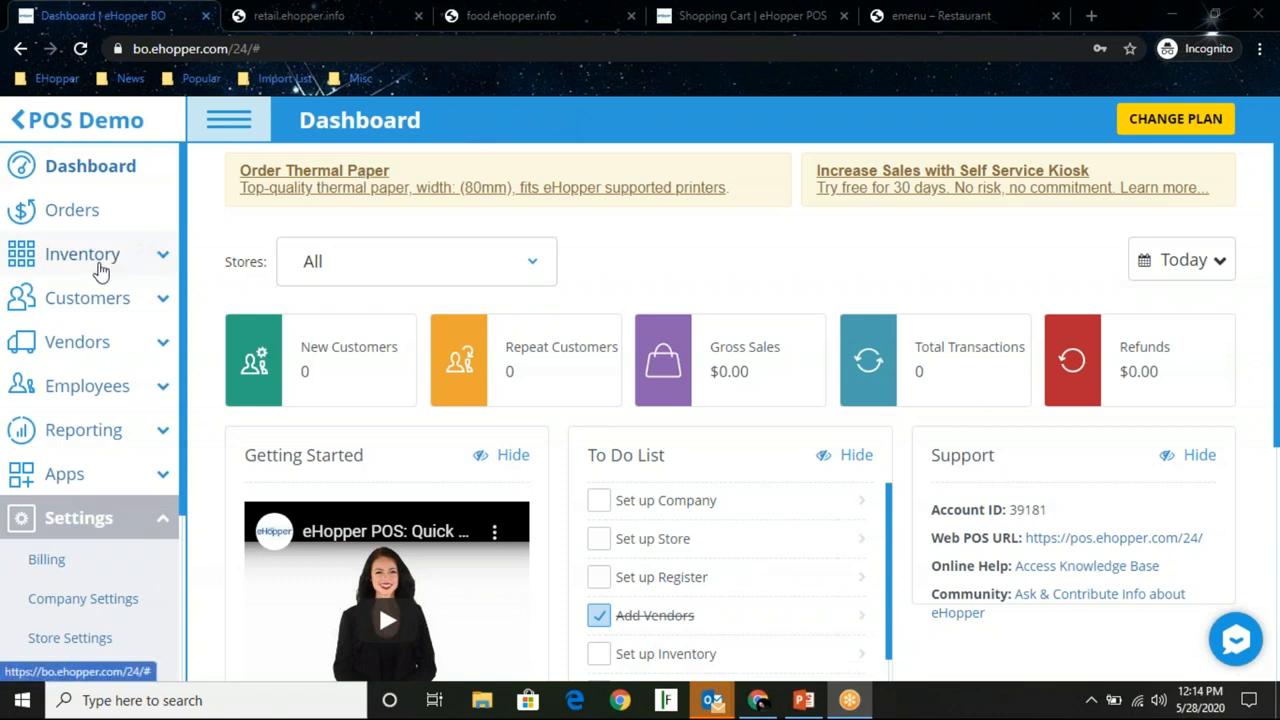
left_click(750, 16)
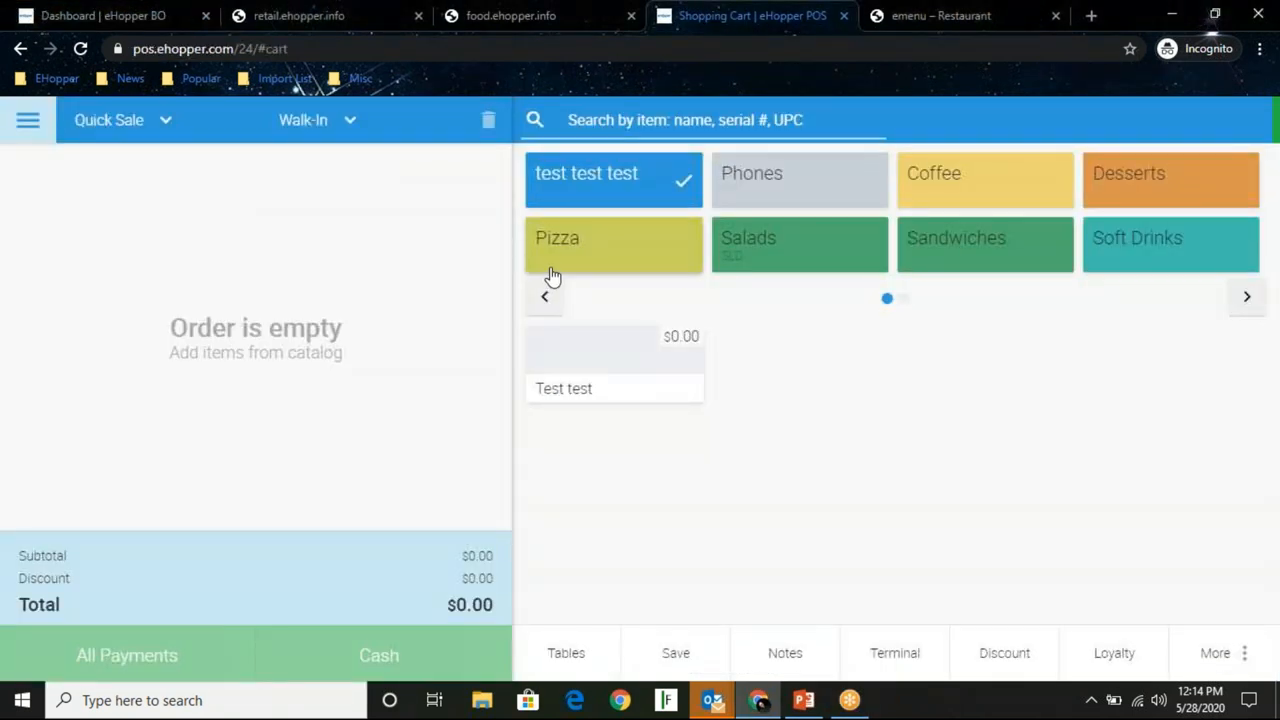
left_click(556, 238)
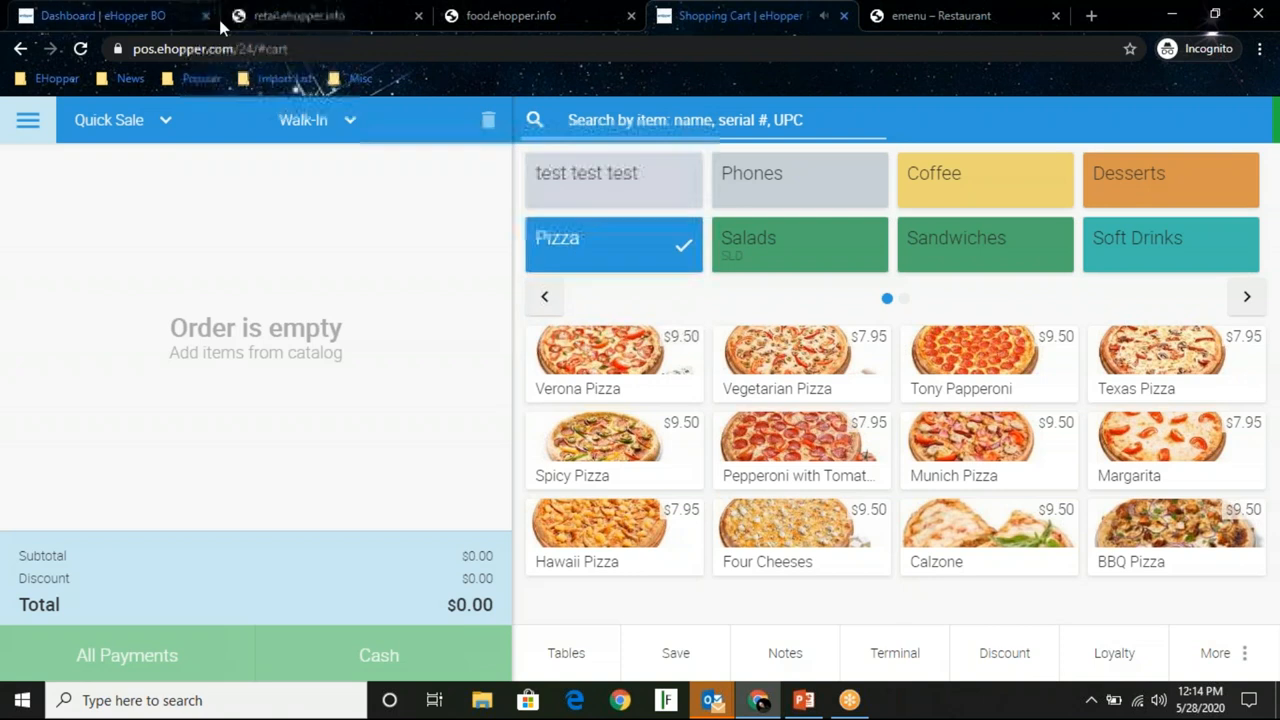
left_click(100, 16)
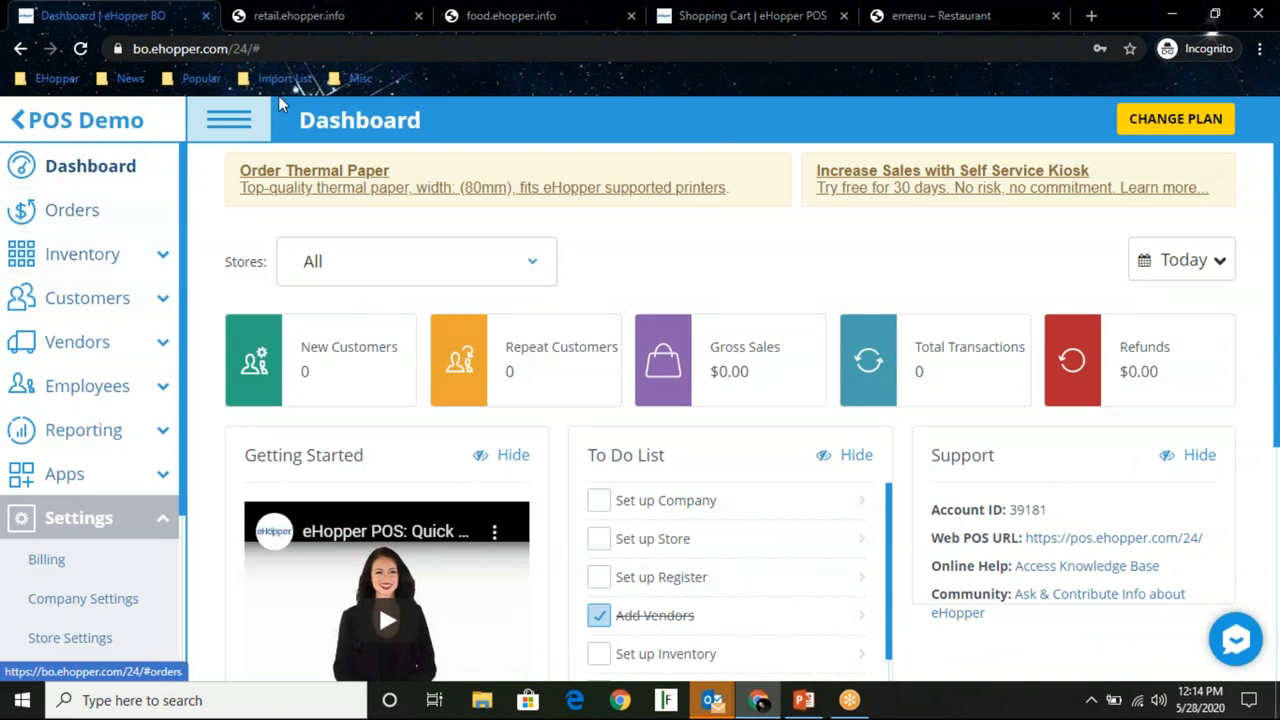
Browse the BasikFit store's Shop product listing, then return to the Back Office with Inventory expanded
left_click(298, 16)
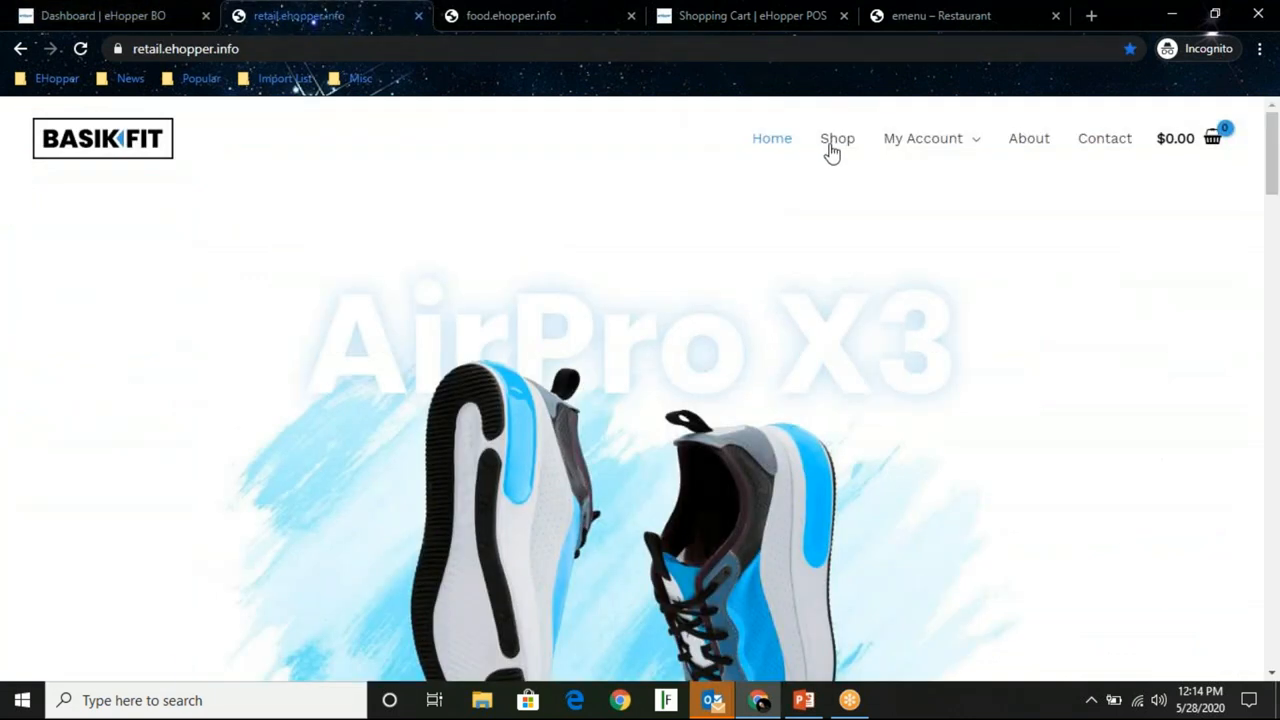
left_click(836, 138)
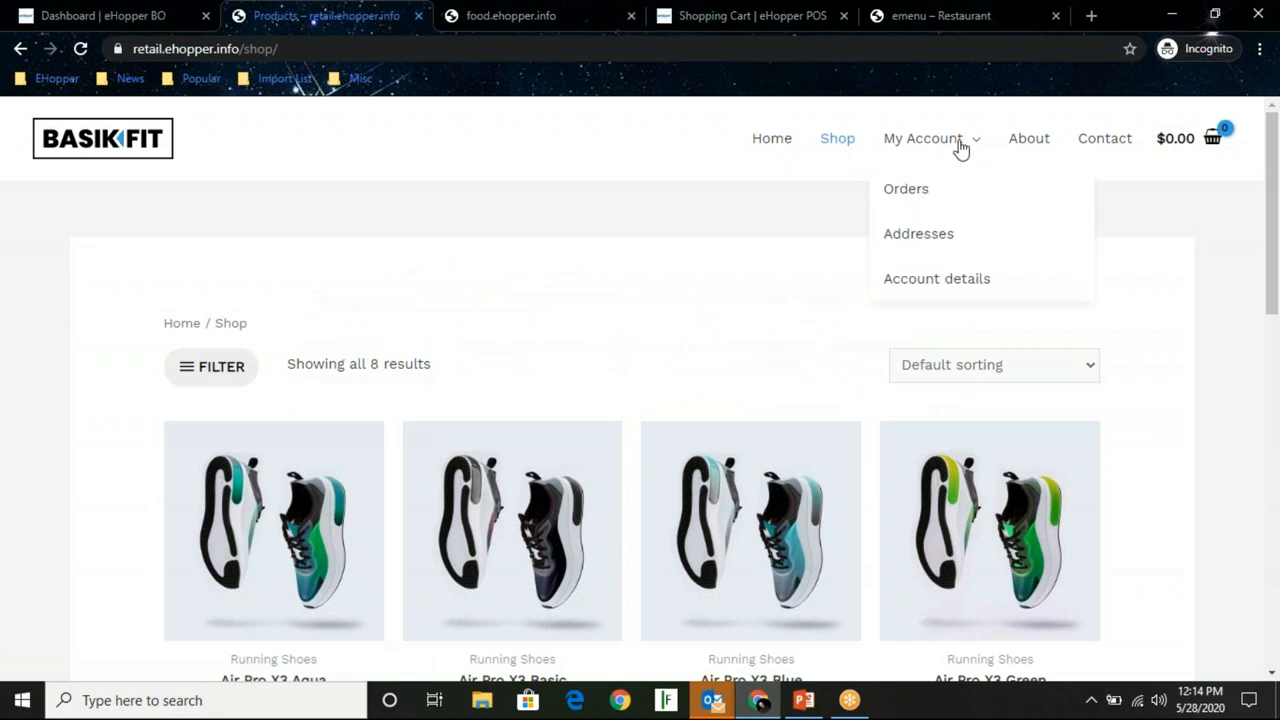
scroll("down", 3)
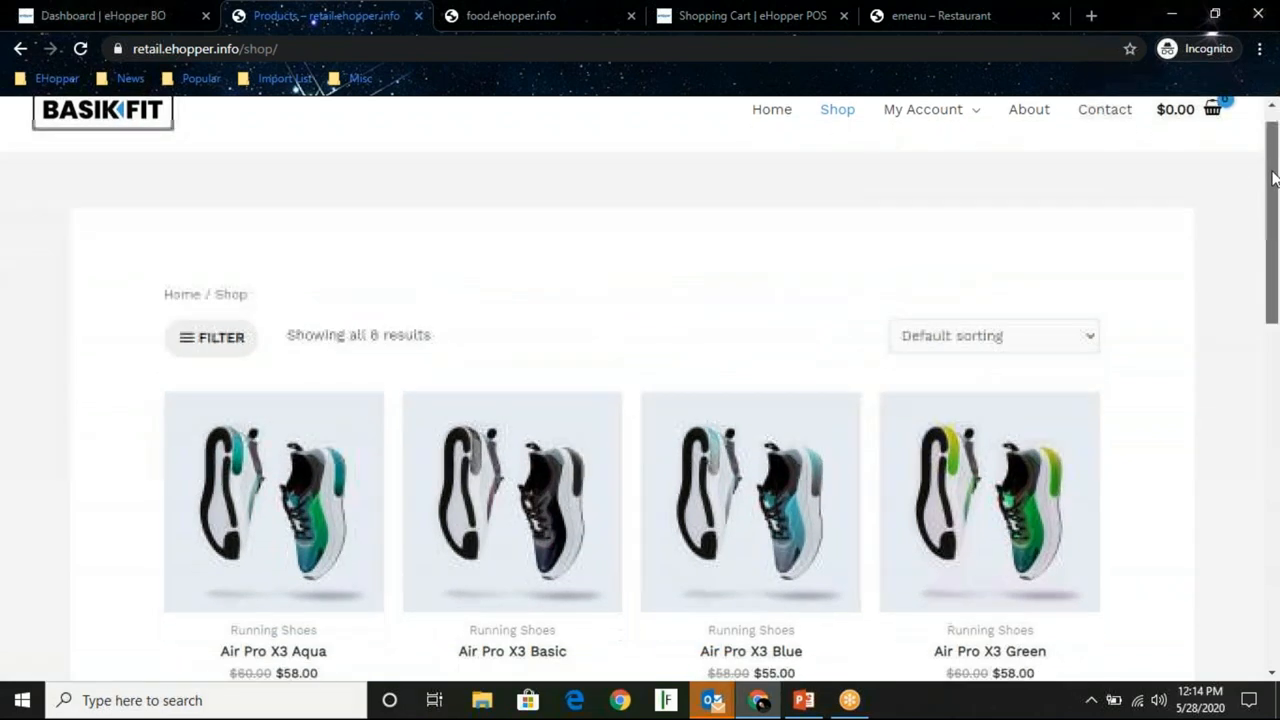
scroll("down", 3)
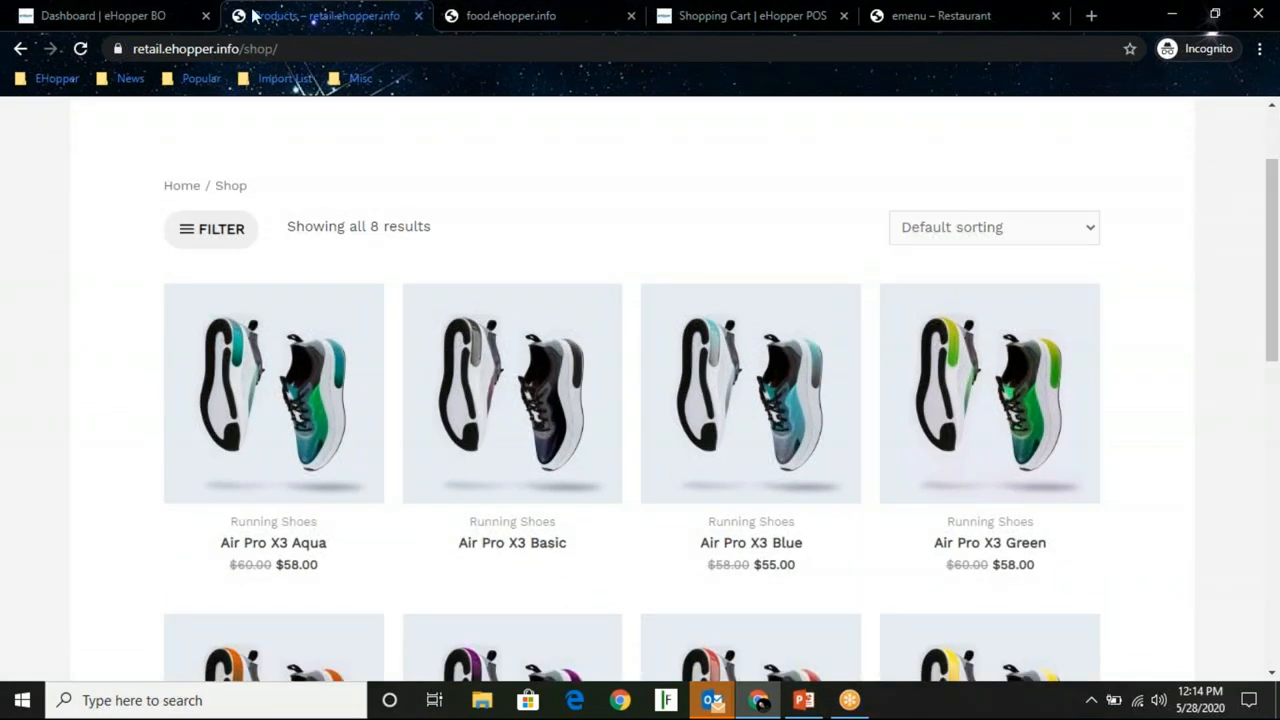
left_click(100, 16)
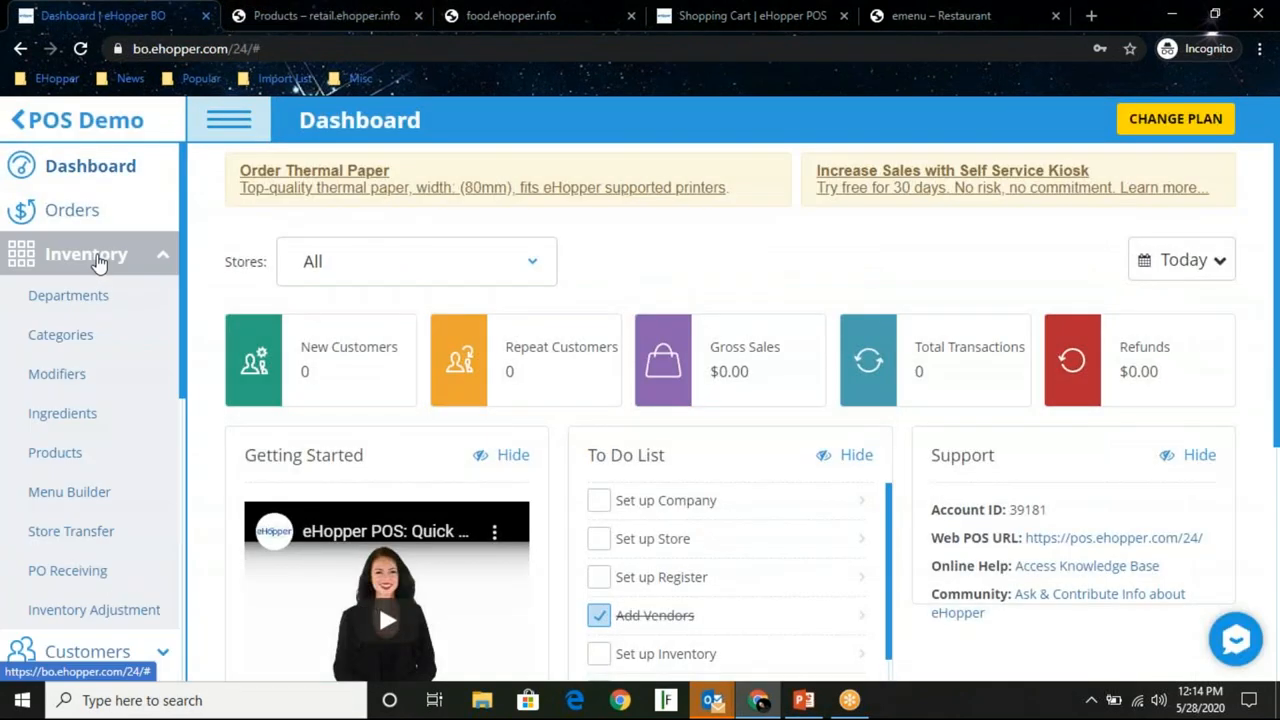
Save the 7 up product with Include in eCommerce enabled and return to Inventory > Products
left_click(56, 452)
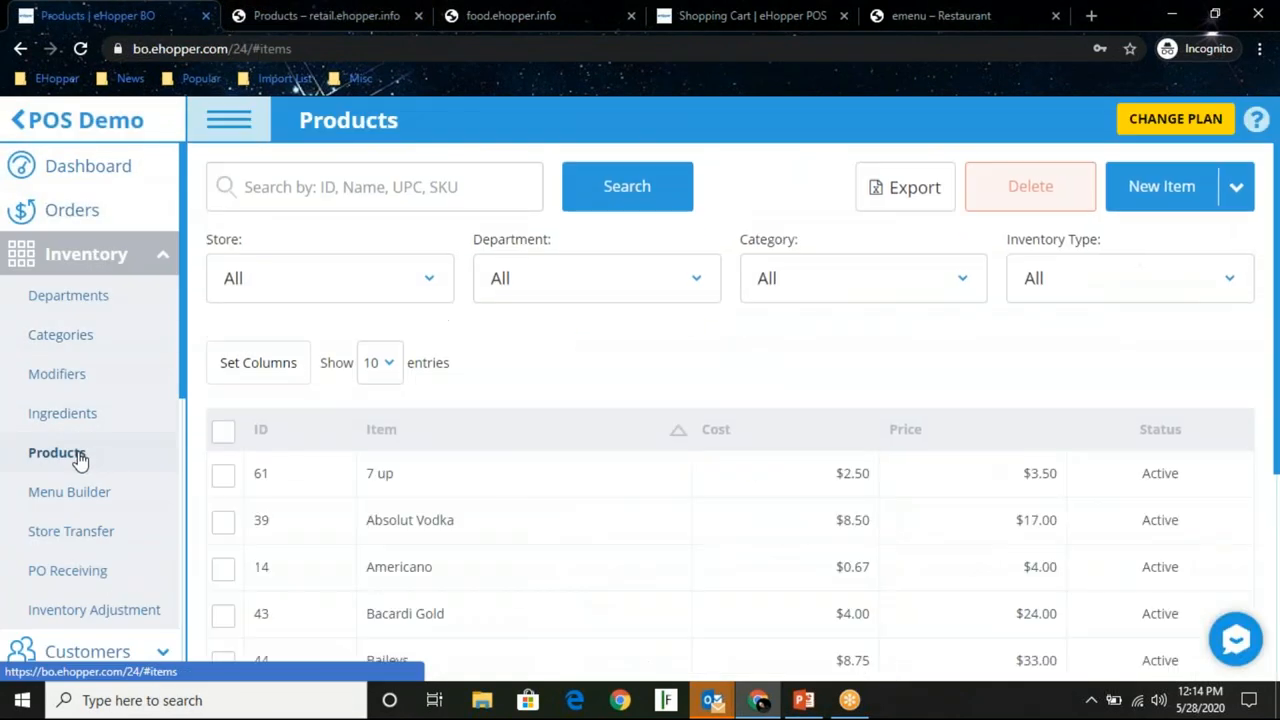
left_click(380, 472)
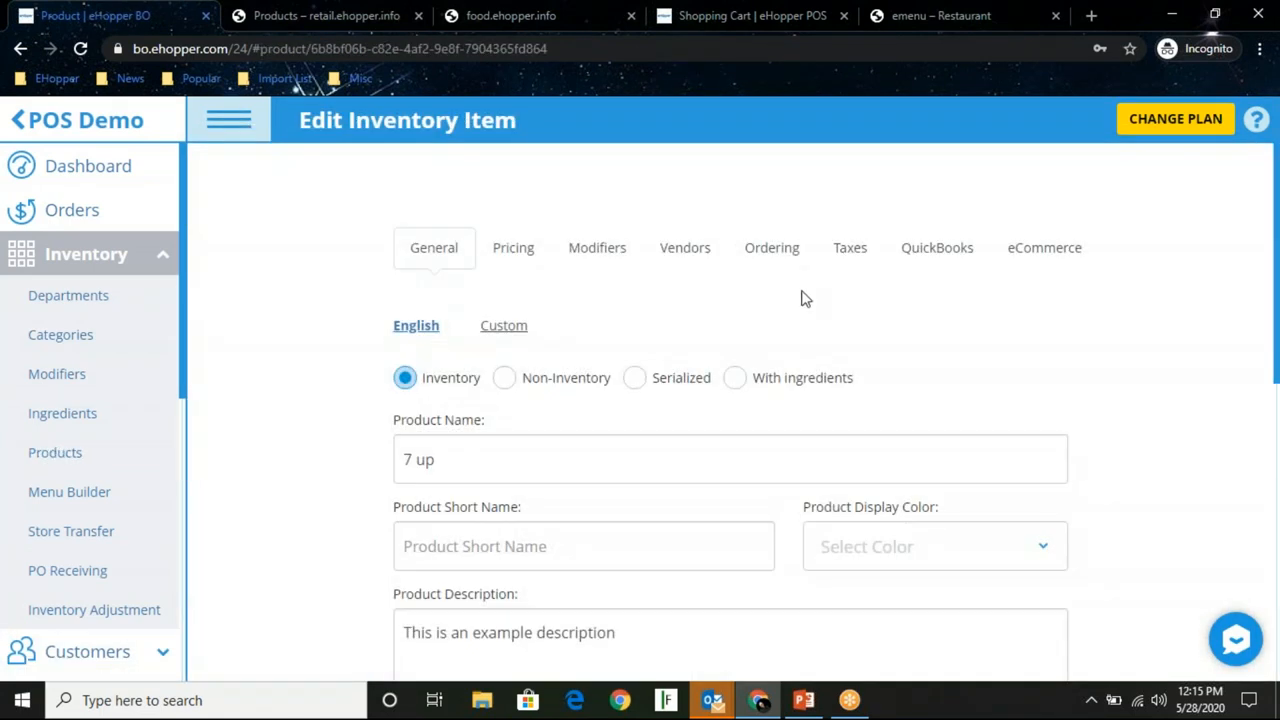
left_click(1044, 248)
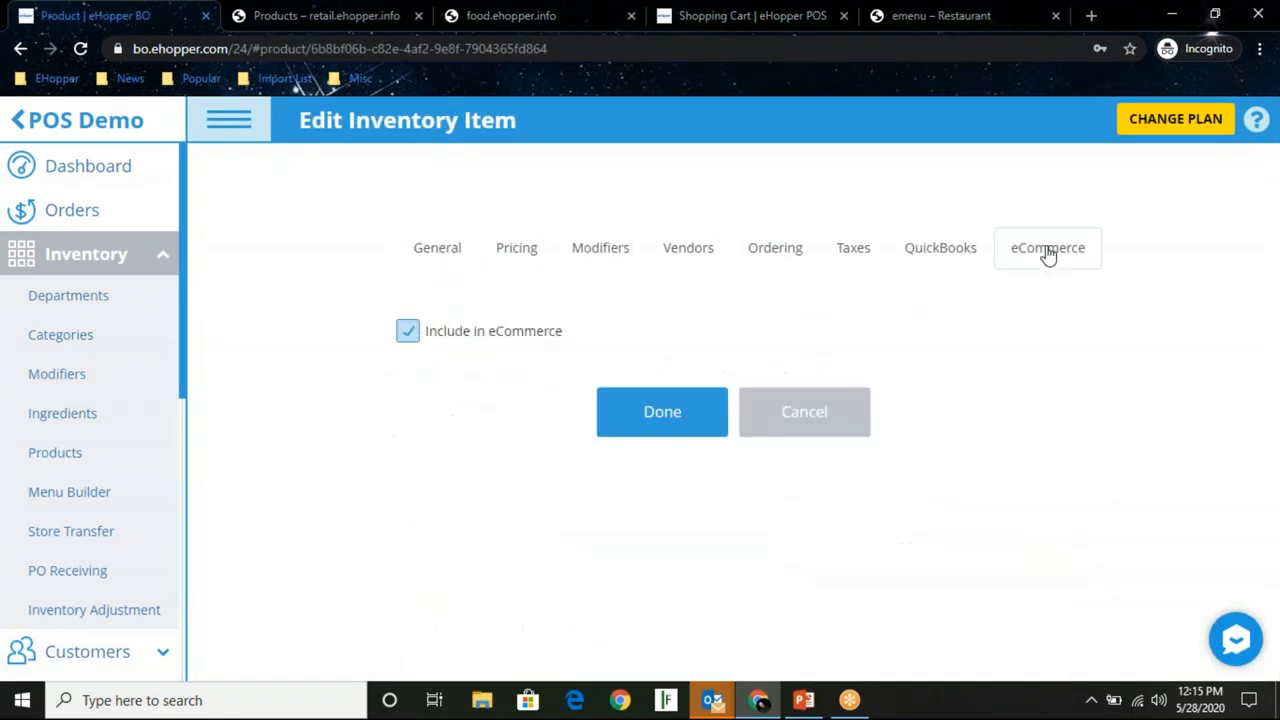
mouse_move(470, 404)
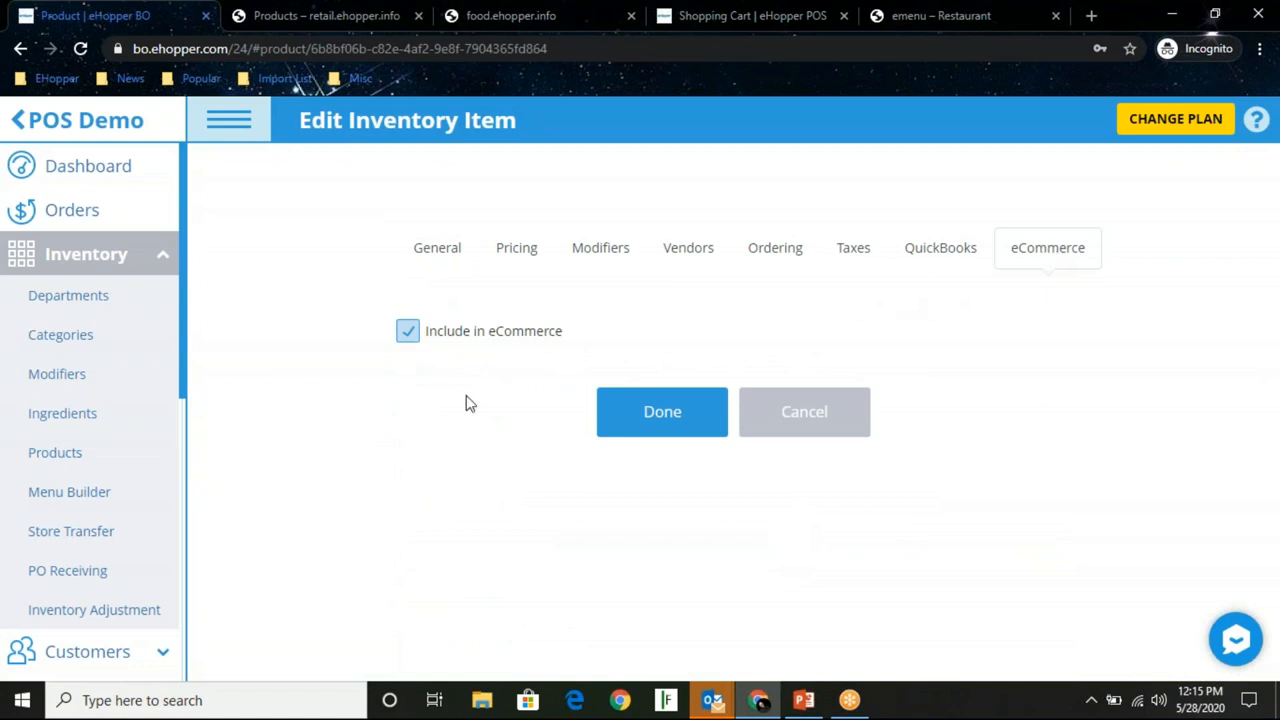
mouse_move(308, 212)
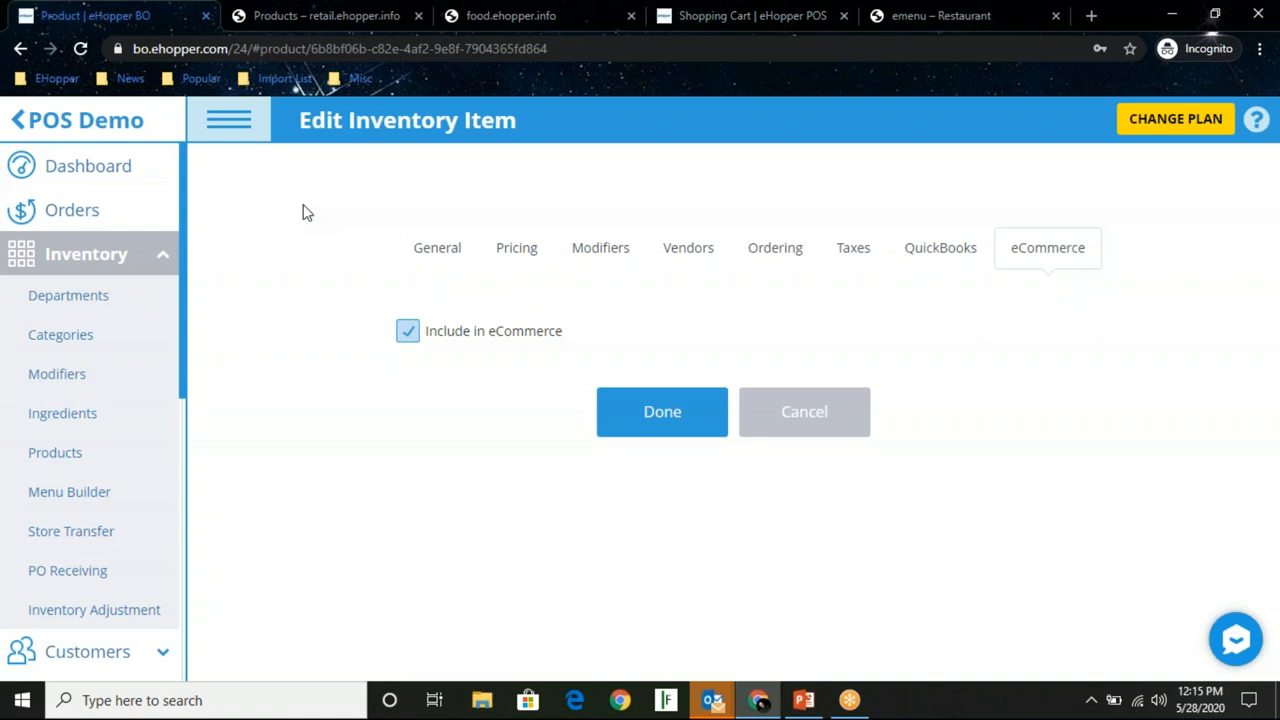
mouse_move(60, 334)
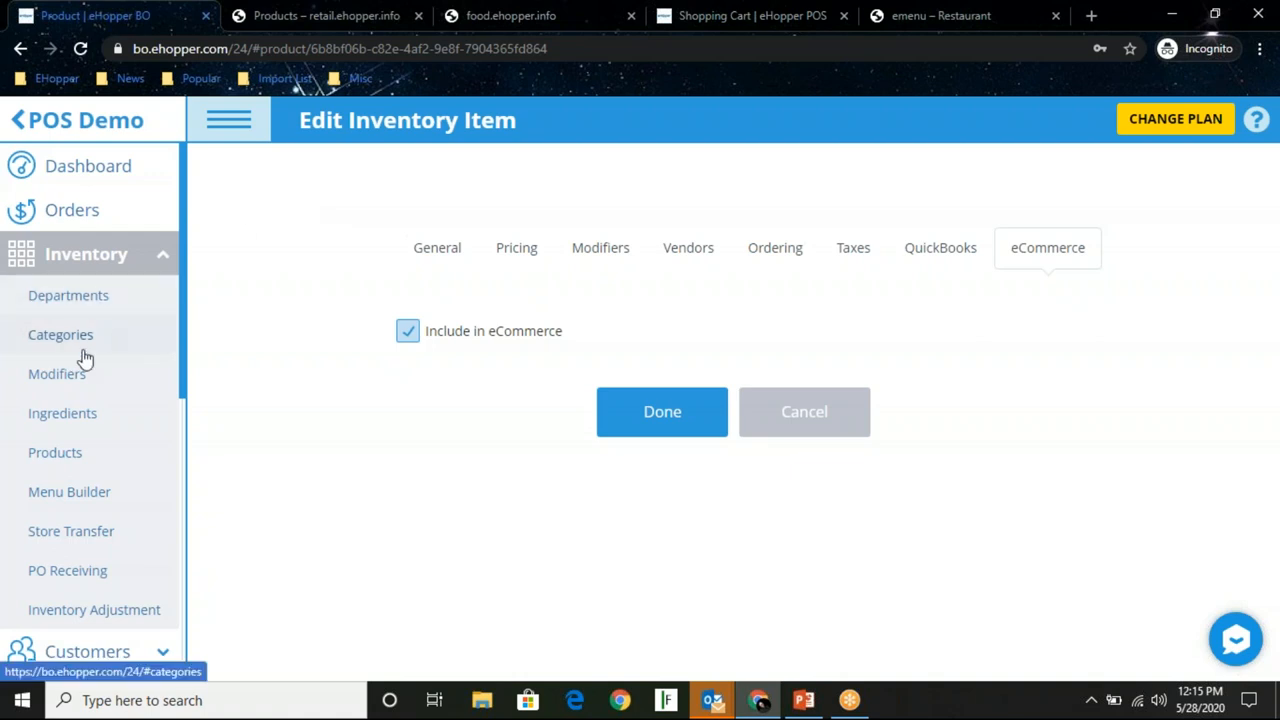
mouse_move(480, 364)
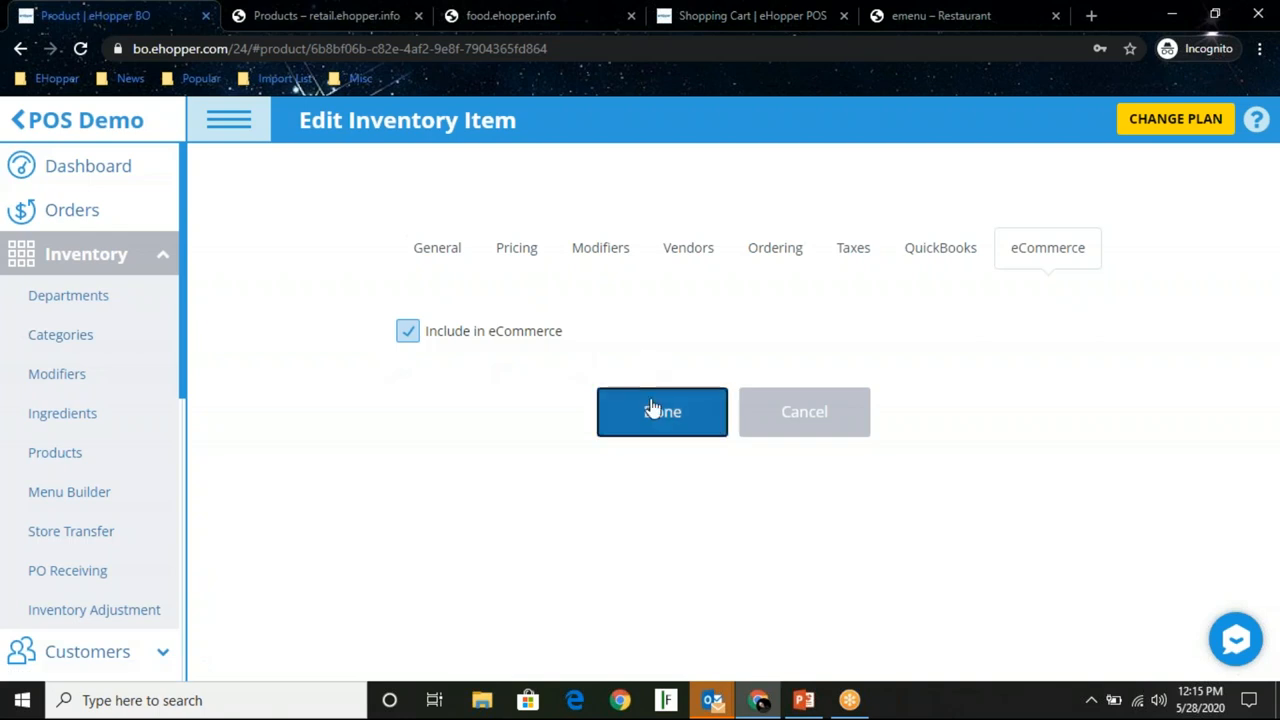
left_click(662, 412)
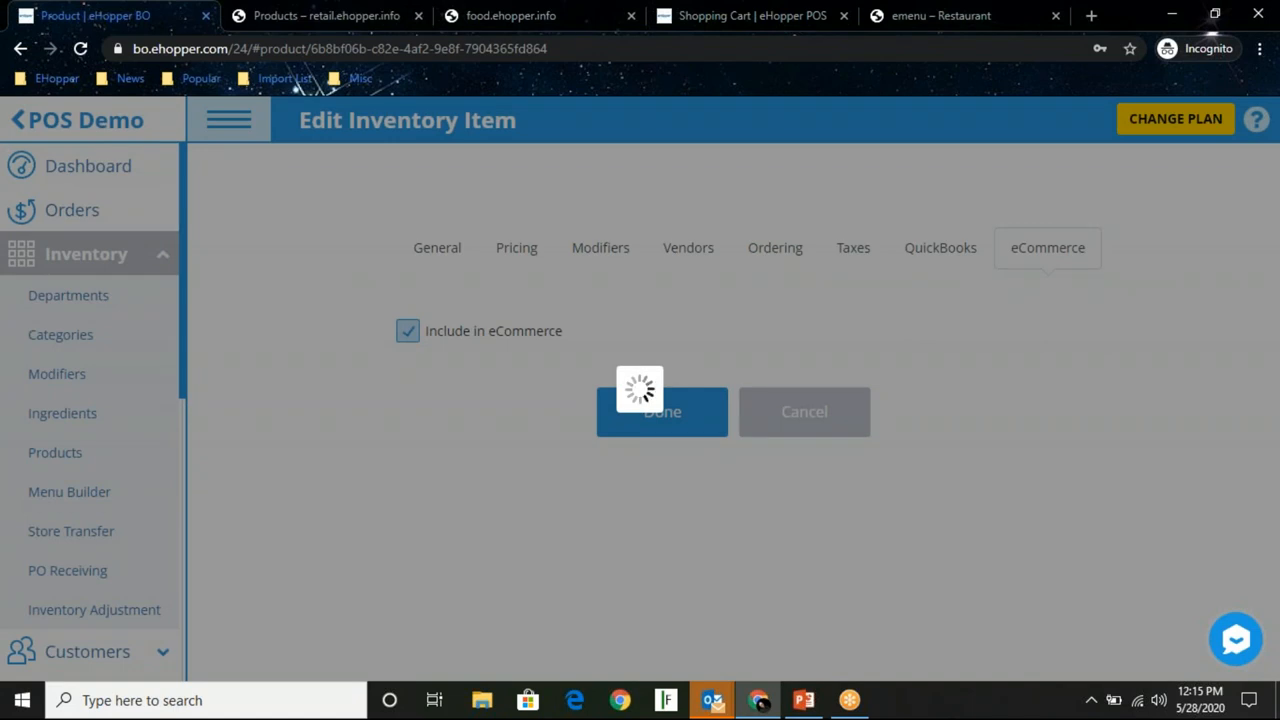
left_click(662, 412)
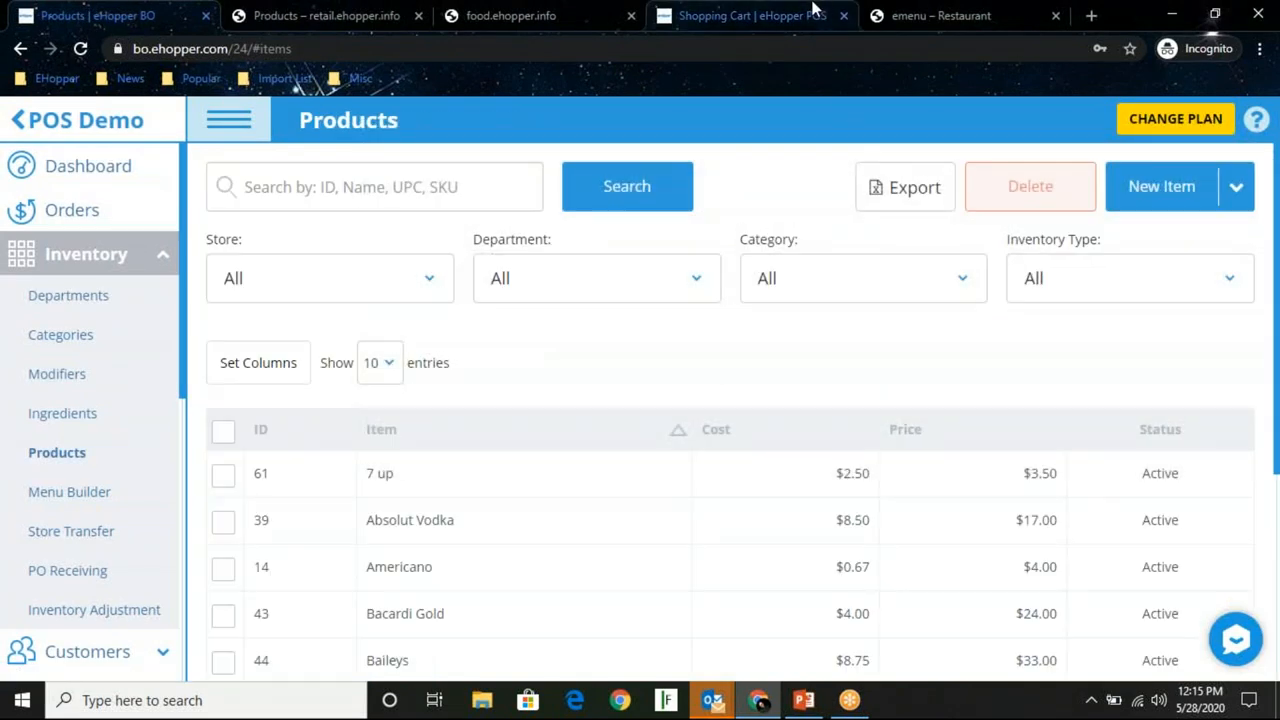
Review the Air Pro X3 Aqua product page ($58.00) and its related Air Pro X3 shoes in the BasikFit store
left_click(324, 16)
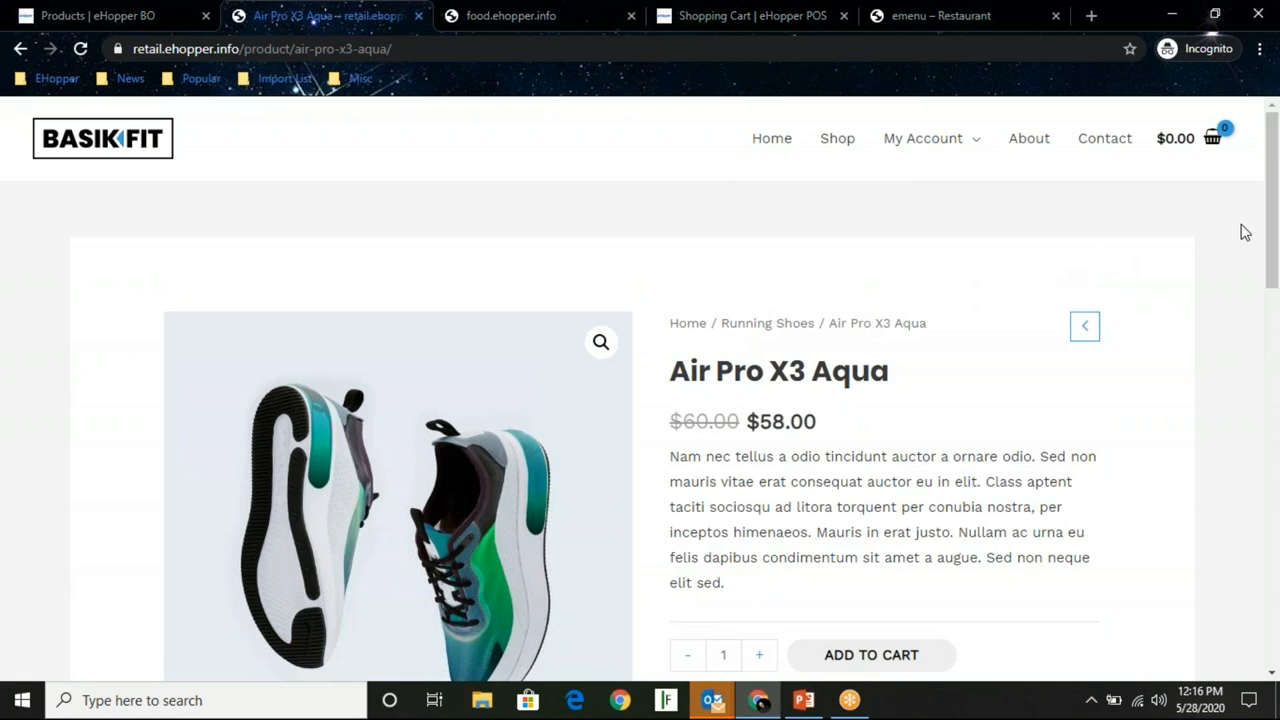
scroll("down", 3)
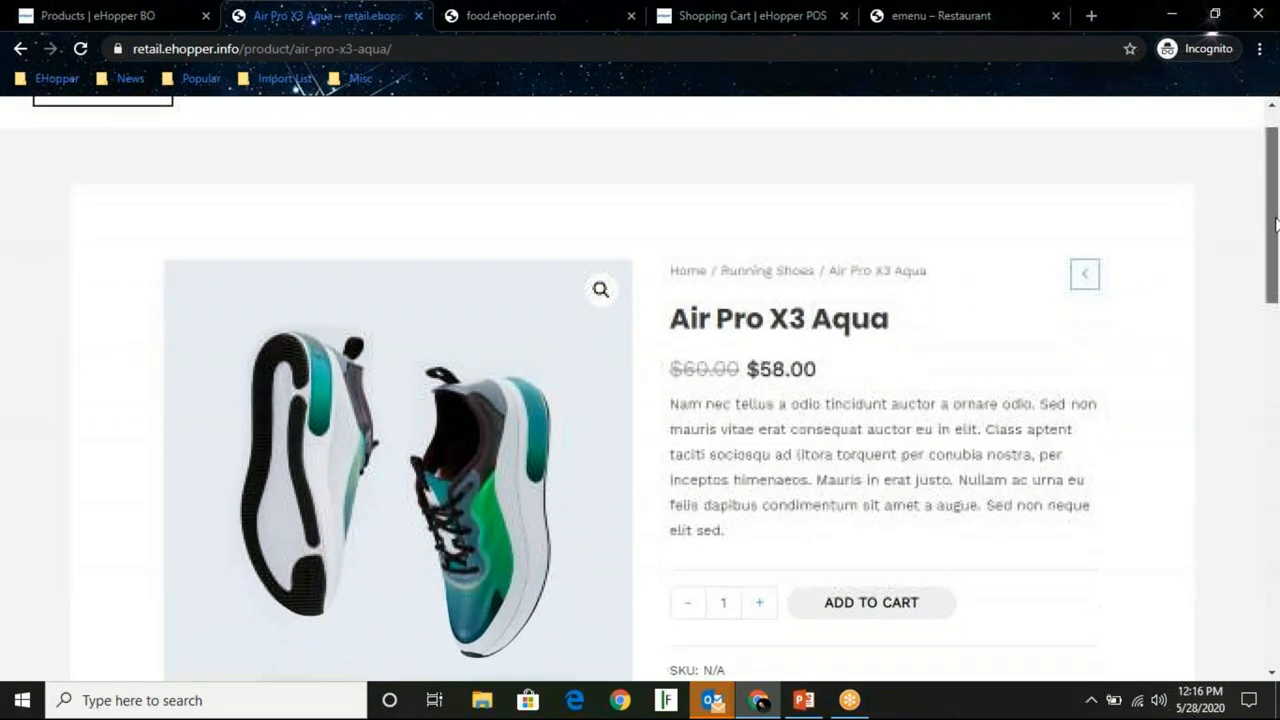
scroll("down", 3)
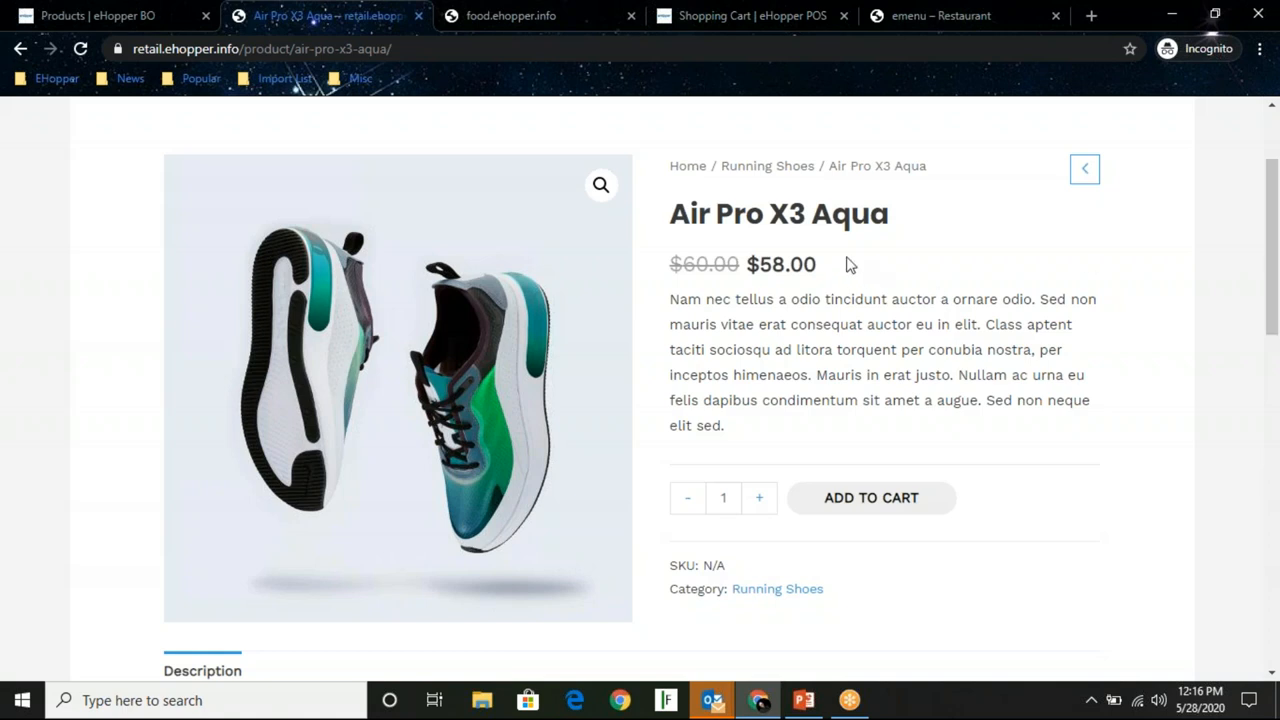
scroll("down", 3)
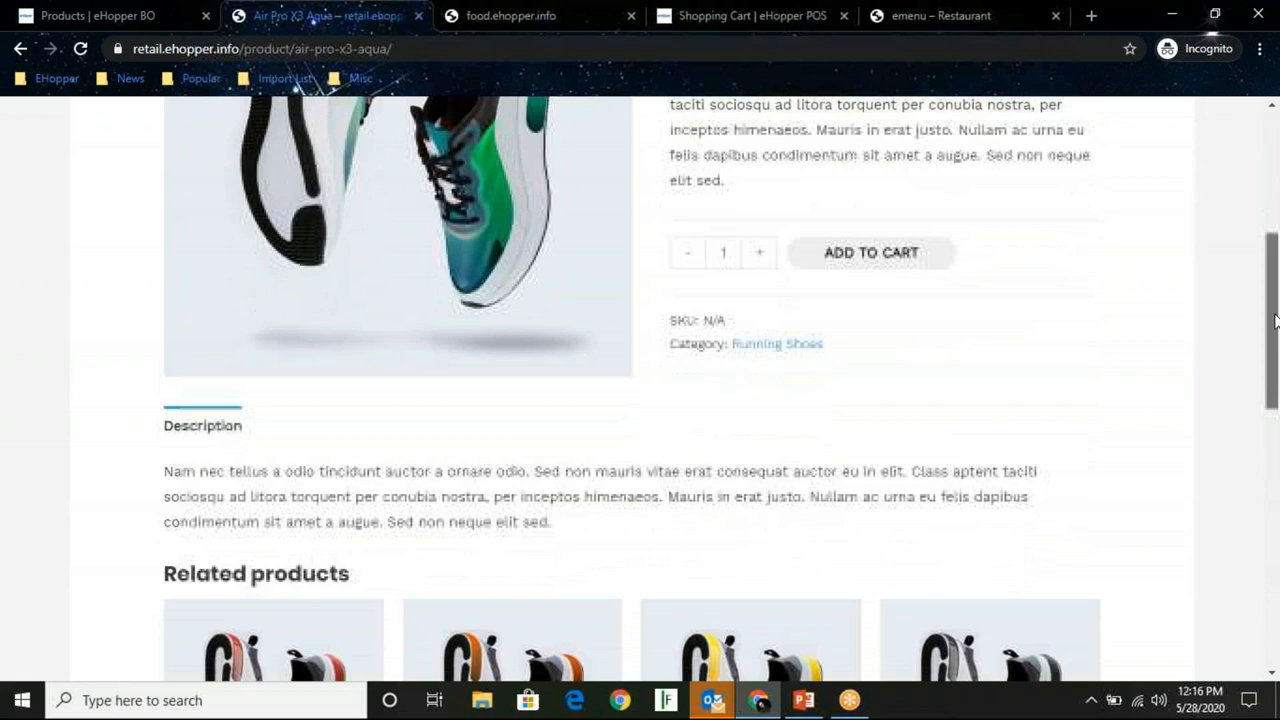
scroll("down", 3)
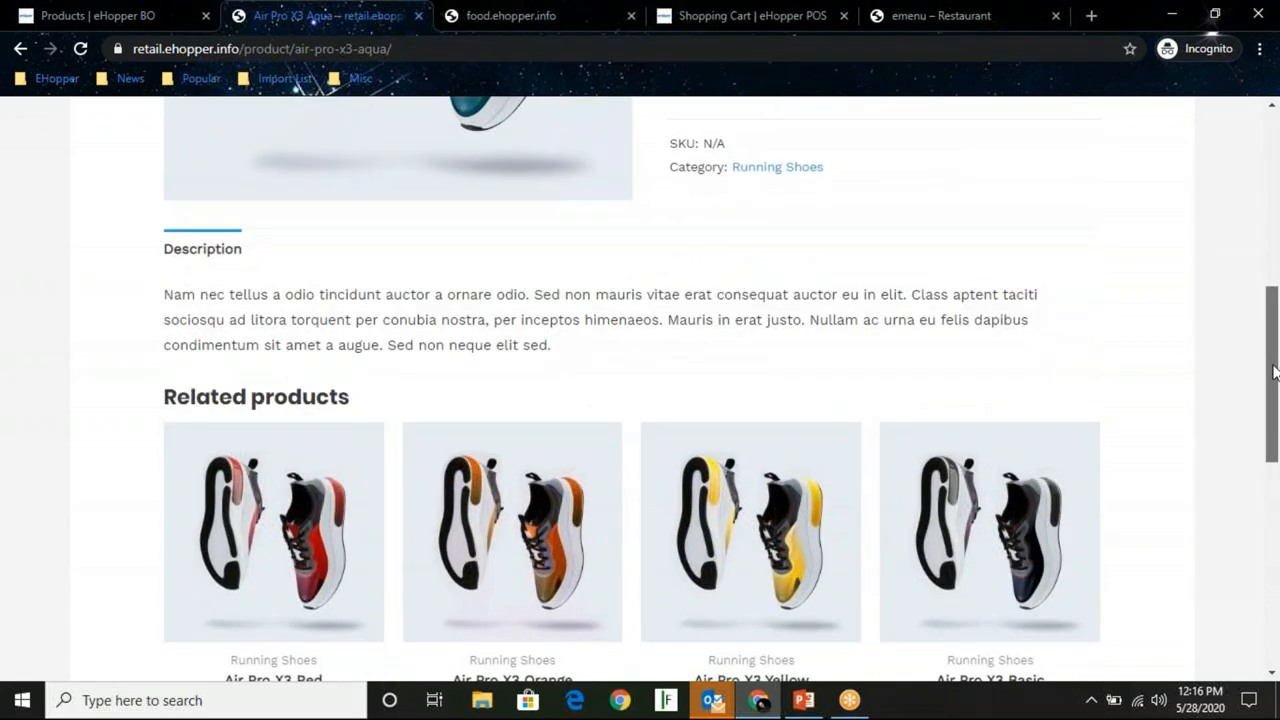
scroll("down", 3)
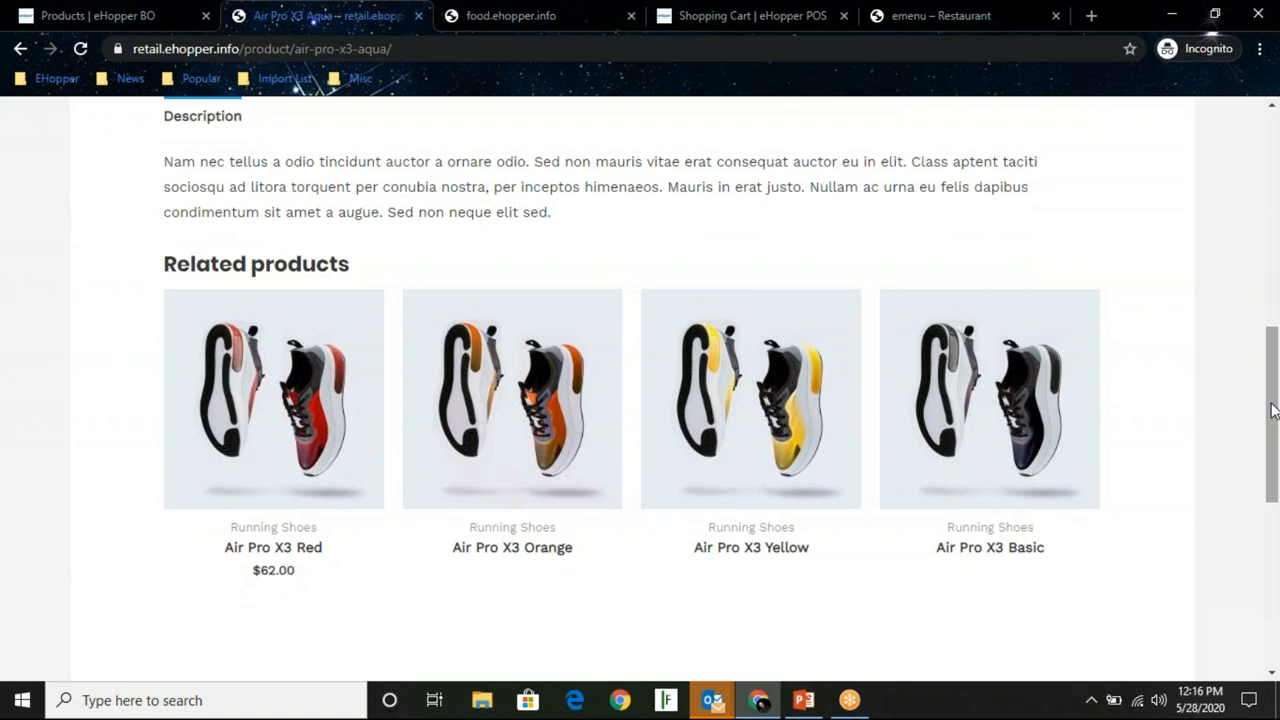
scroll("down", 3)
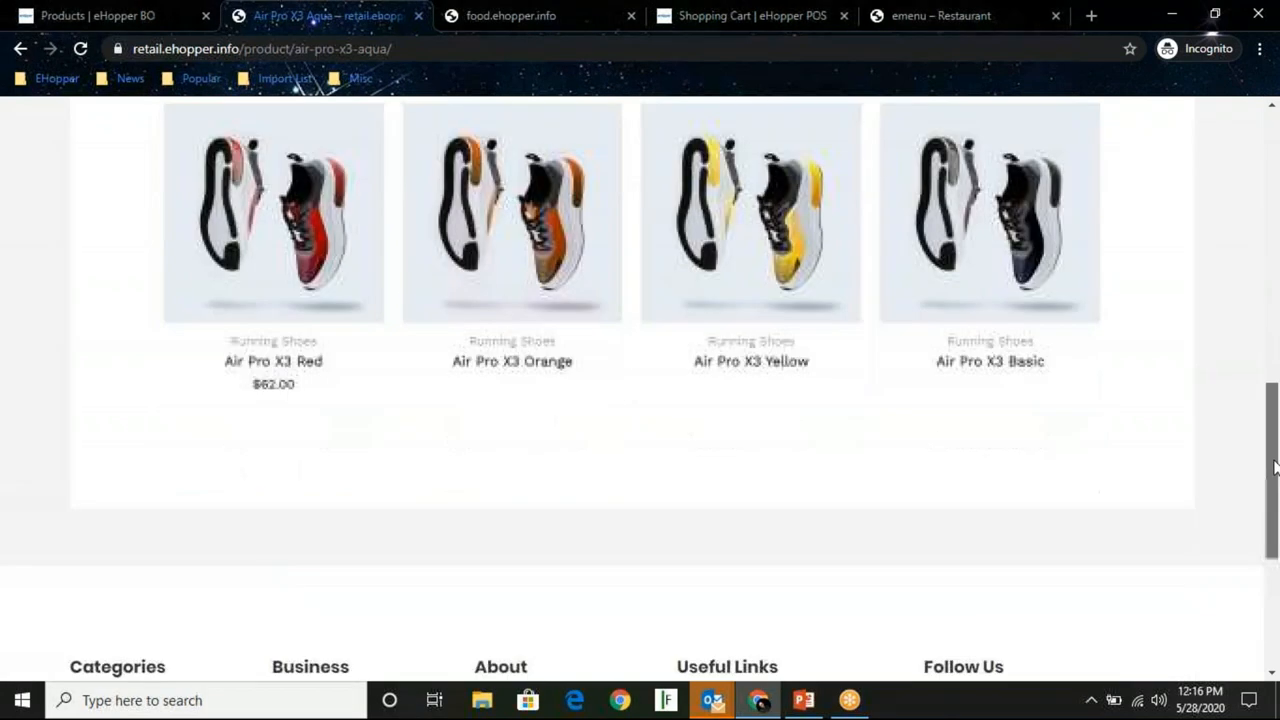
scroll("up", 3)
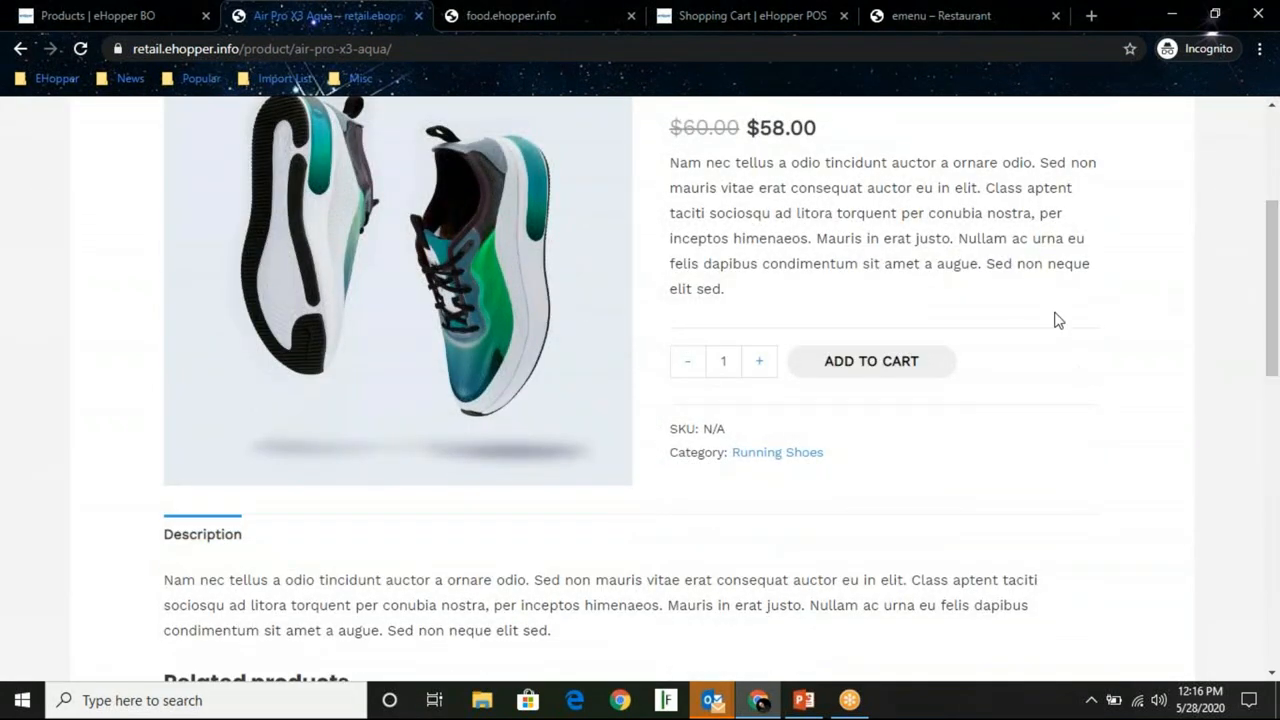
Add one Air Pro X3 Aqua (size 10, black, $58.00) to the cart and show the mini-cart
left_click(870, 360)
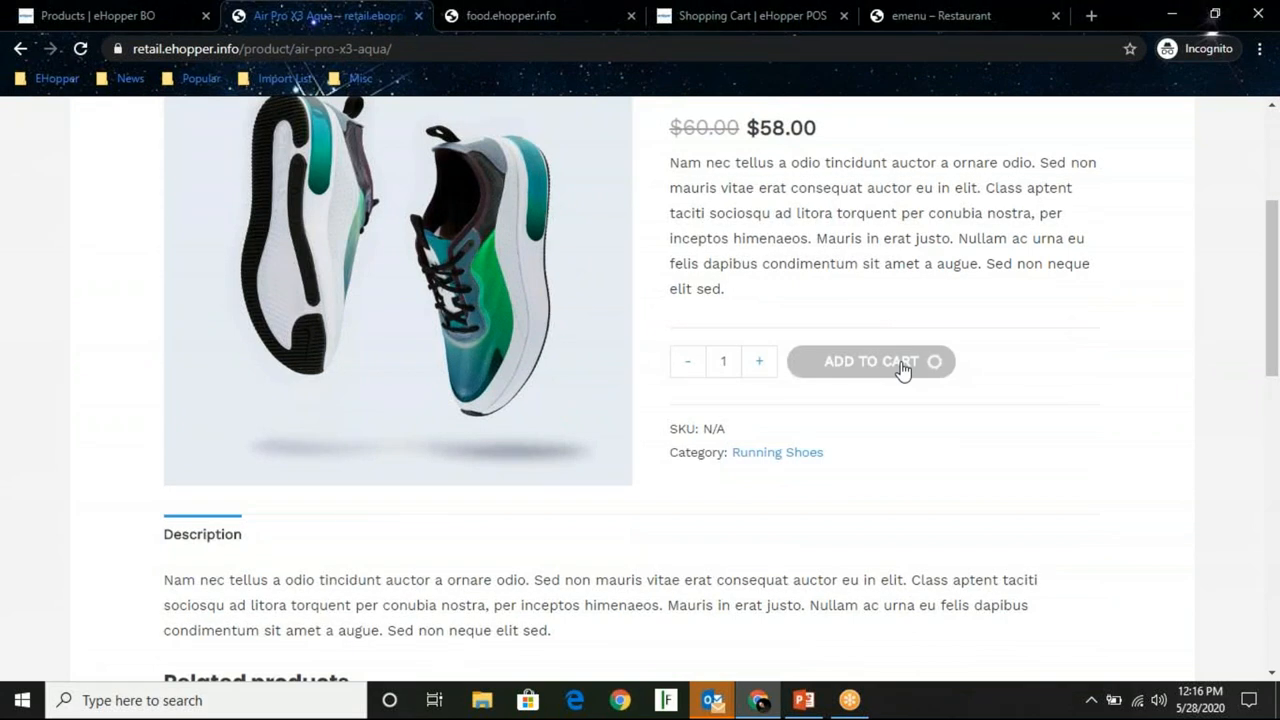
left_click(872, 360)
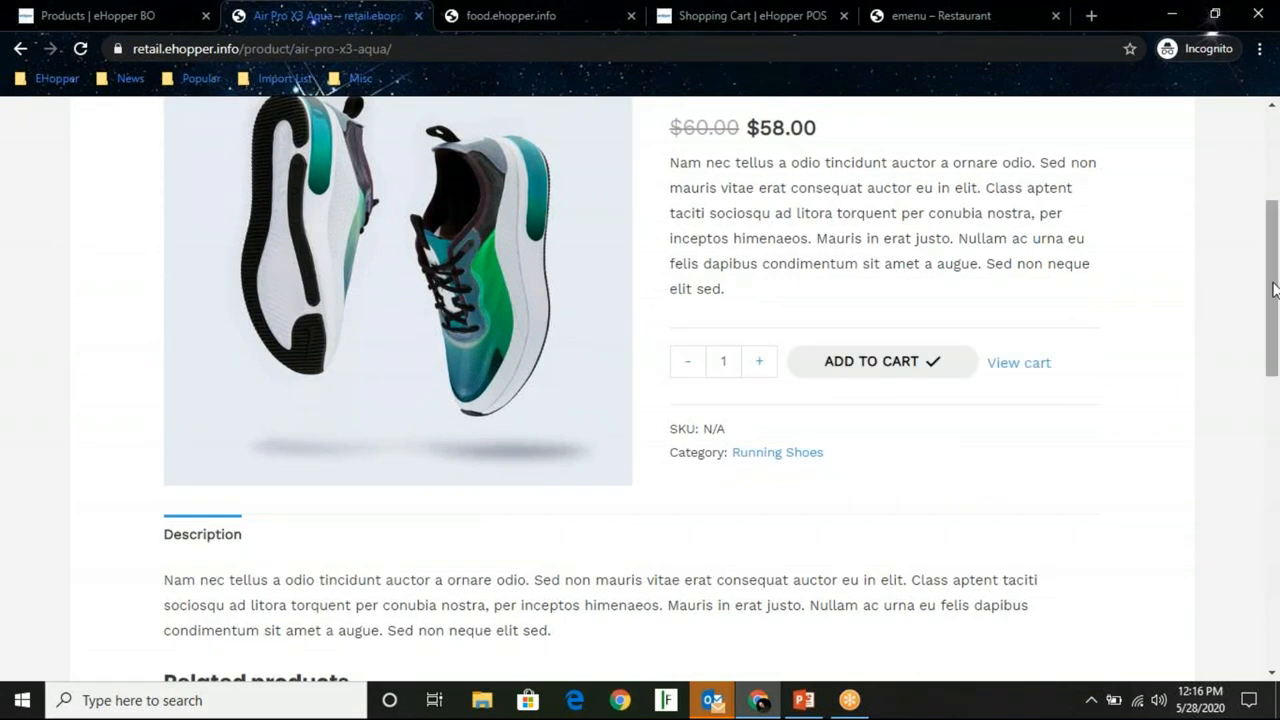
mouse_move(1020, 362)
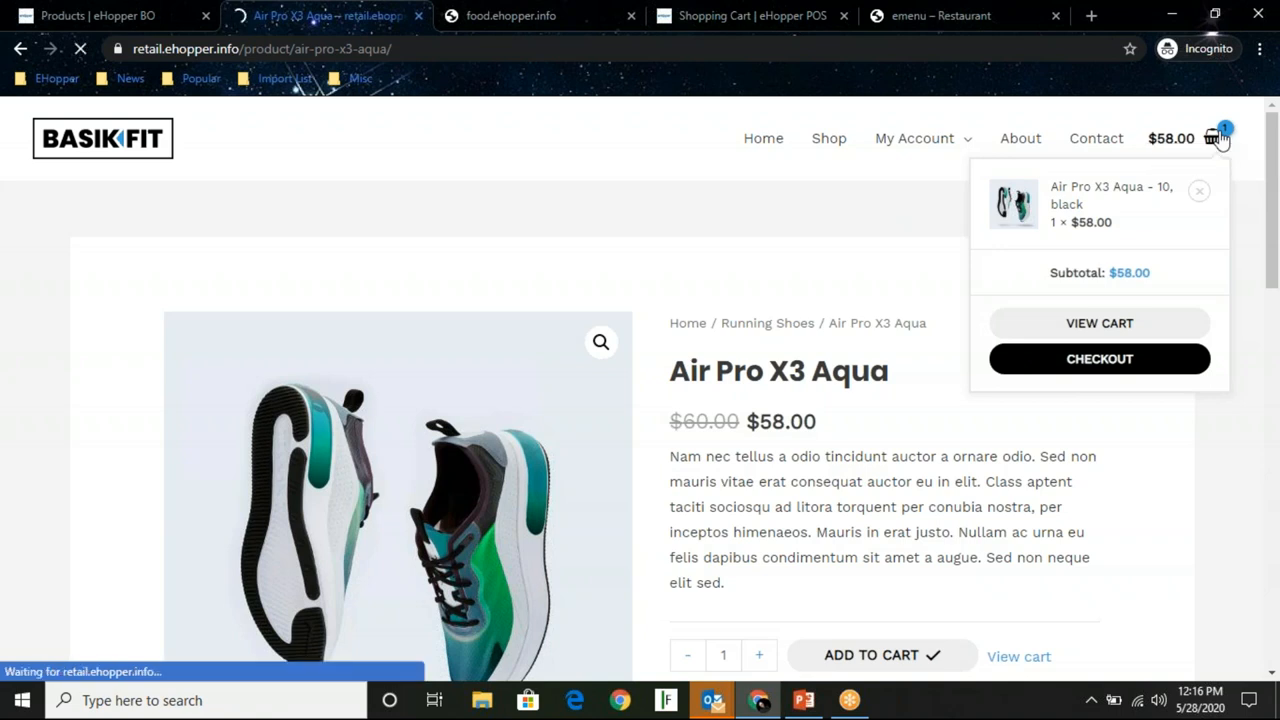
View the cart with one Air Pro X3 Aqua totalling $58.00 and proceed to checkout
left_click(1100, 324)
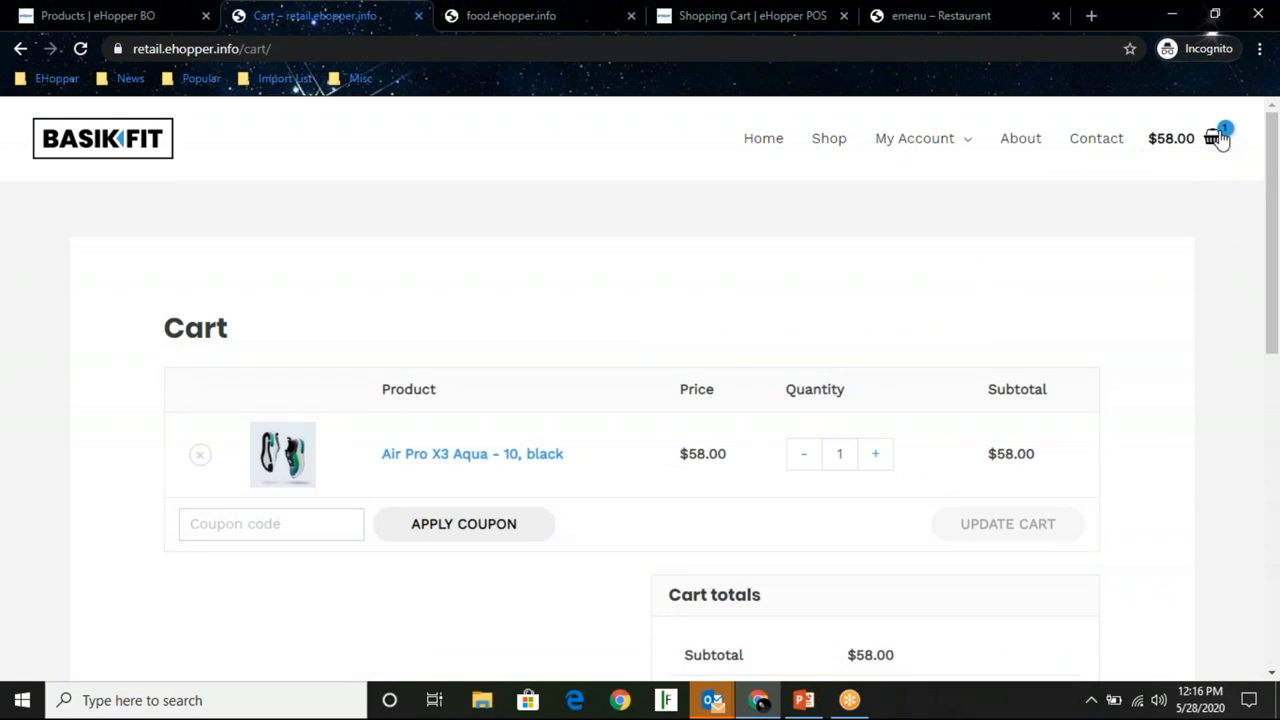
mouse_move(1270, 222)
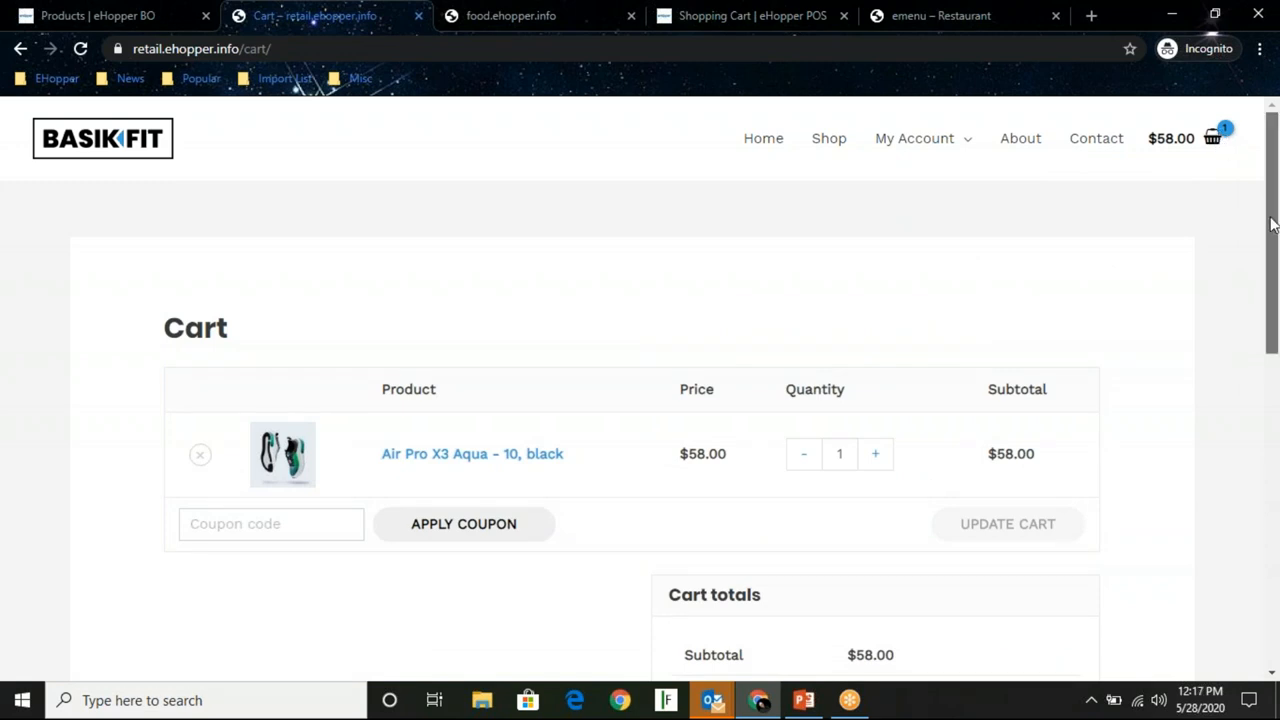
scroll("down", 3)
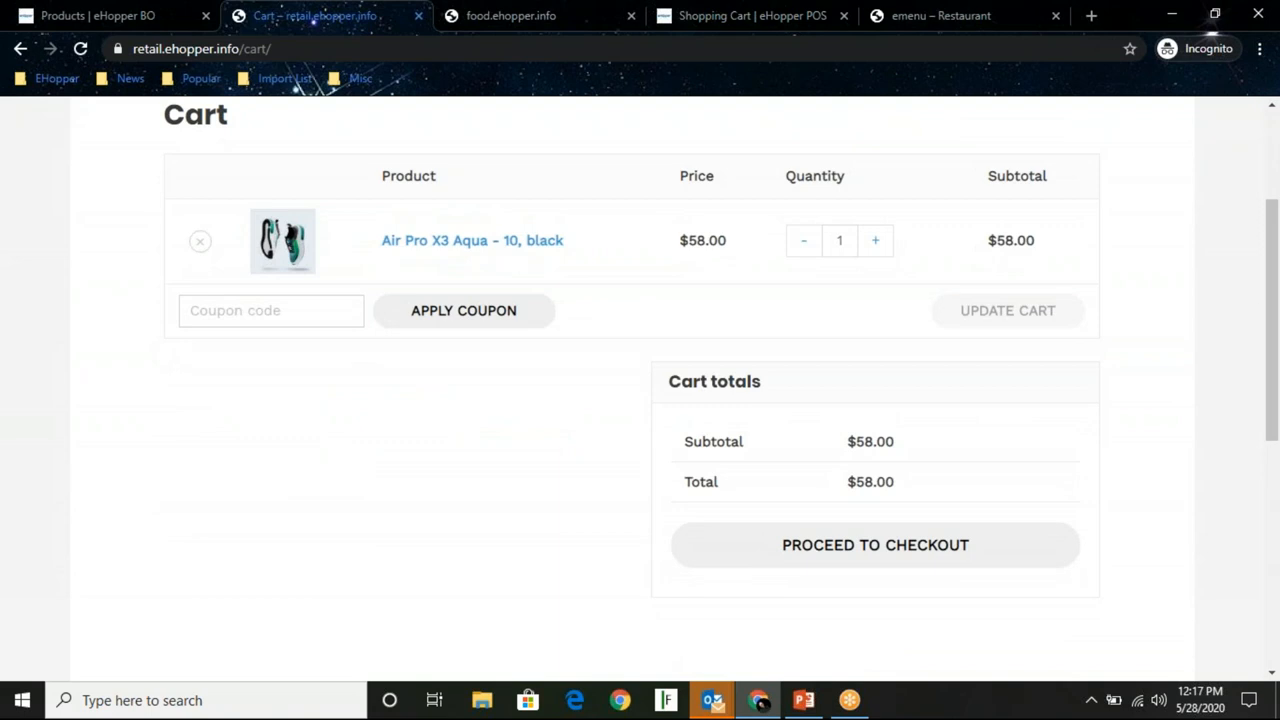
left_click(270, 310)
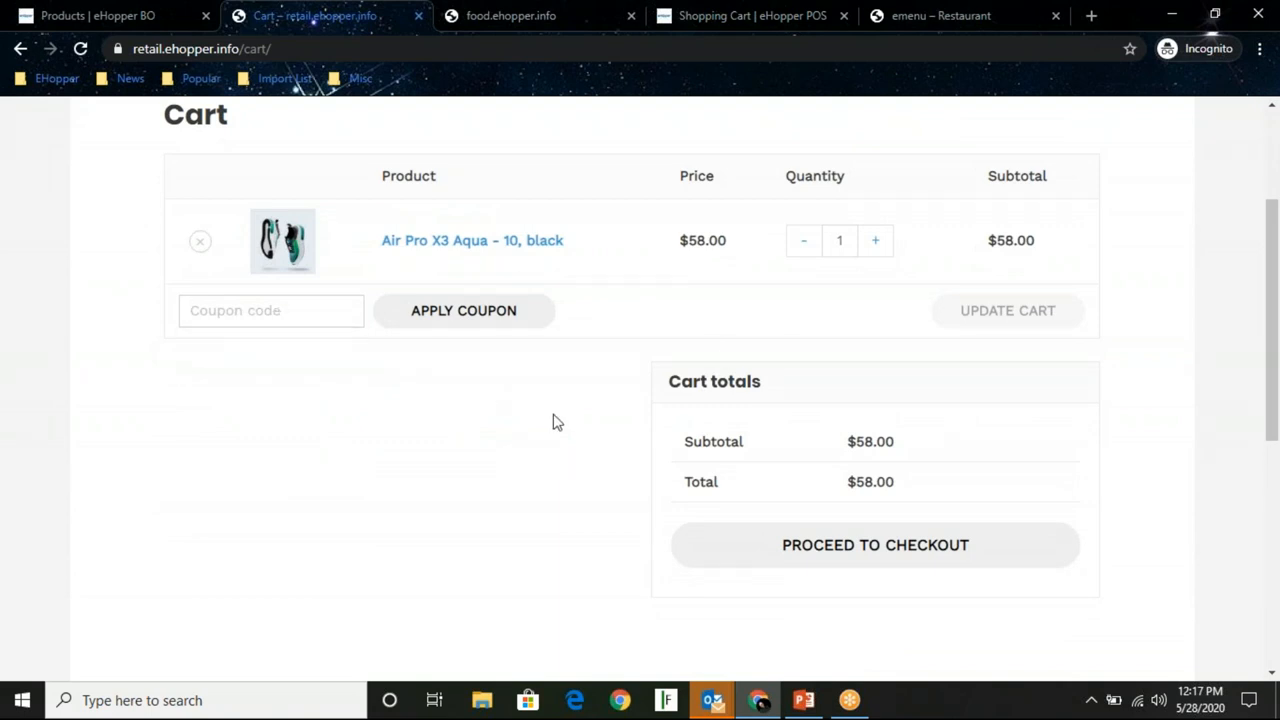
mouse_move(916, 504)
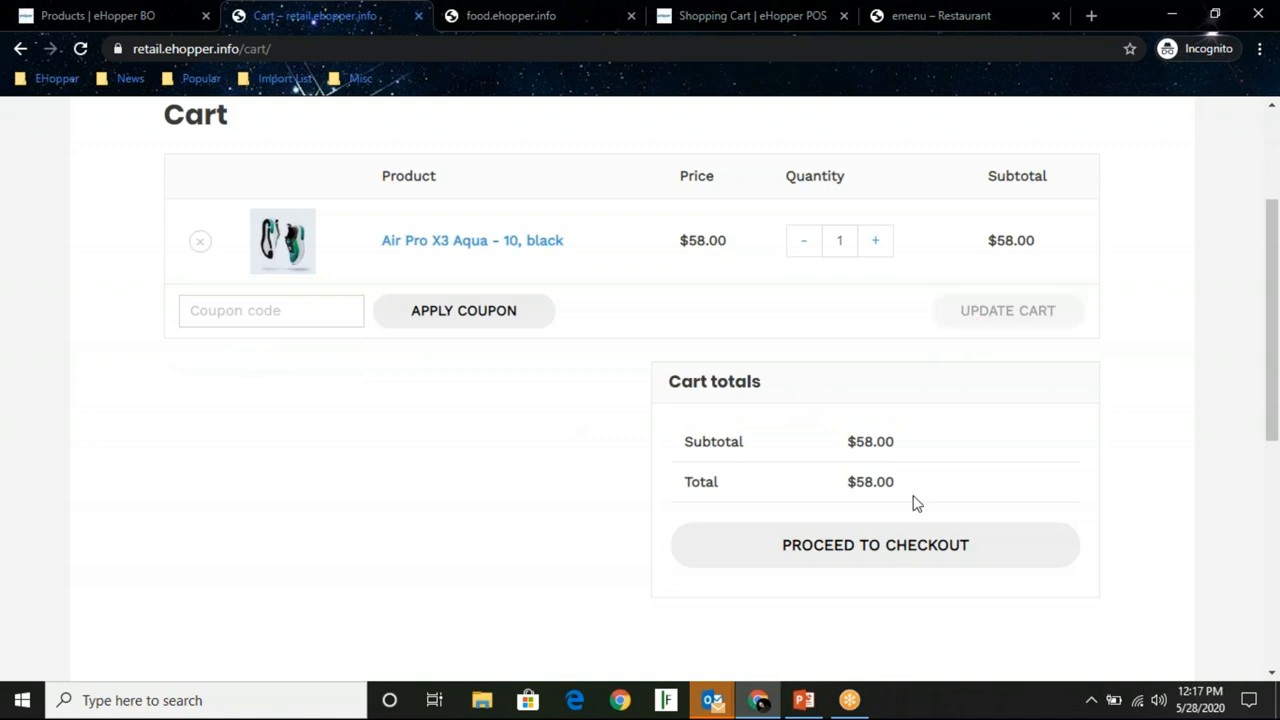
left_click(876, 544)
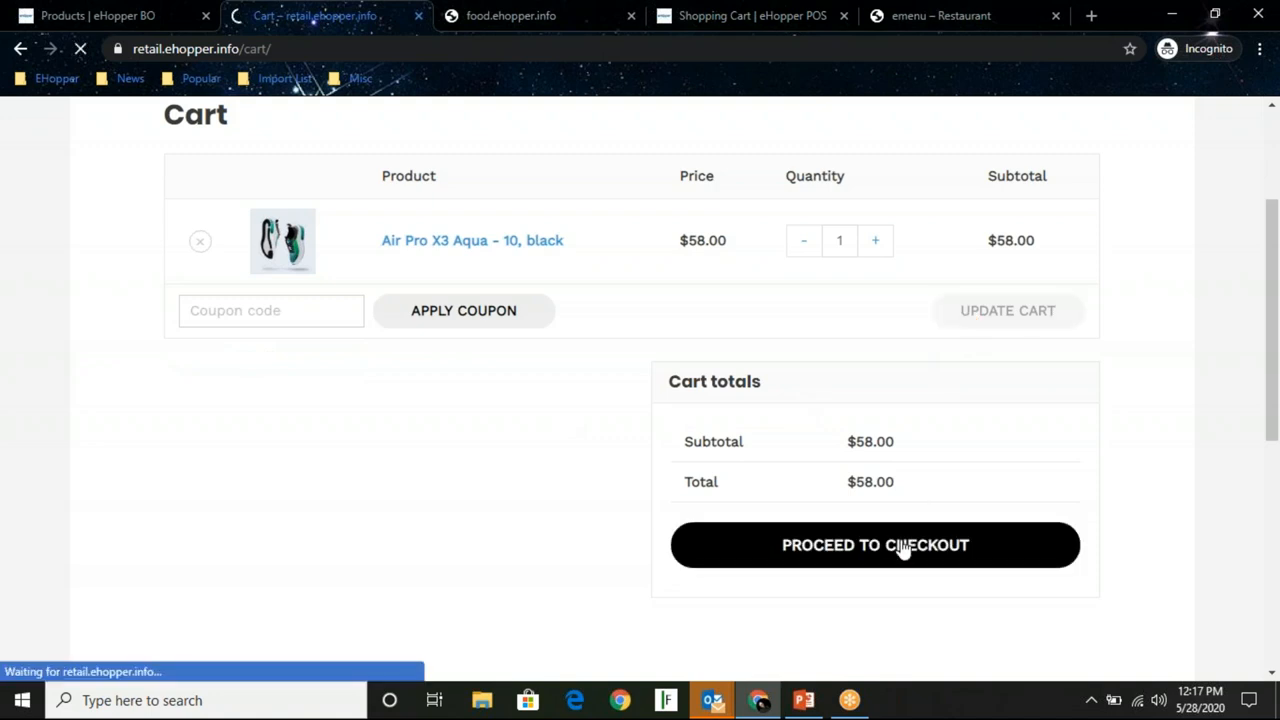
left_click(876, 544)
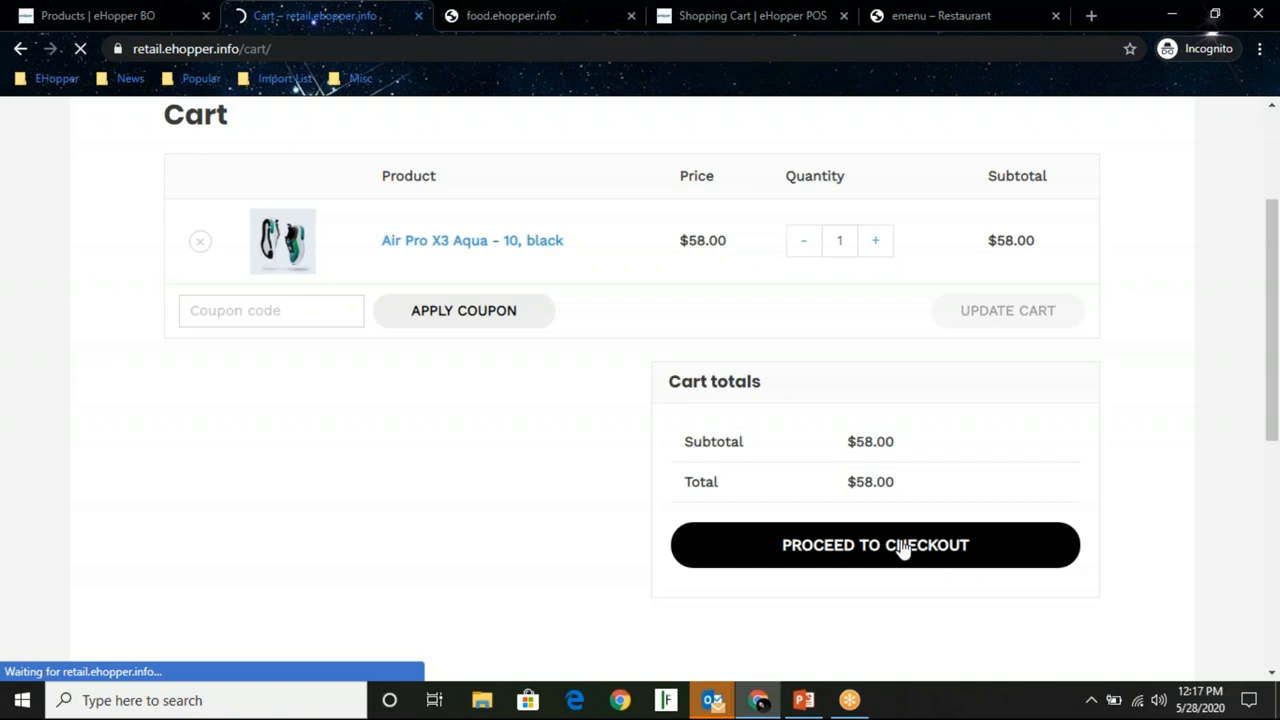
left_click(876, 544)
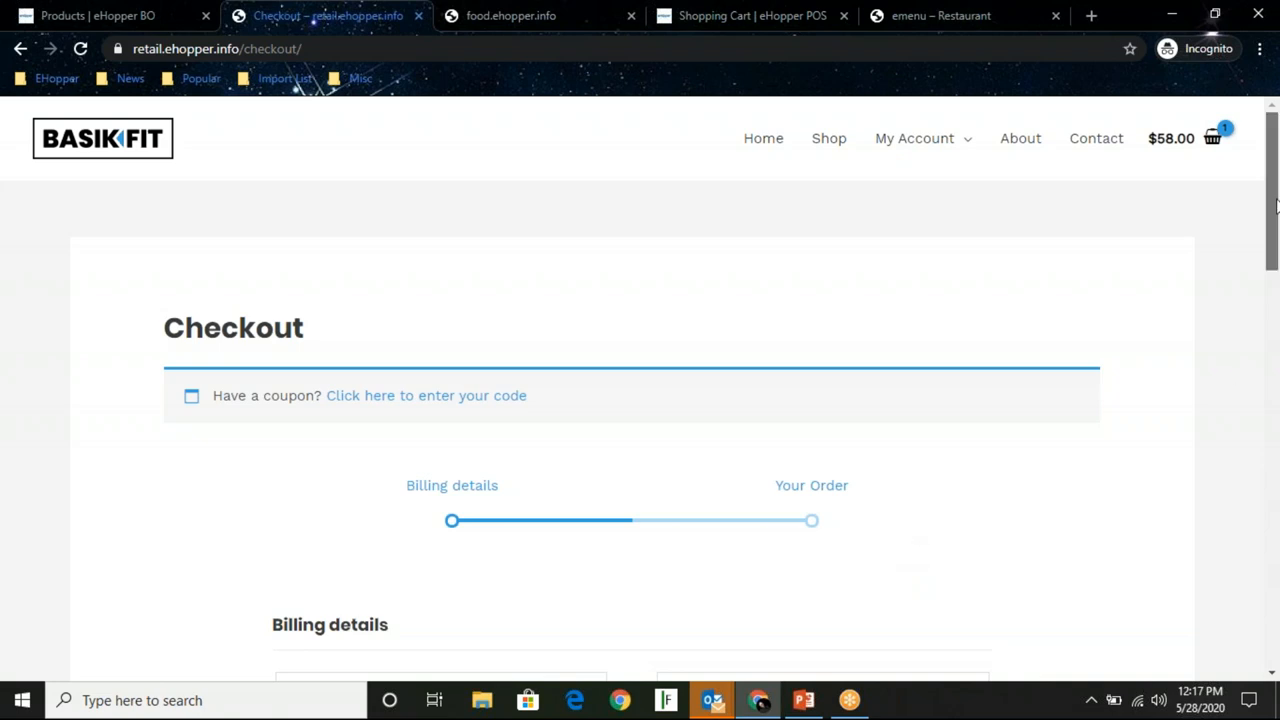
scroll("down", 3)
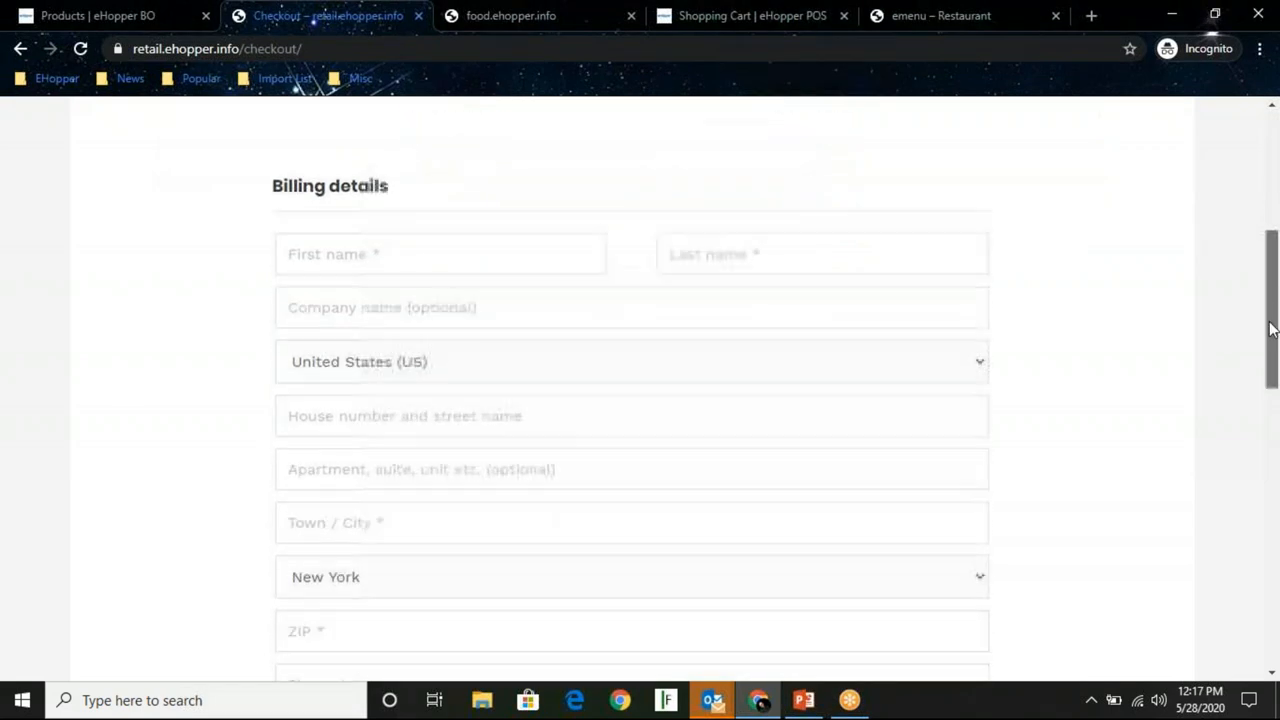
scroll("down", 3)
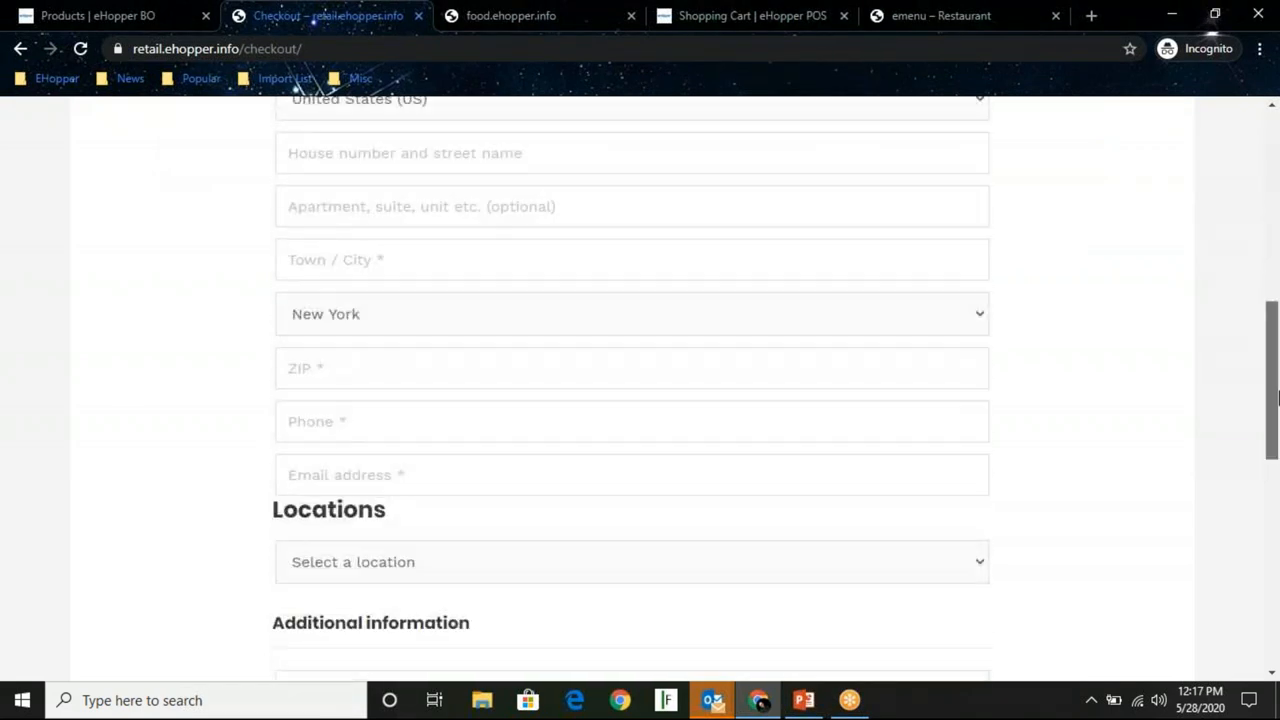
scroll("up", 3)
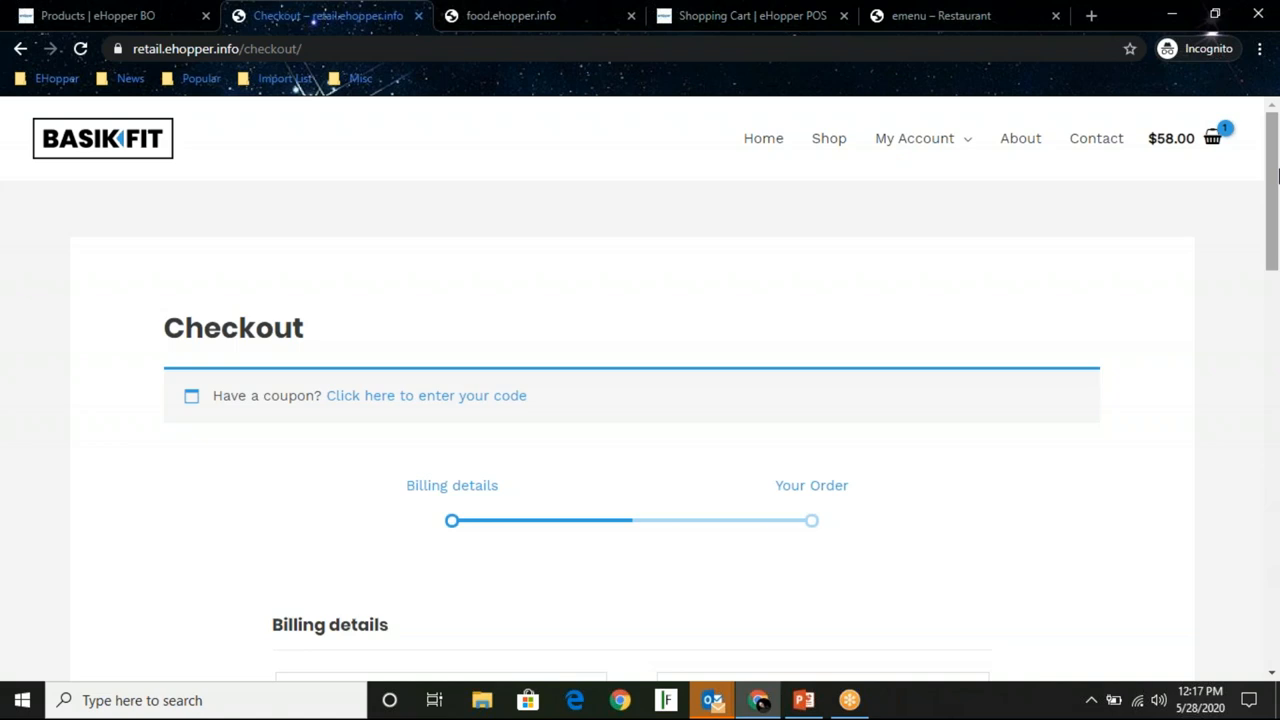
scroll("down", 3)
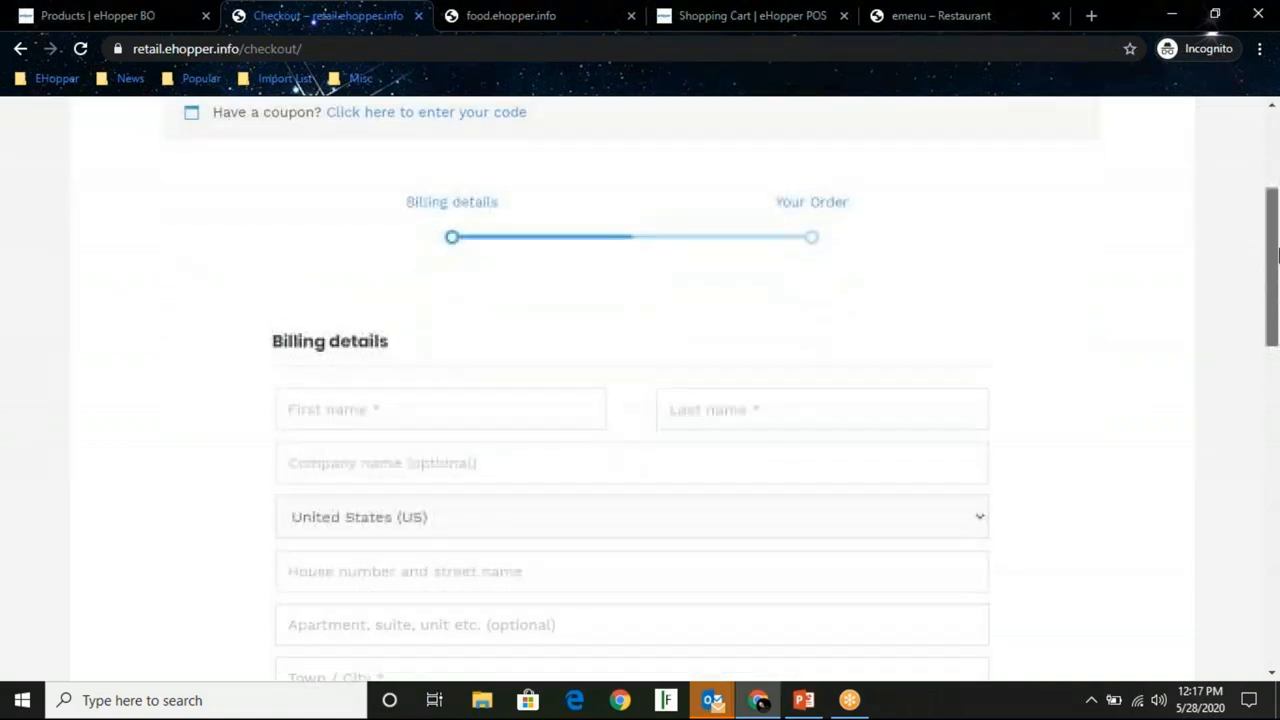
scroll("down", 3)
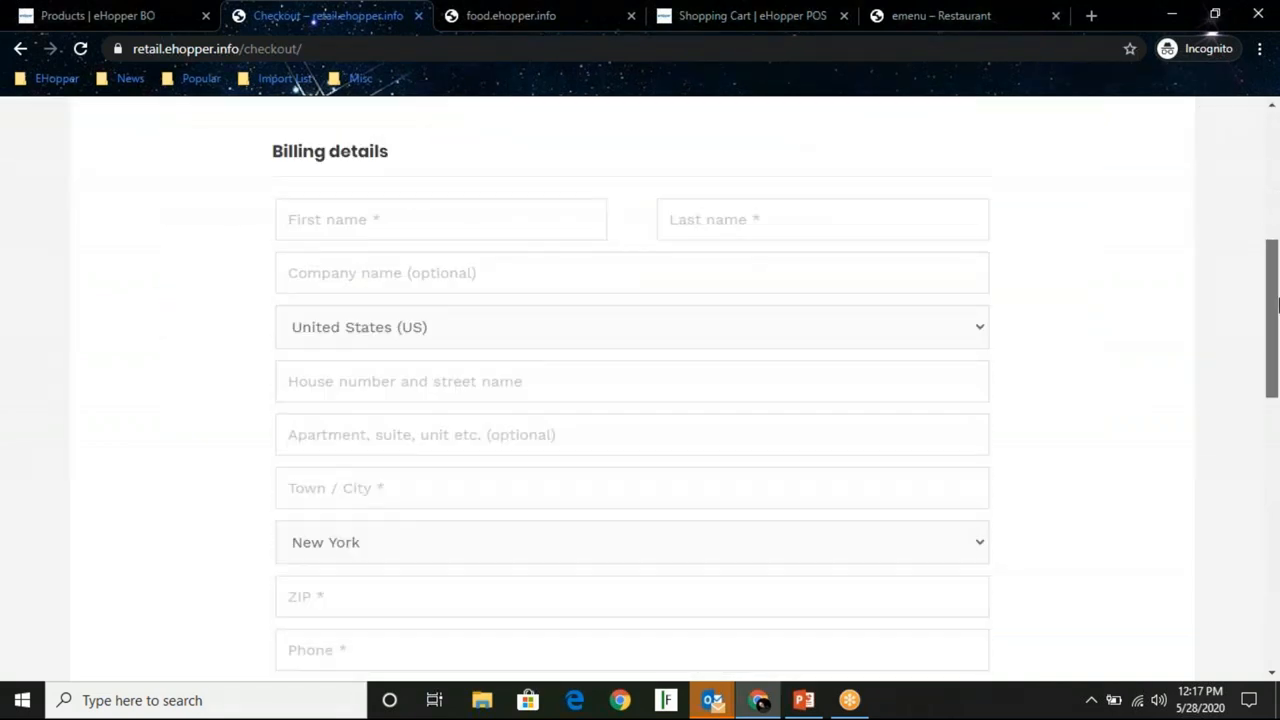
scroll("down", 3)
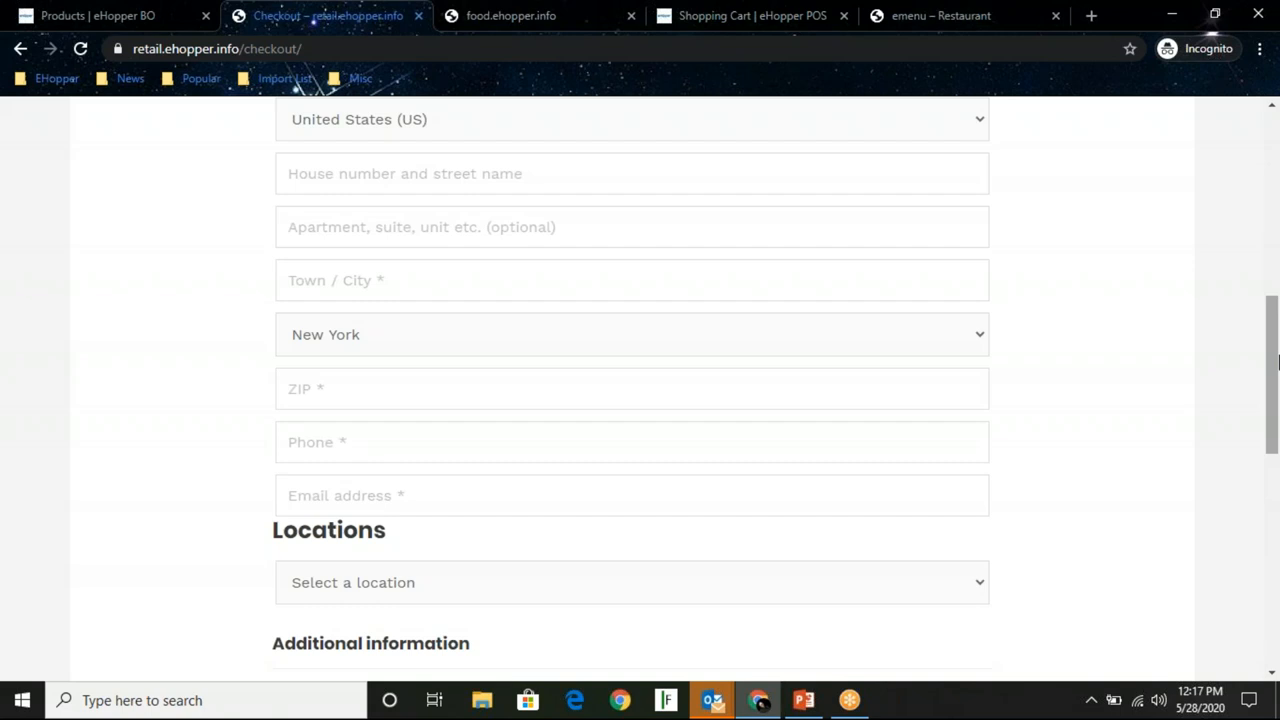
scroll("down", 3)
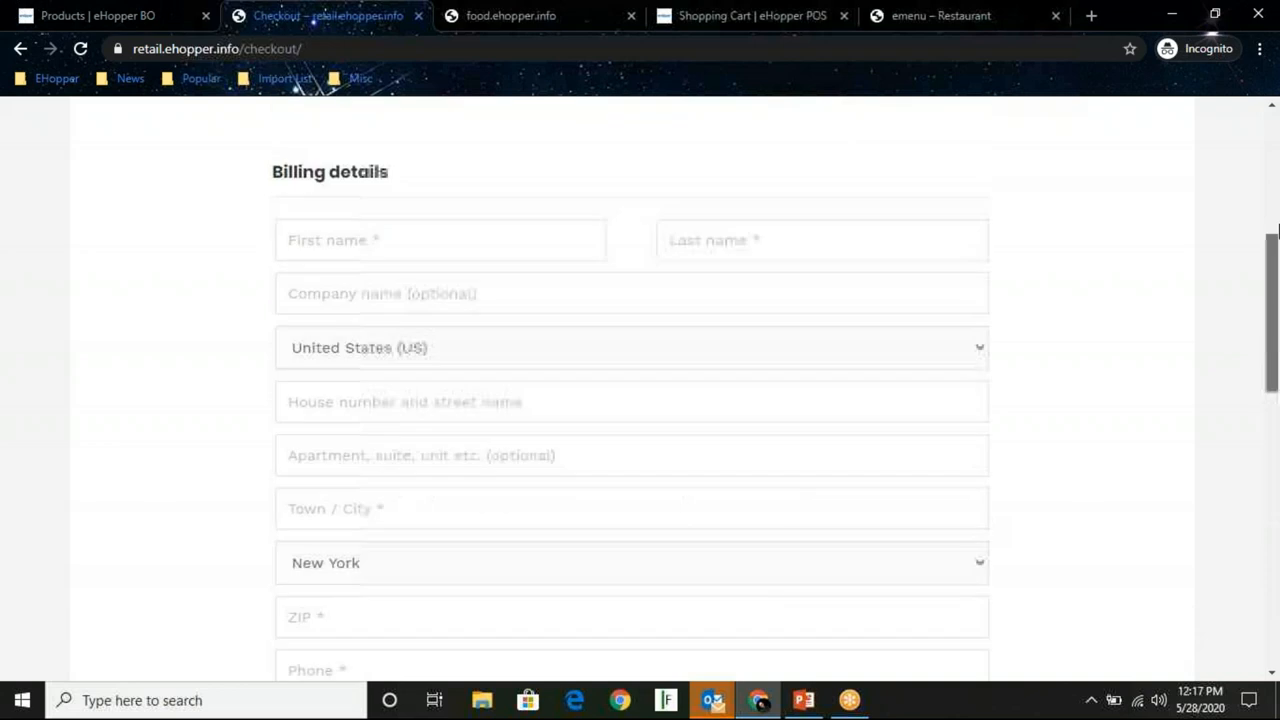
scroll("up", 3)
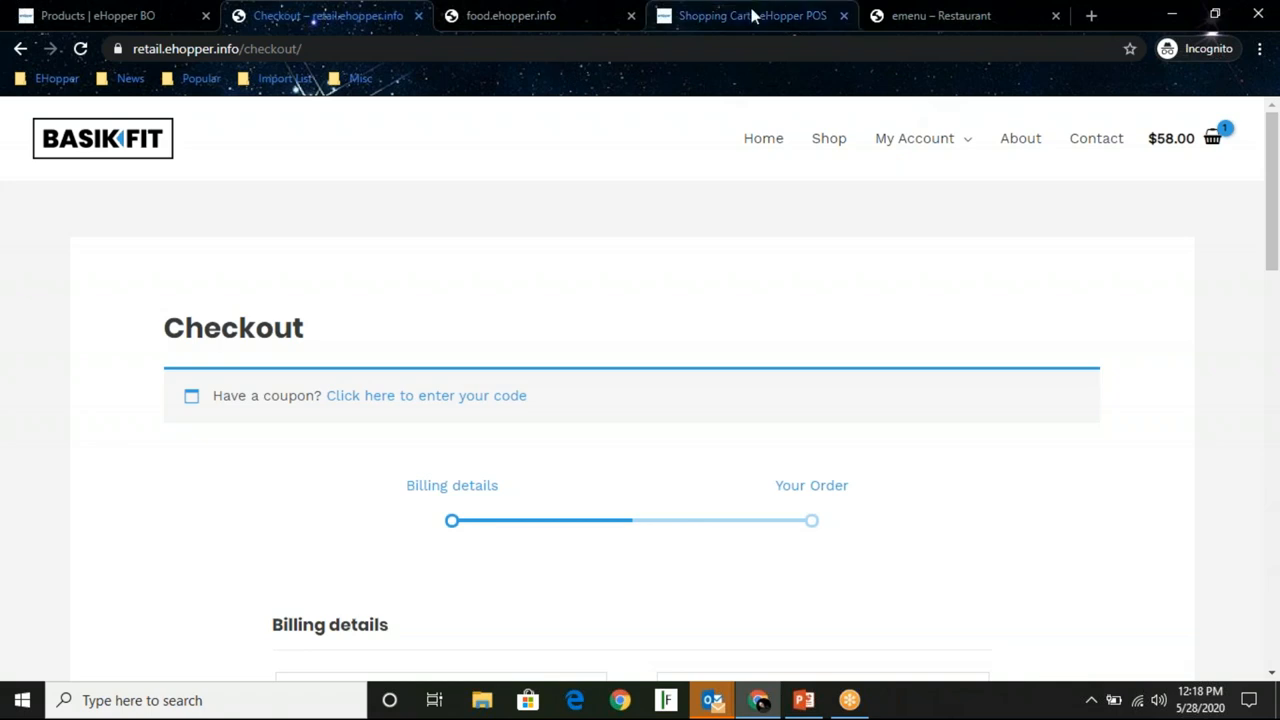
Add an iPhone and a Large Verona Pizza to the POS order ($114.84) and set the order type to Pickup
left_click(752, 16)
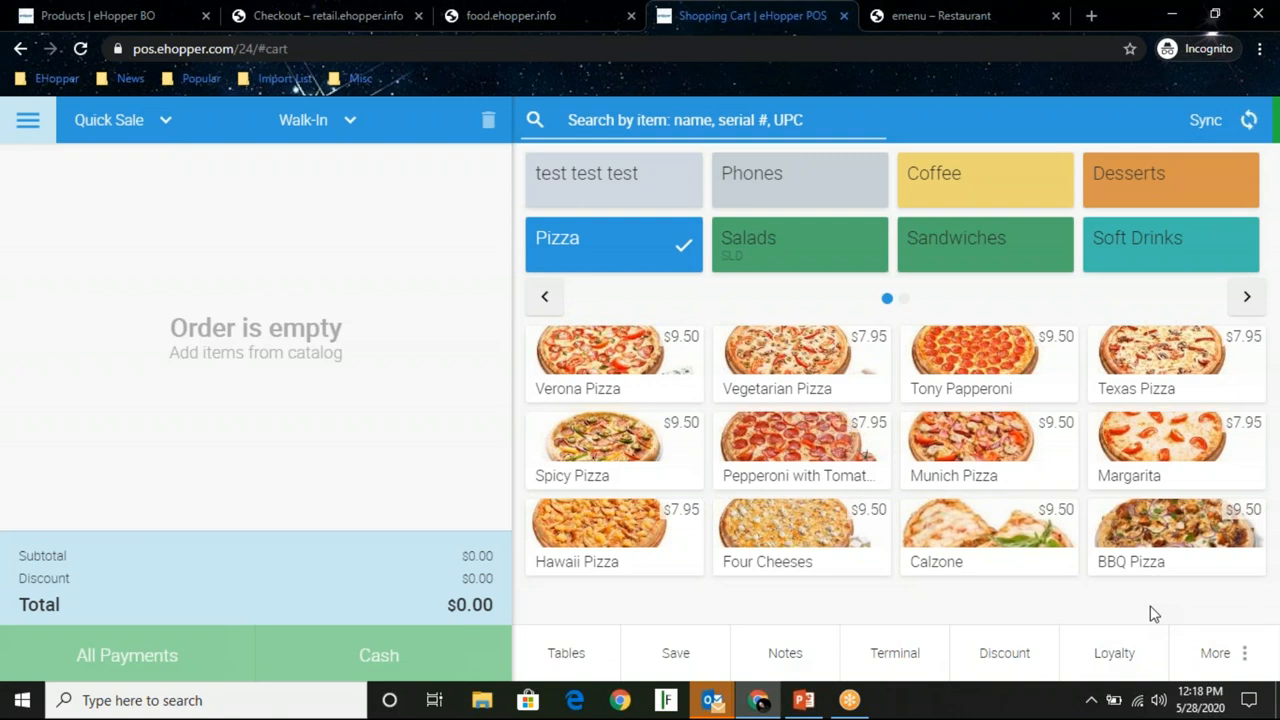
mouse_move(420, 316)
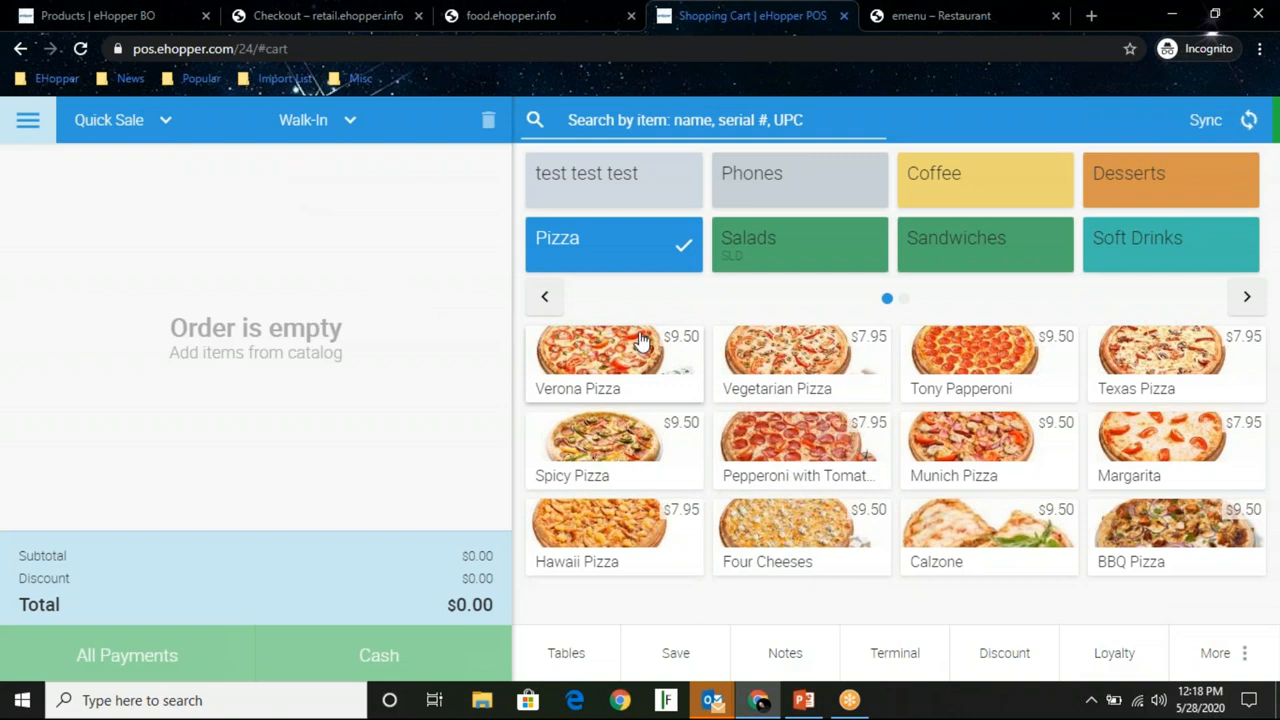
left_click(800, 180)
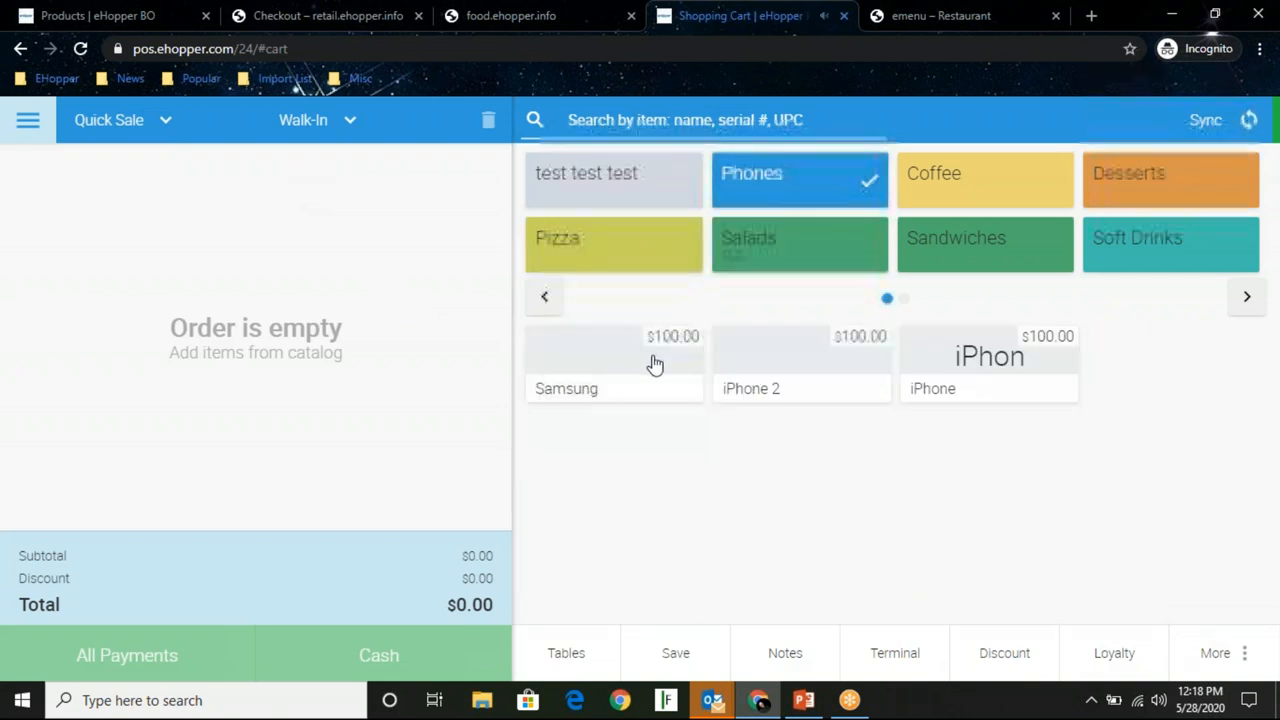
left_click(988, 364)
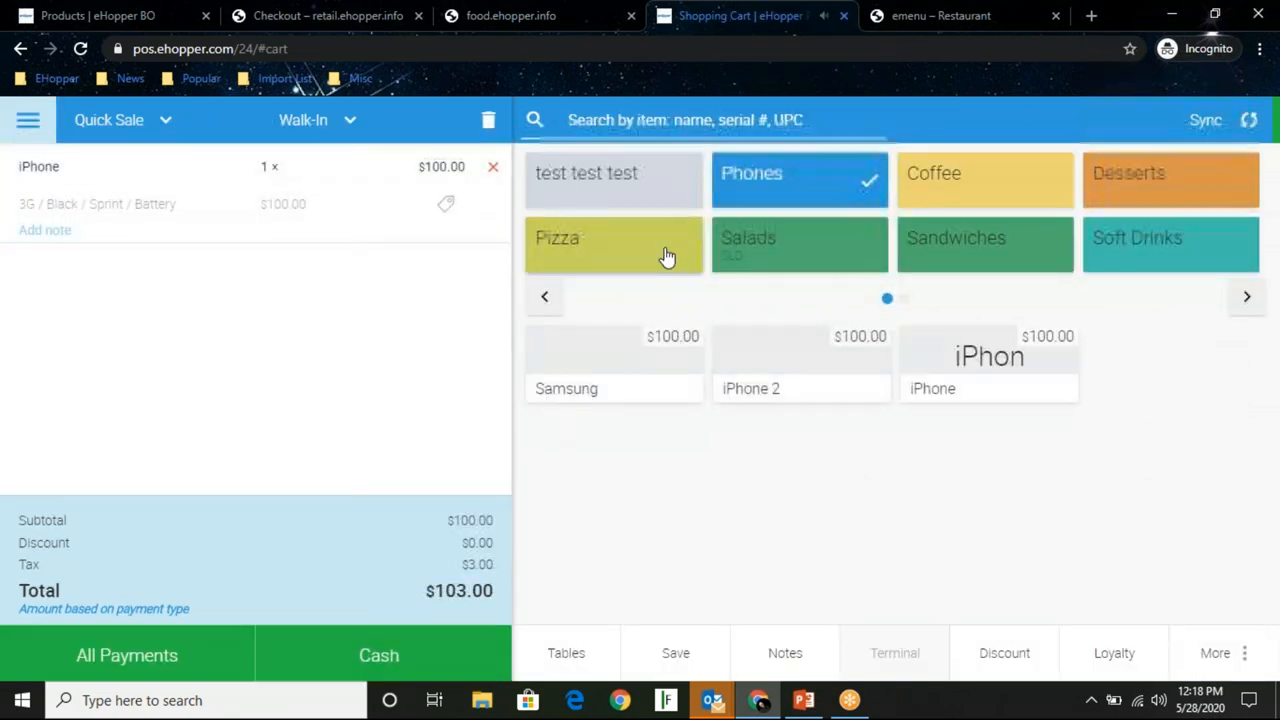
left_click(612, 244)
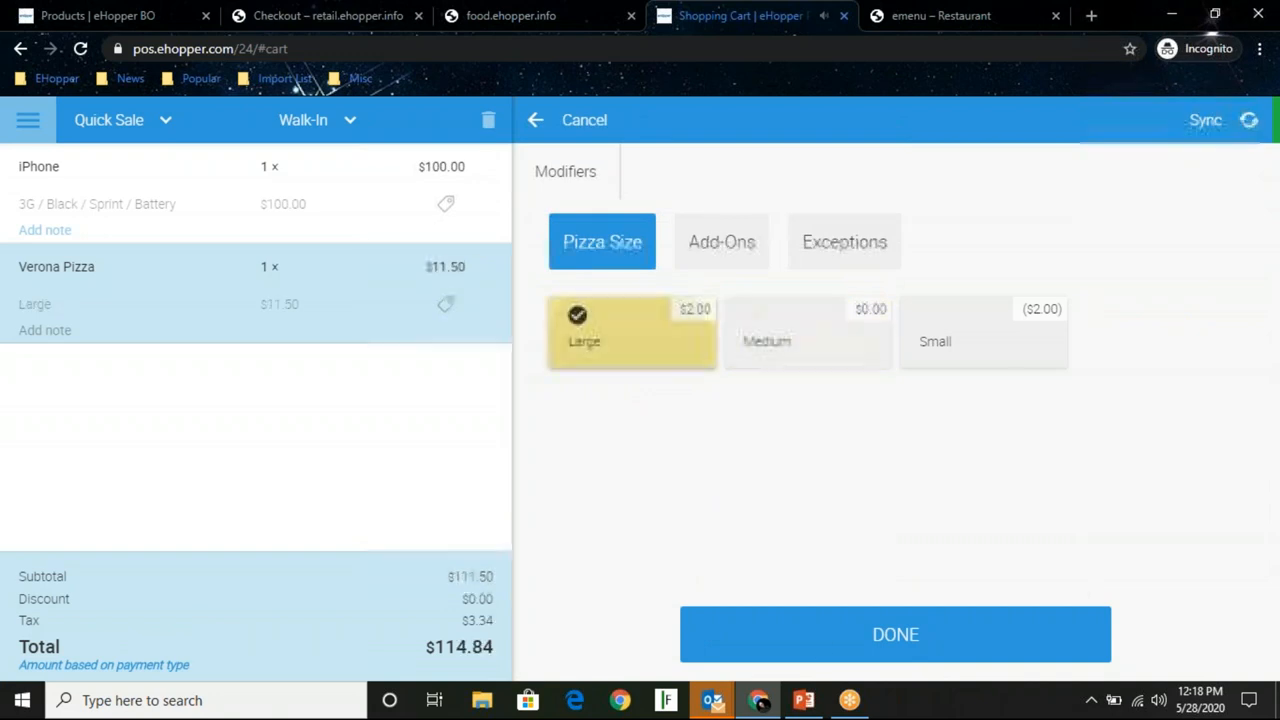
left_click(896, 634)
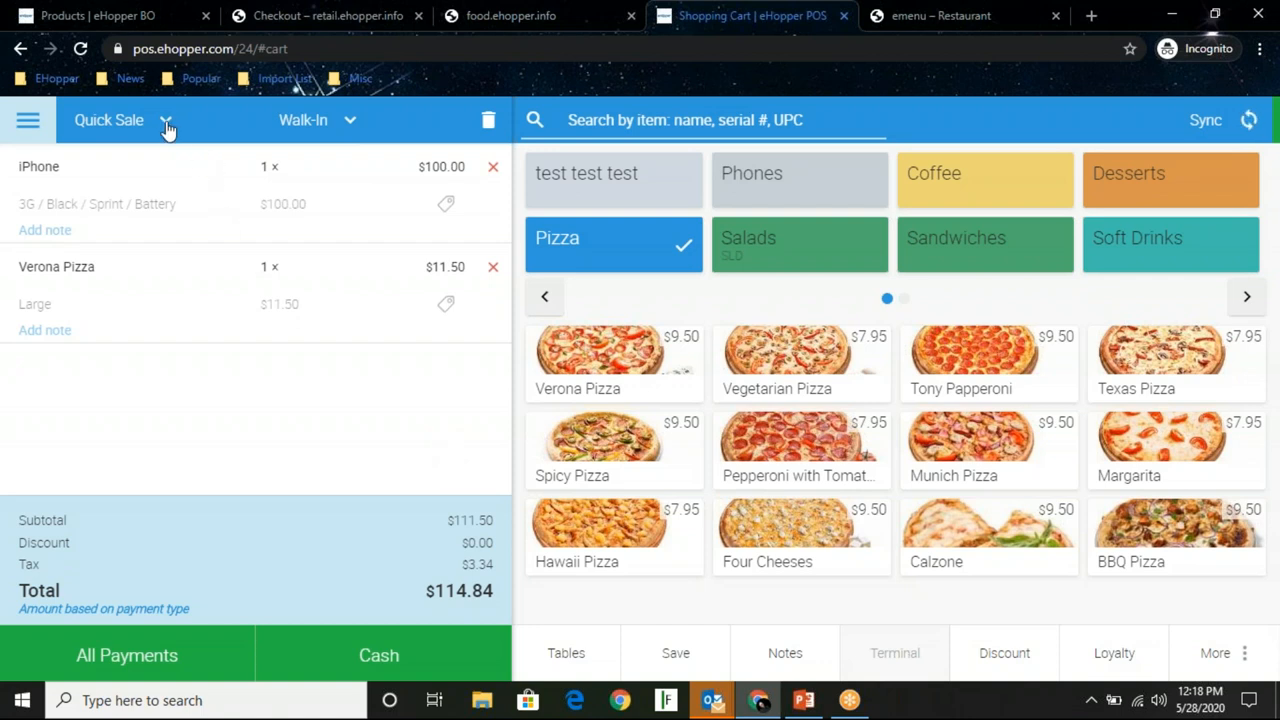
left_click(166, 120)
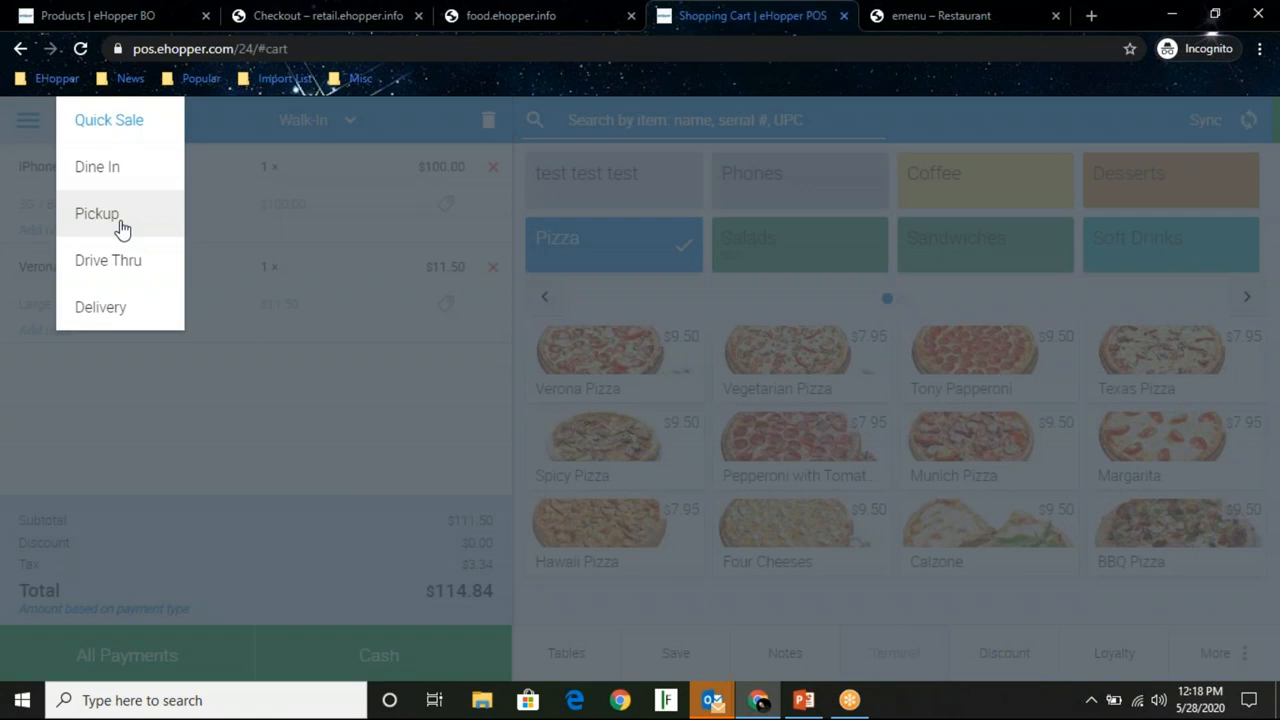
left_click(96, 212)
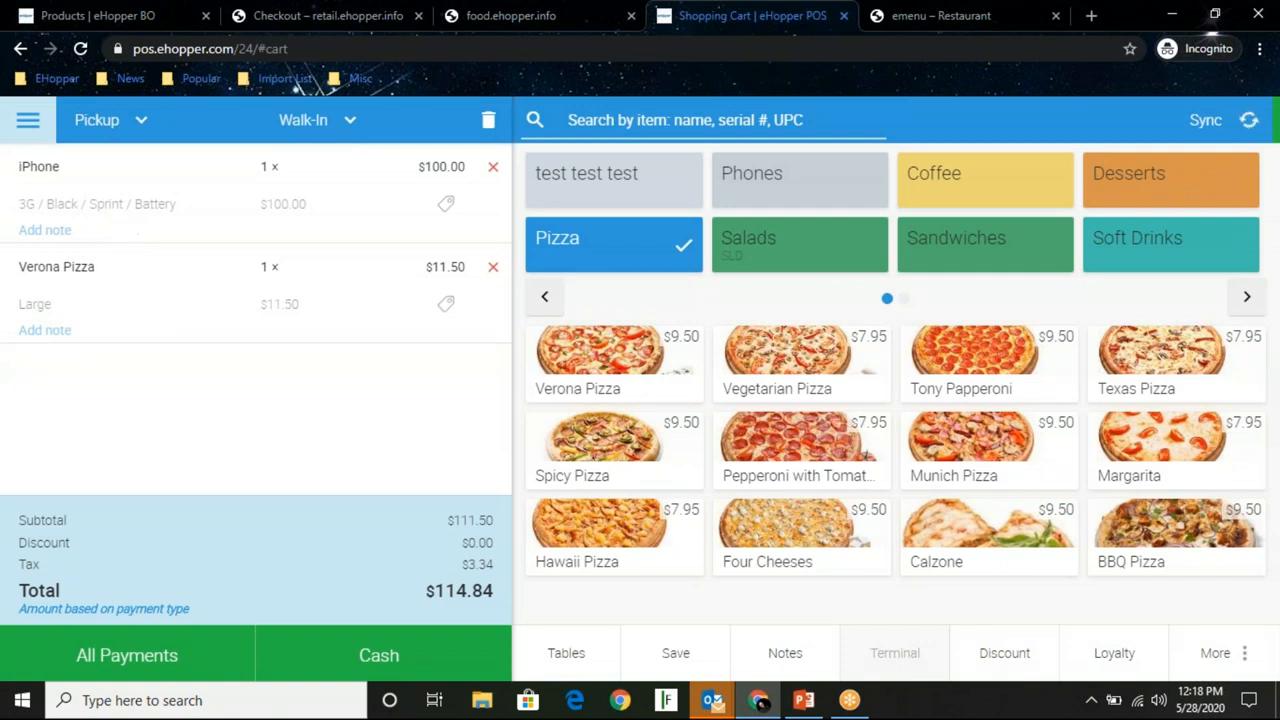
Save the $114.84 Pickup order, leaving the register with an empty cart
left_click(676, 652)
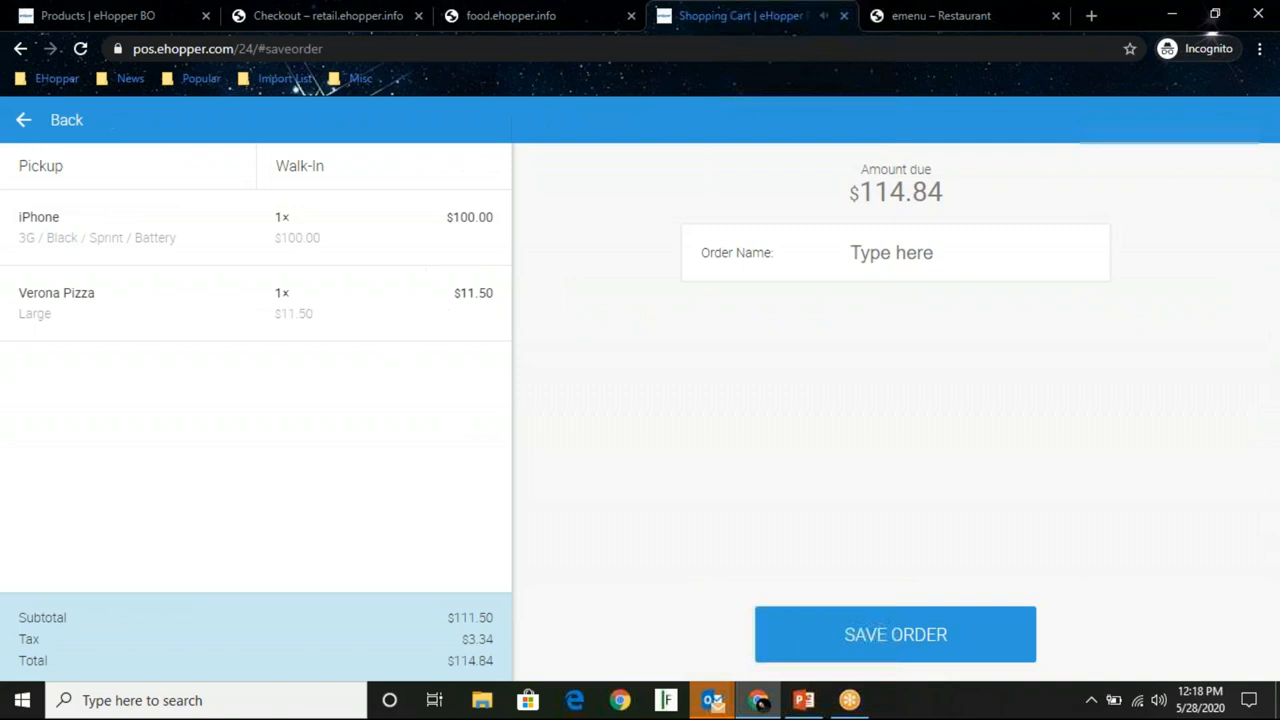
left_click(896, 634)
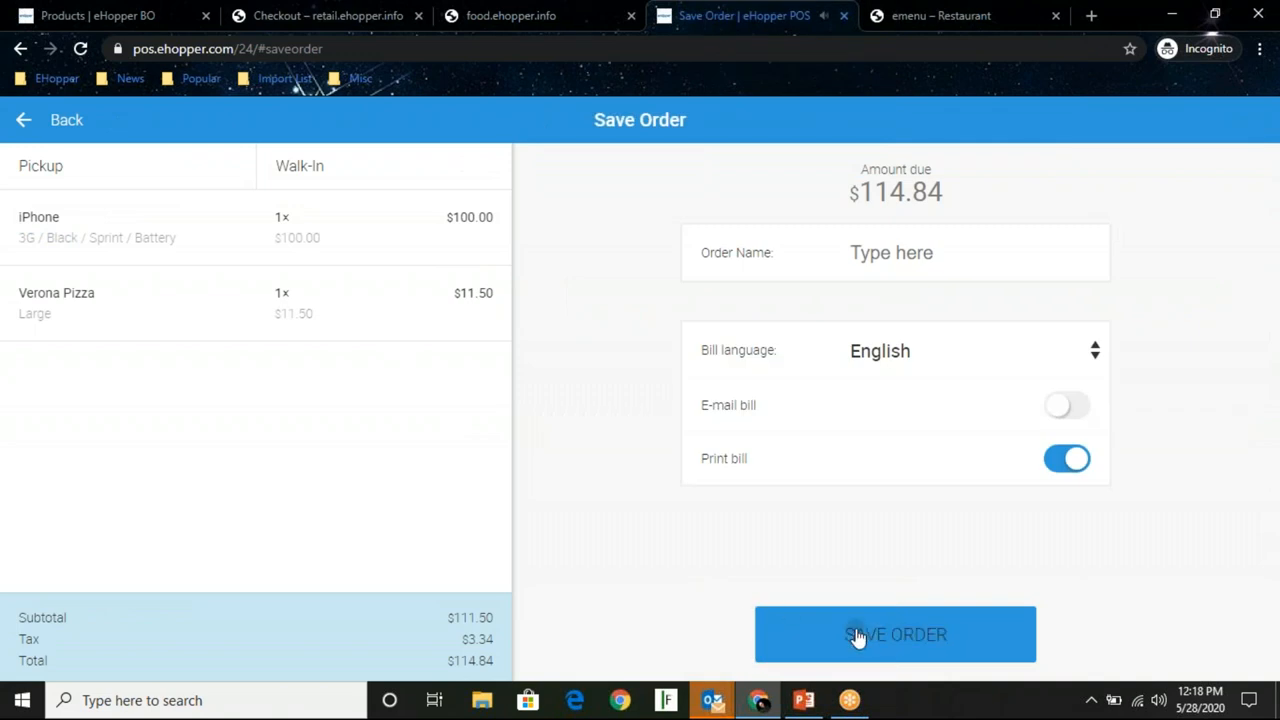
left_click(896, 634)
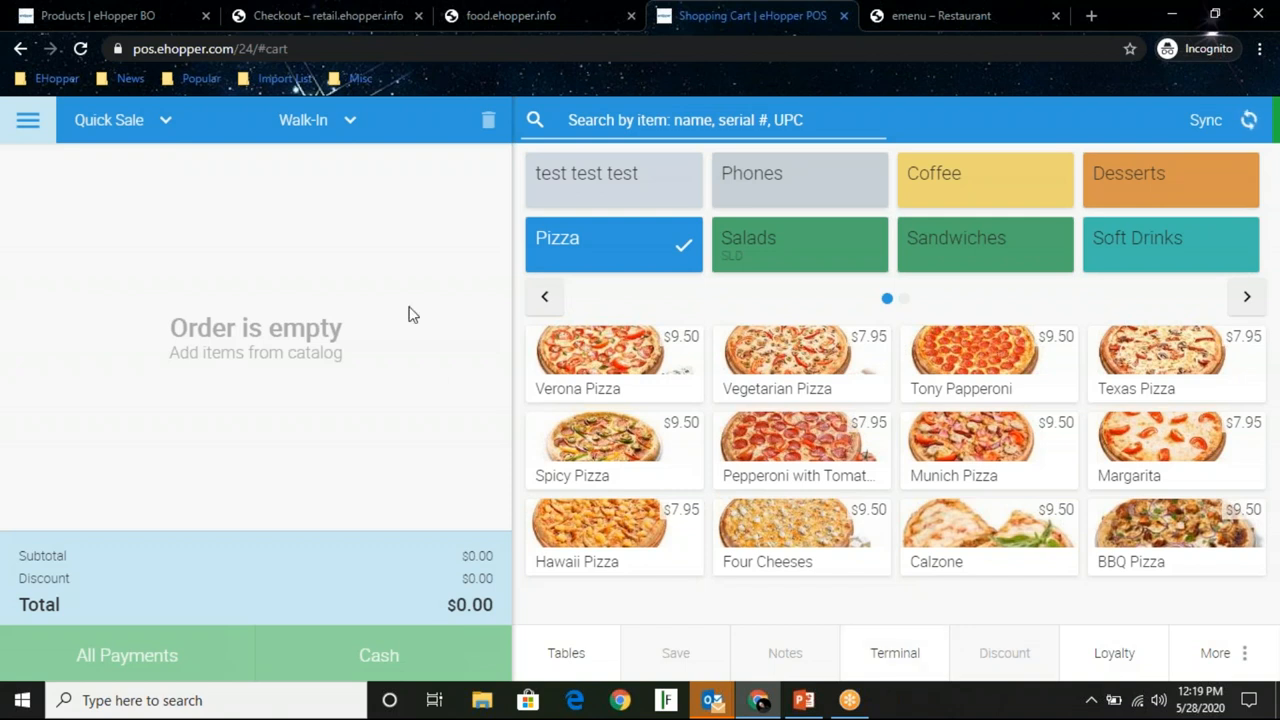
mouse_move(364, 158)
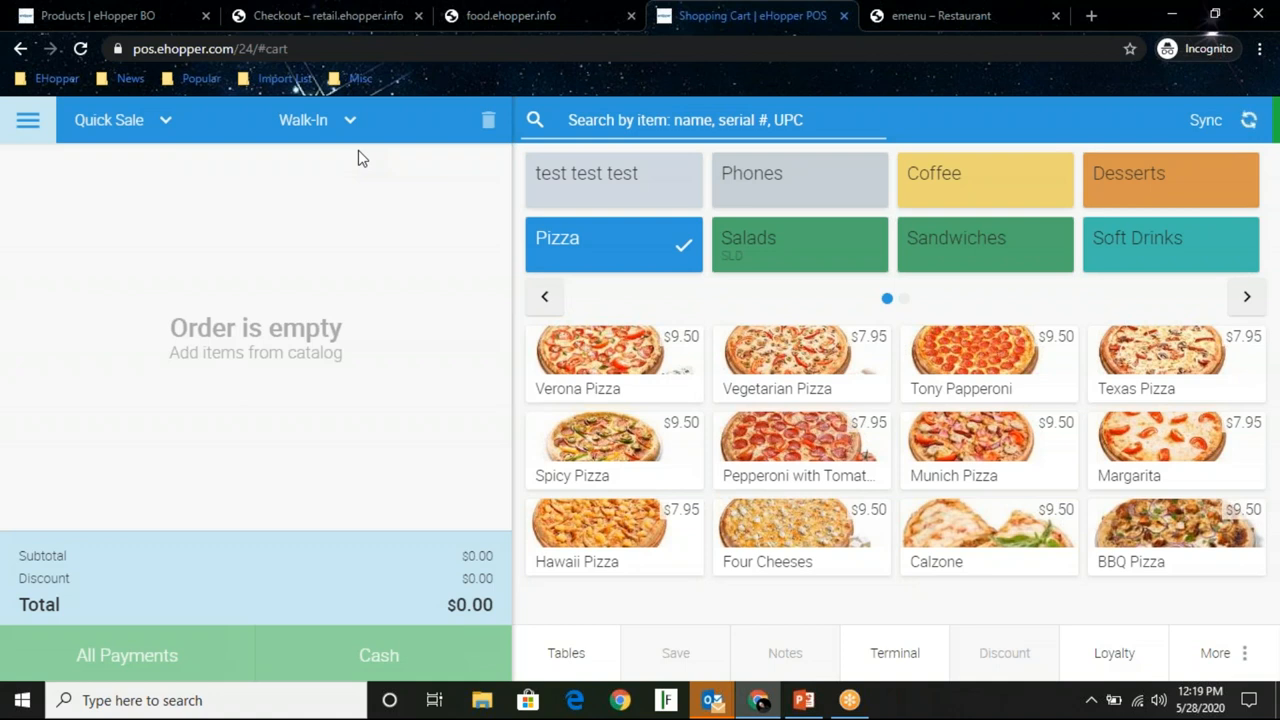
left_click(304, 120)
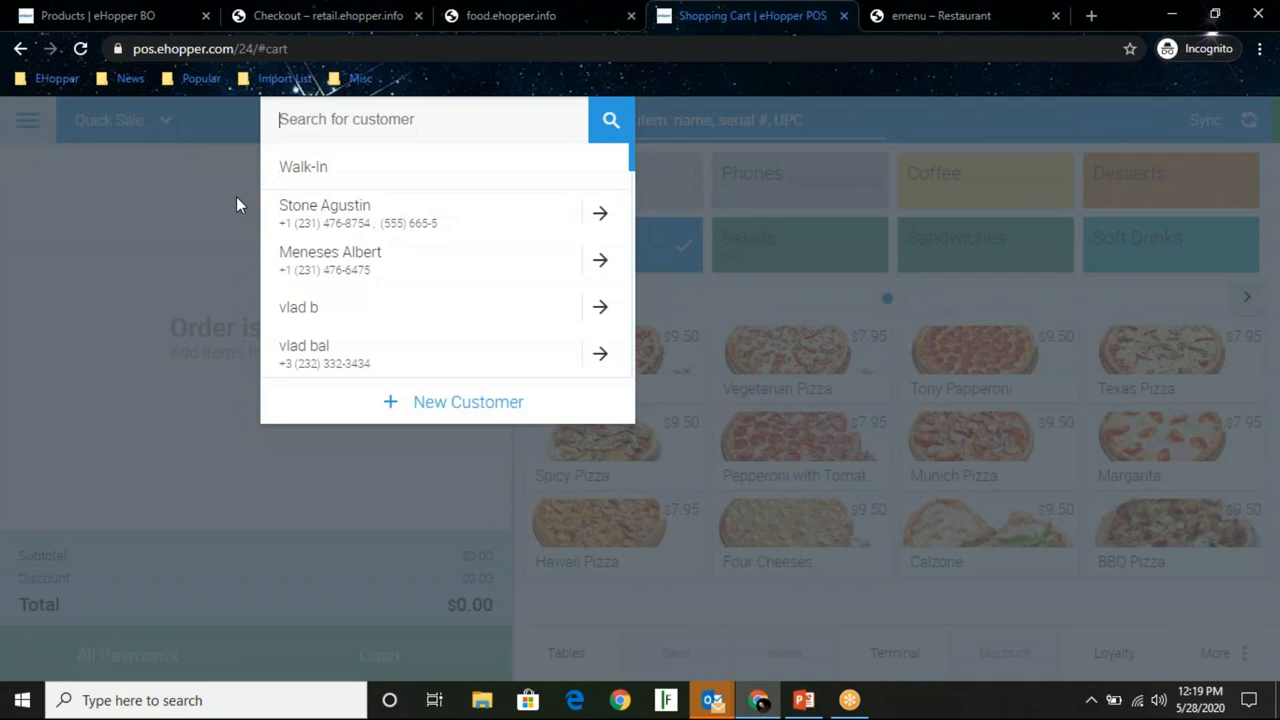
left_click(304, 168)
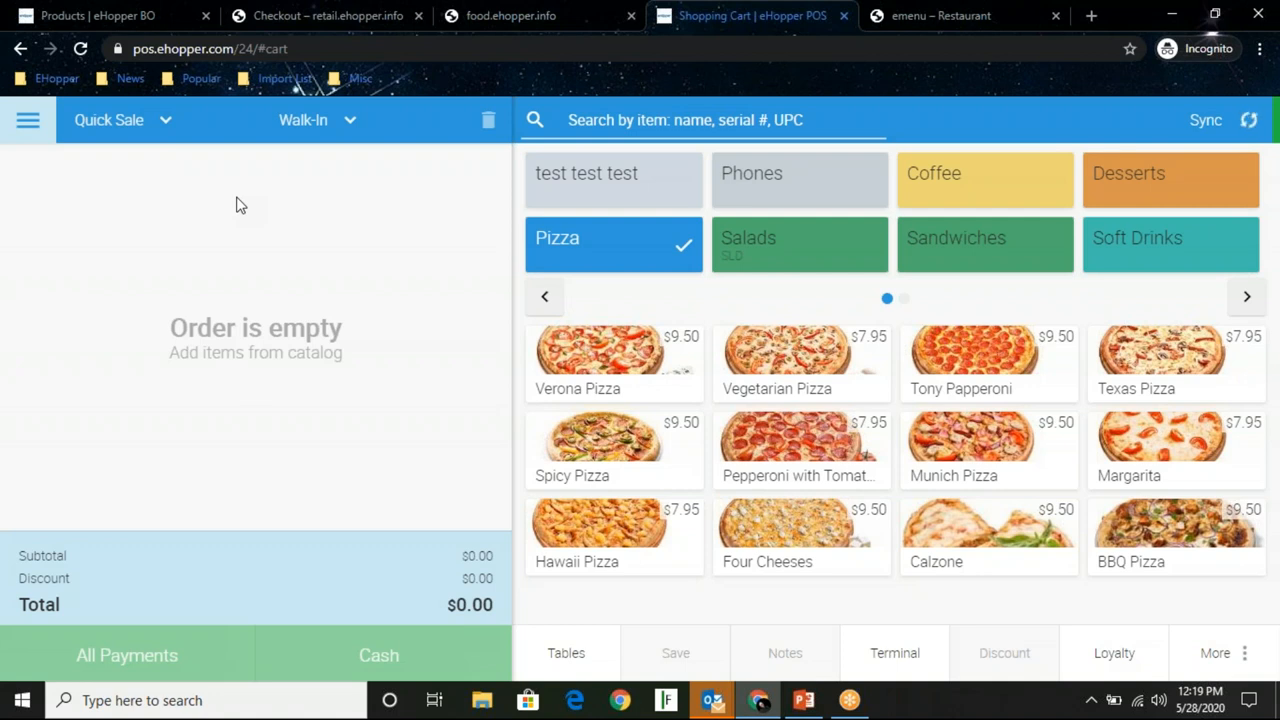
left_click(28, 120)
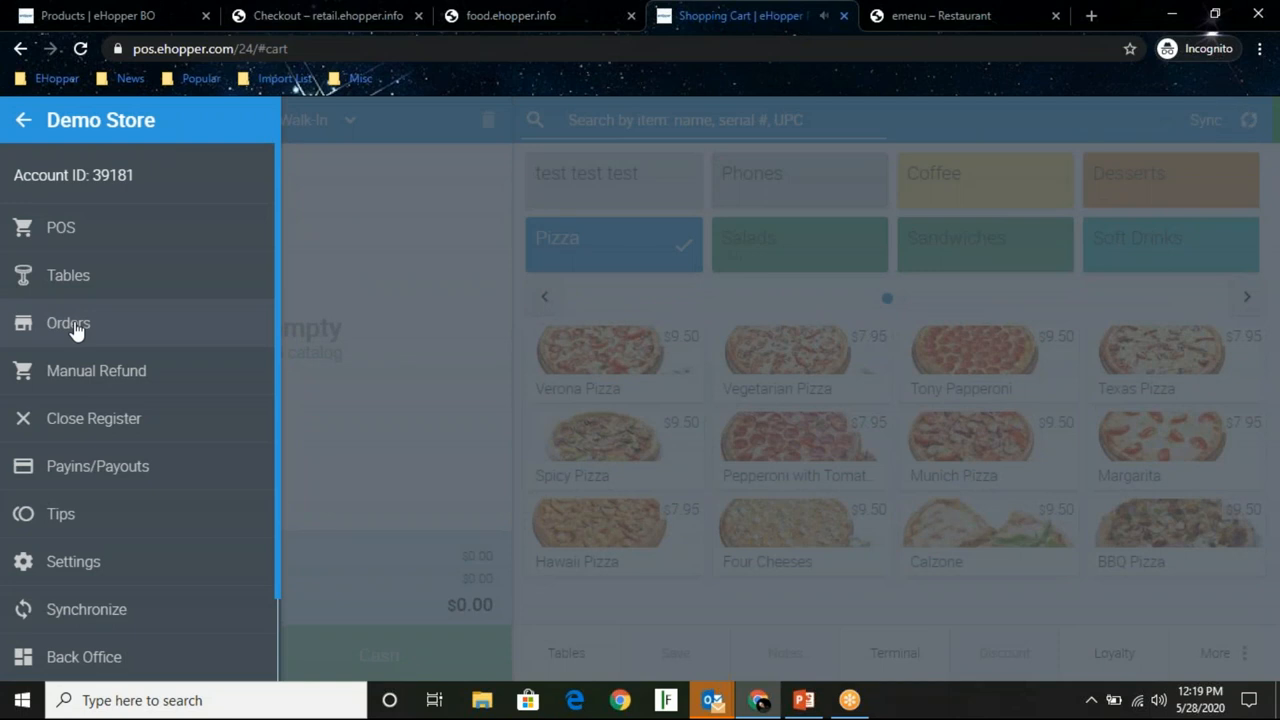
Filter the POS Orders list by Order Source Online, showing the $9.99 eCommerce Pickup order
left_click(68, 324)
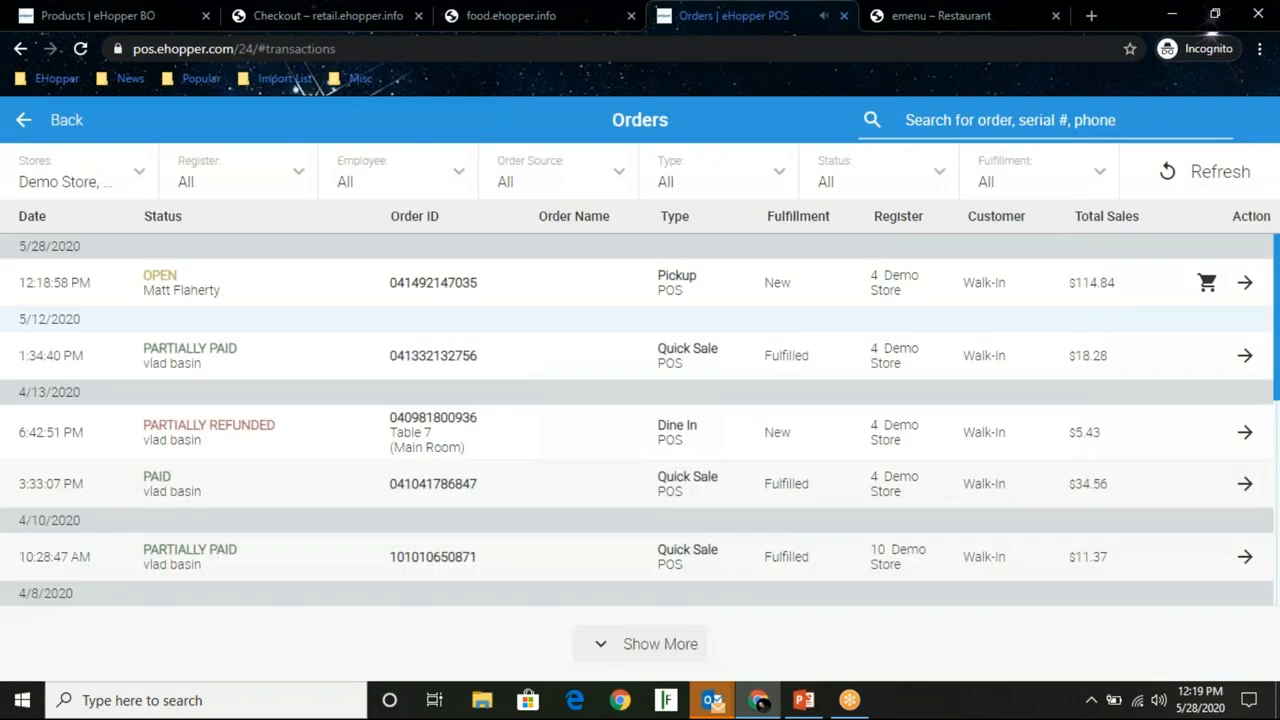
mouse_move(452, 162)
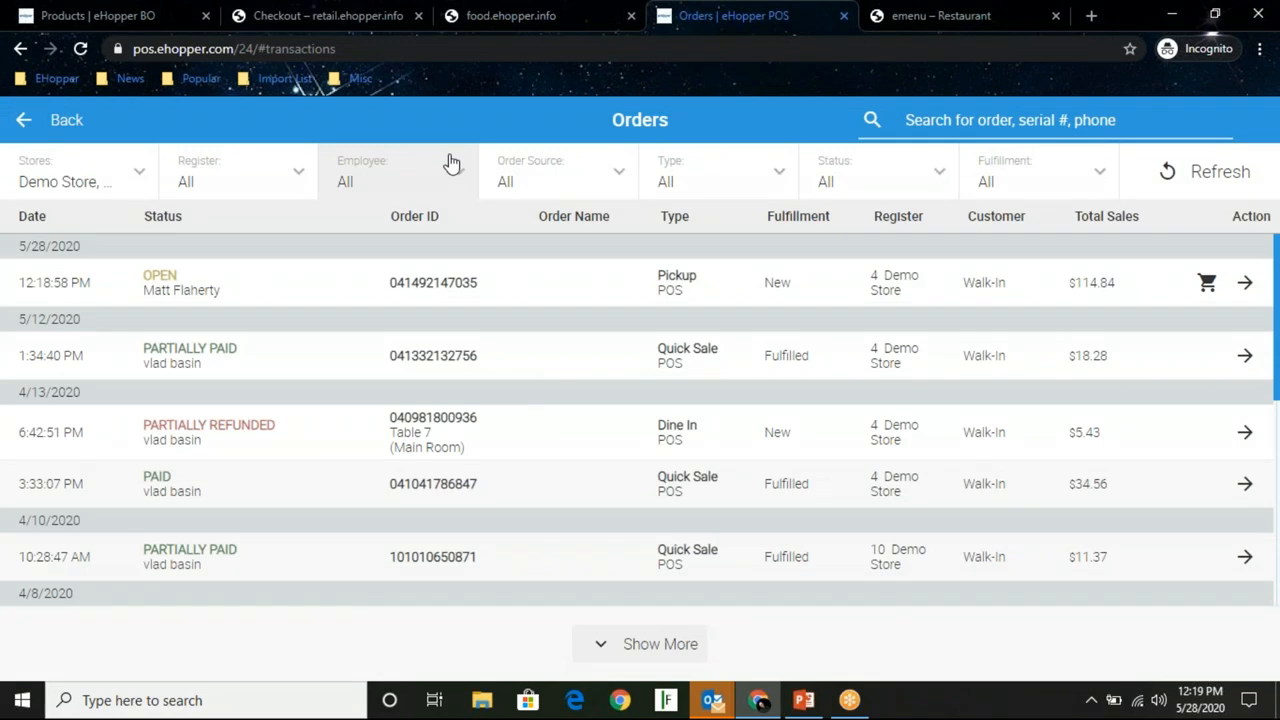
mouse_move(584, 128)
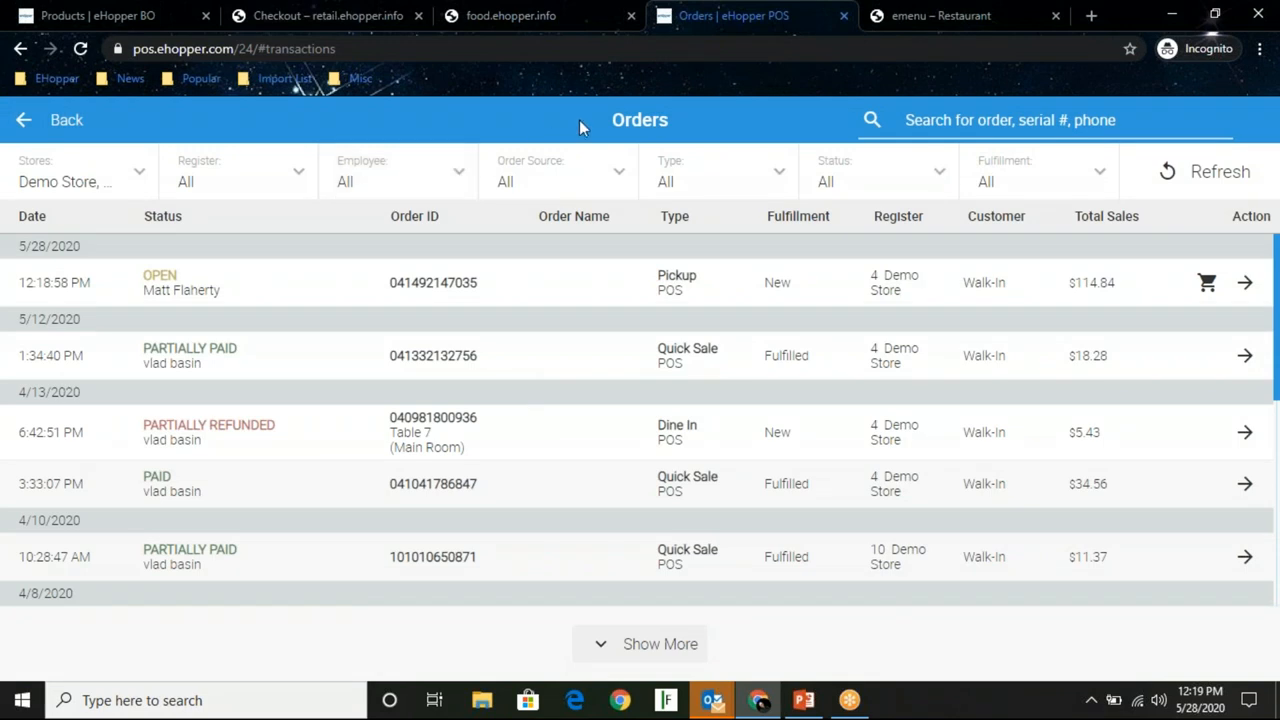
left_click(556, 180)
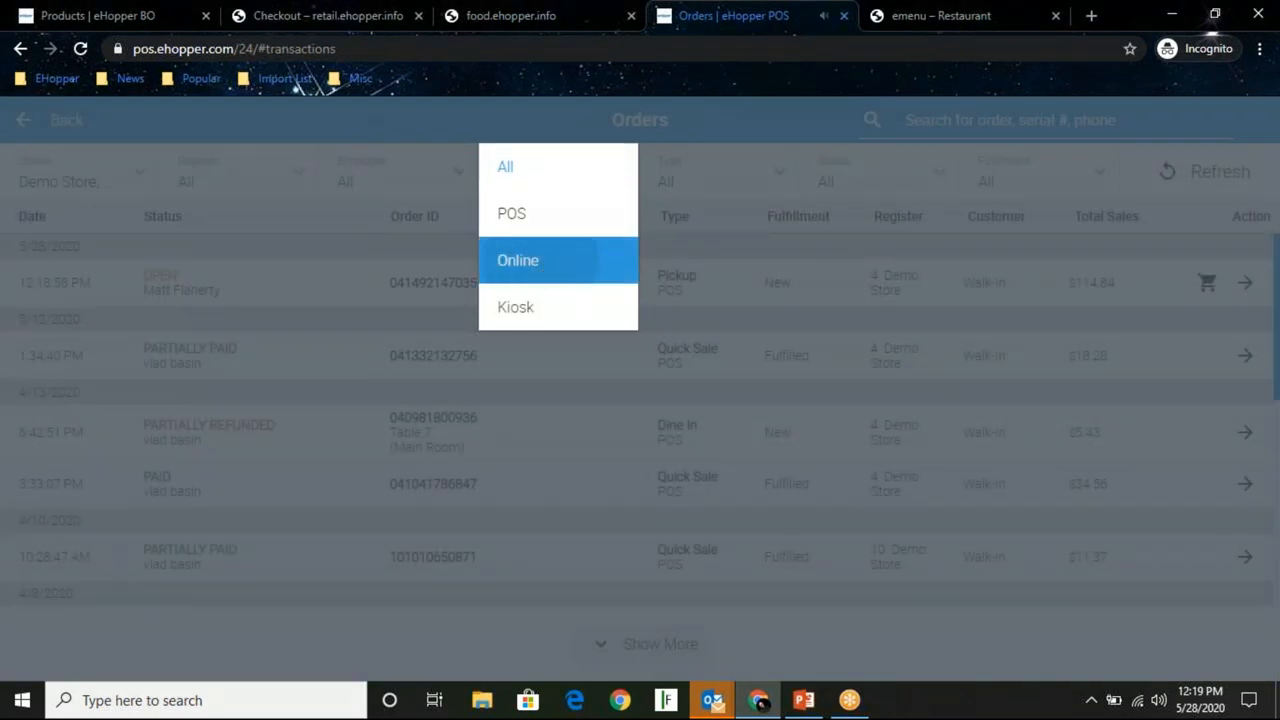
left_click(518, 260)
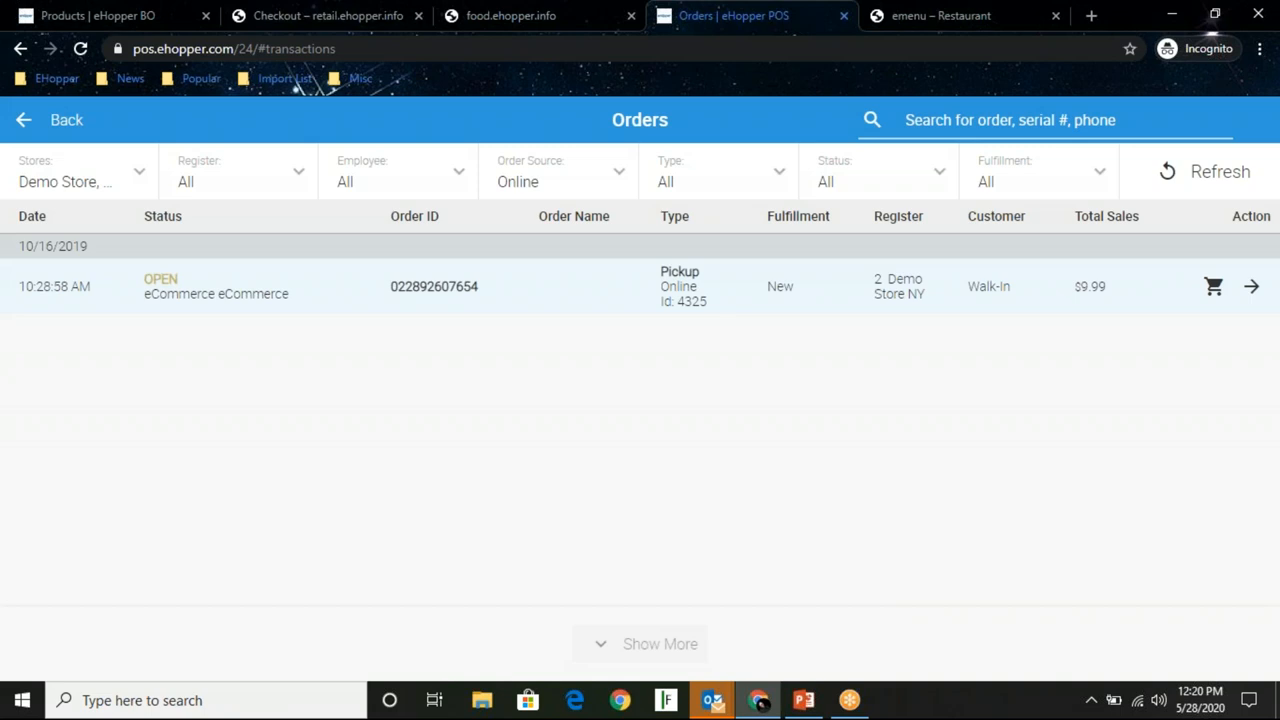
mouse_move(480, 104)
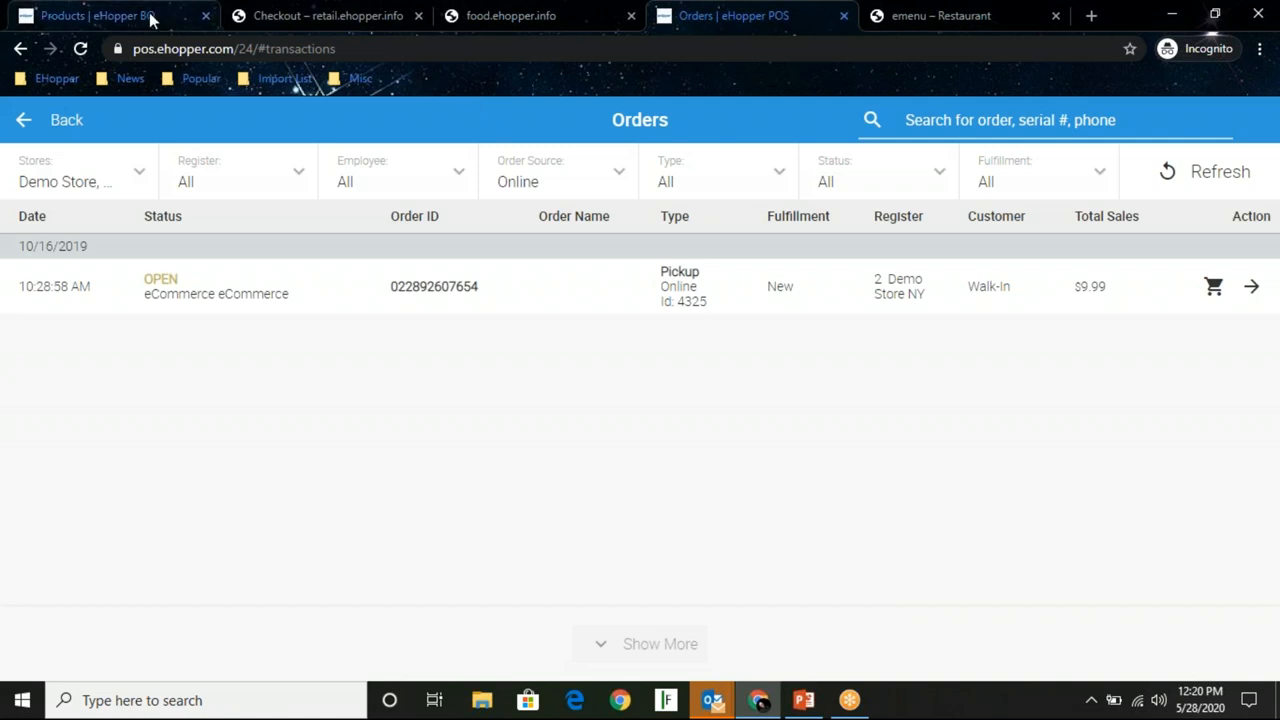
Search the Back Office Orders for today with Order Source set to Online (no data returned)
left_click(96, 16)
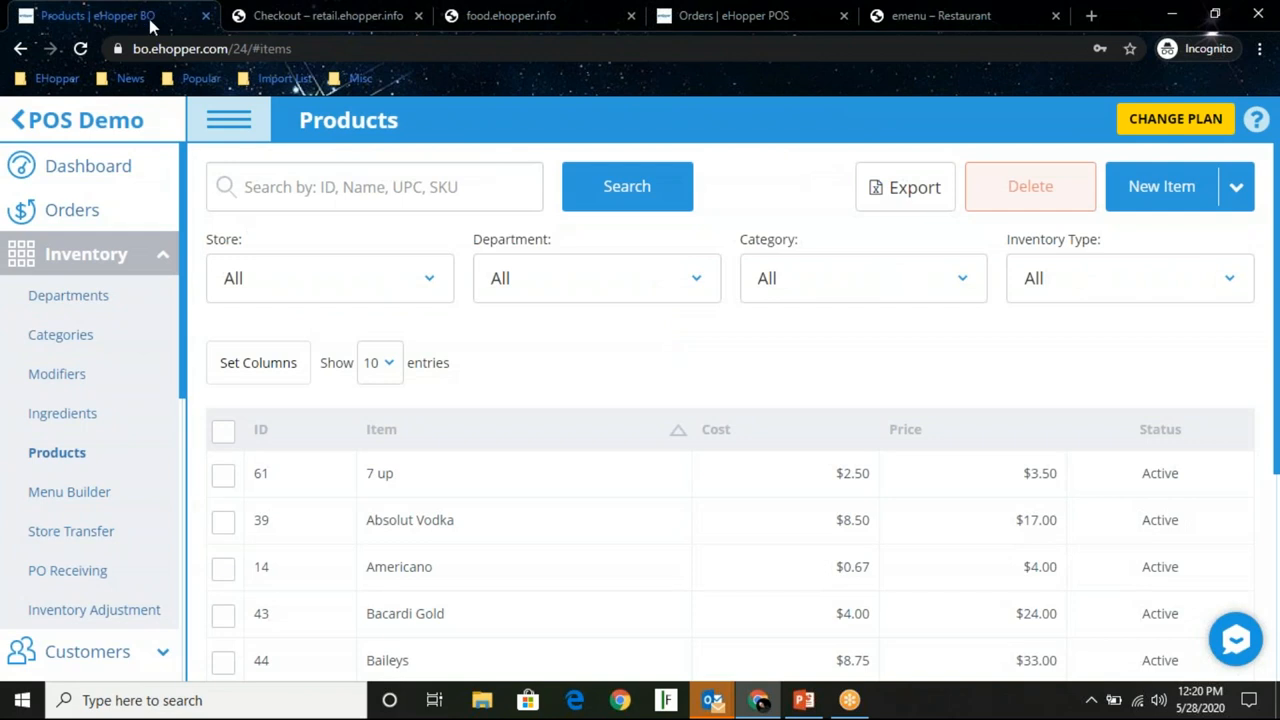
left_click(72, 210)
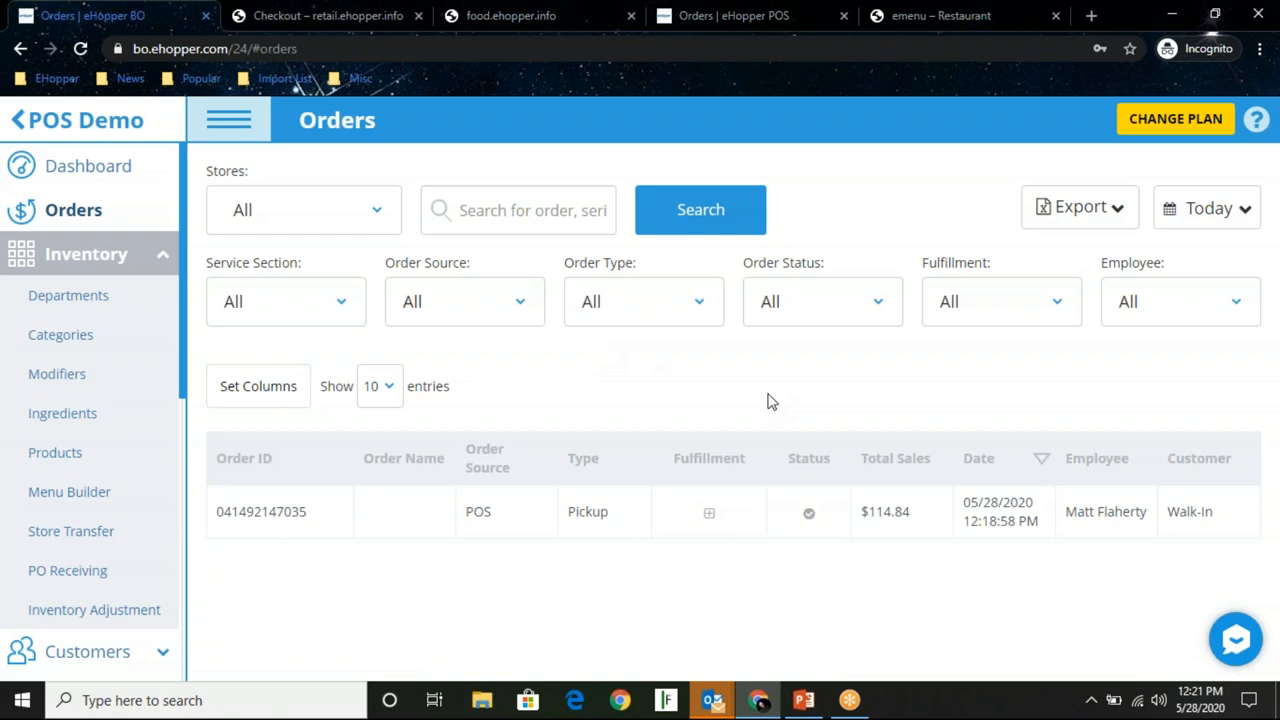
mouse_move(796, 382)
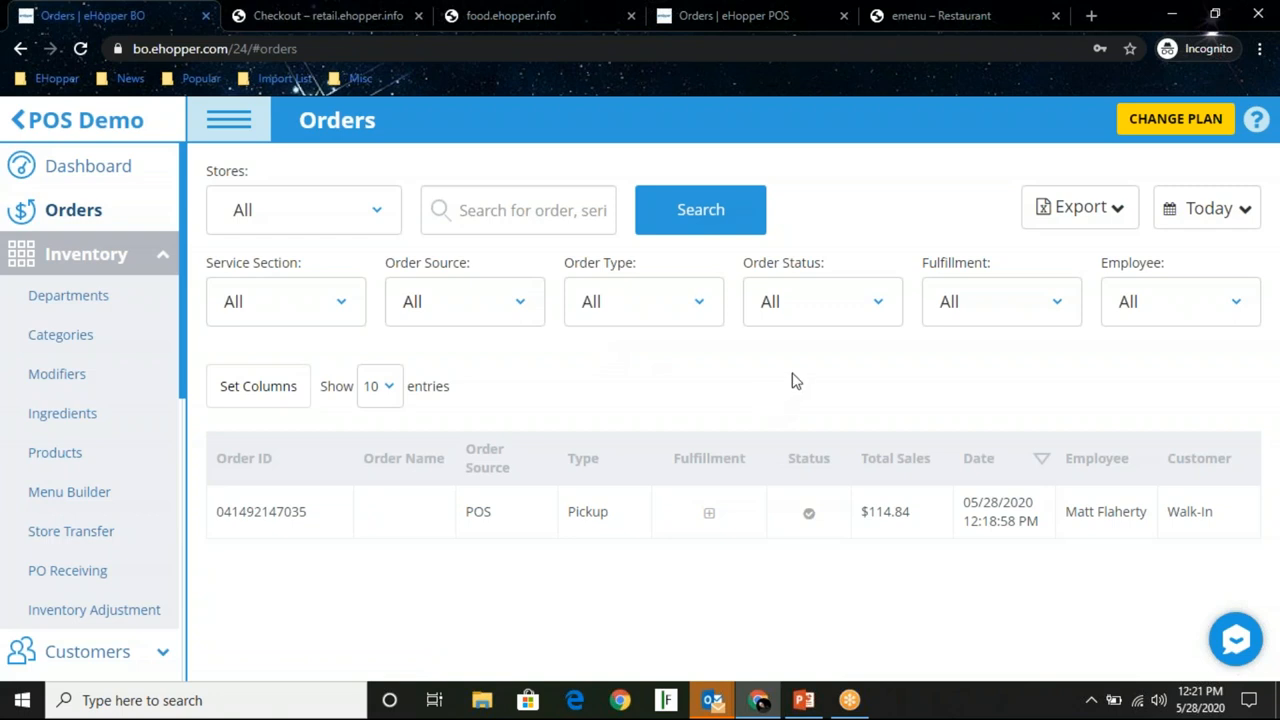
left_click(464, 300)
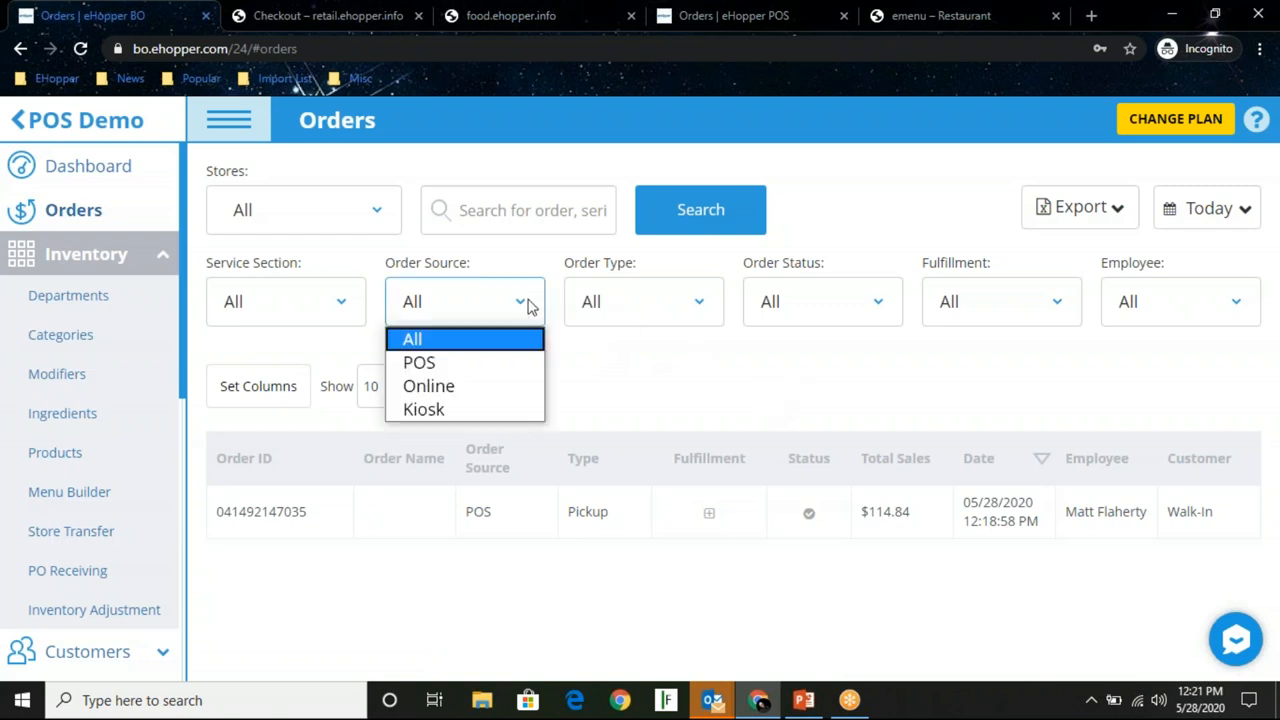
left_click(428, 384)
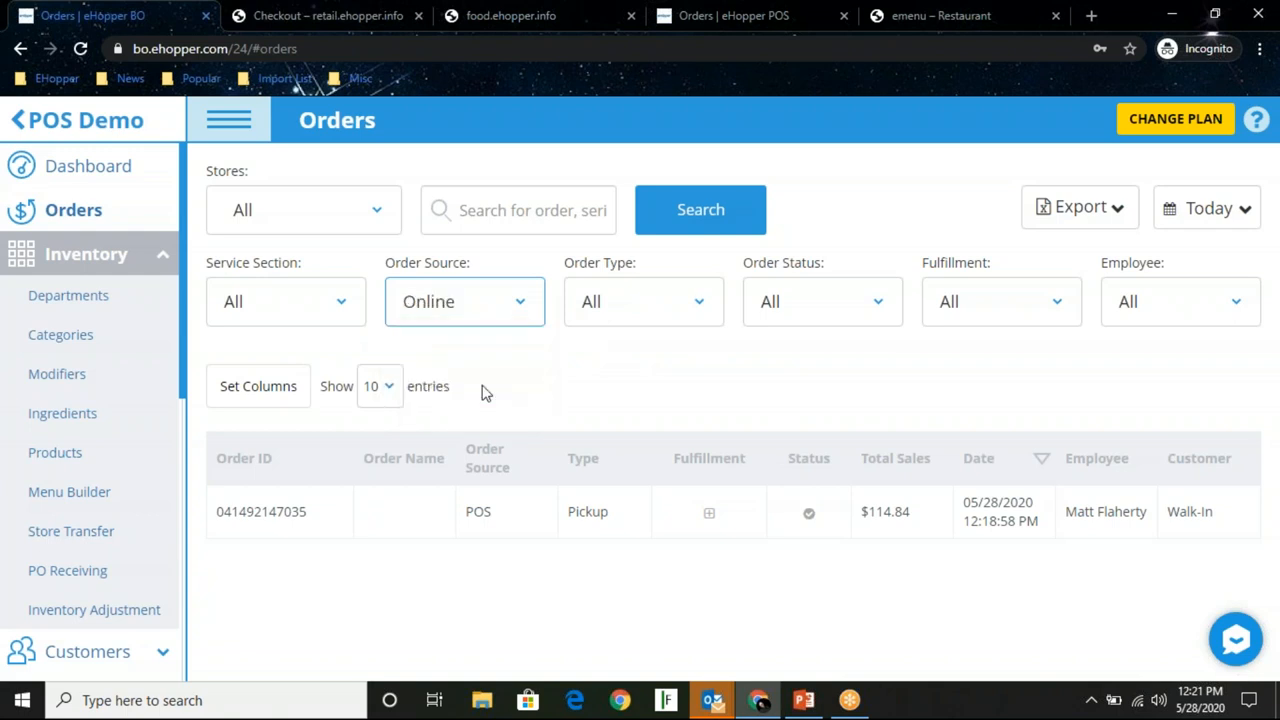
left_click(700, 210)
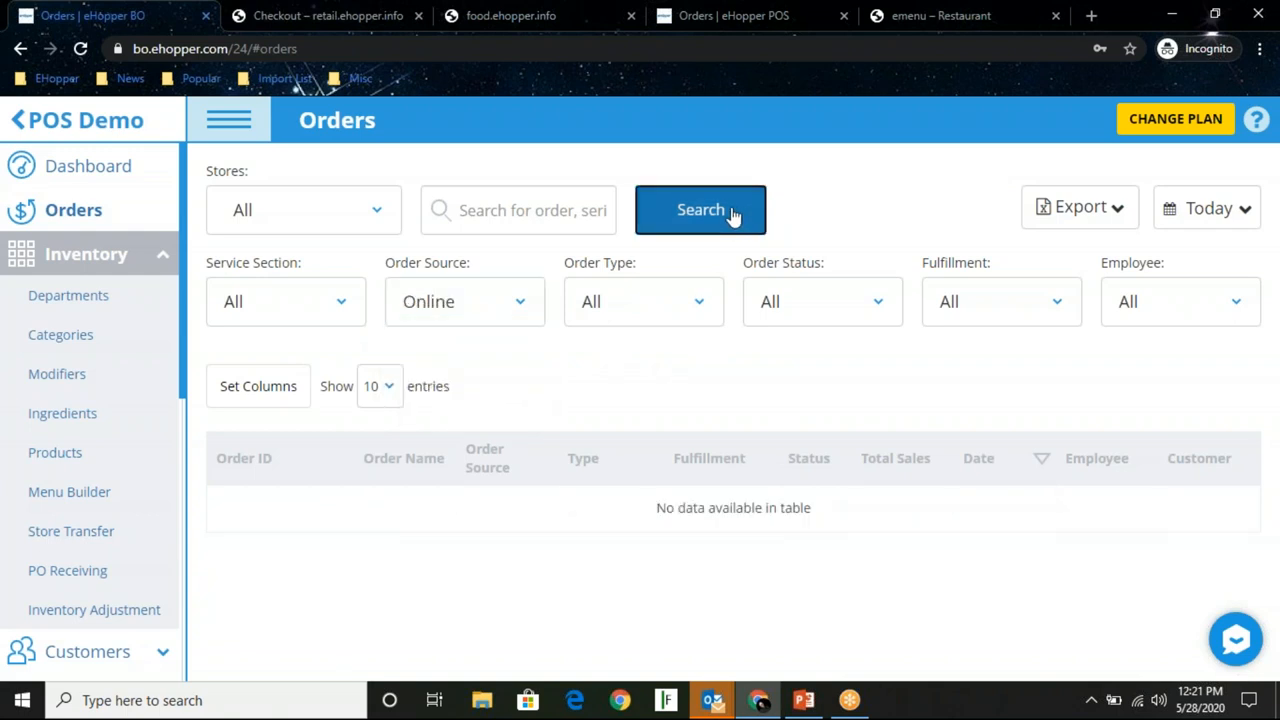
left_click(700, 210)
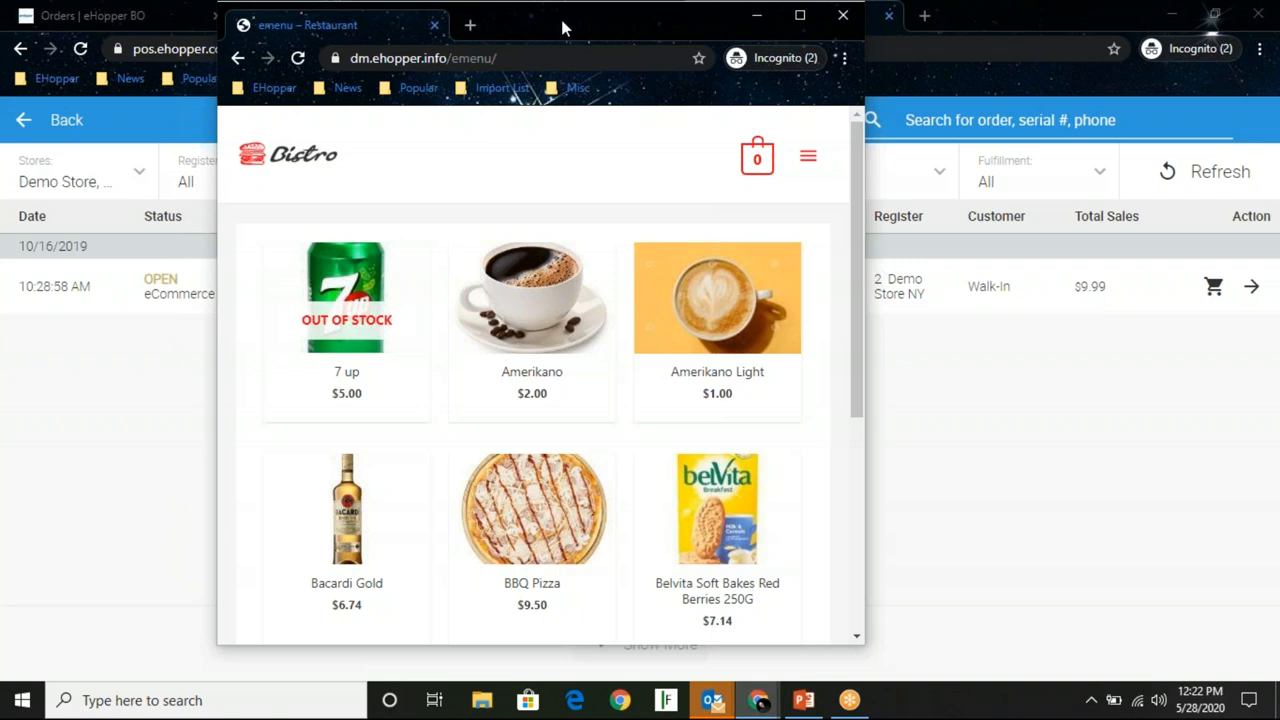
mouse_move(588, 224)
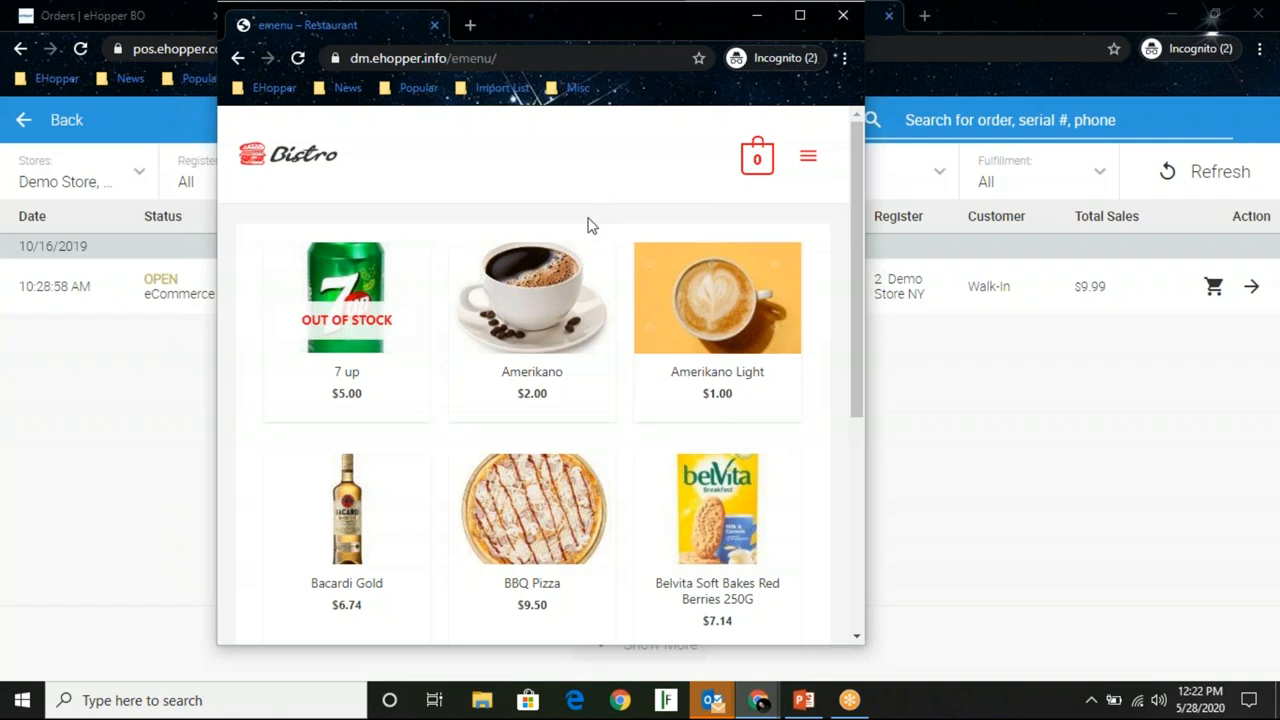
mouse_move(550, 278)
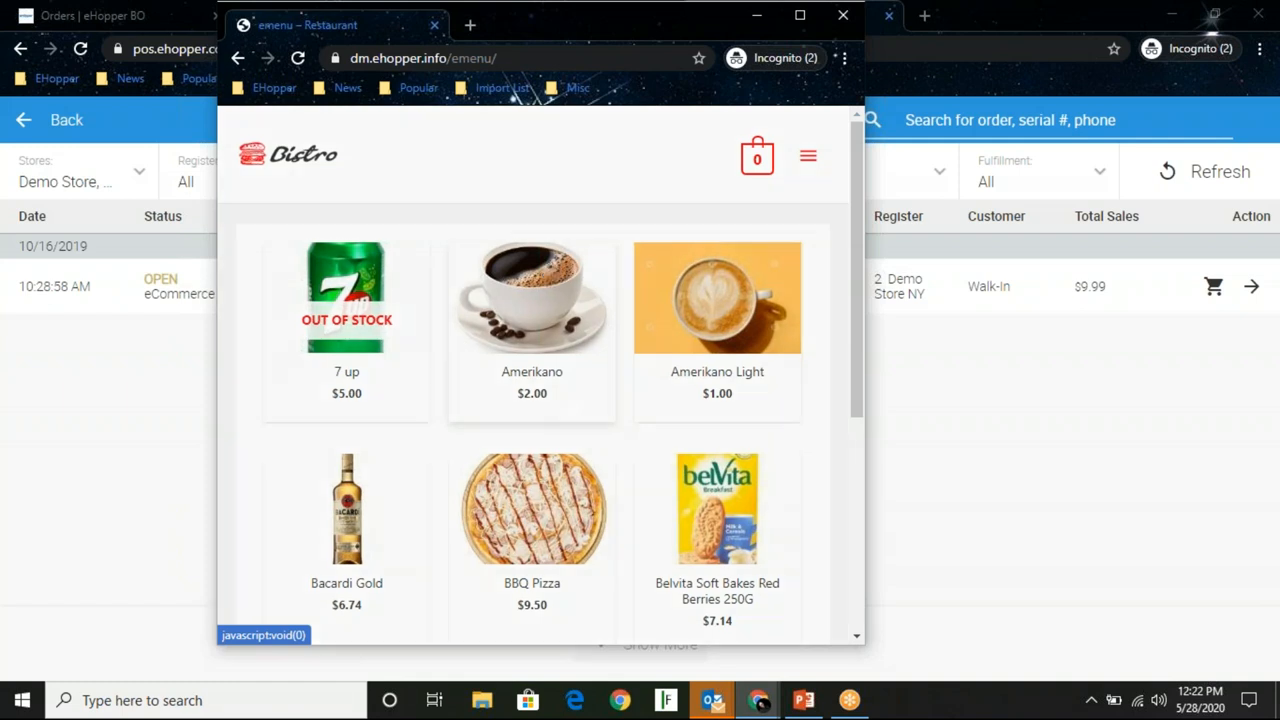
Add one $2.00 Amerikano to the Bistro eMenu order cart
left_click(532, 296)
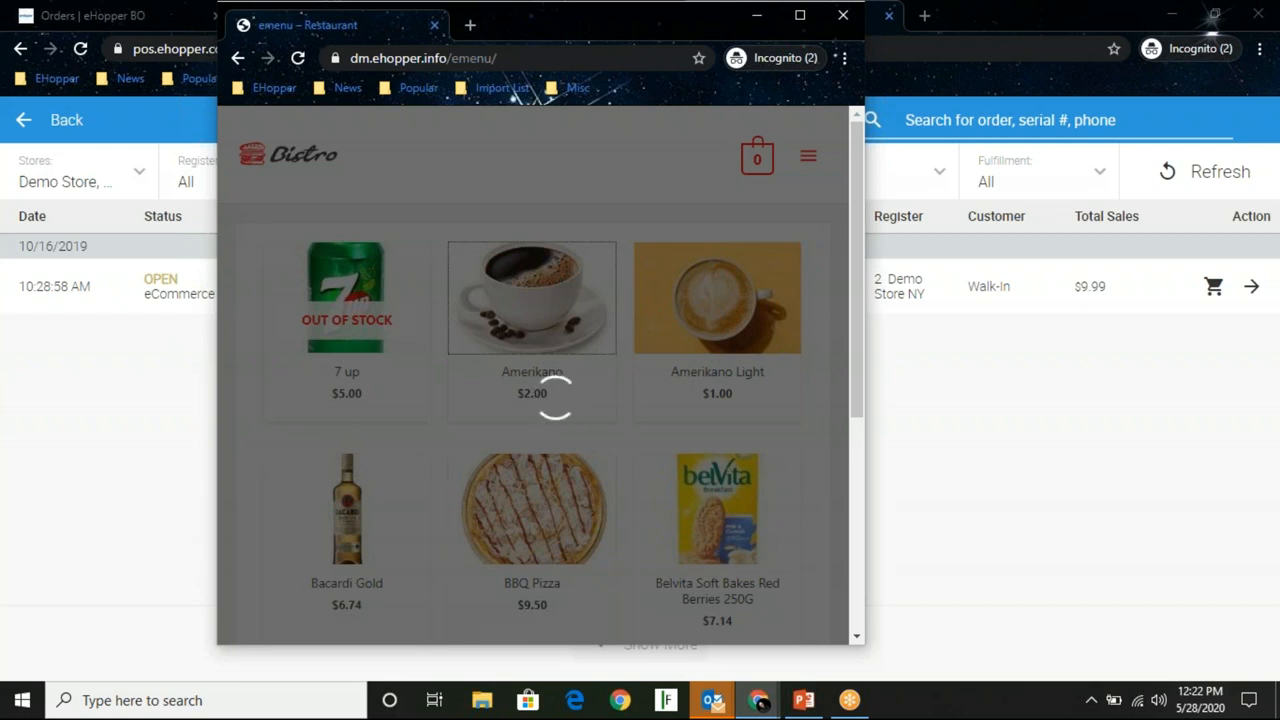
left_click(532, 296)
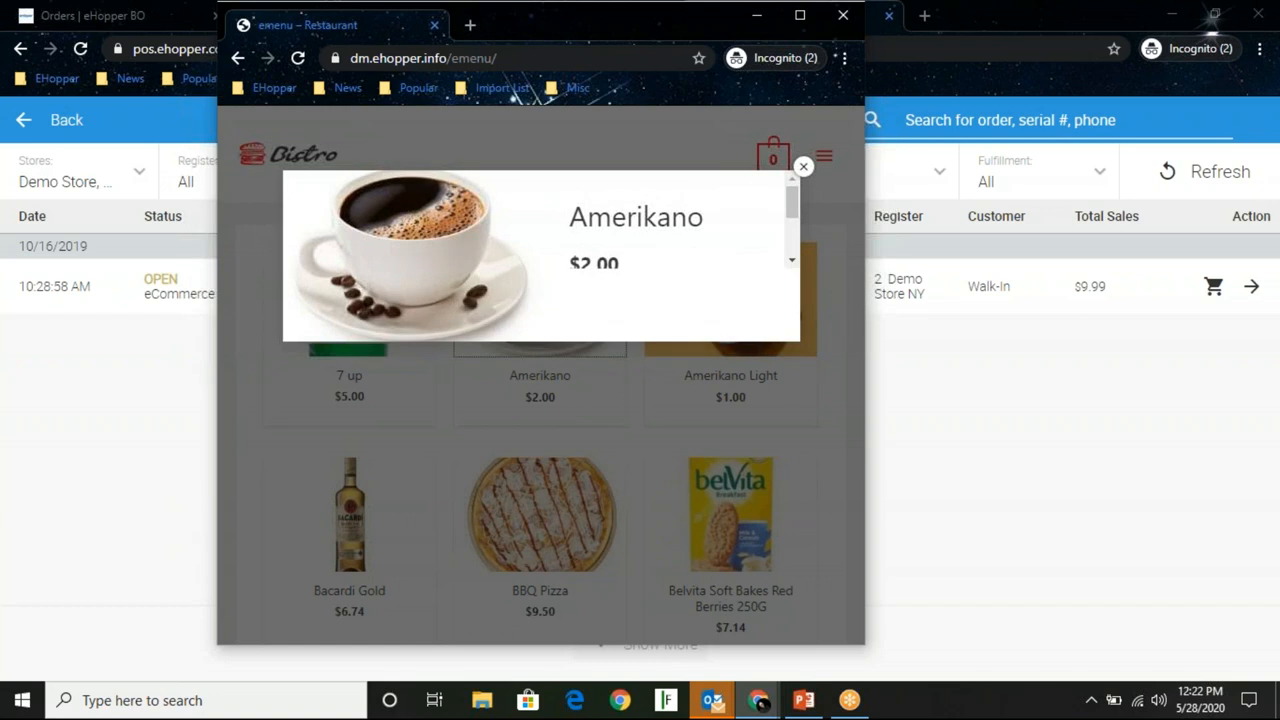
mouse_move(808, 172)
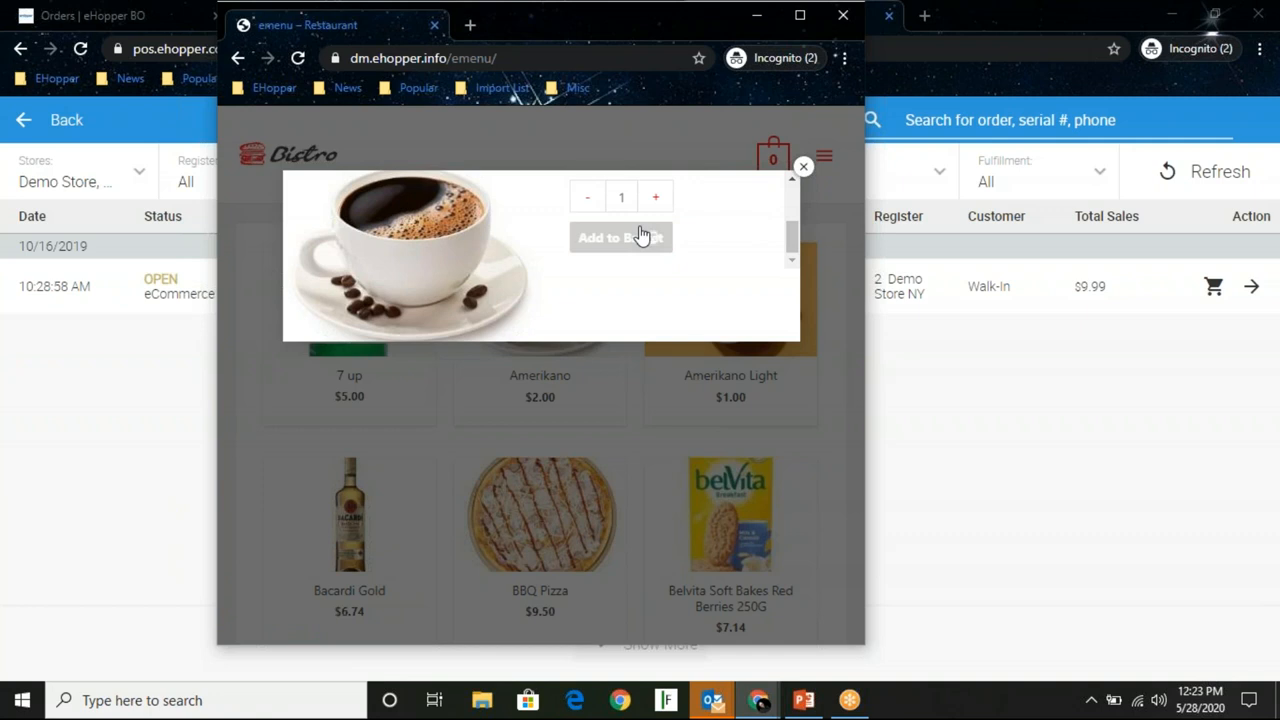
left_click(620, 236)
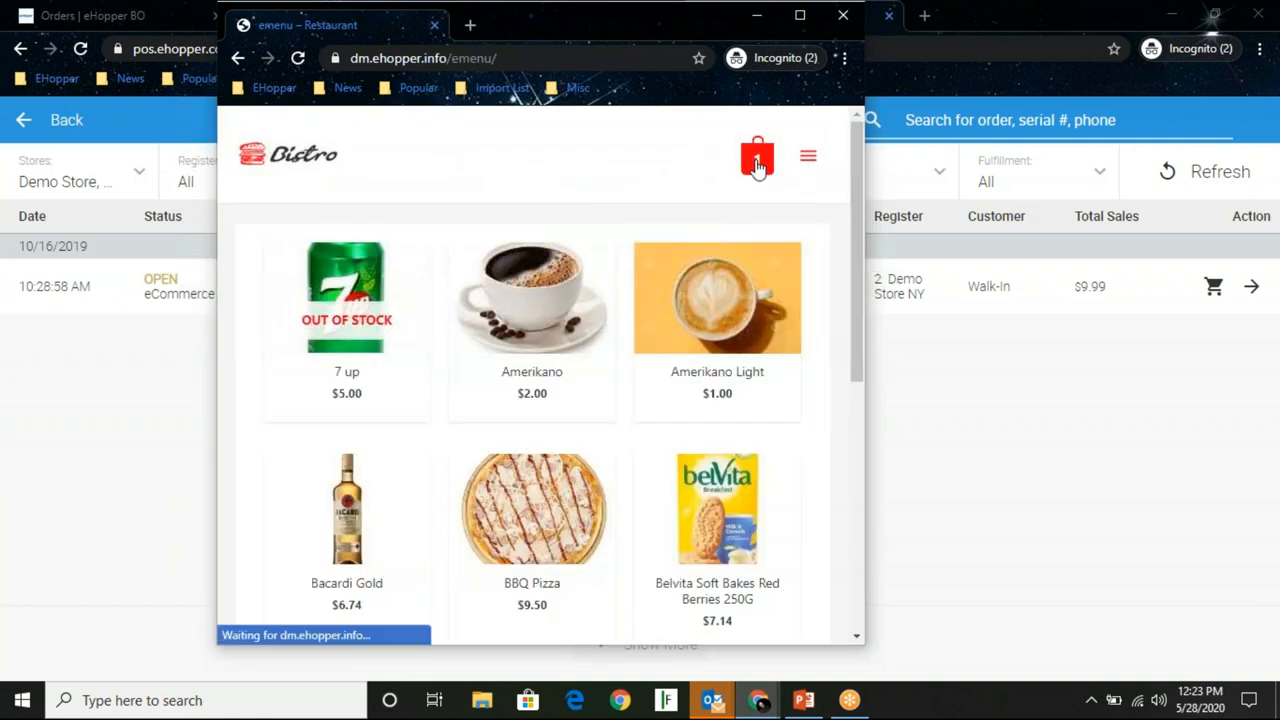
Go to checkout for the single $2.00 Amerikano and review the empty billing details form
left_click(756, 156)
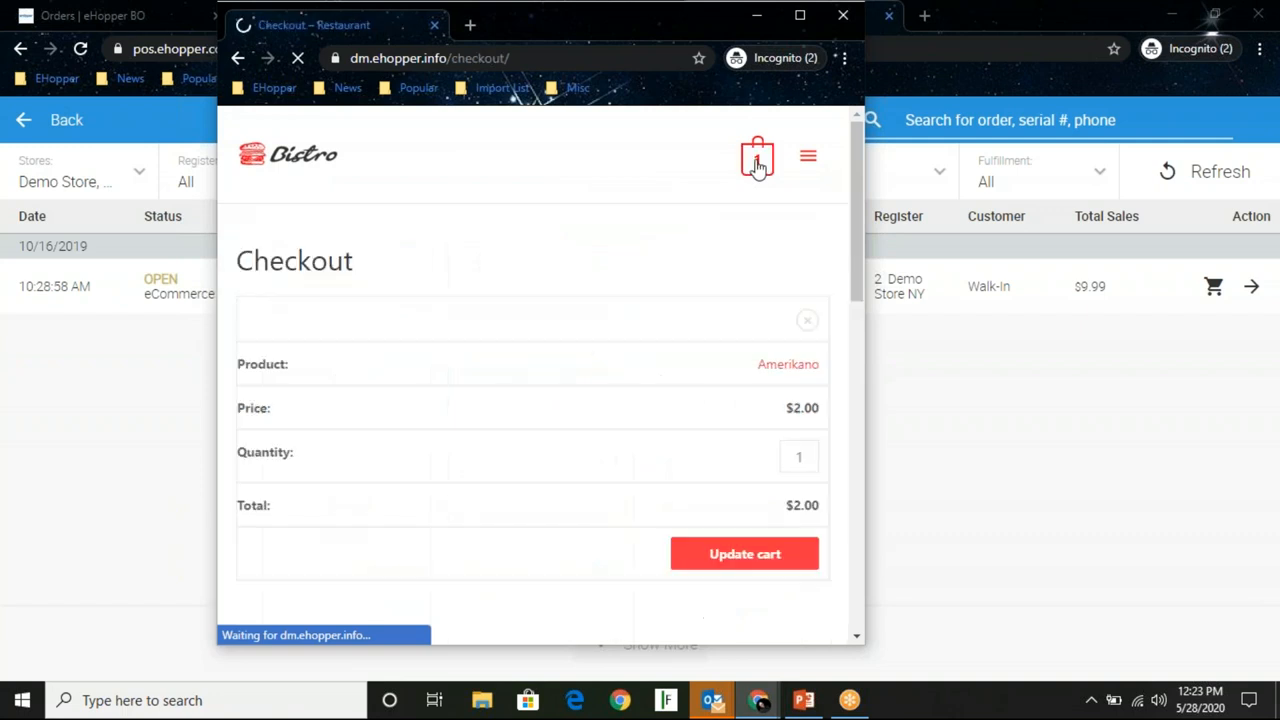
scroll("down", 3)
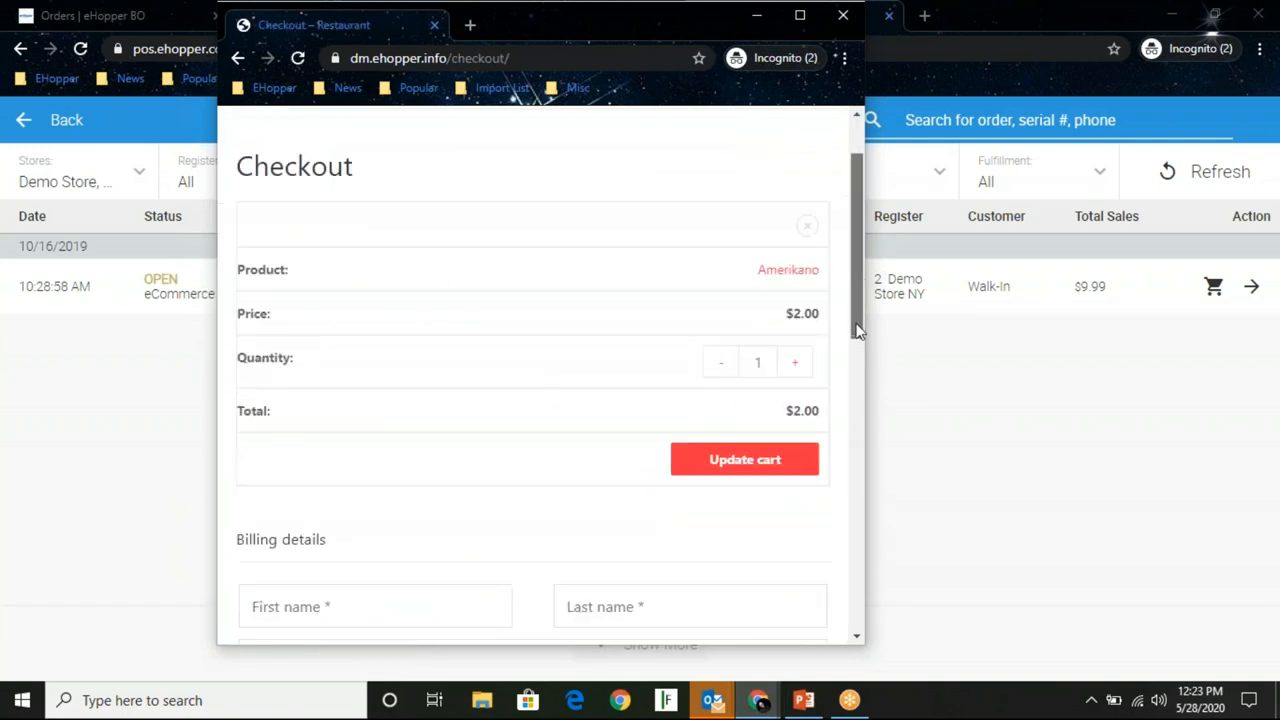
scroll("down", 3)
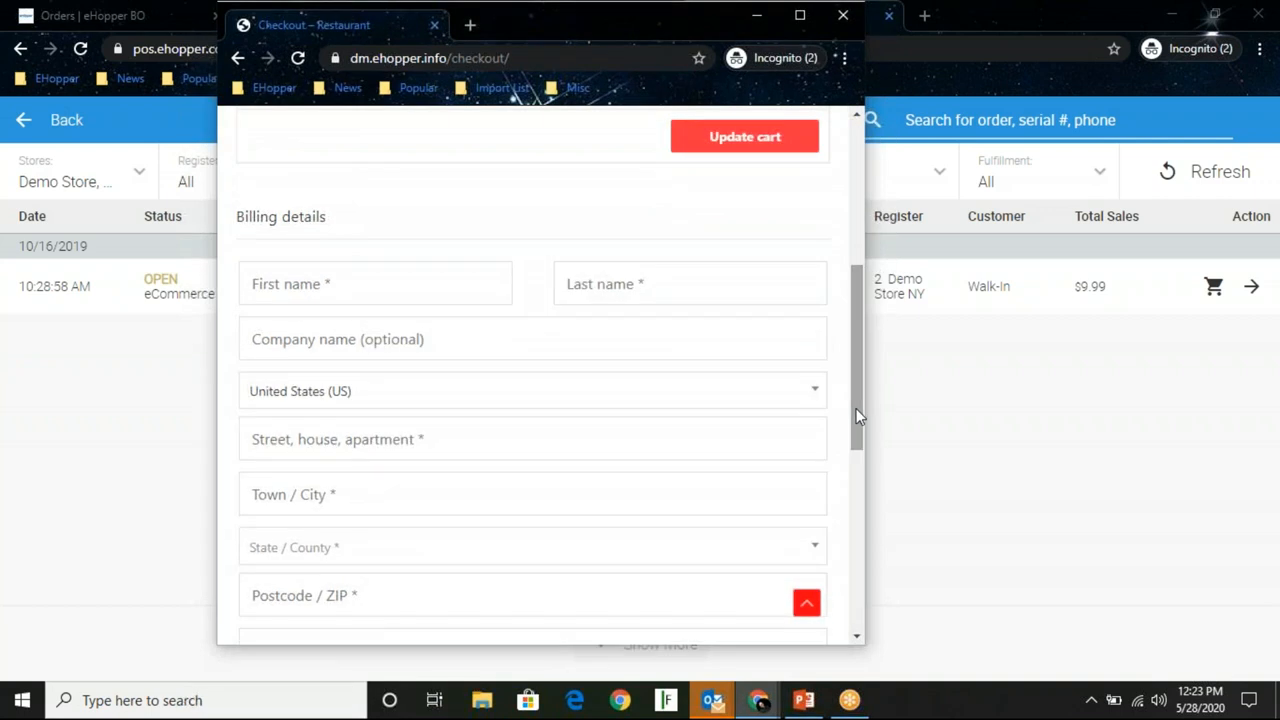
scroll("down", 3)
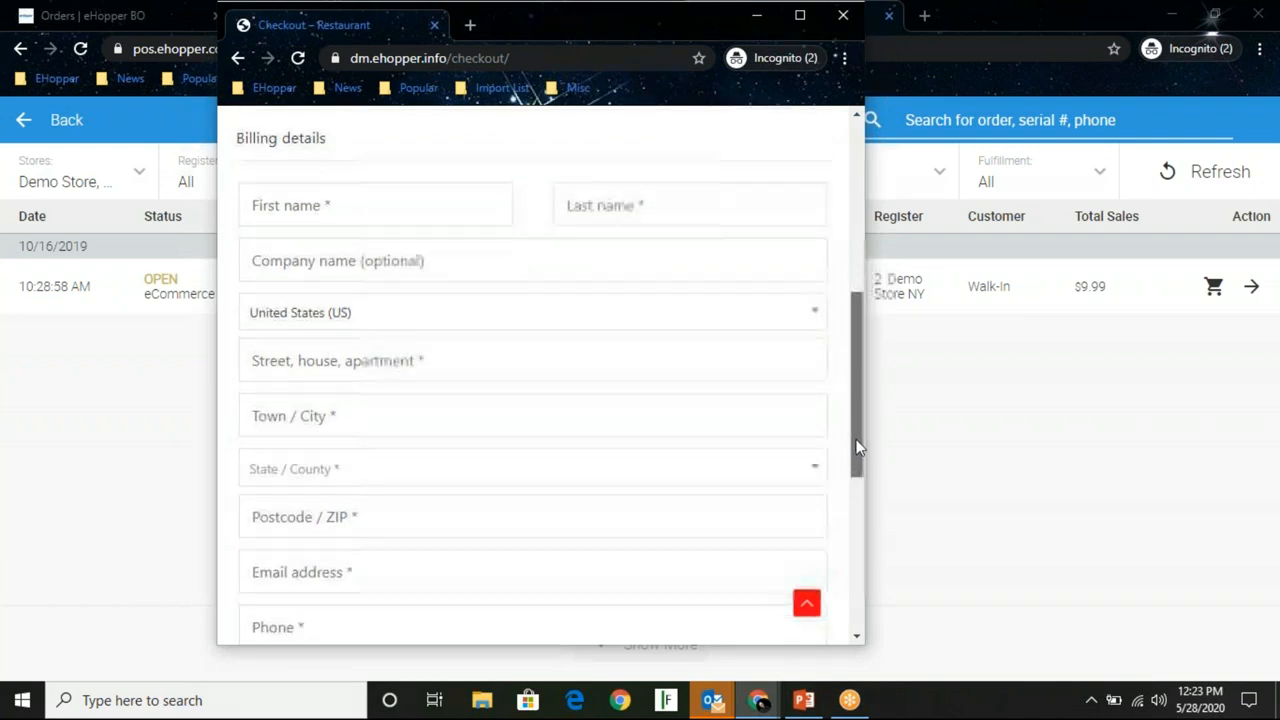
scroll("down", 3)
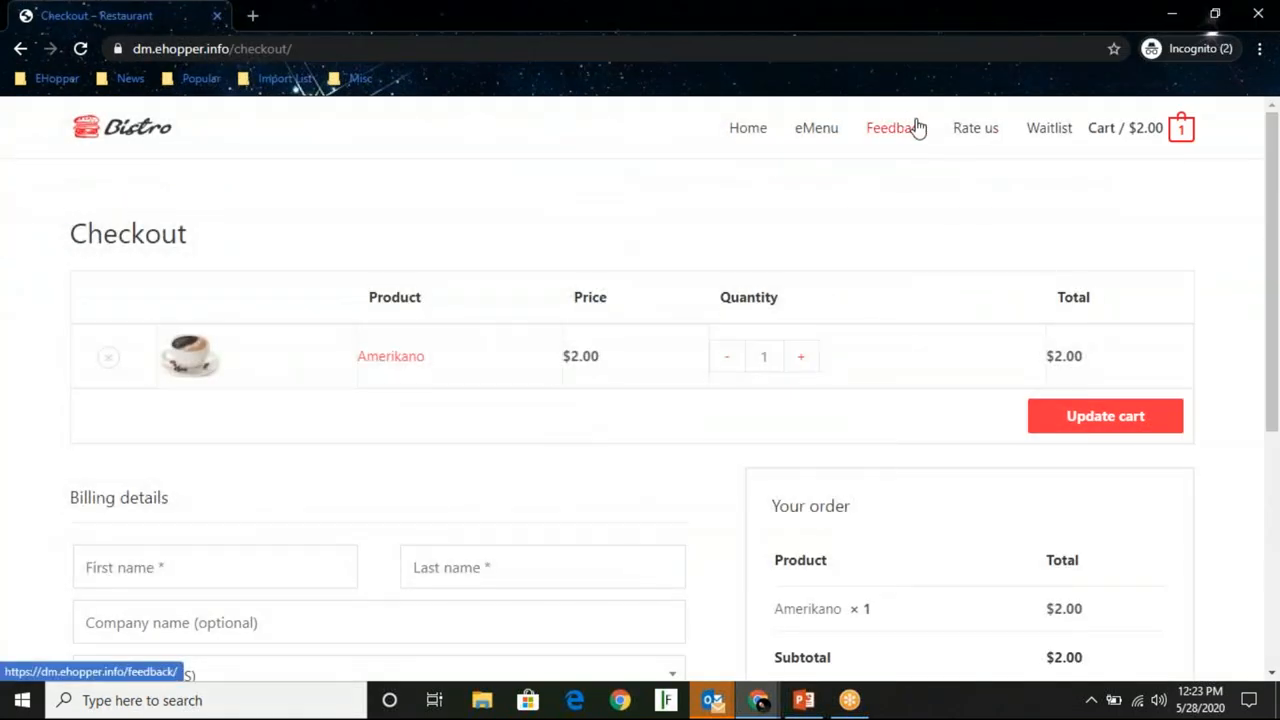
Visit the Feedback / Rate us section, then return to the Bistro home page
left_click(976, 128)
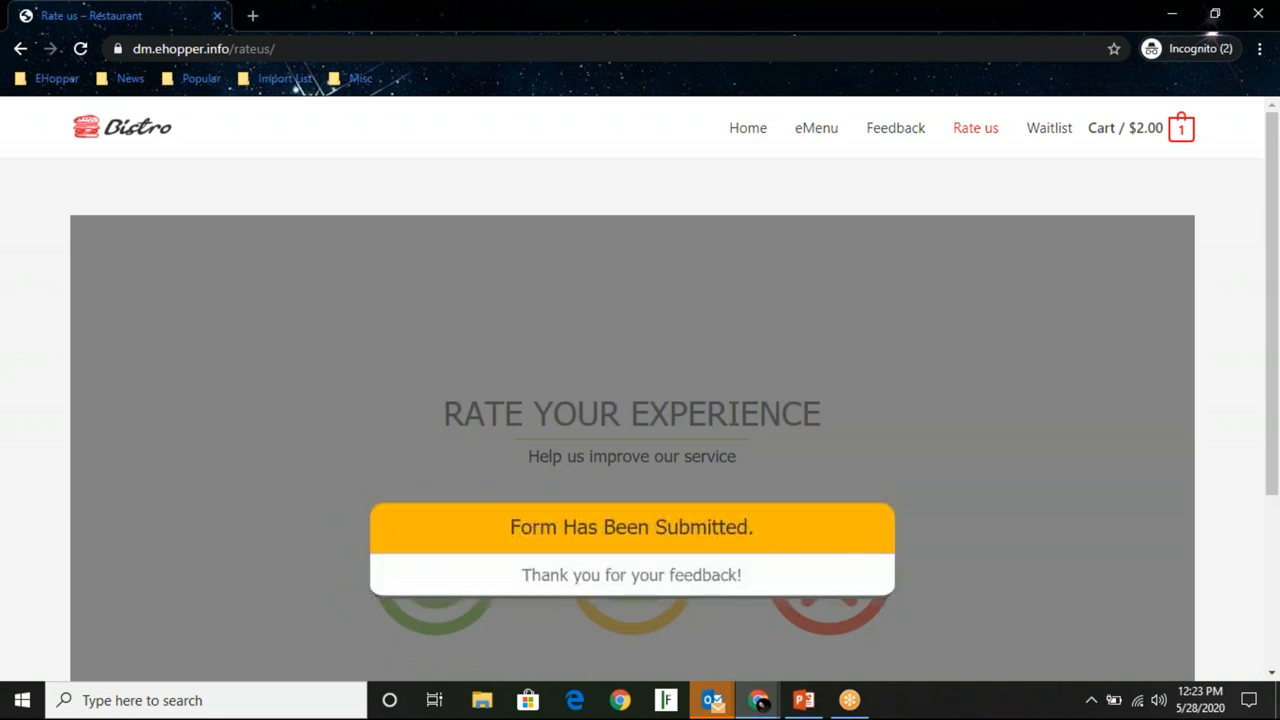
left_click(748, 128)
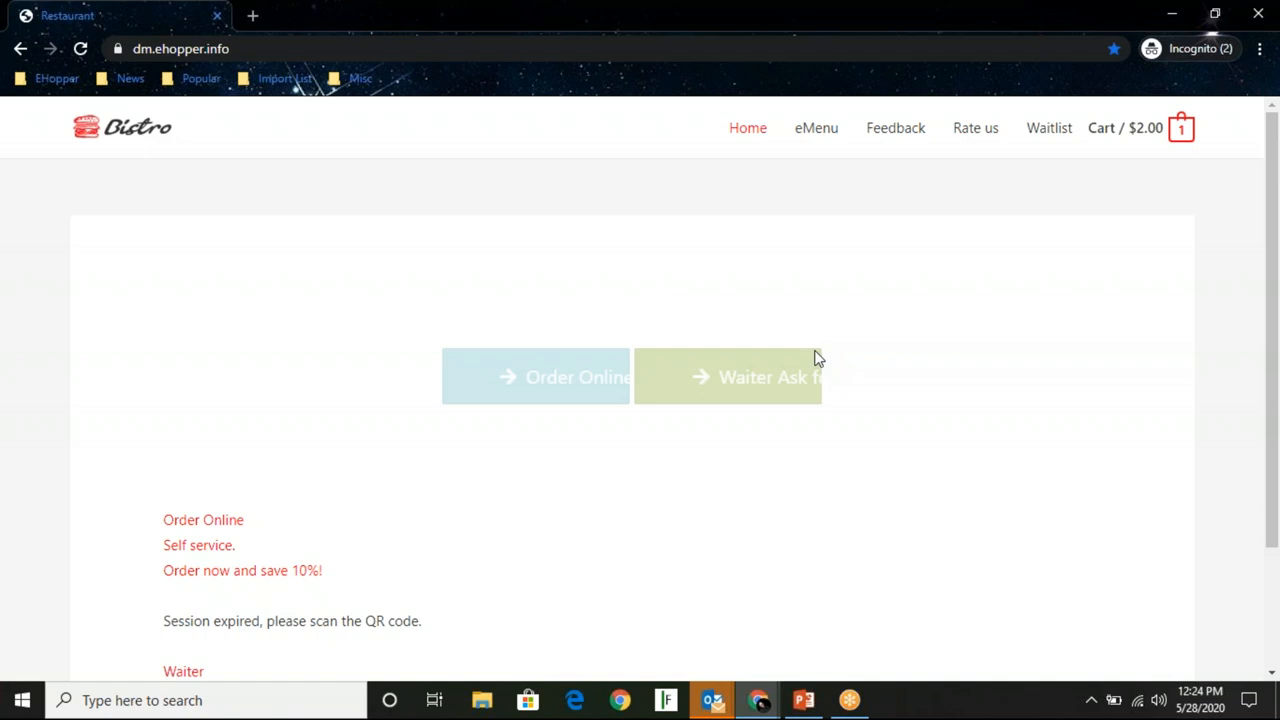
mouse_move(996, 212)
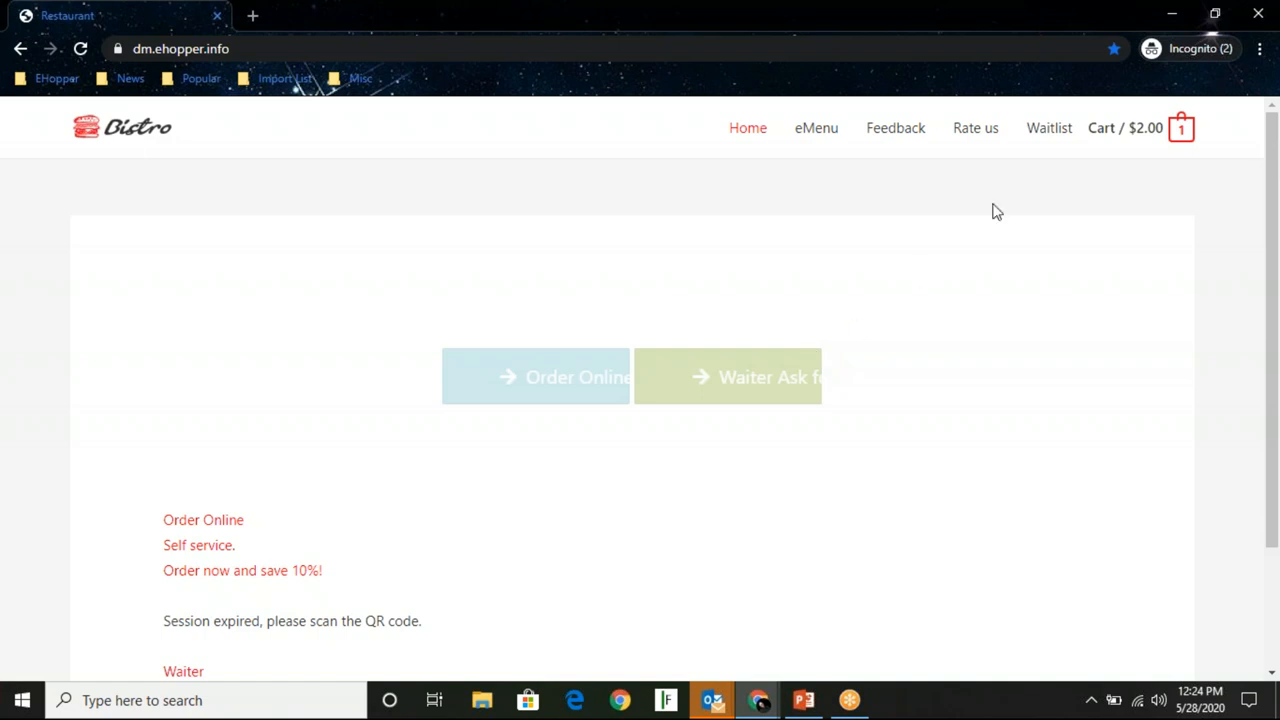
Bring up the Bistro Waitlist sign-up form with its name, email, mobile and party size fields
left_click(1048, 128)
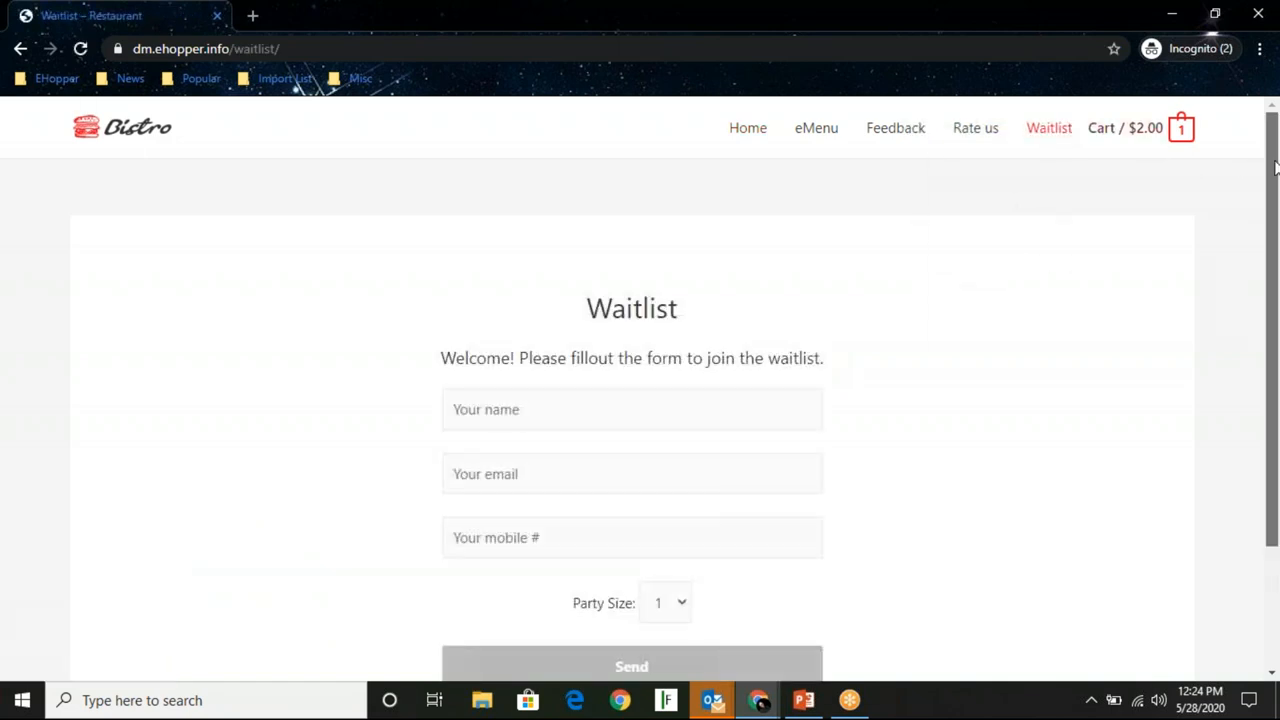
scroll("down", 3)
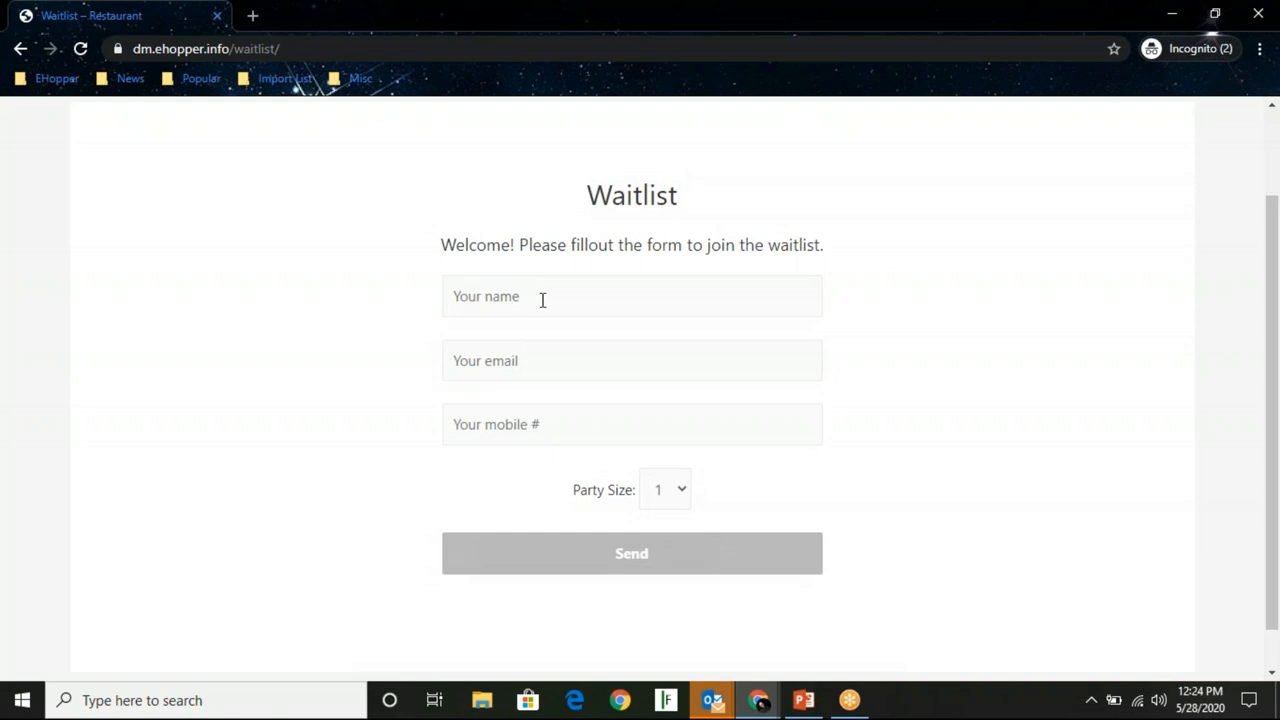
mouse_move(404, 368)
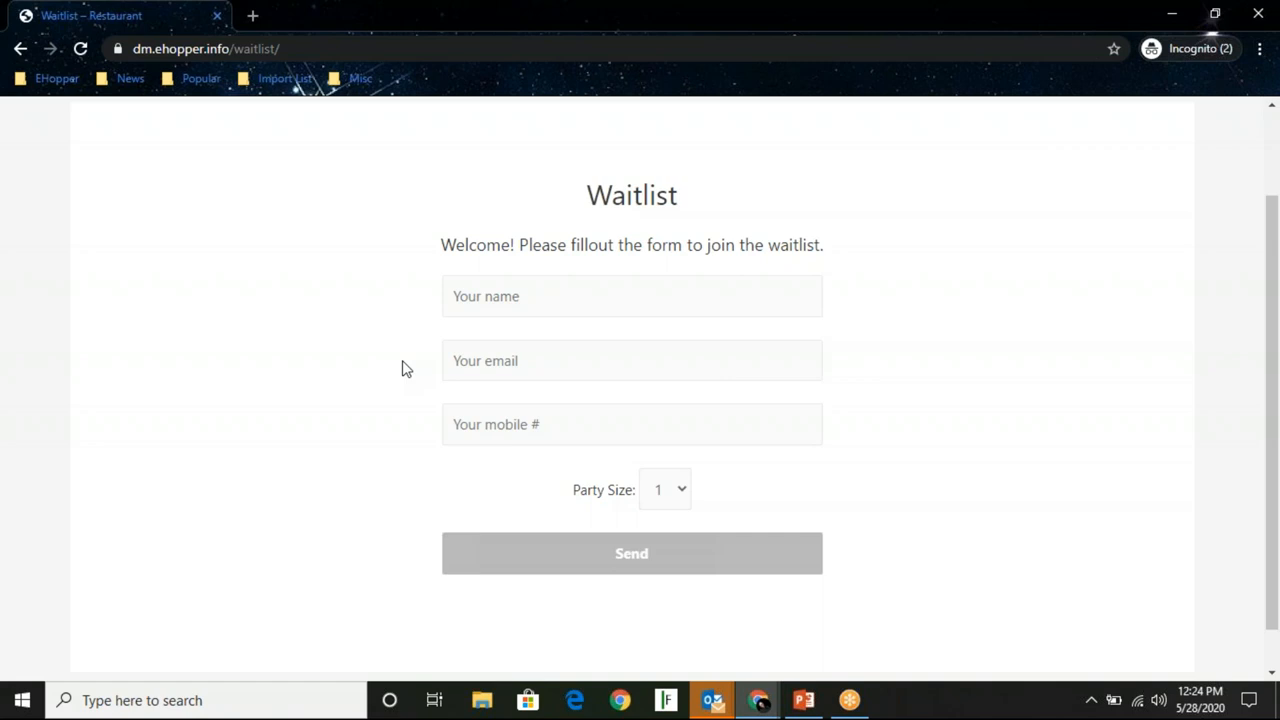
mouse_move(236, 238)
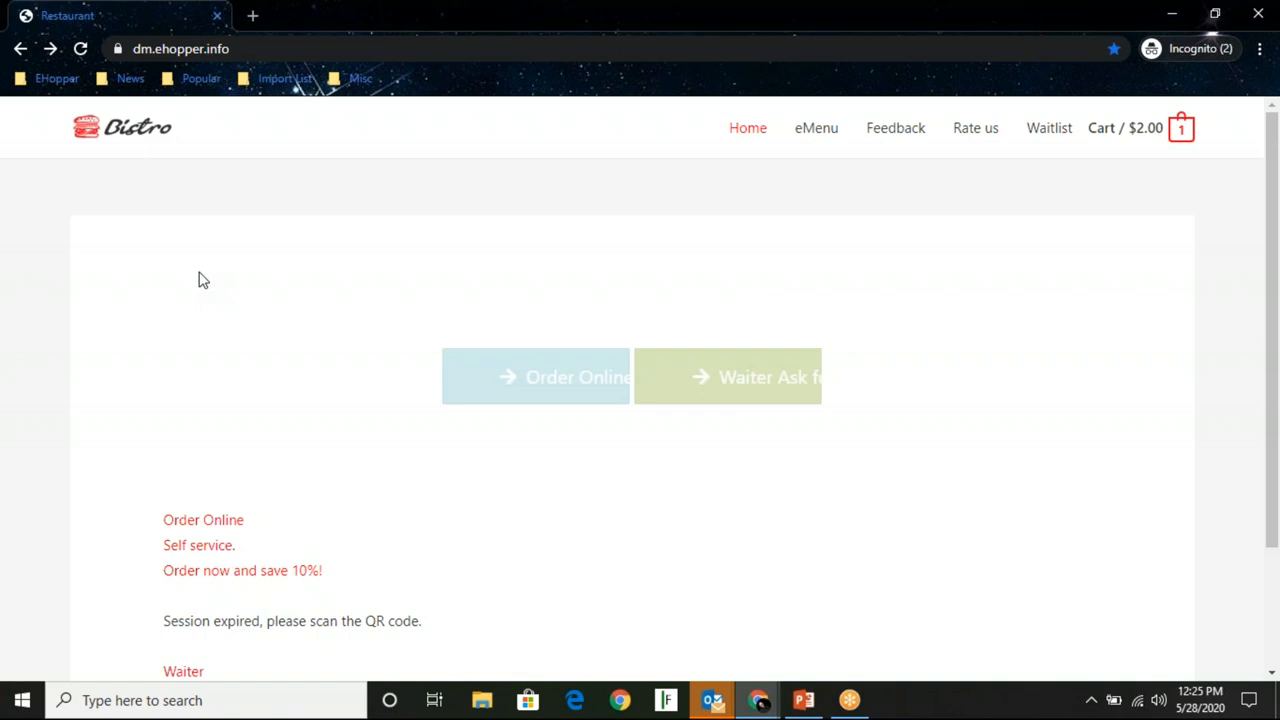
mouse_move(684, 212)
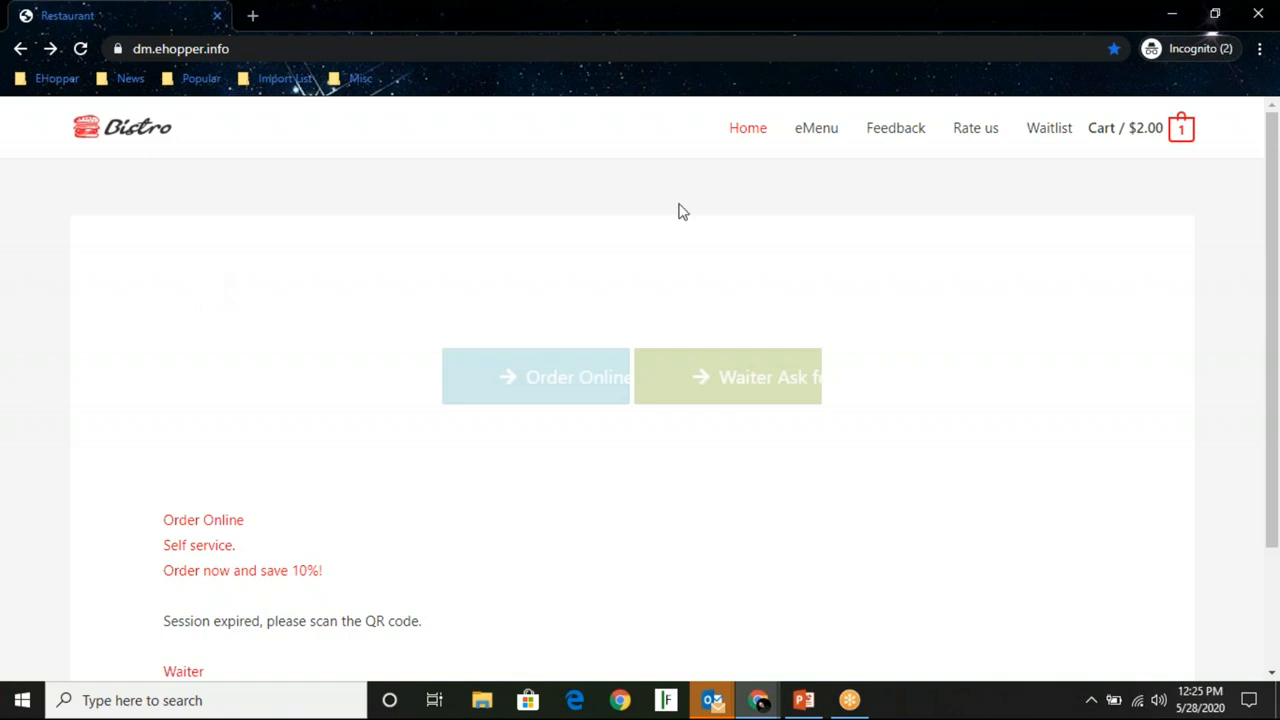
mouse_move(1260, 28)
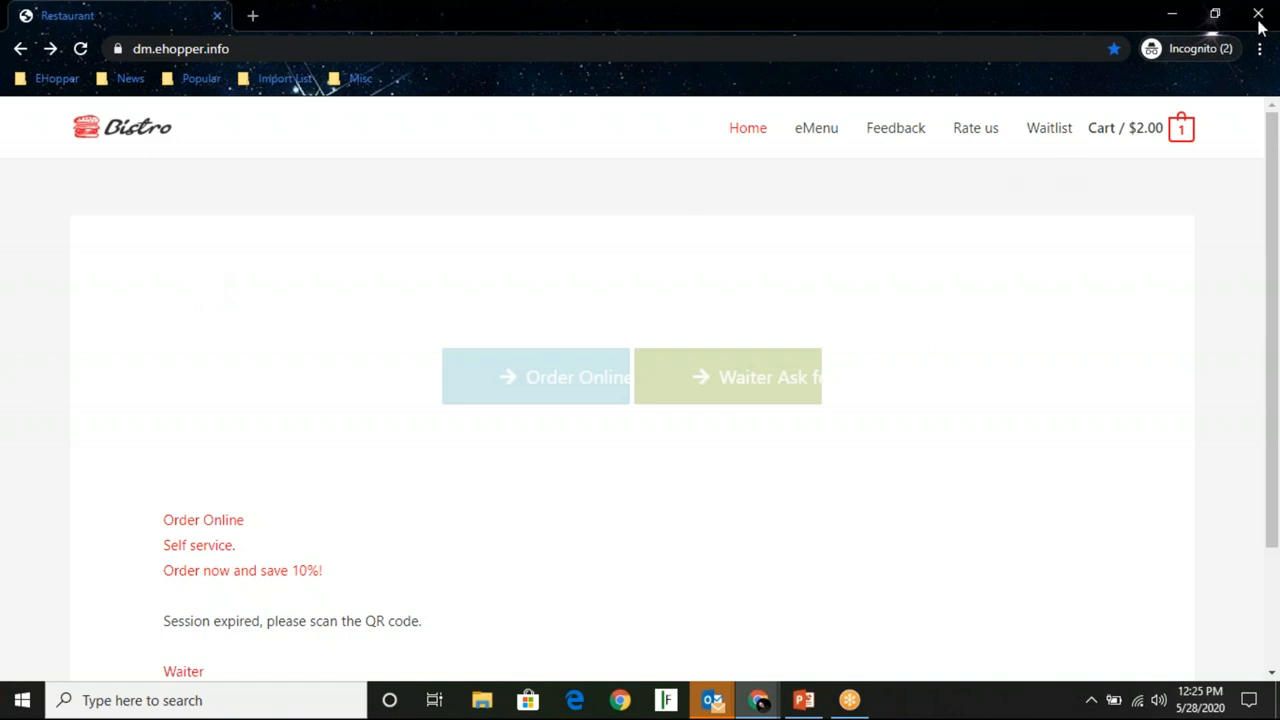
mouse_move(1260, 14)
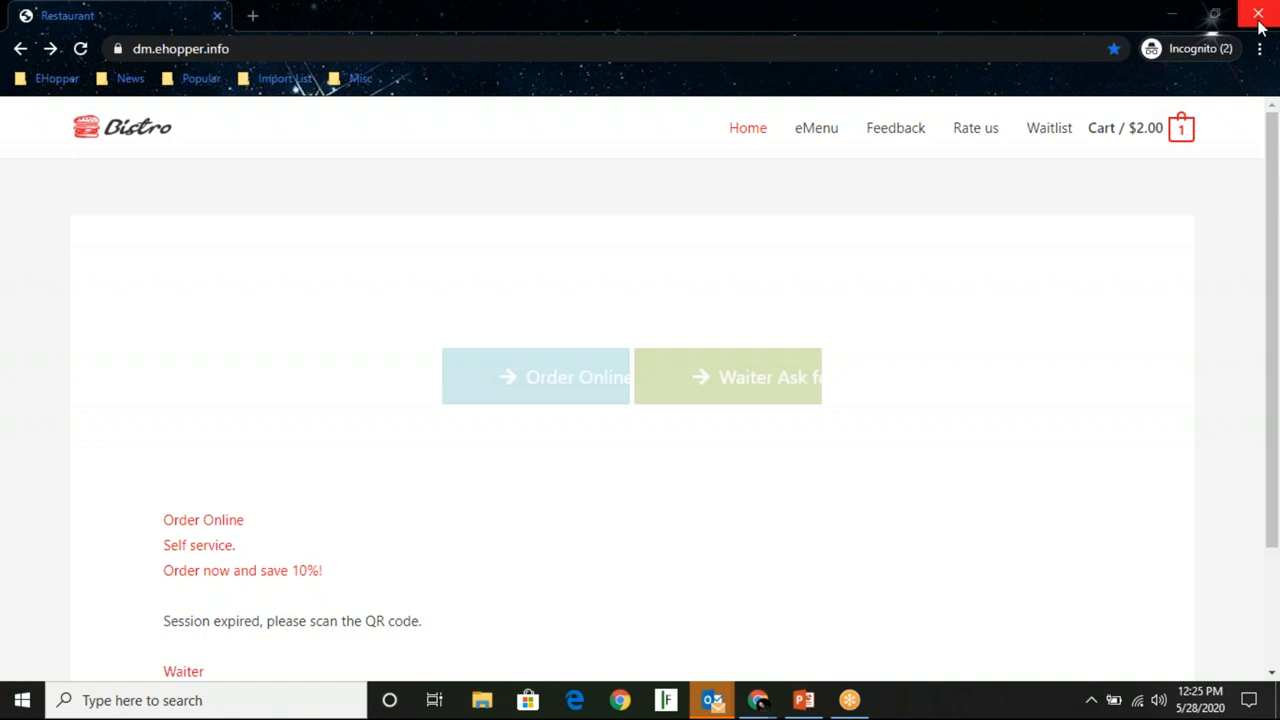
mouse_move(1258, 14)
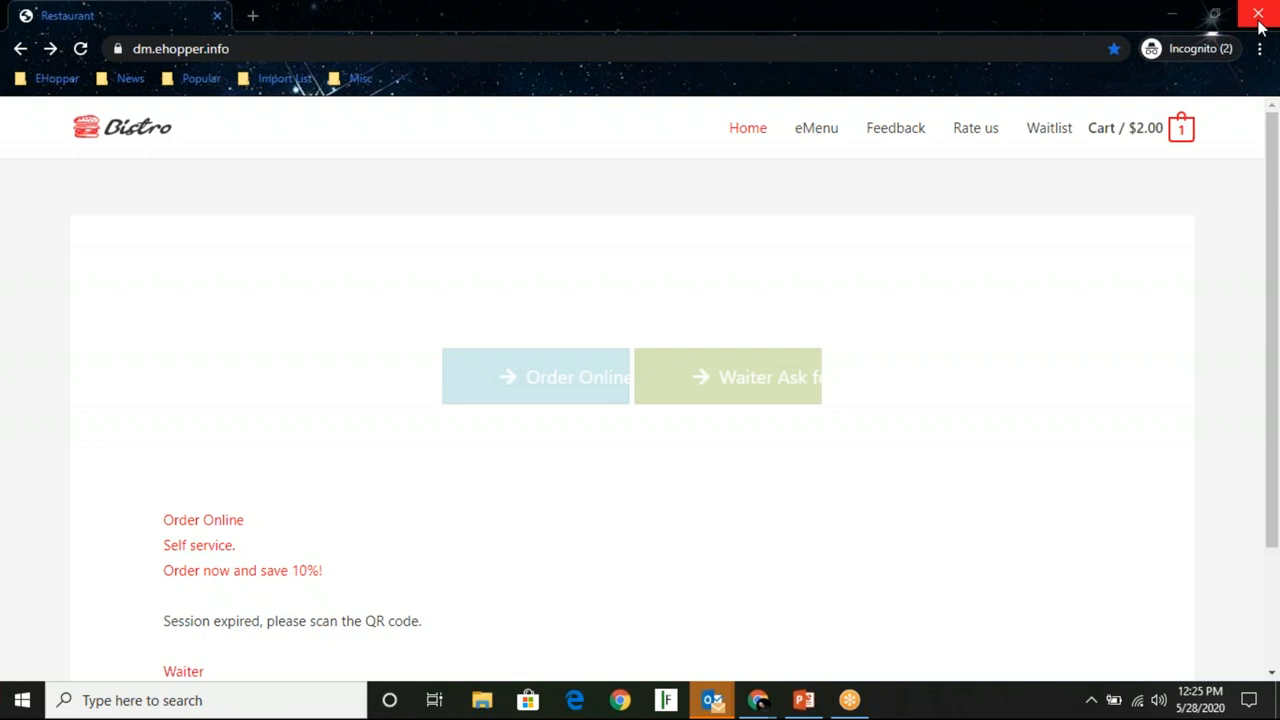
mouse_move(828, 240)
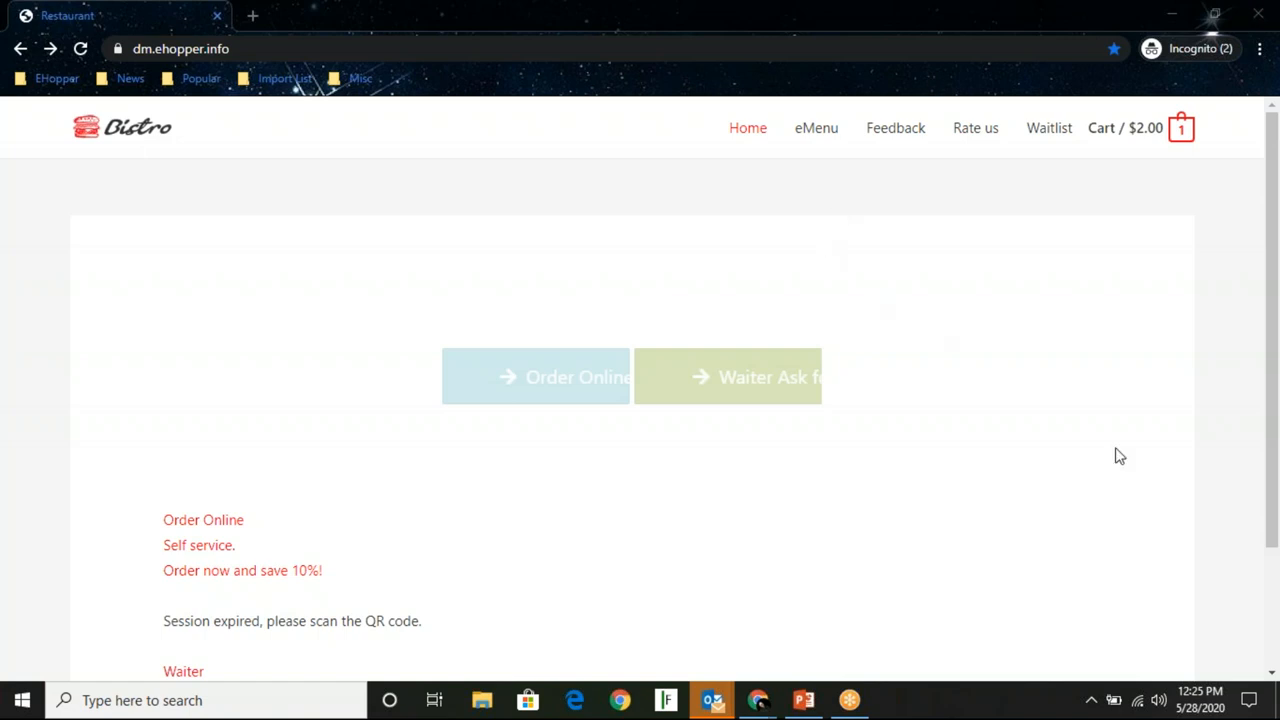
mouse_move(1208, 556)
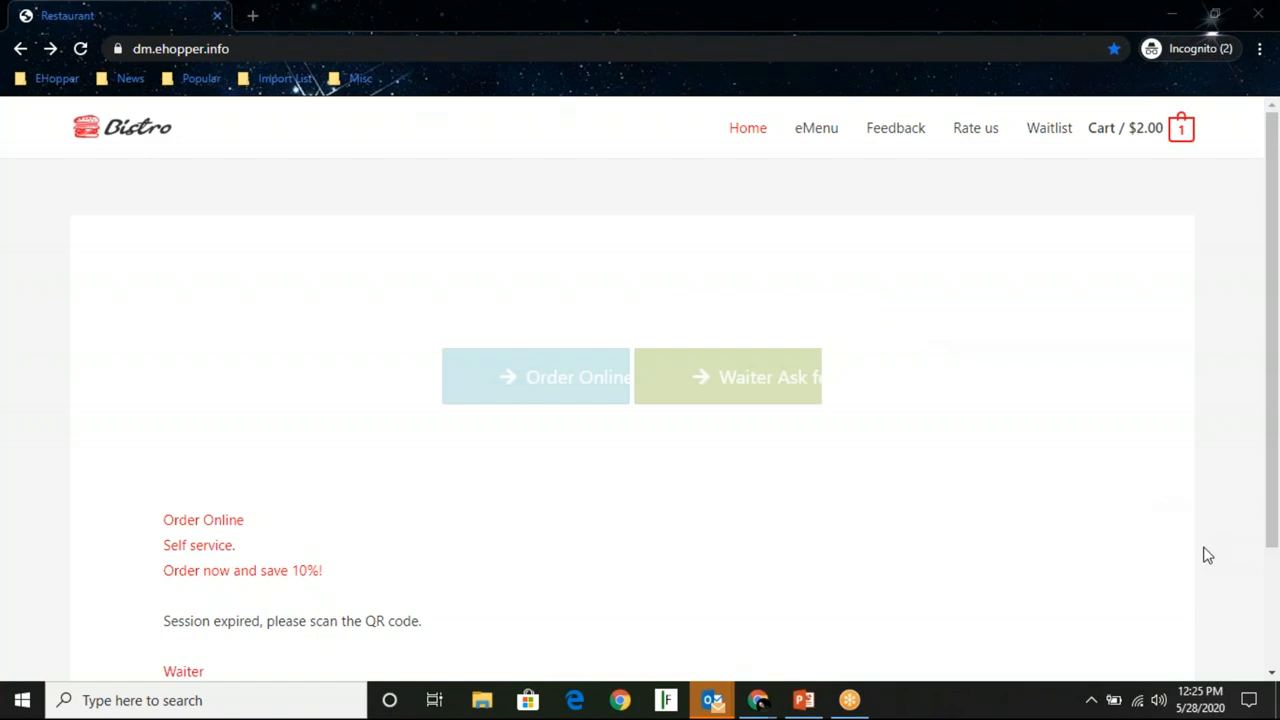
mouse_move(1224, 610)
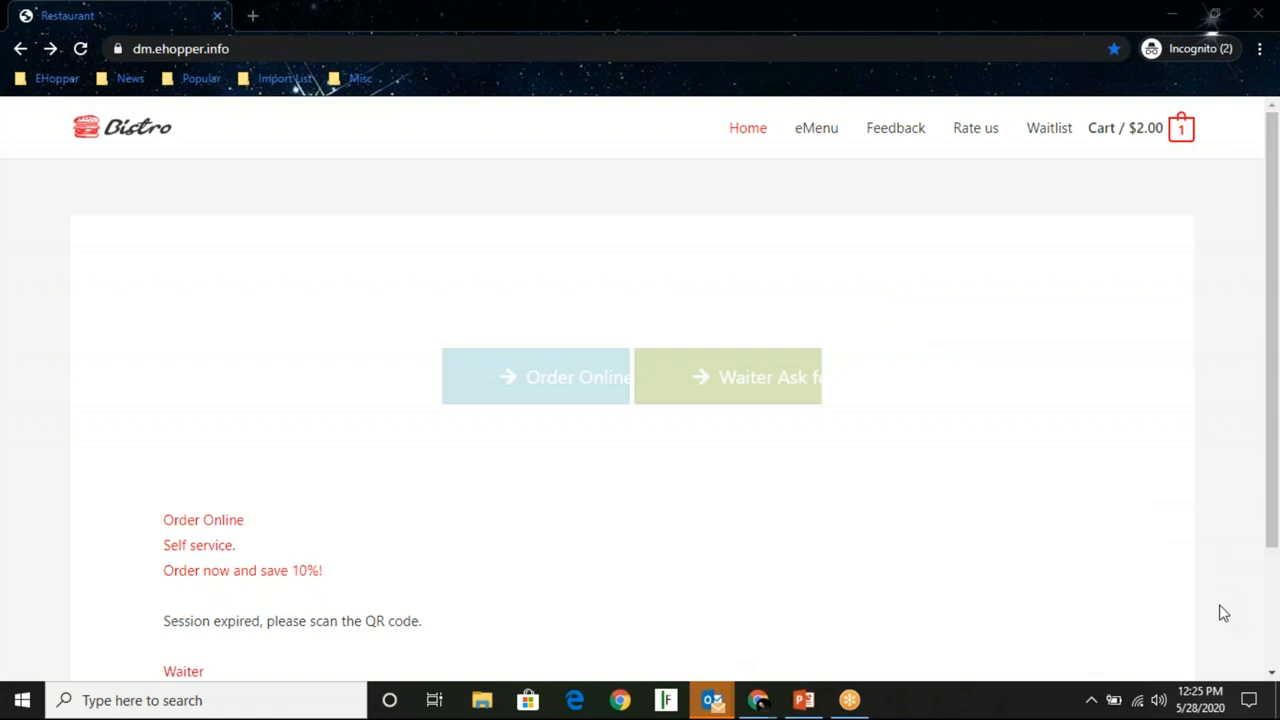
mouse_move(1216, 628)
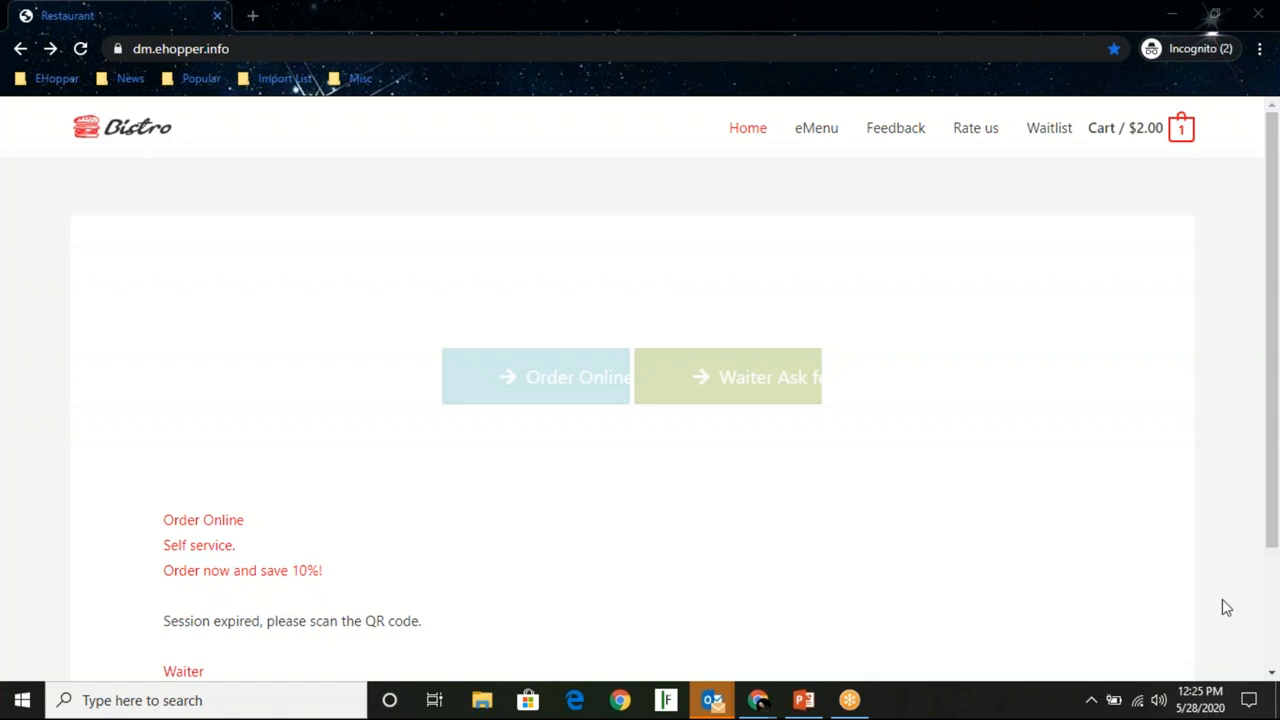
mouse_move(1224, 640)
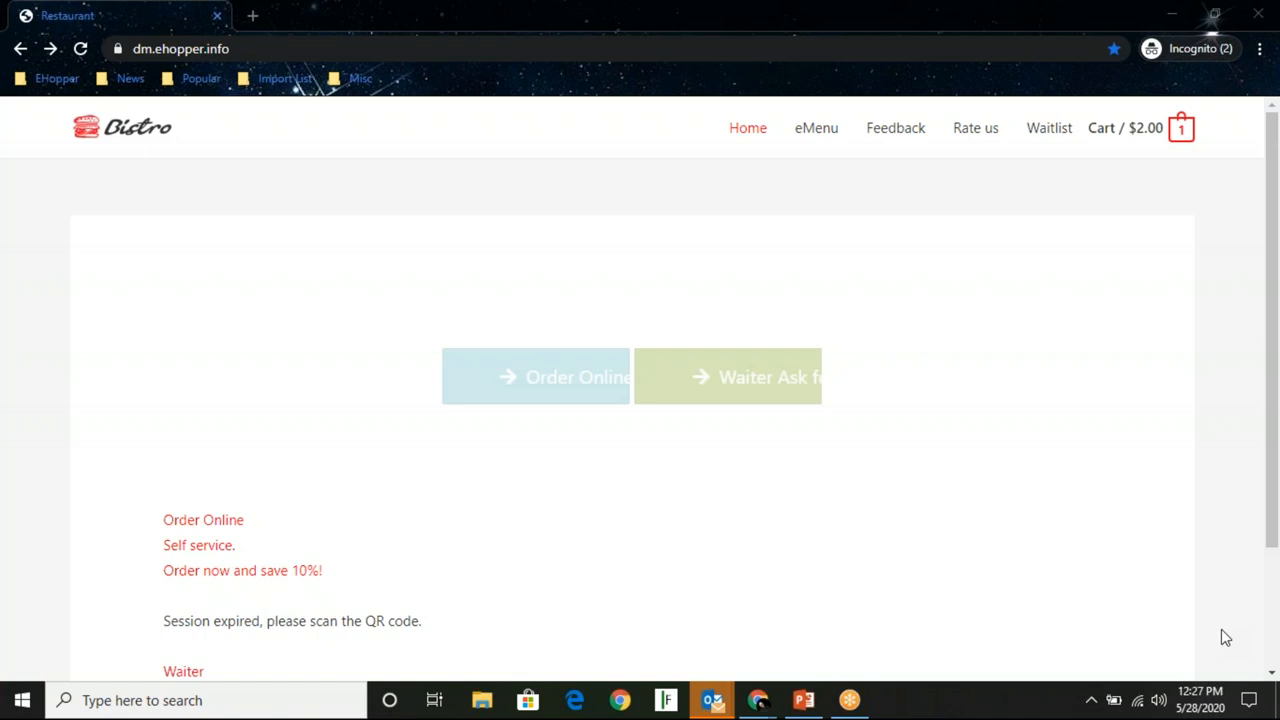
mouse_move(764, 472)
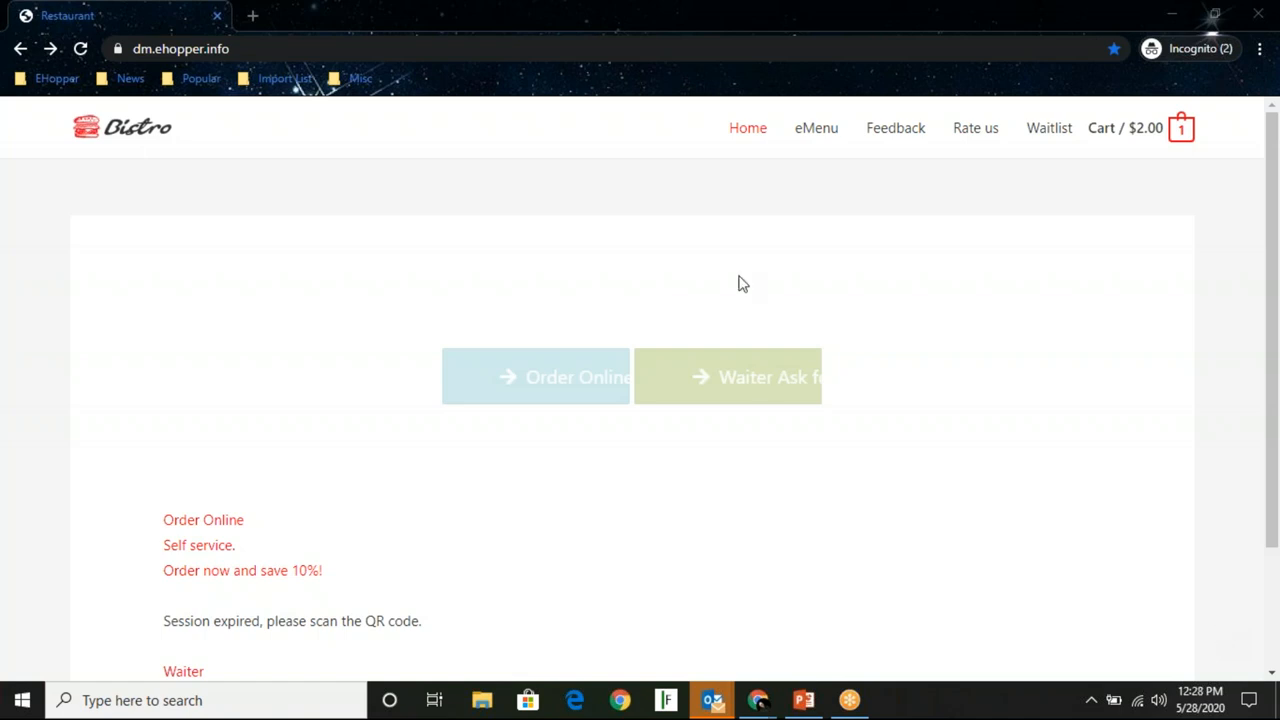
mouse_move(1228, 242)
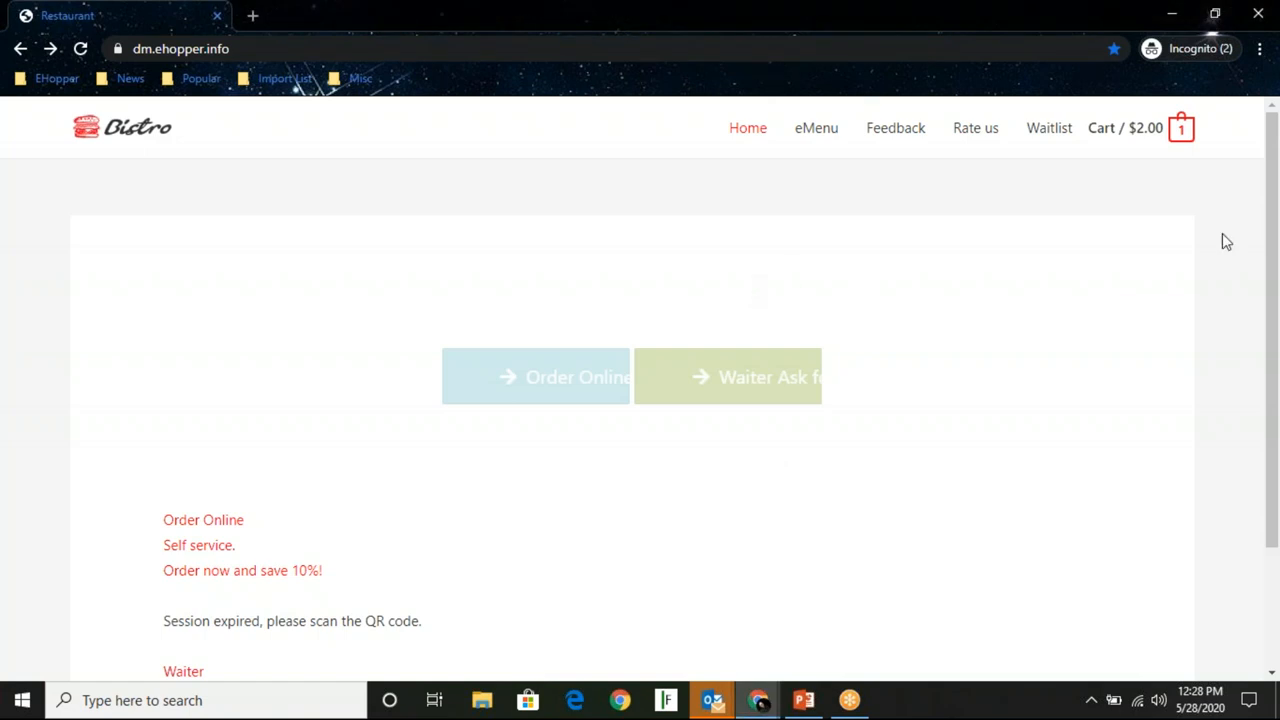
scroll("down", 3)
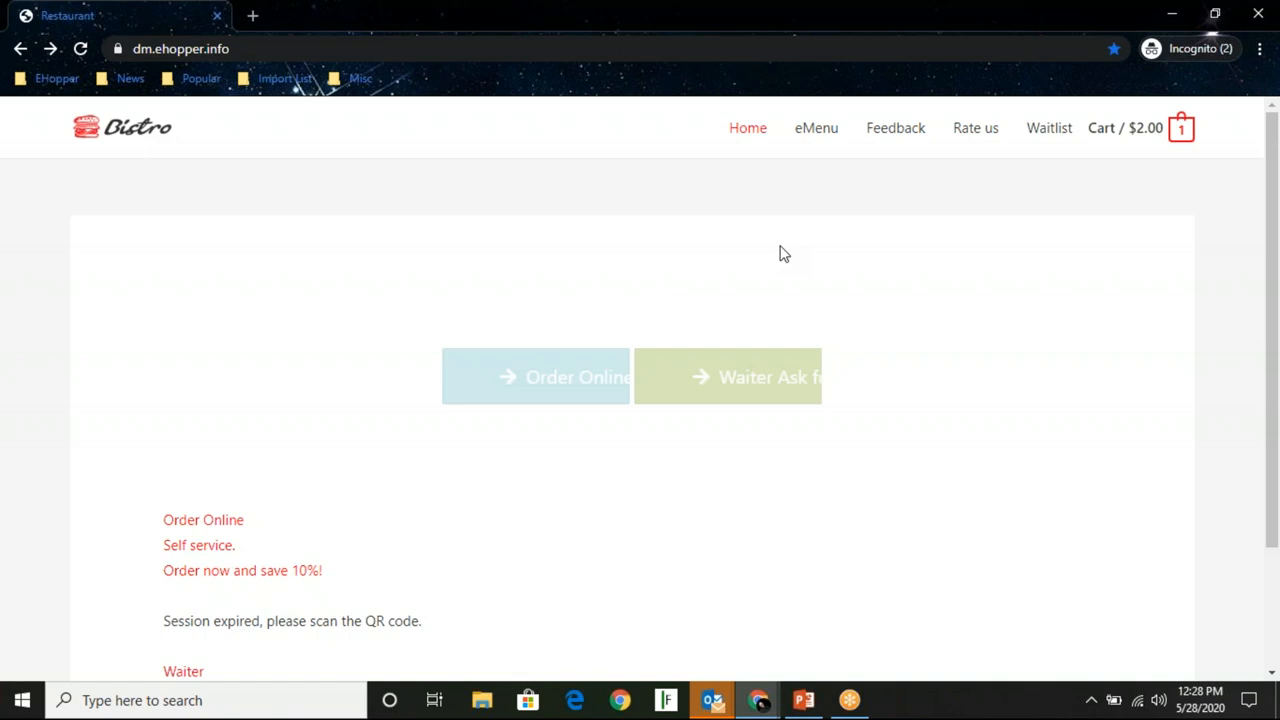
mouse_move(1184, 636)
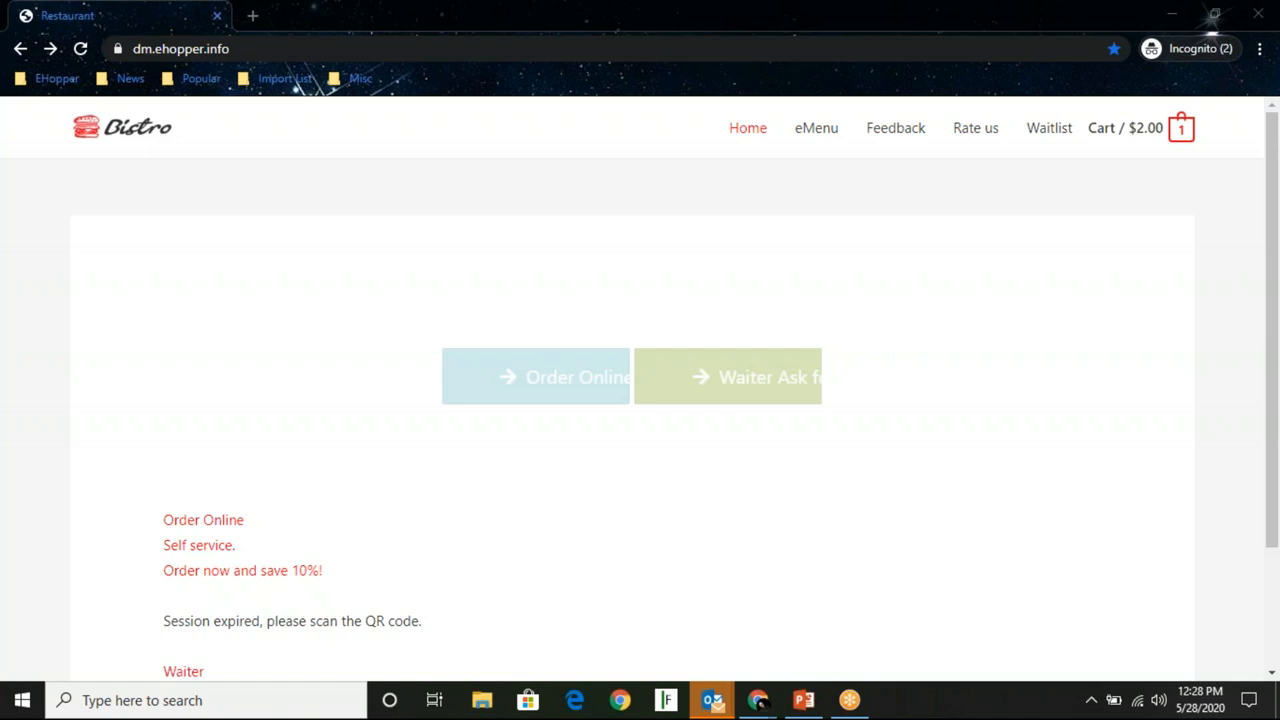
mouse_move(1228, 606)
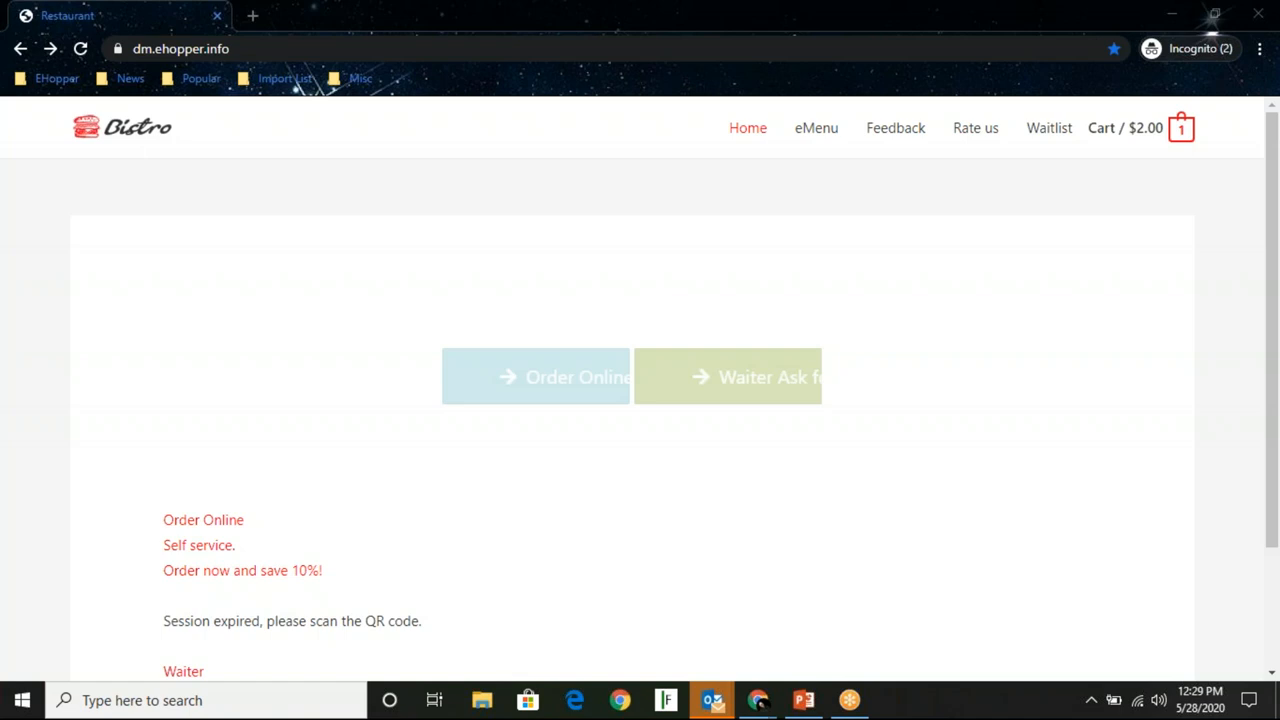
mouse_move(1228, 628)
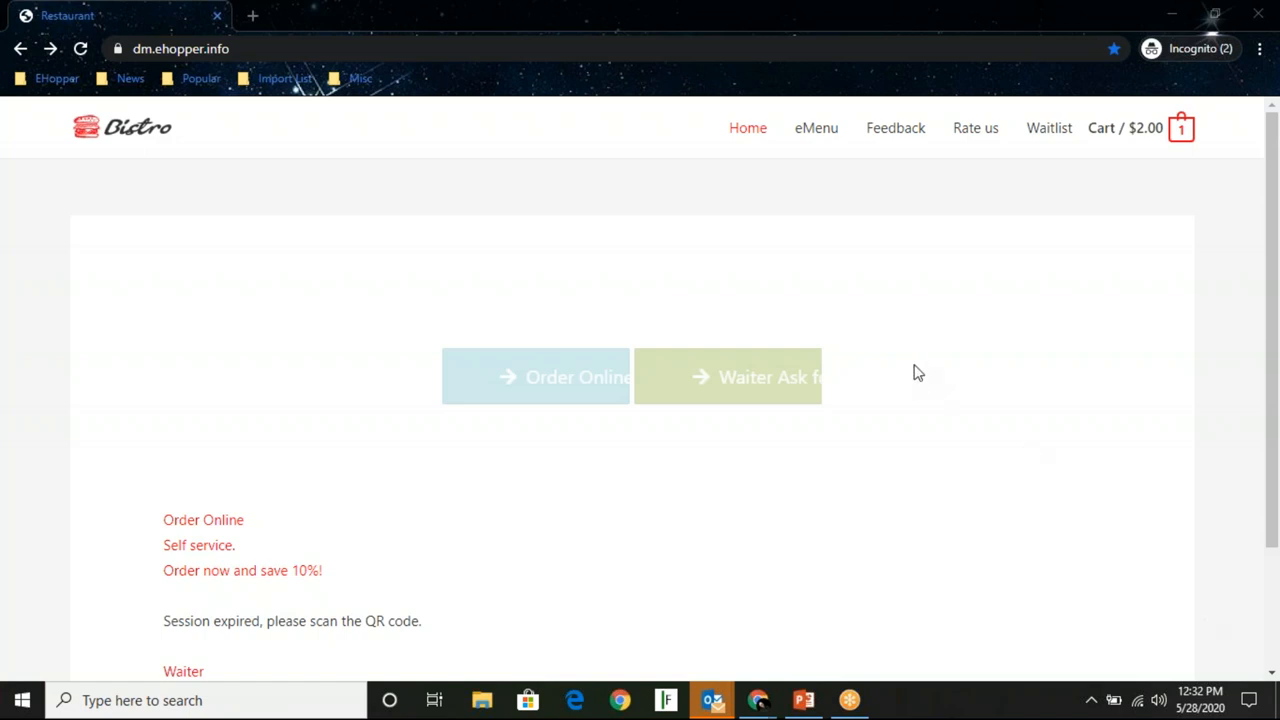
mouse_move(896, 324)
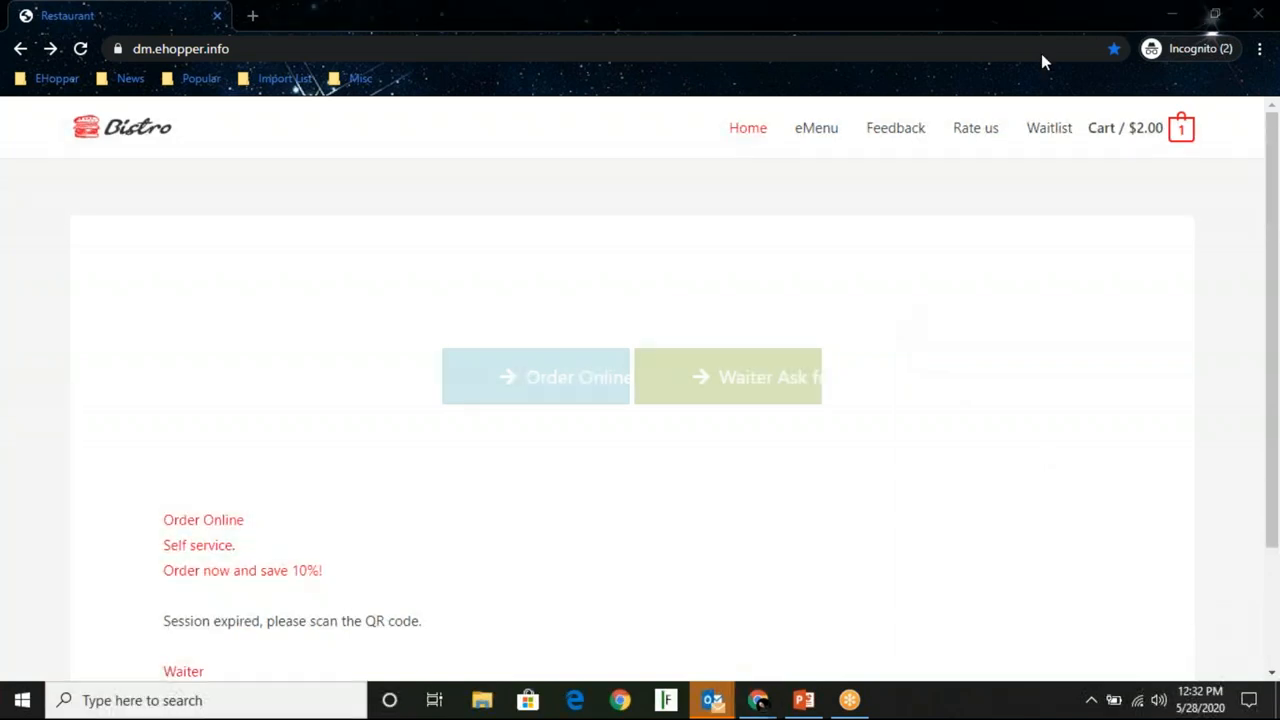
mouse_move(1204, 24)
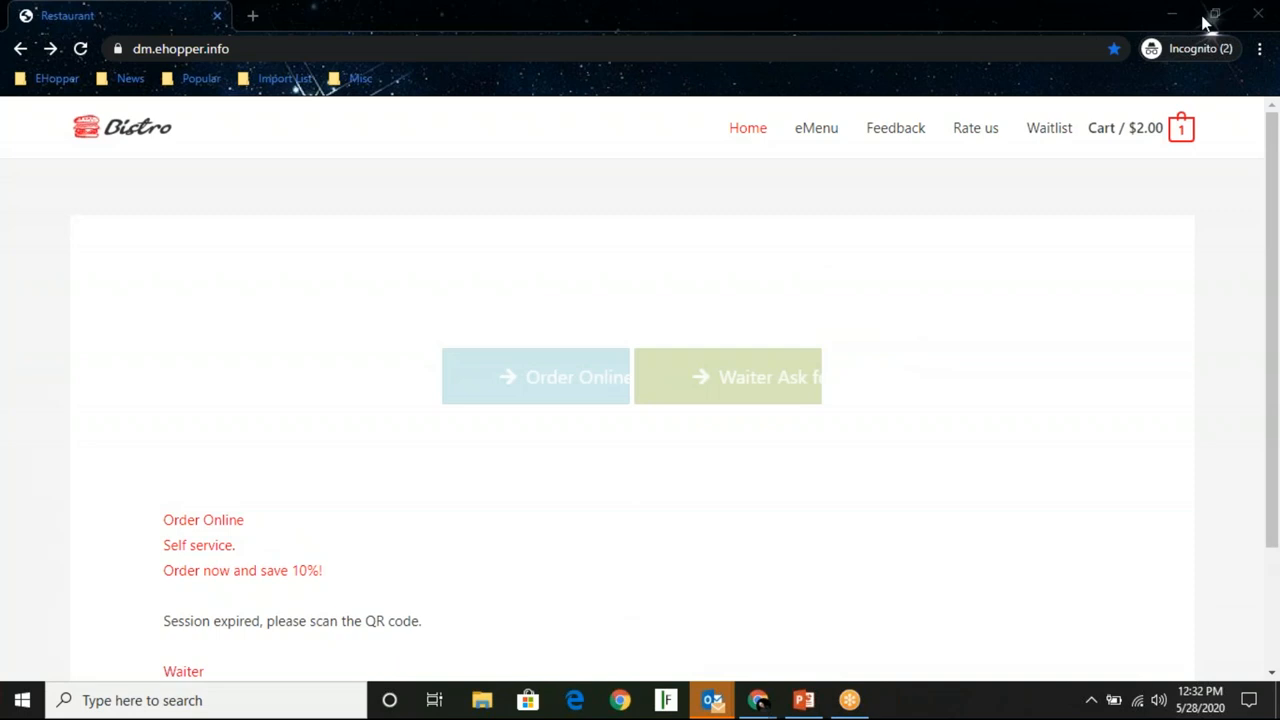
mouse_move(896, 128)
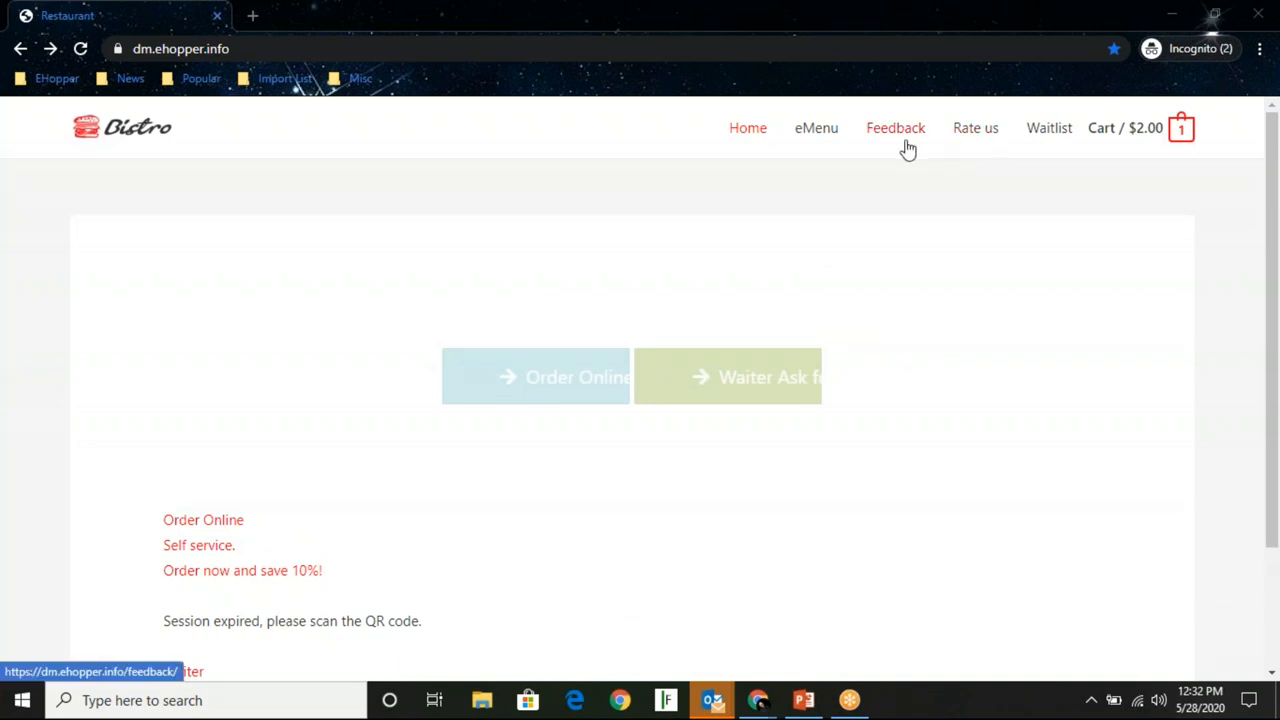
left_click(816, 128)
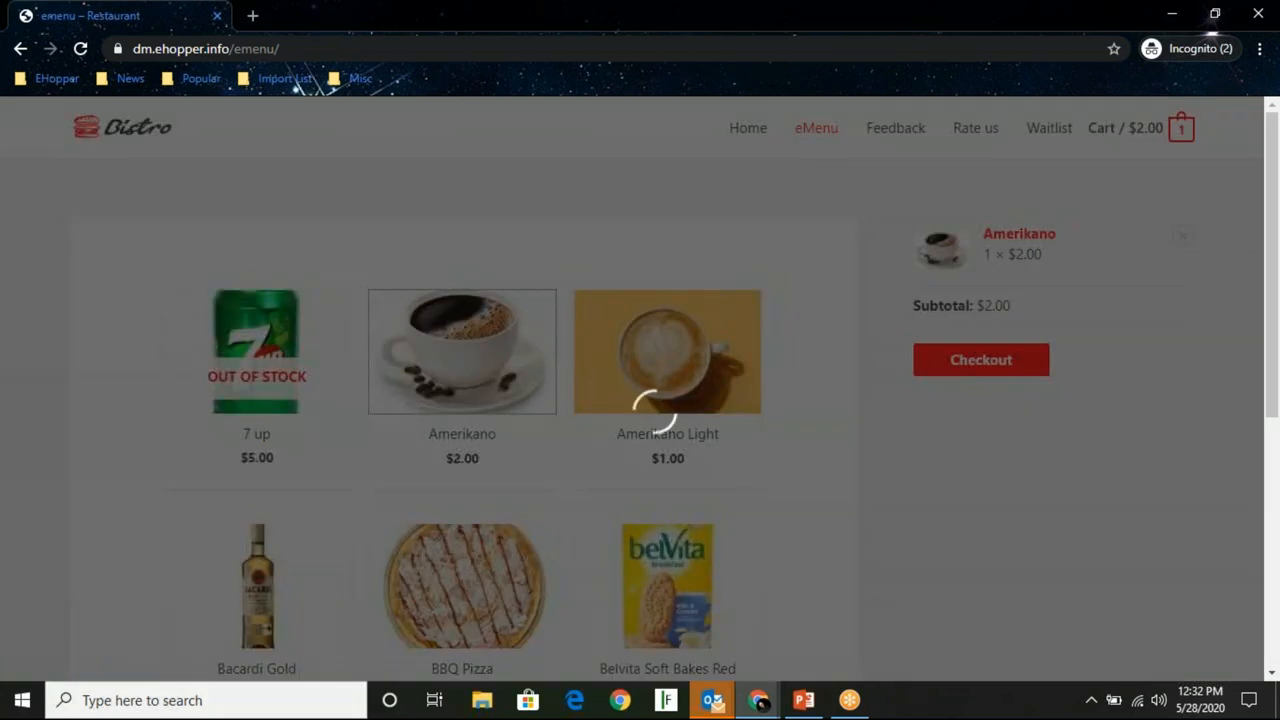
left_click(460, 352)
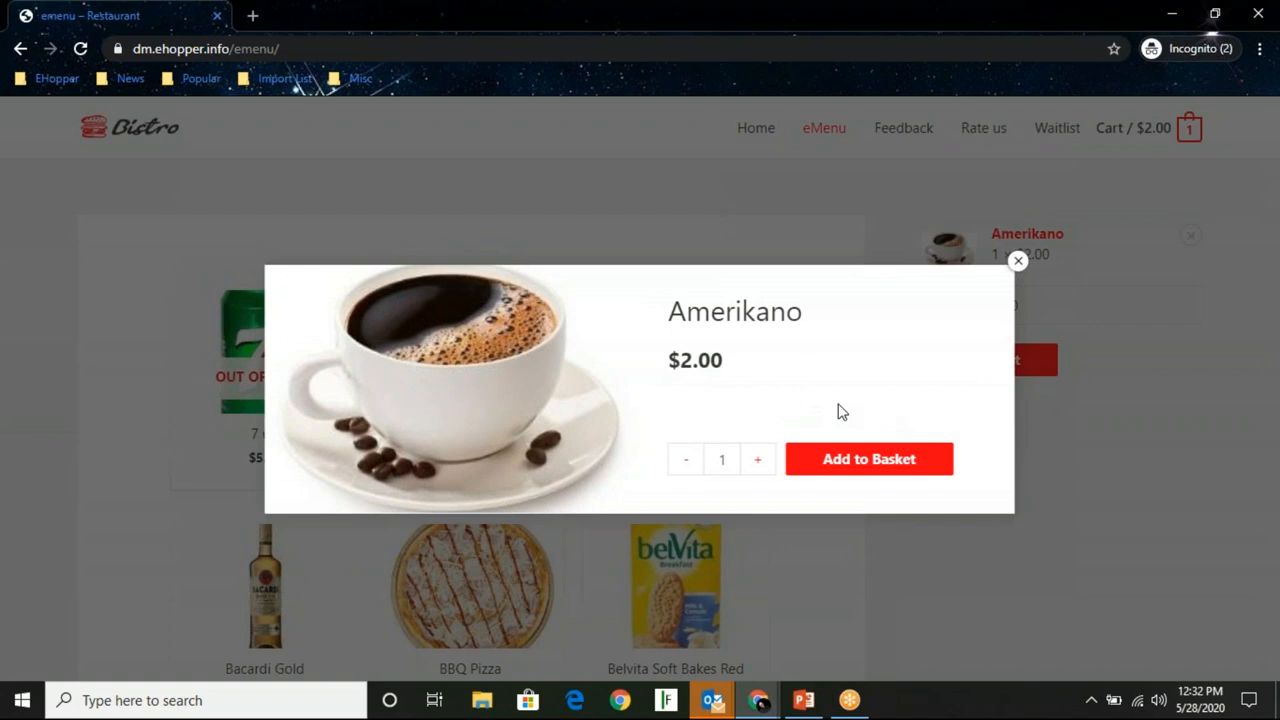
left_click(868, 458)
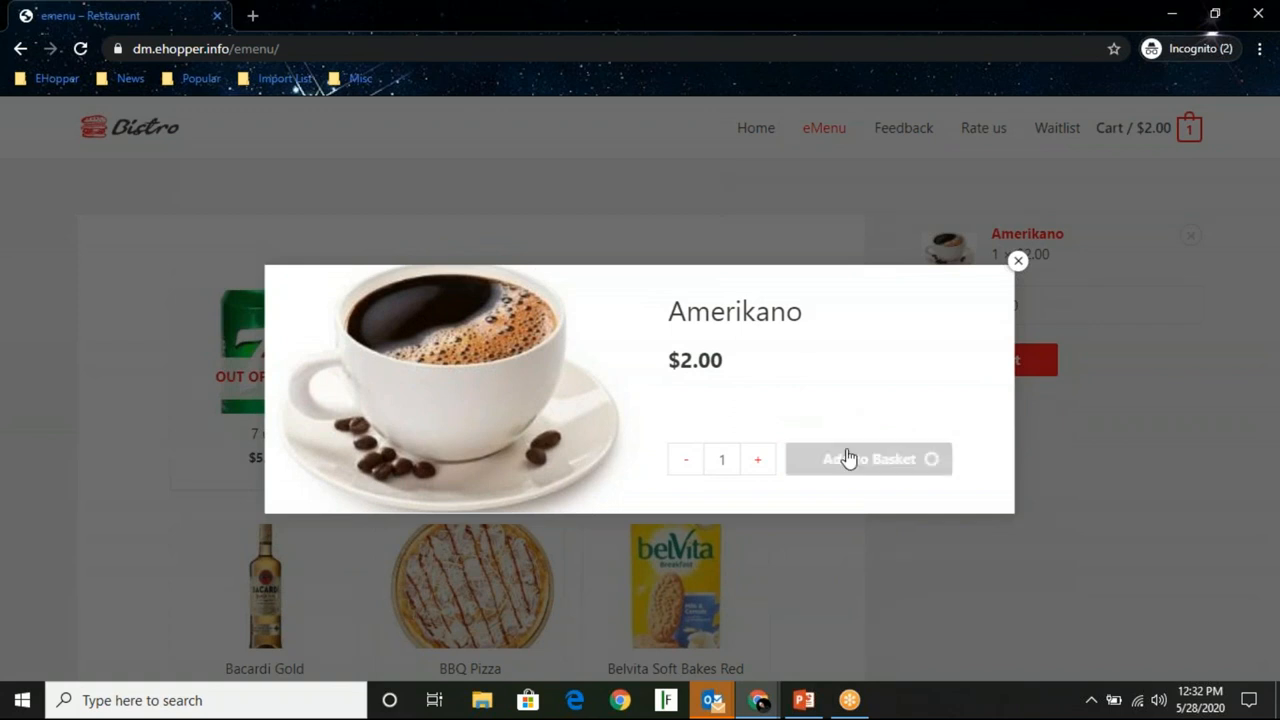
left_click(868, 458)
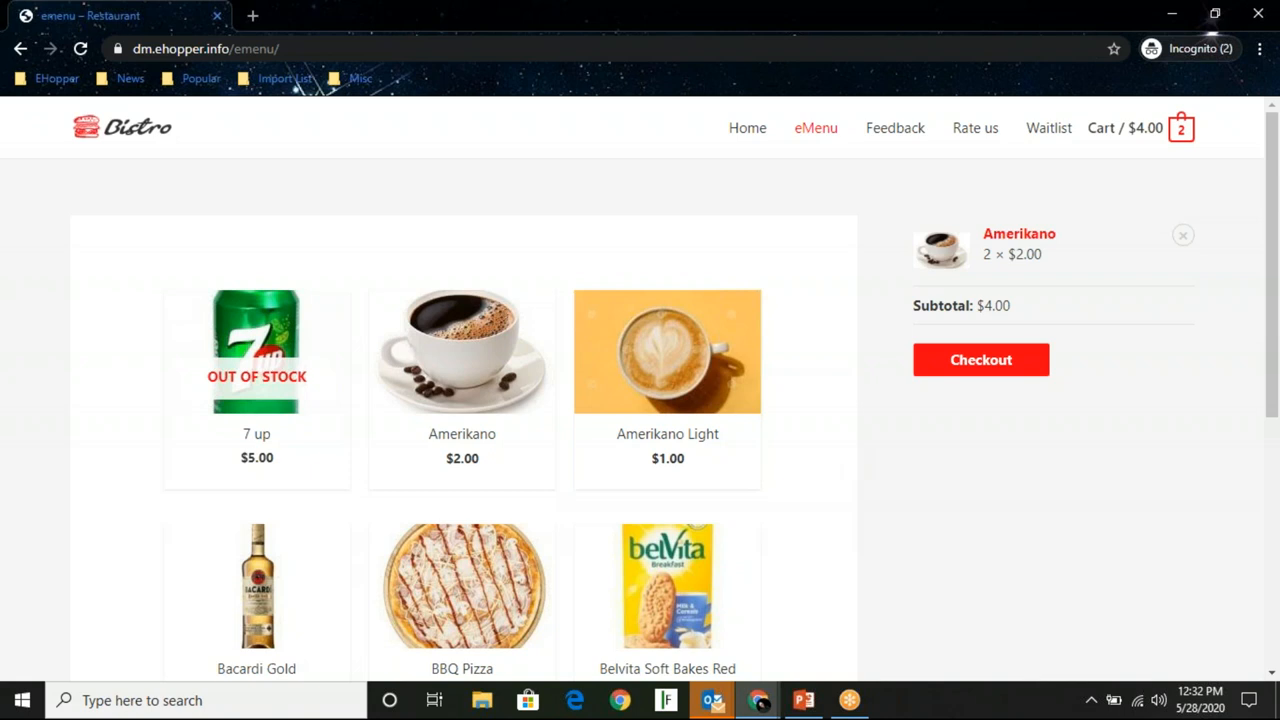
mouse_move(1272, 204)
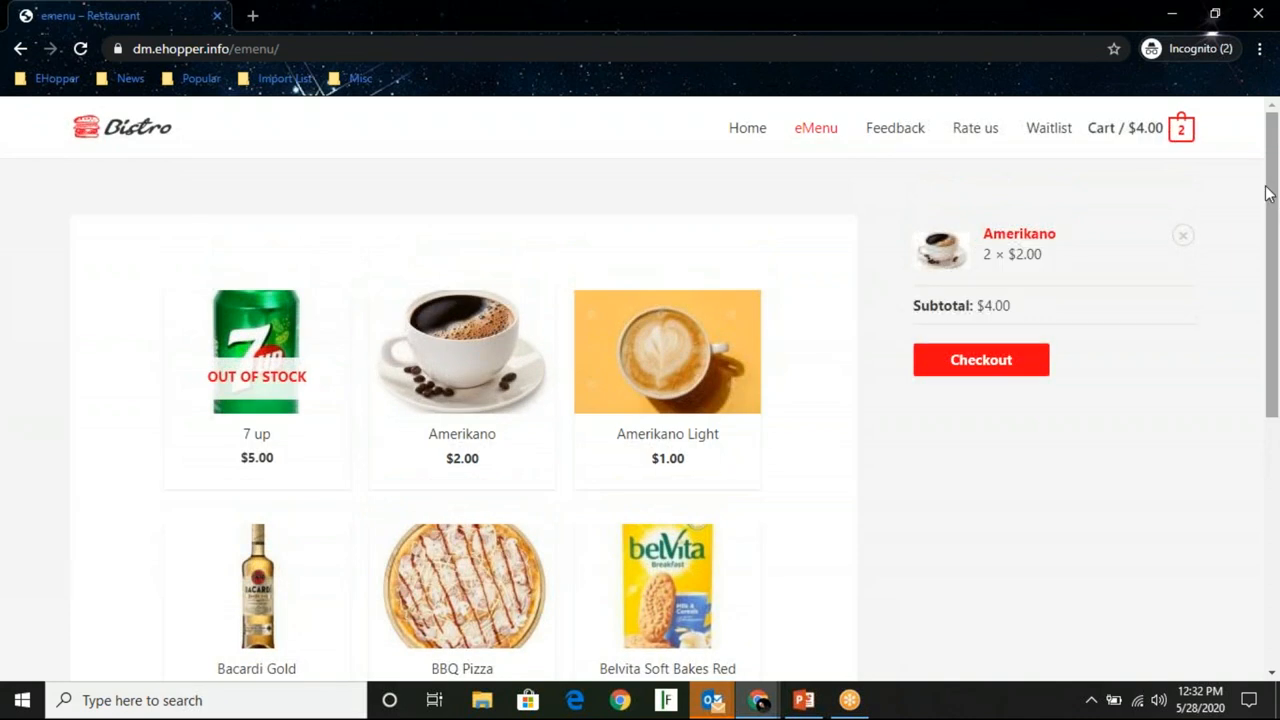
Proceed from the mini-cart to checkout for two Amerikanos totalling $4.00
left_click(1180, 128)
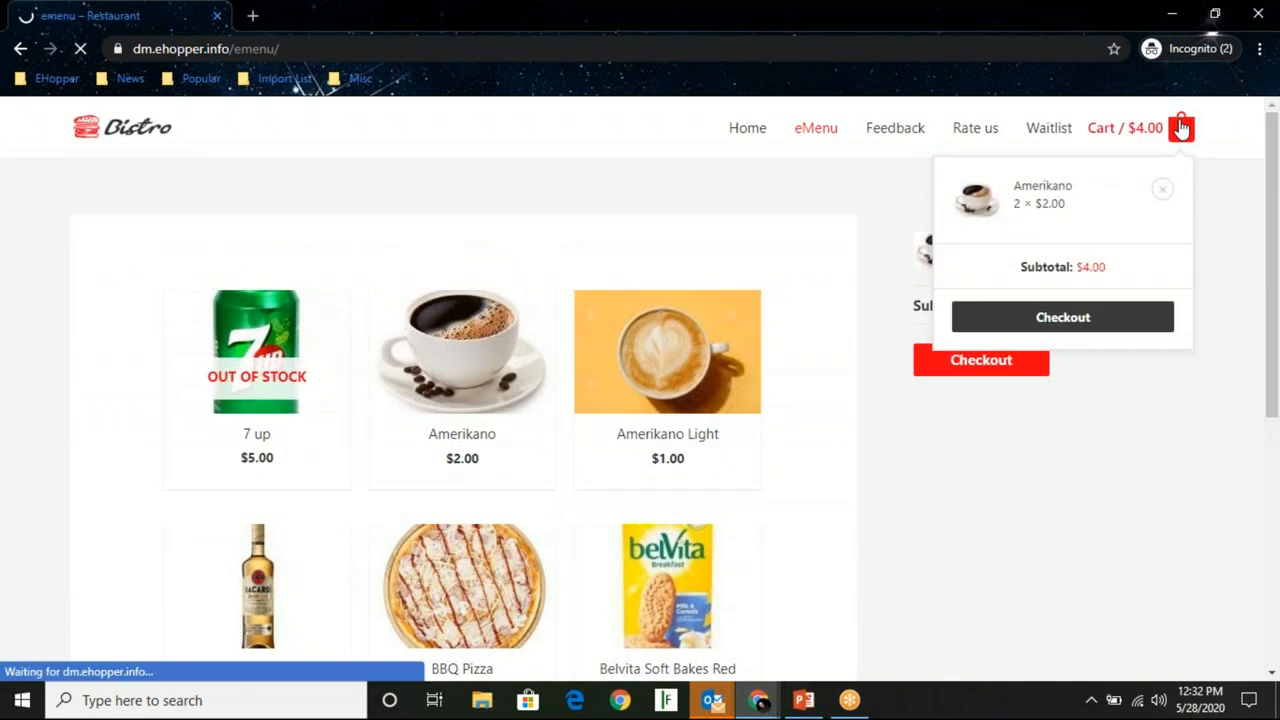
left_click(1062, 316)
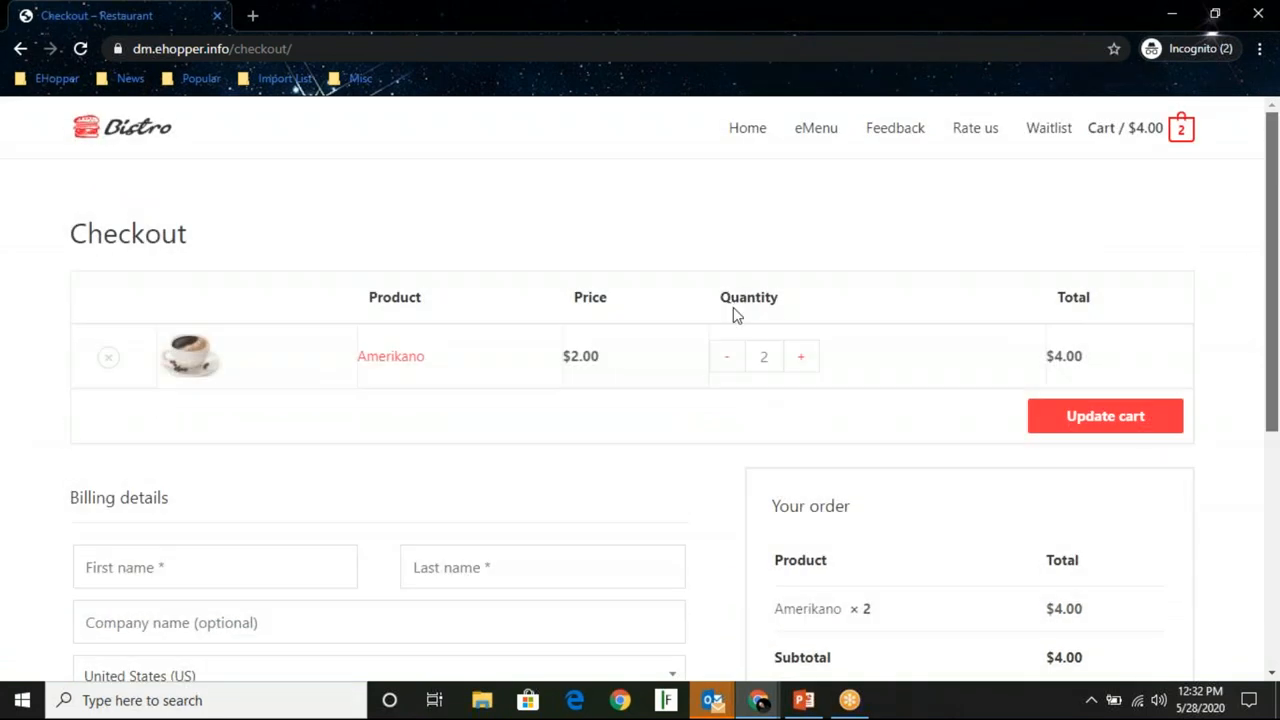
scroll("down", 3)
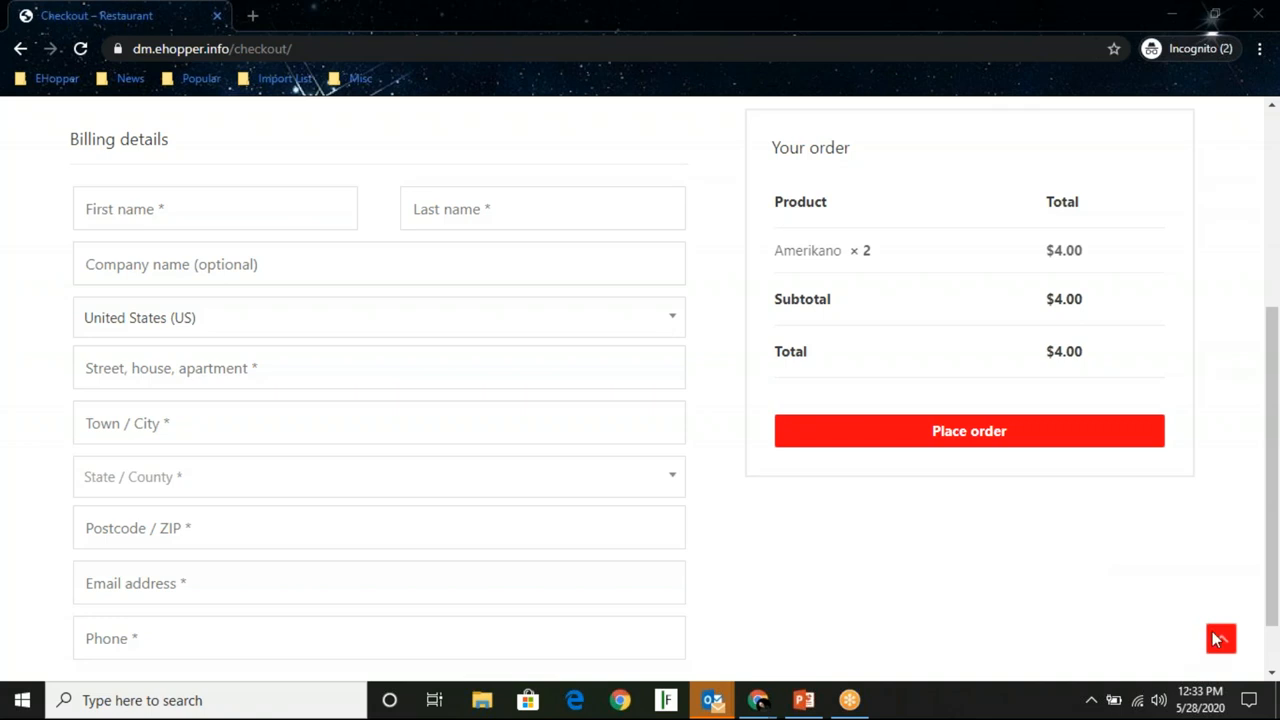
mouse_move(1218, 638)
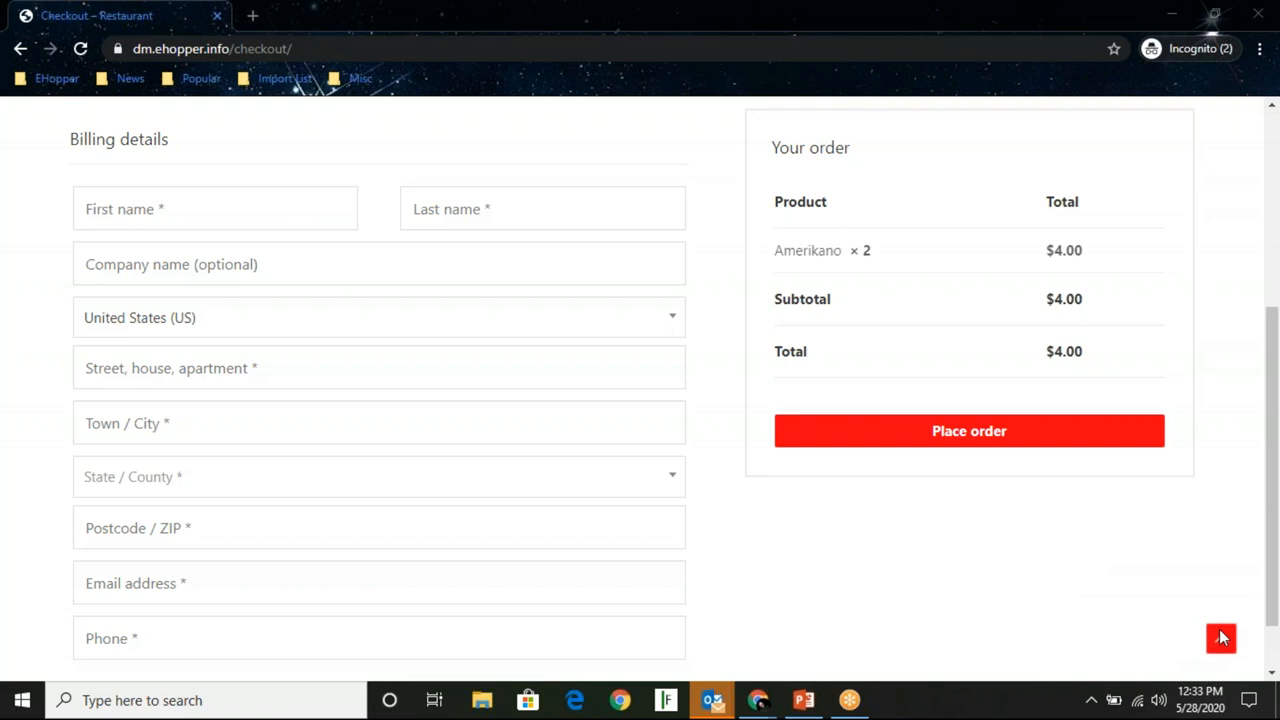
mouse_move(764, 184)
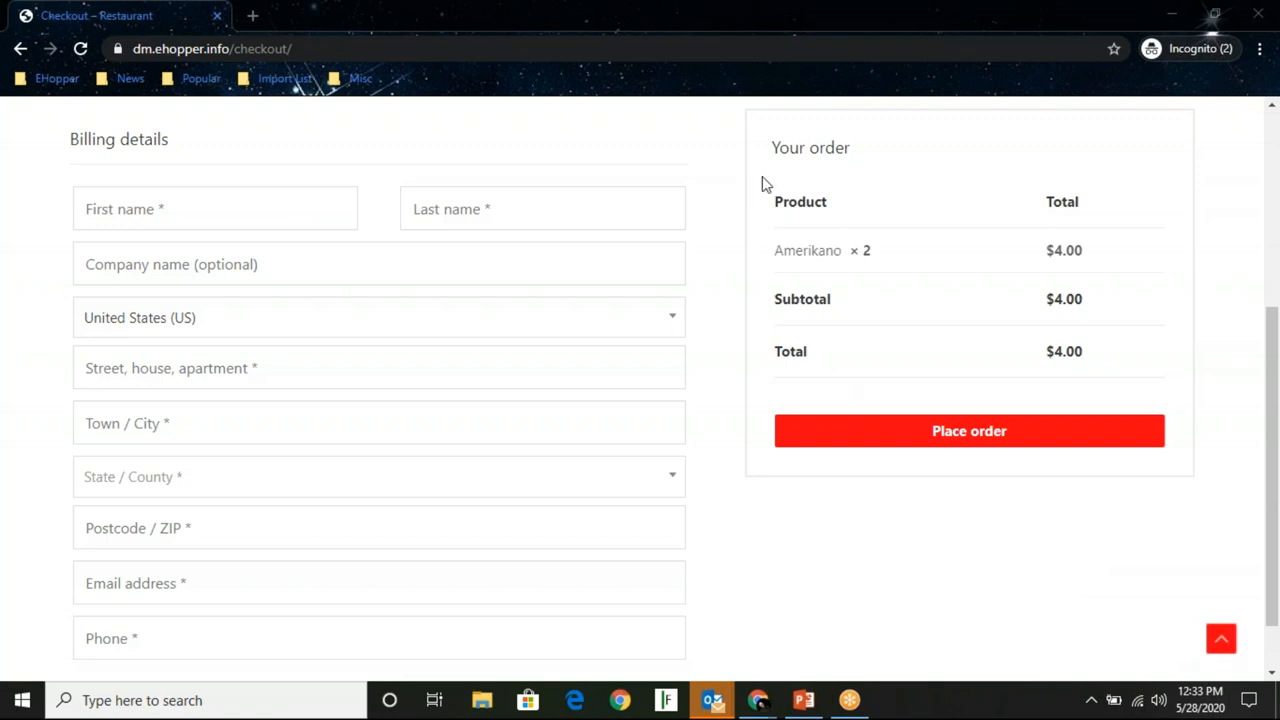
mouse_move(730, 390)
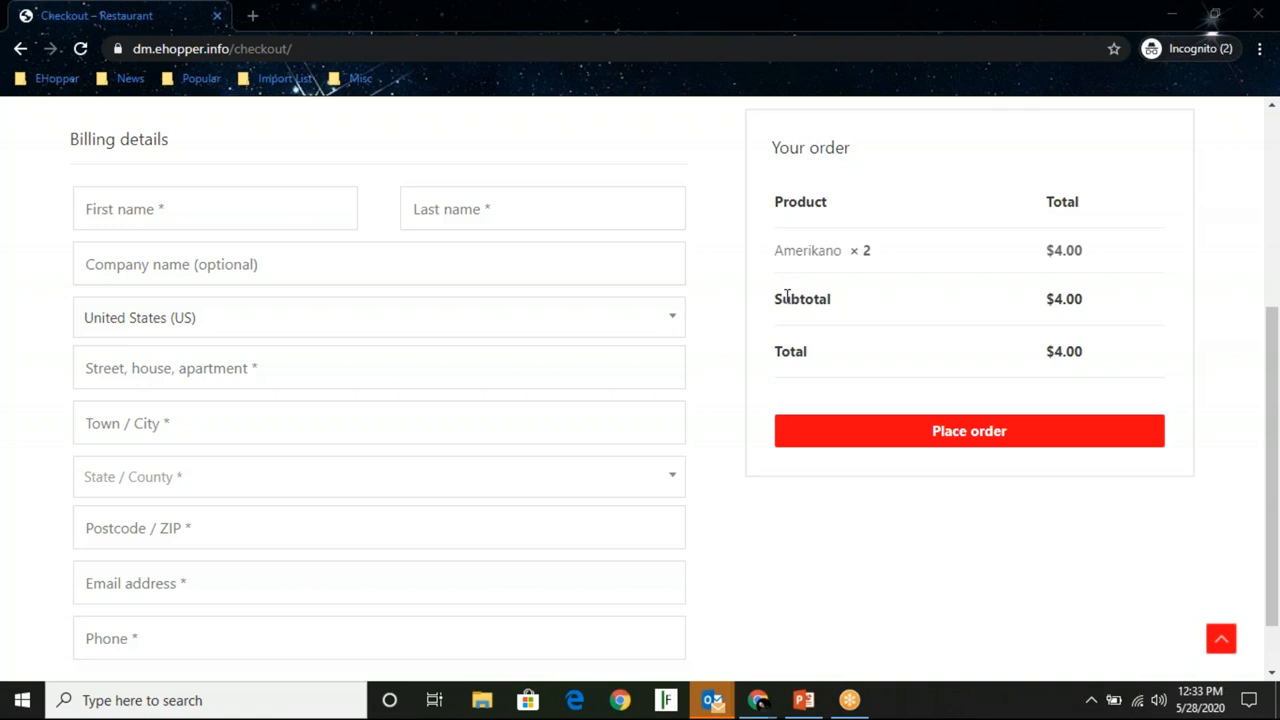
mouse_move(1262, 30)
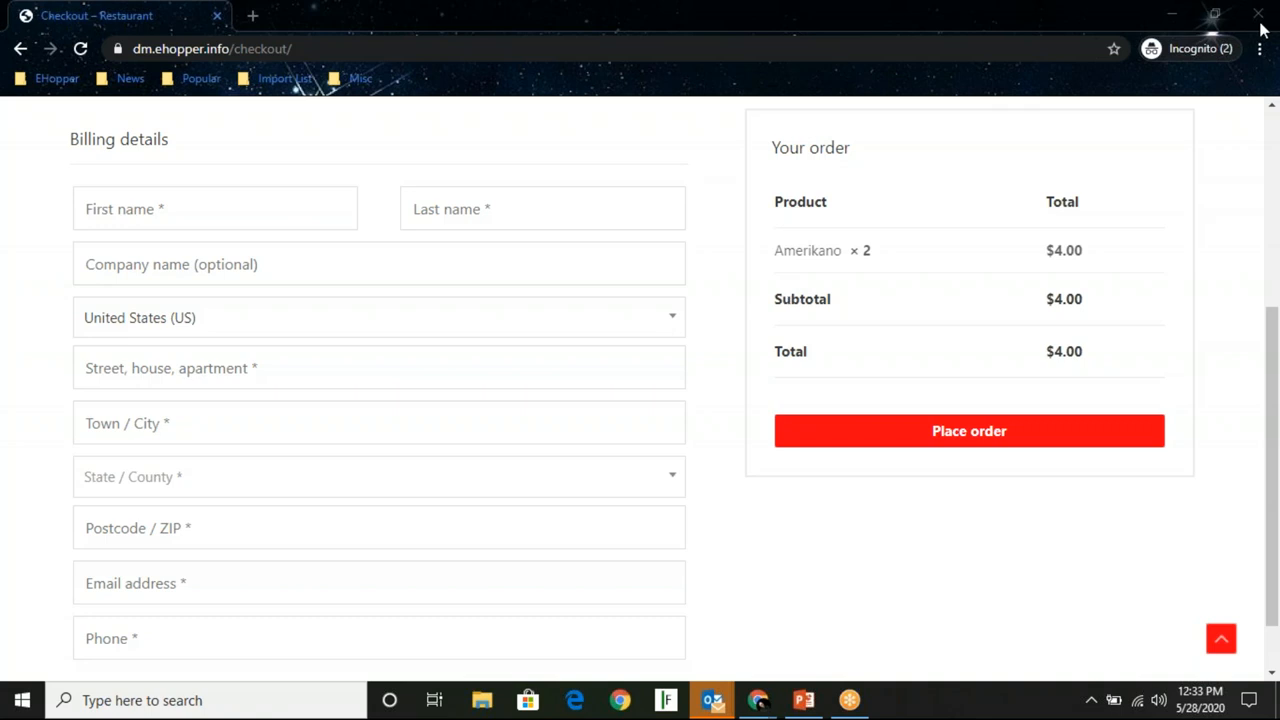
mouse_move(1220, 672)
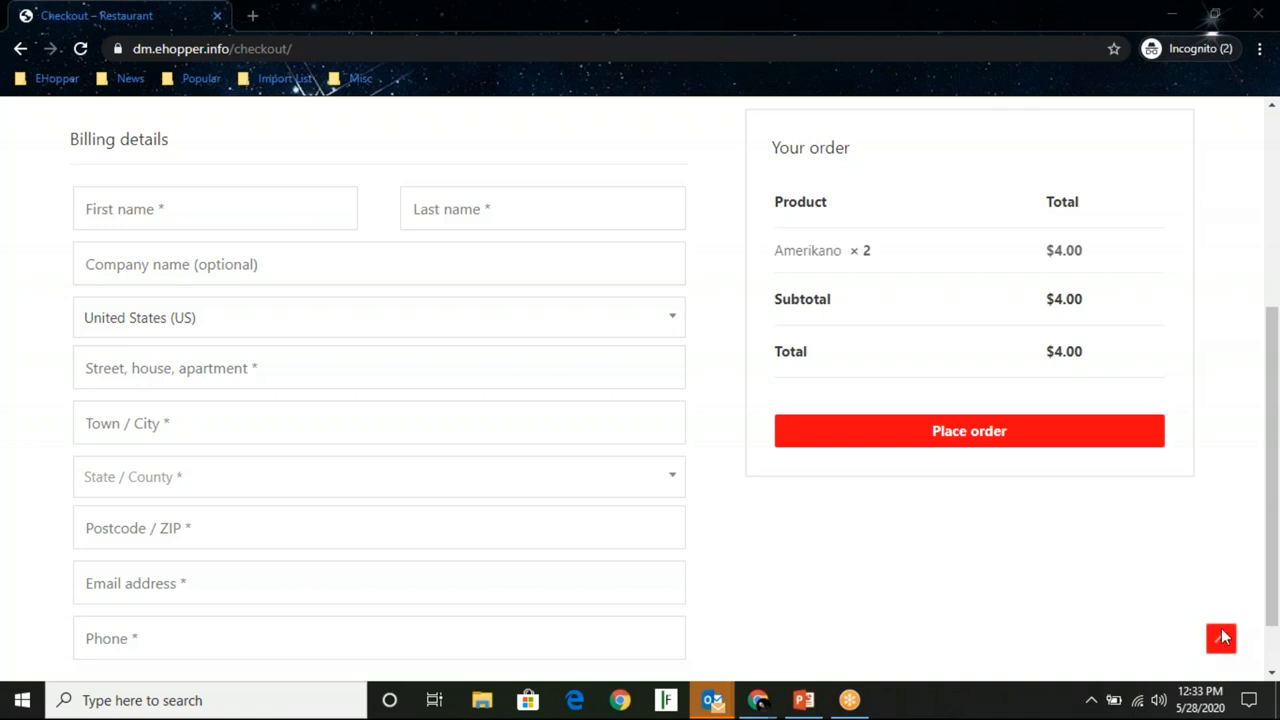
mouse_move(1224, 612)
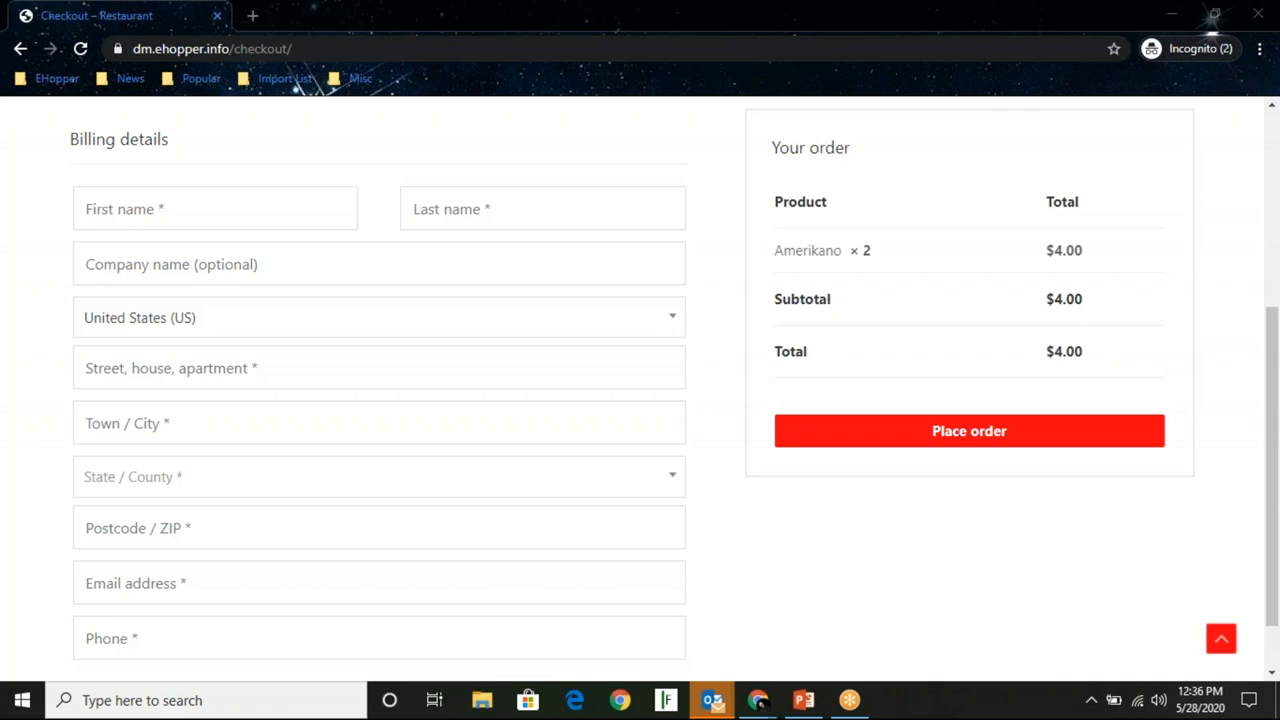
mouse_move(844, 28)
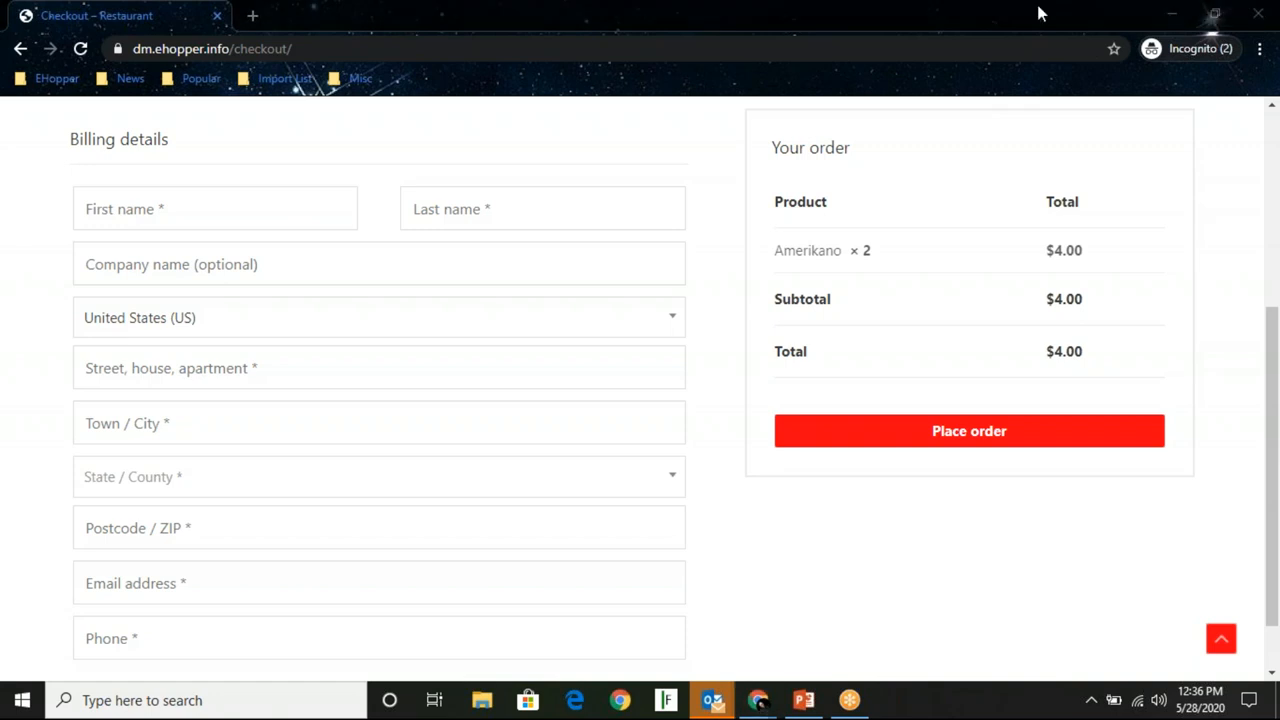
From Back Office Inventory > Products, open the 7 up item for editing
left_click(790, 16)
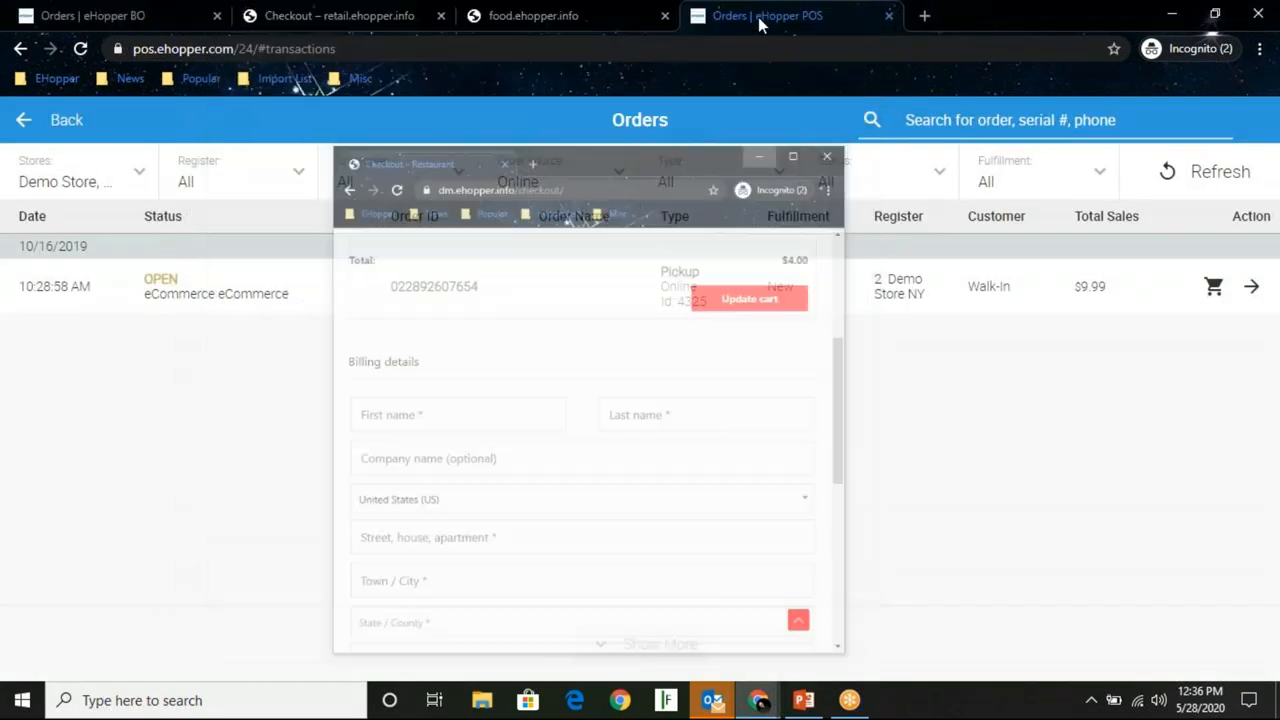
left_click(90, 16)
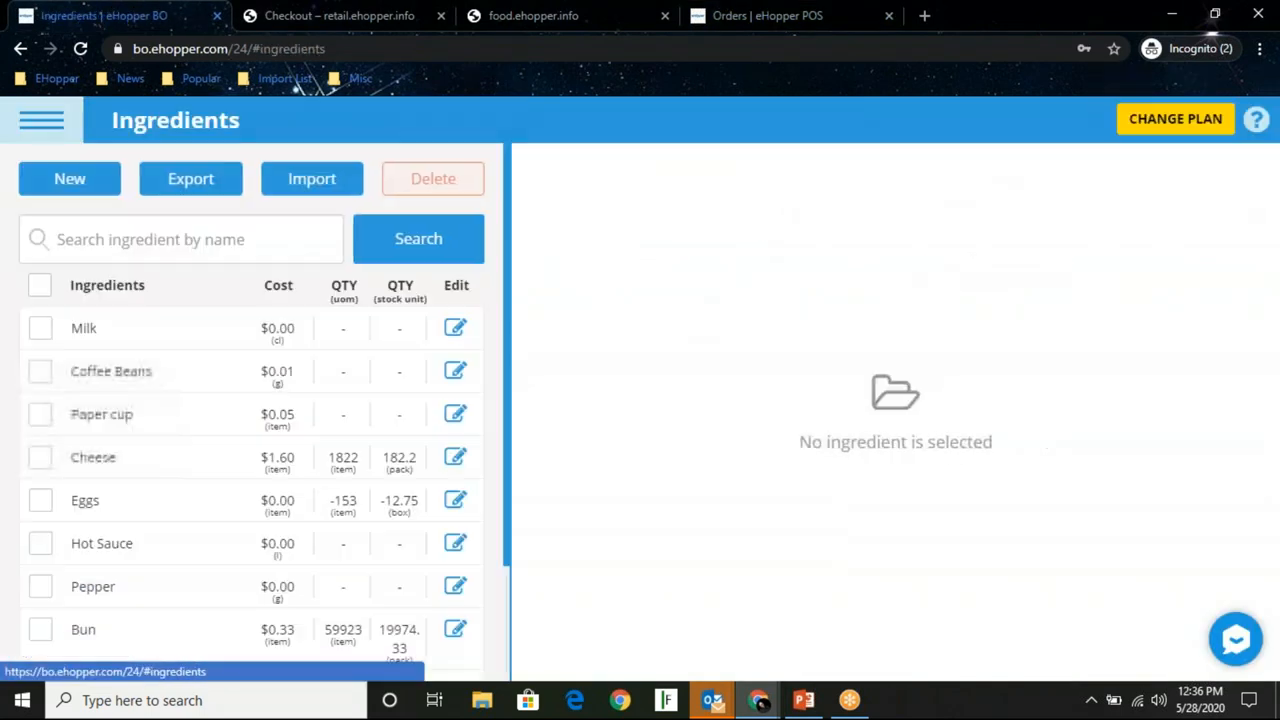
left_click(40, 120)
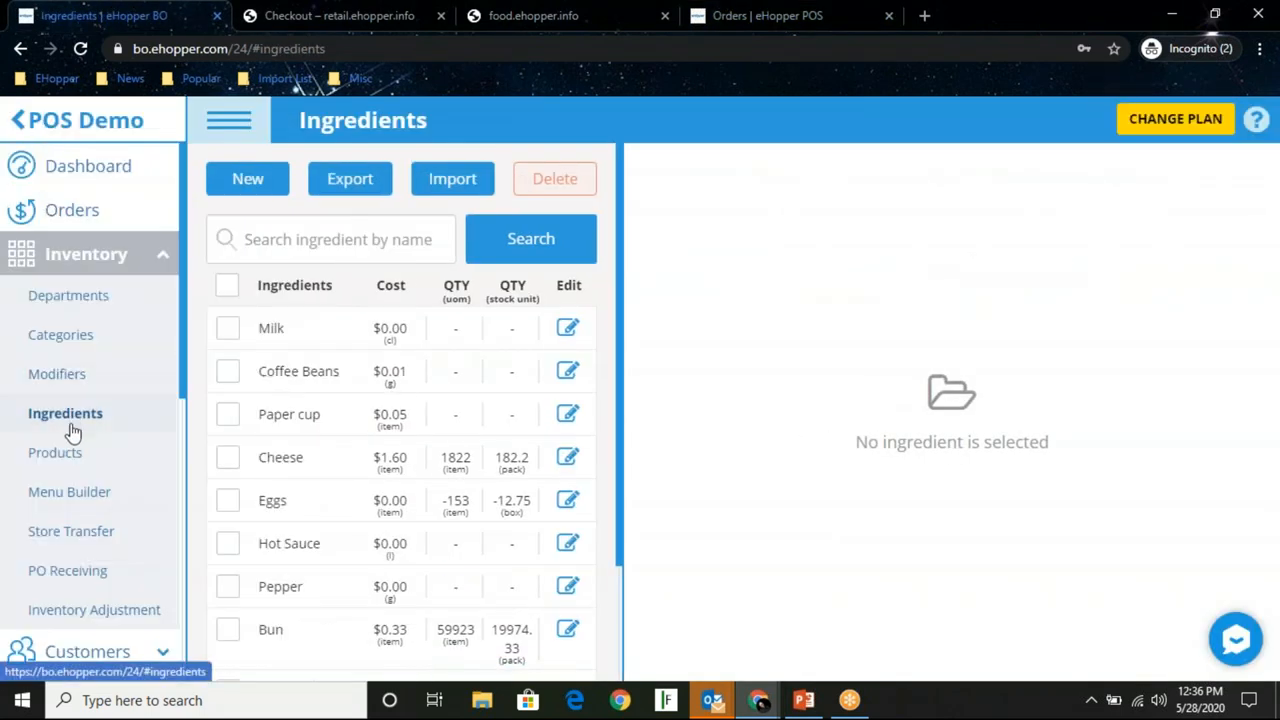
left_click(56, 452)
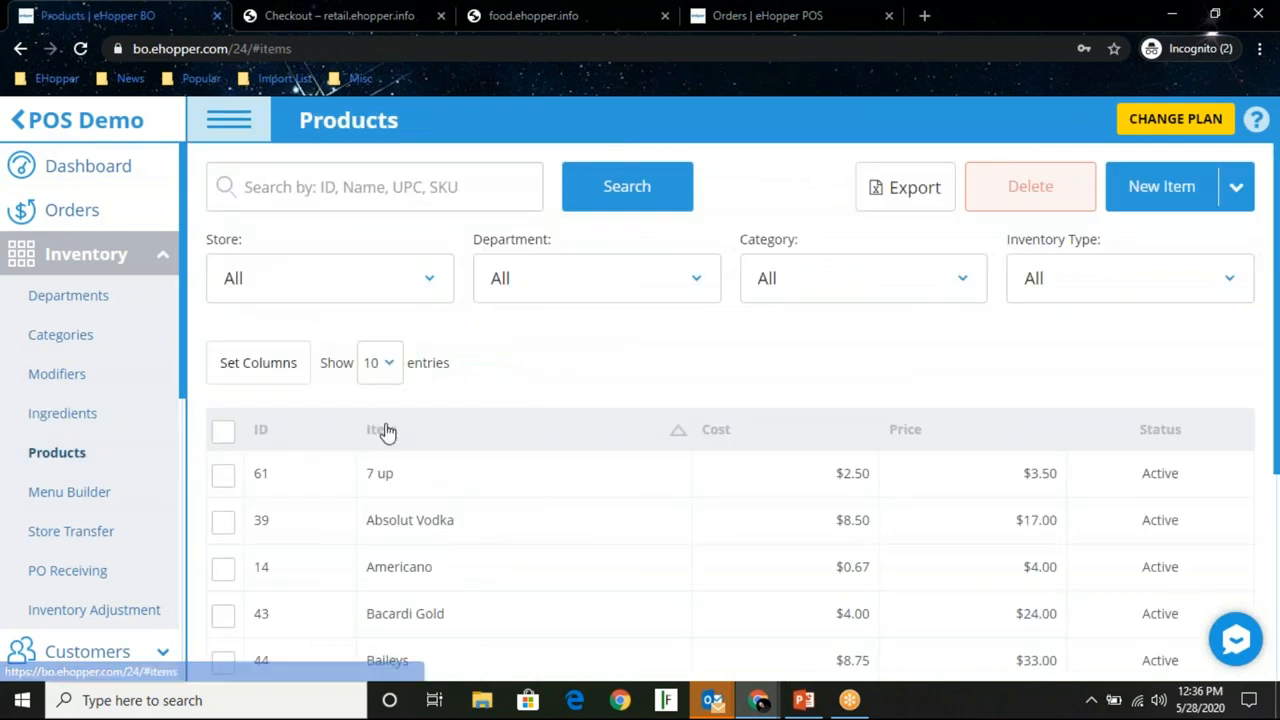
left_click(380, 472)
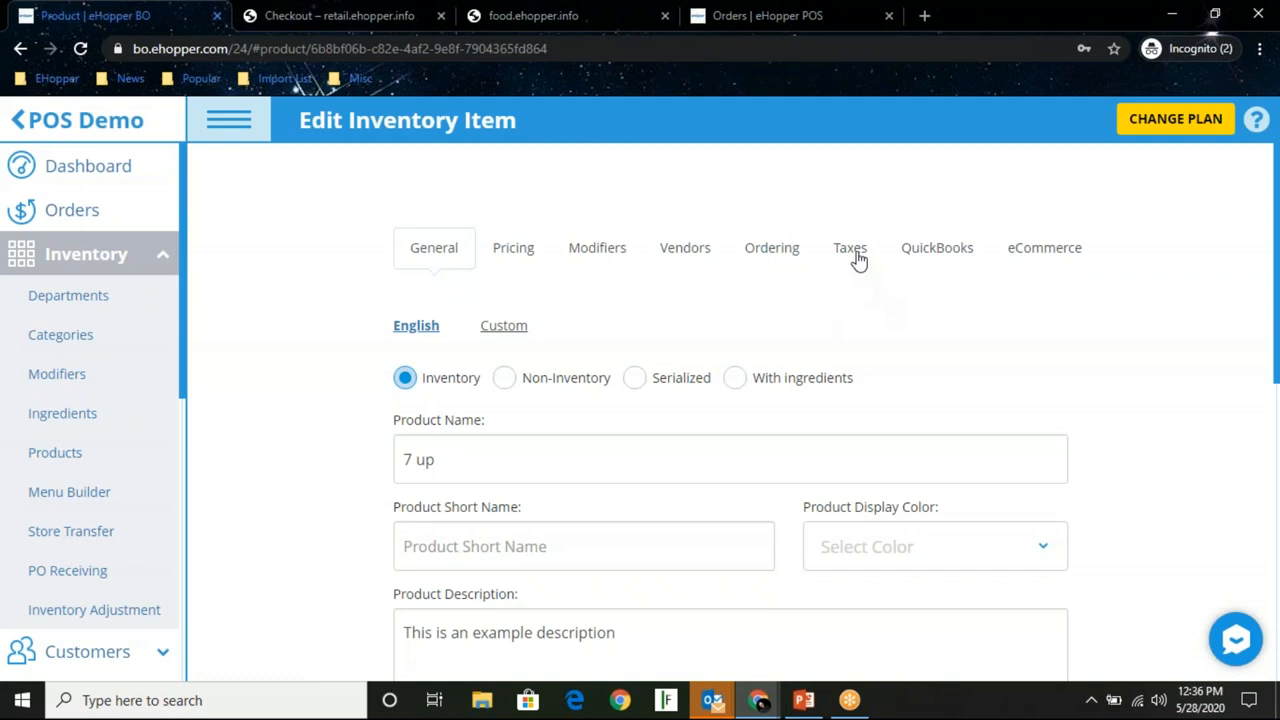
View the 7 up Taxes settings with All Taxable checked and the store selector expanded
left_click(848, 248)
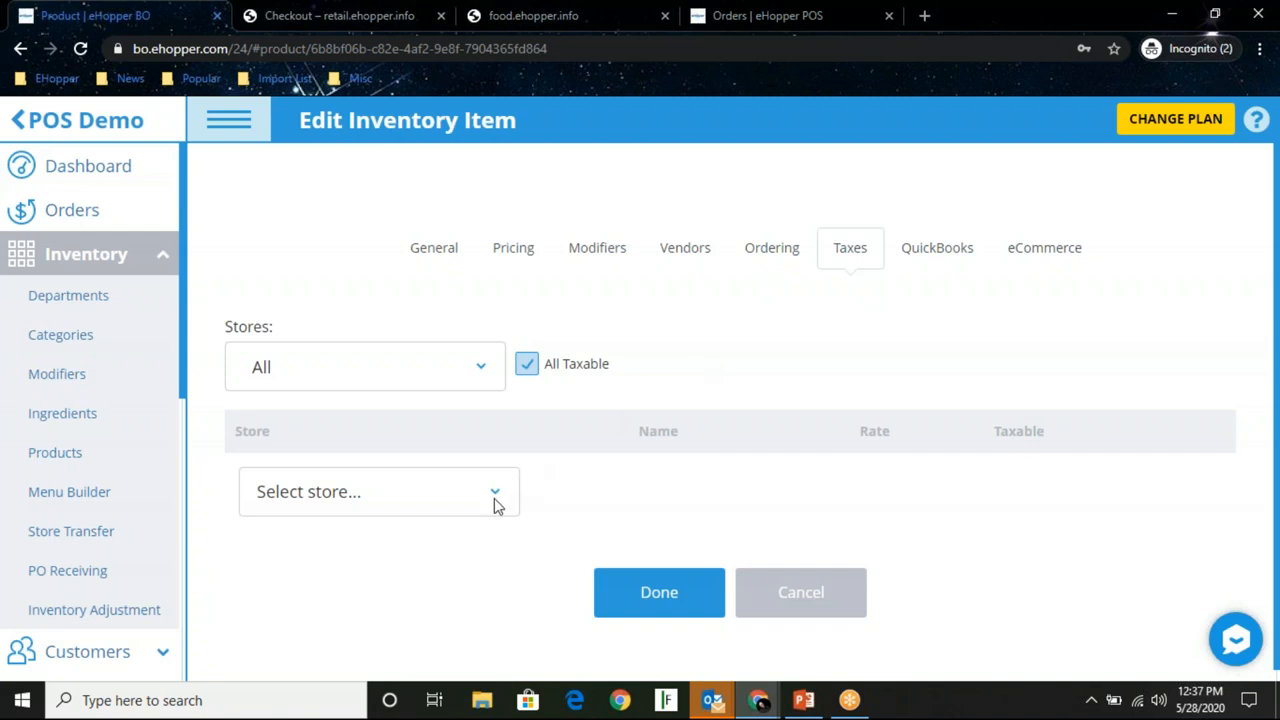
left_click(378, 492)
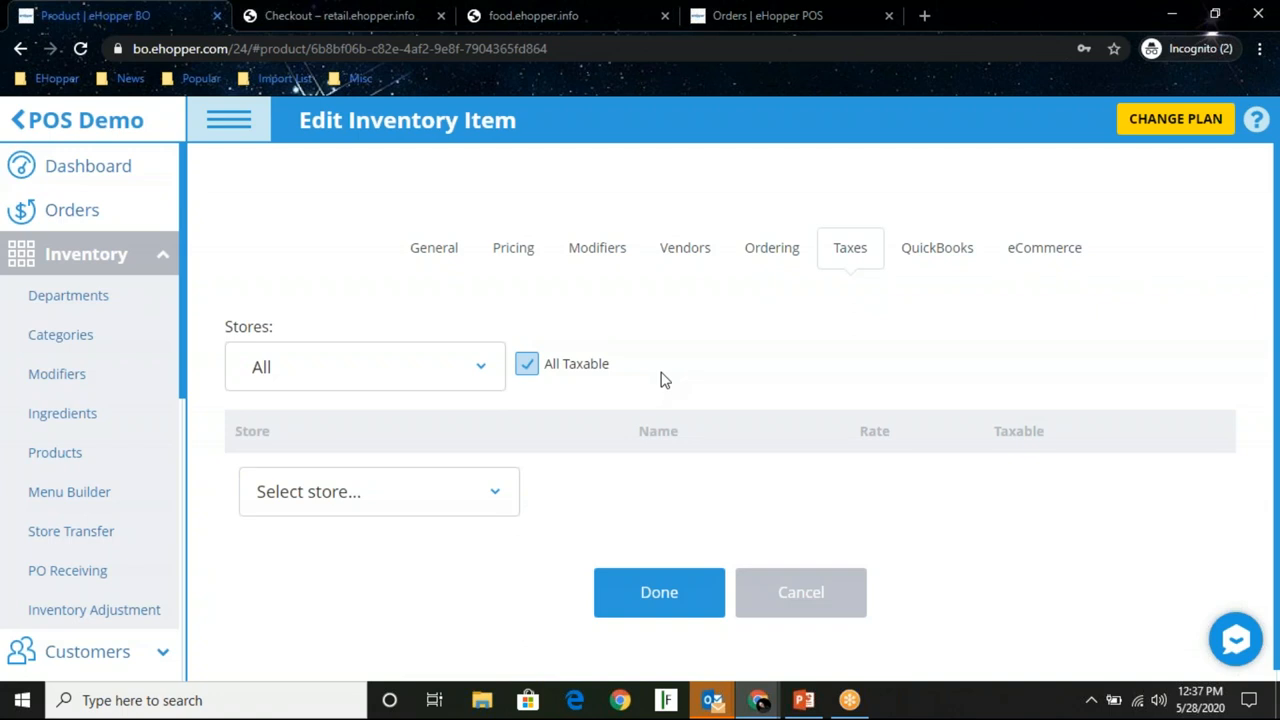
mouse_move(1264, 32)
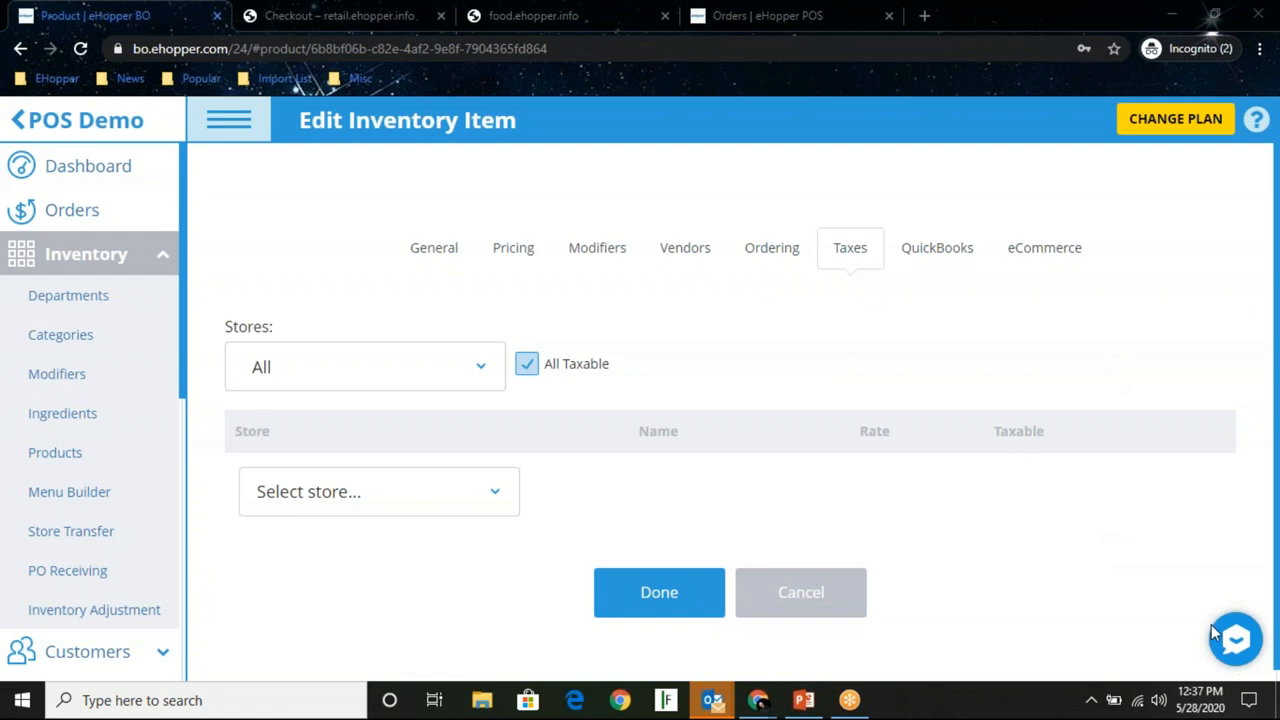
mouse_move(1220, 636)
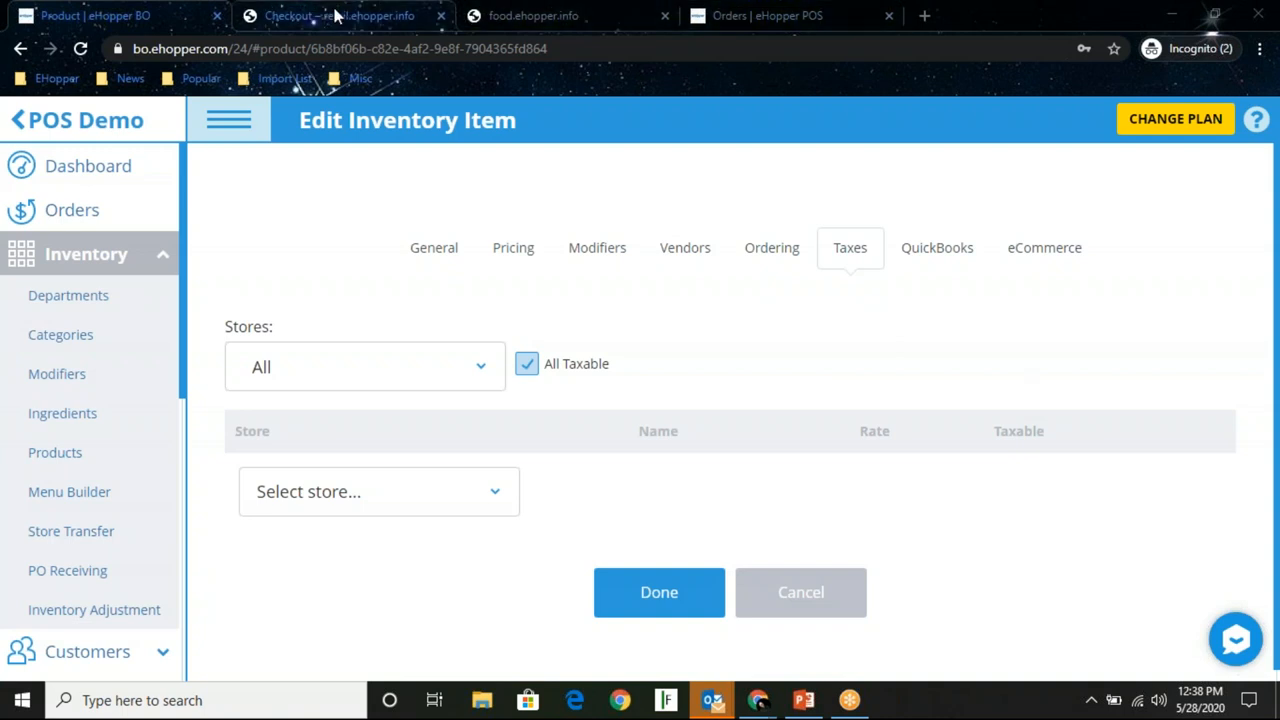
Return to the POS sales cart and go to the Orders list
left_click(336, 16)
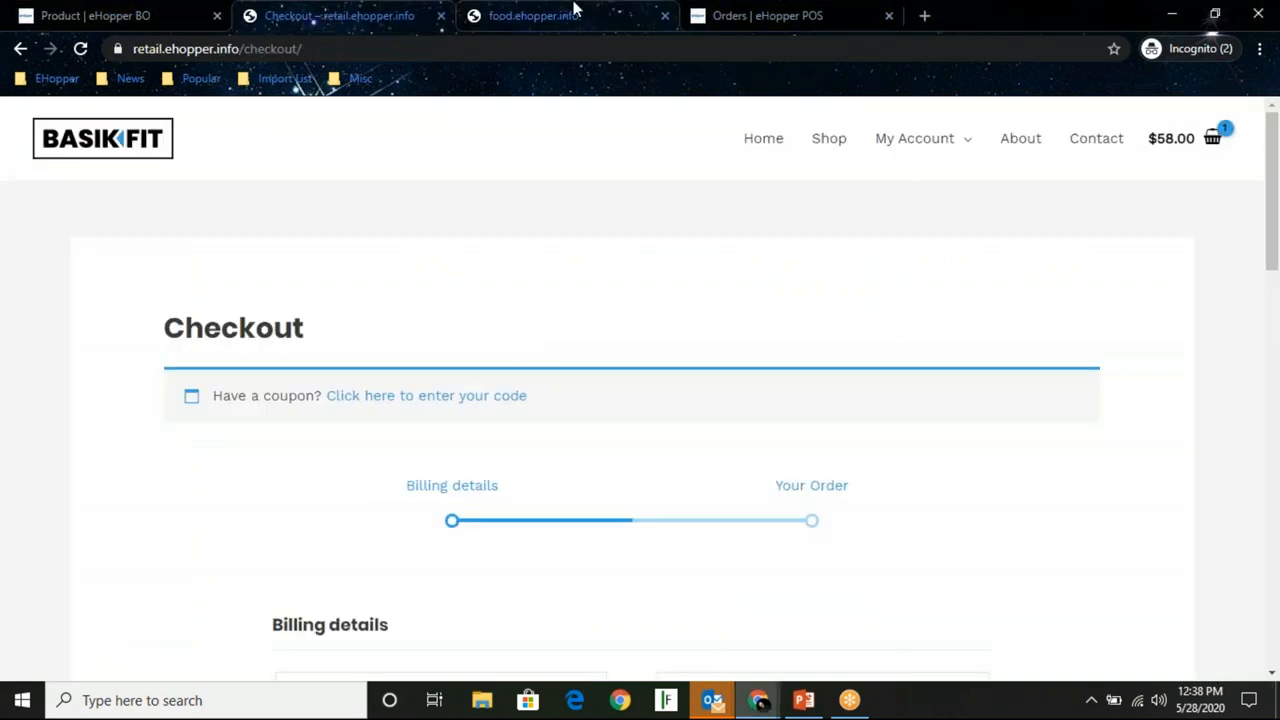
mouse_move(790, 16)
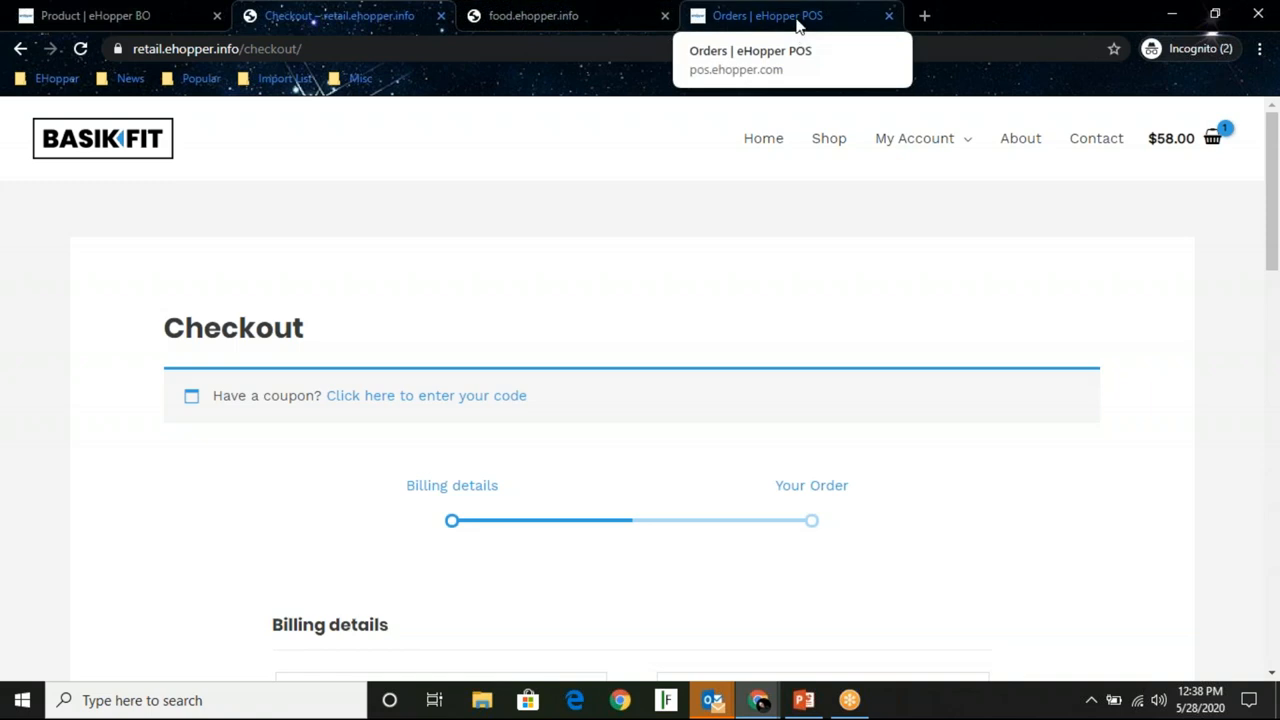
left_click(768, 16)
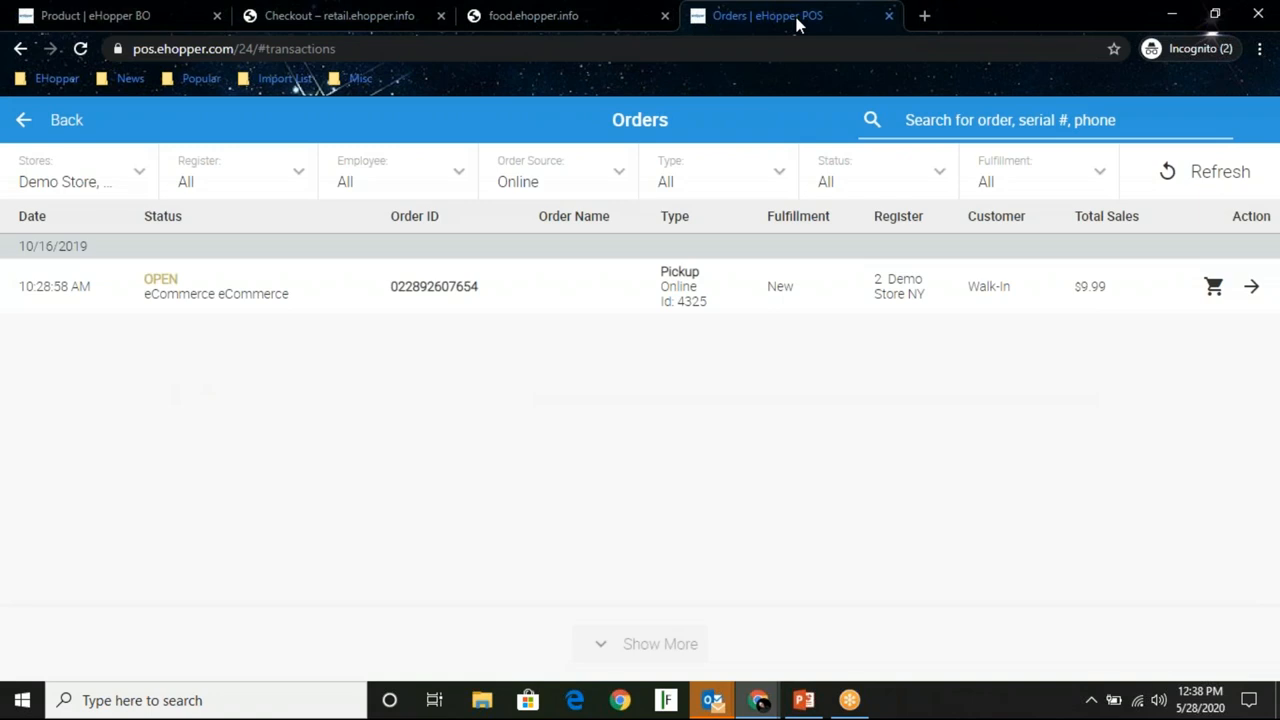
mouse_move(18, 120)
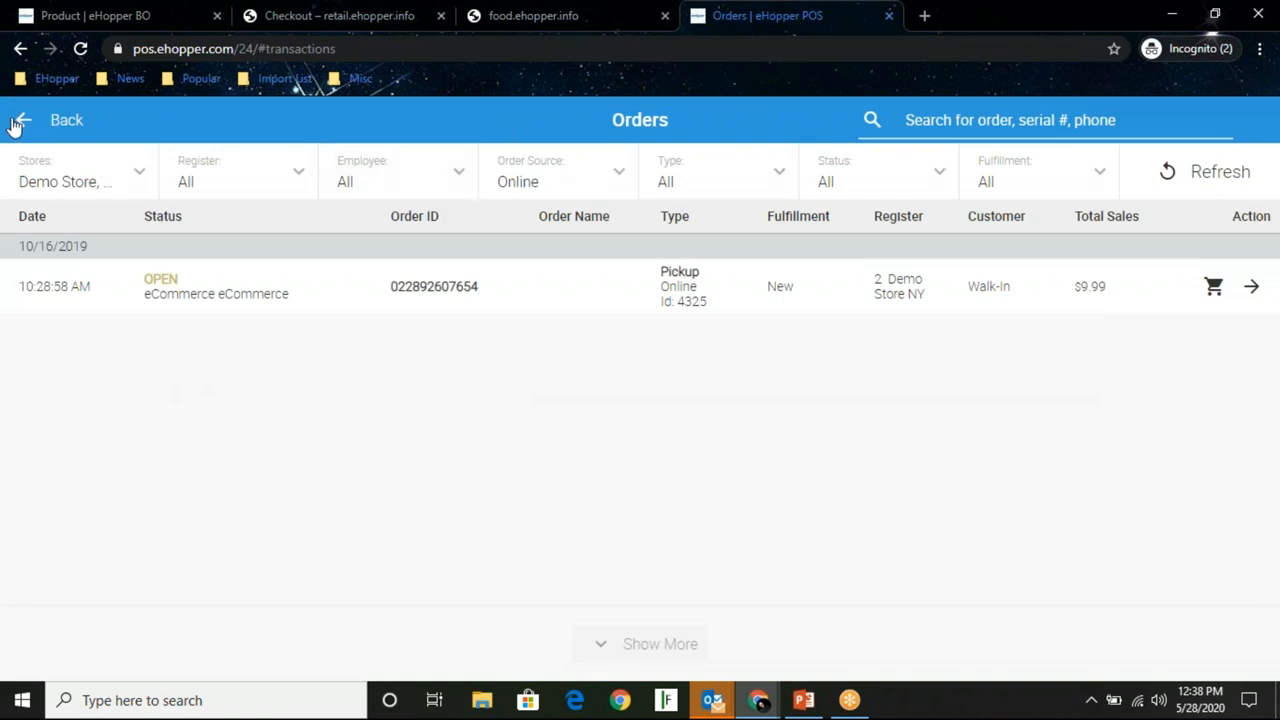
left_click(66, 120)
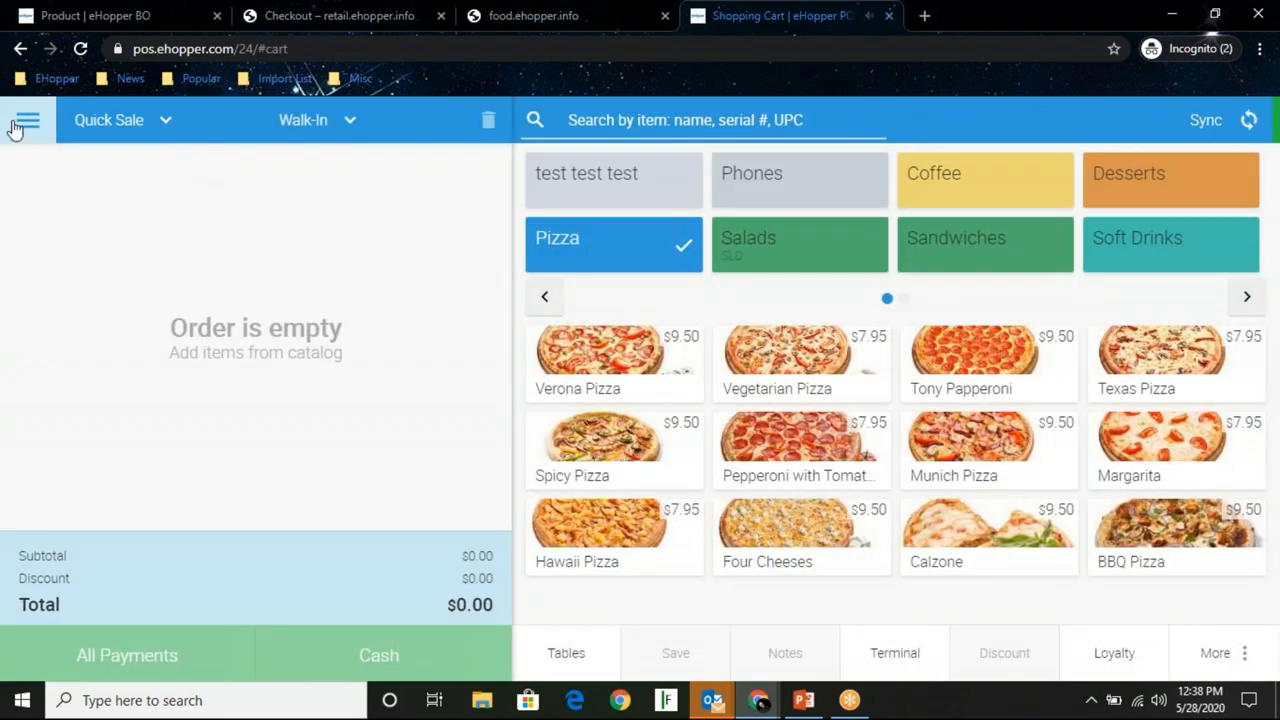
left_click(28, 120)
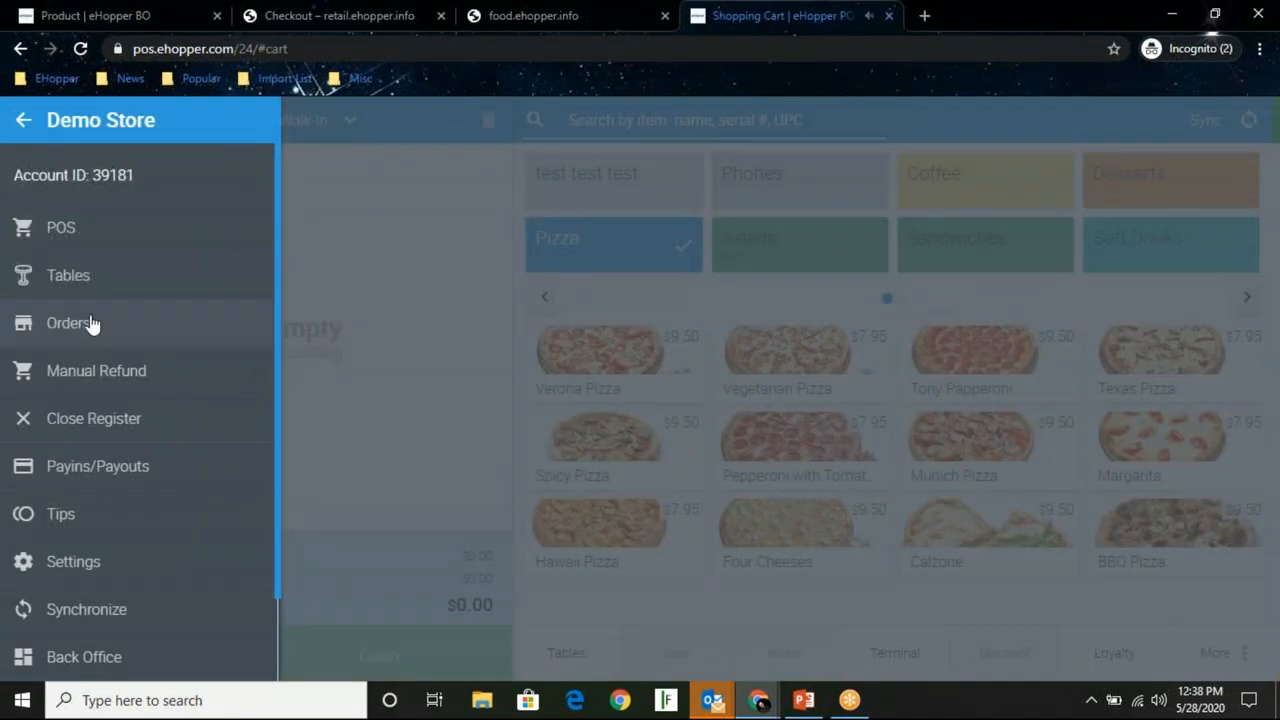
left_click(68, 322)
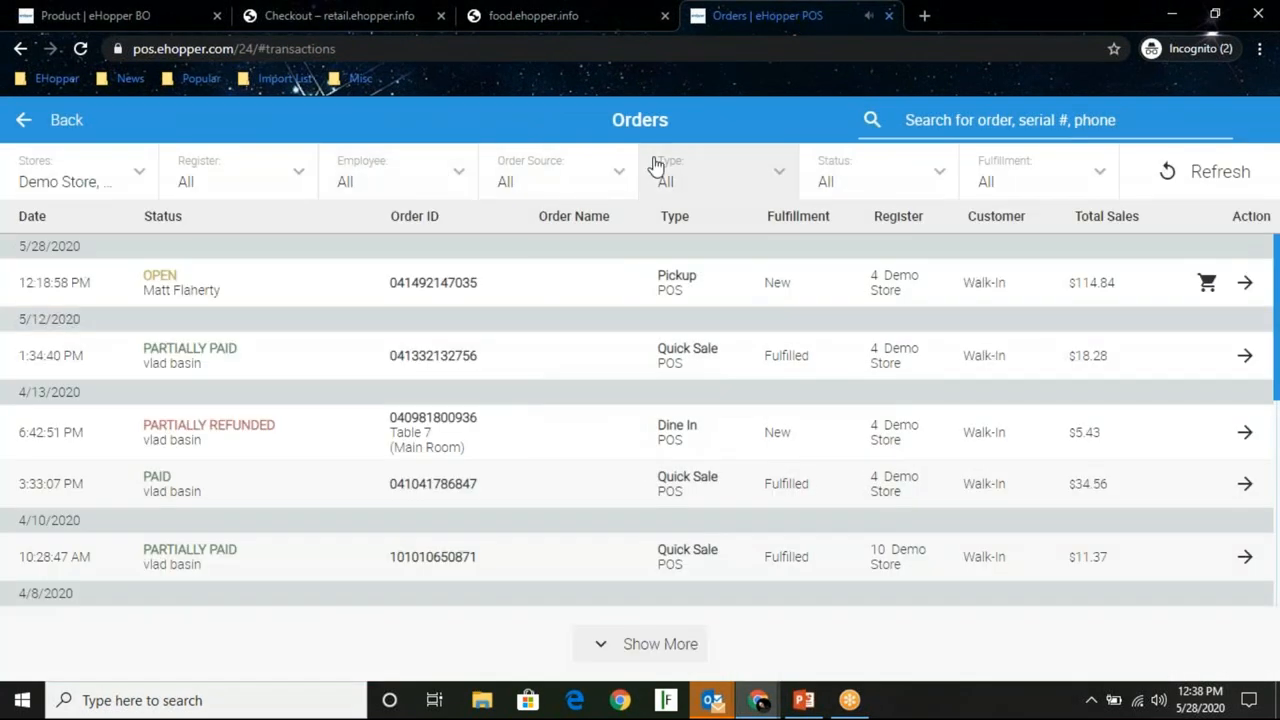
Filter orders to Online source and load the two-Americano pickup order ($9.27) into the cart
left_click(556, 172)
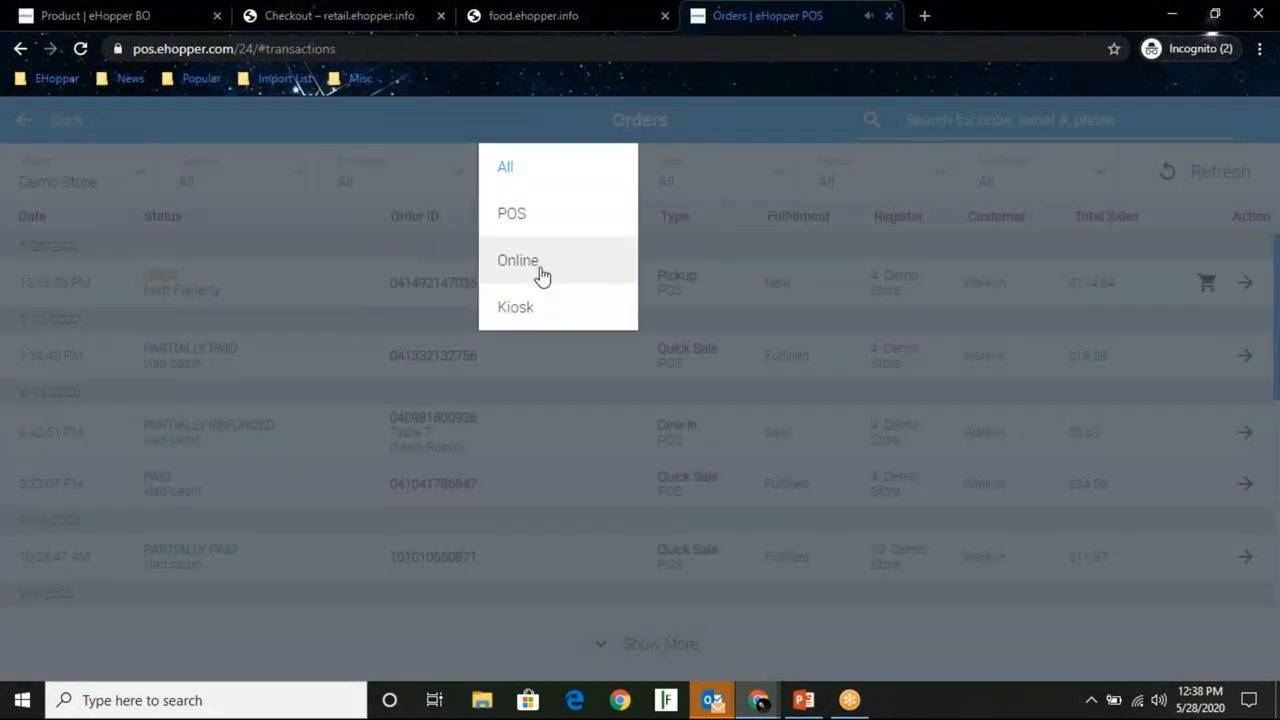
left_click(518, 260)
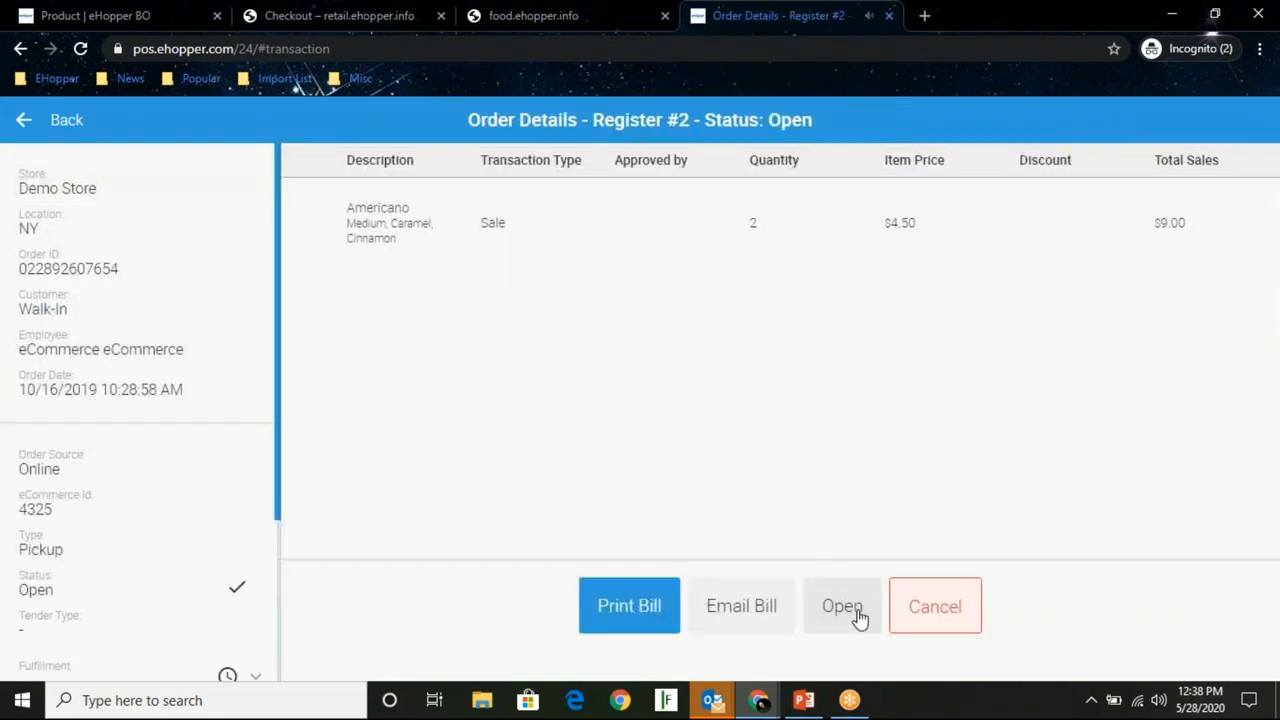
left_click(840, 606)
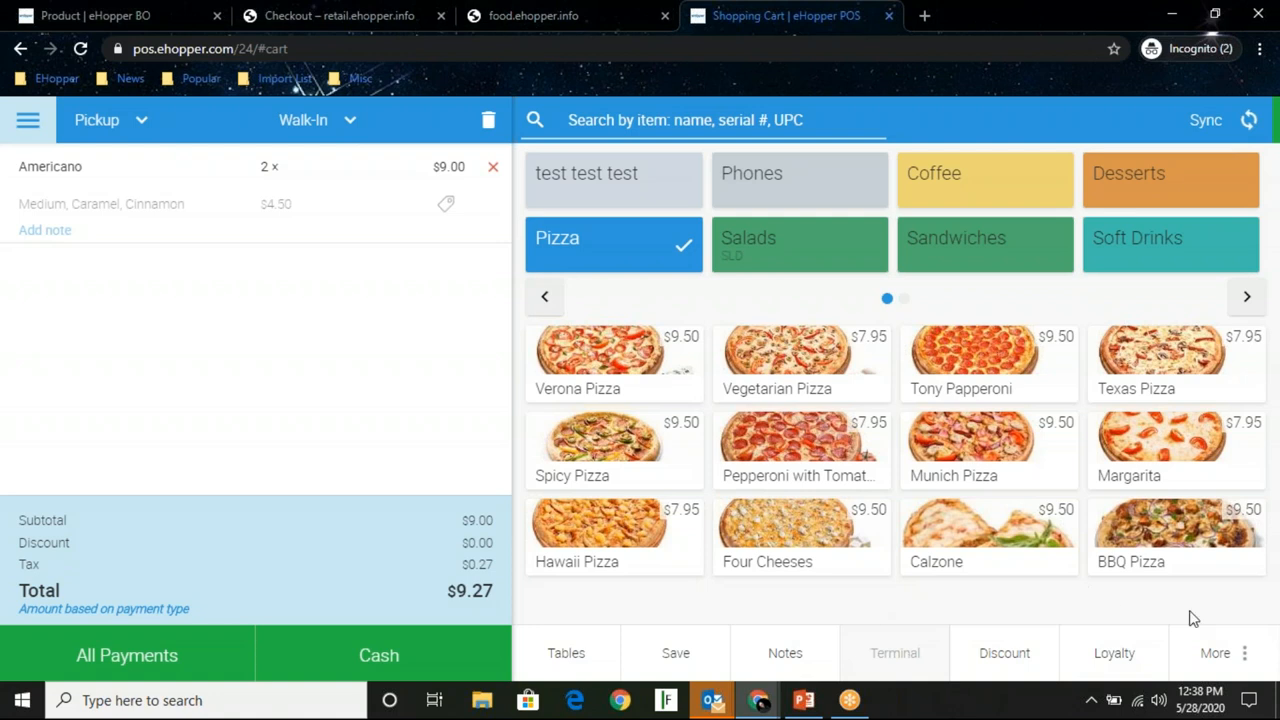
mouse_move(1228, 638)
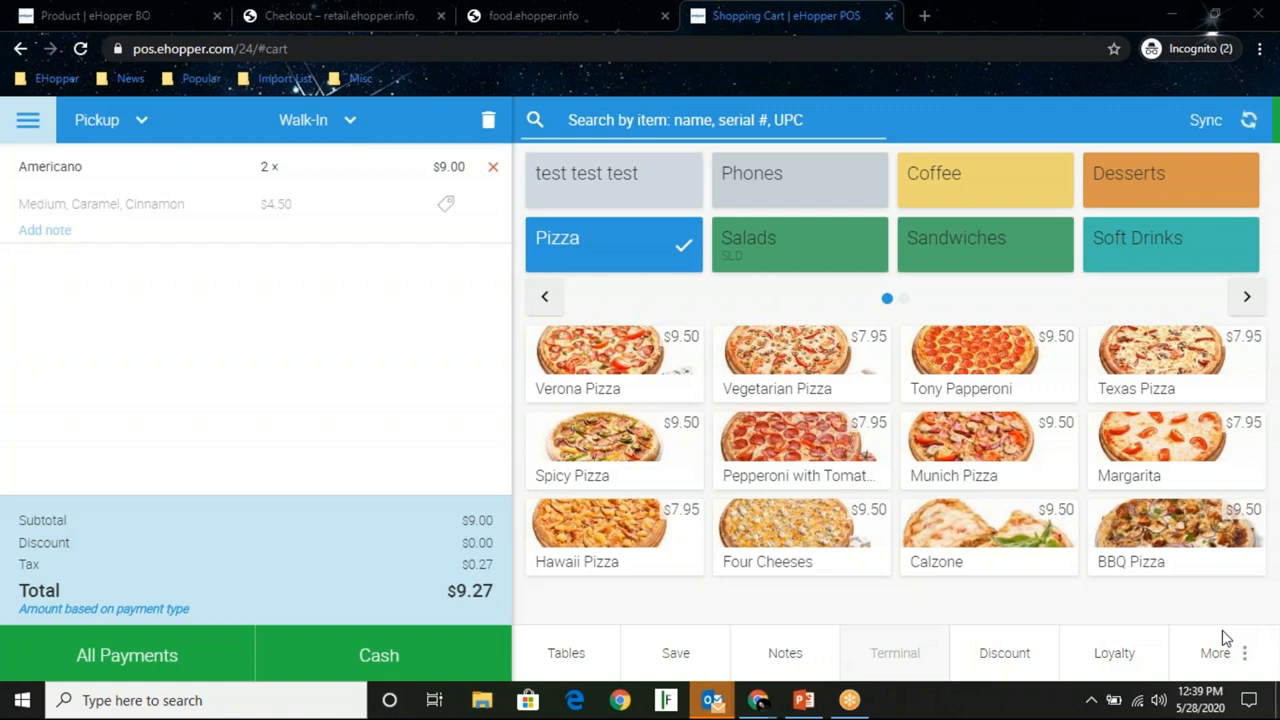
Navigate back from BasikFit checkout to the Air Pro X3 Aqua product page
left_click(532, 16)
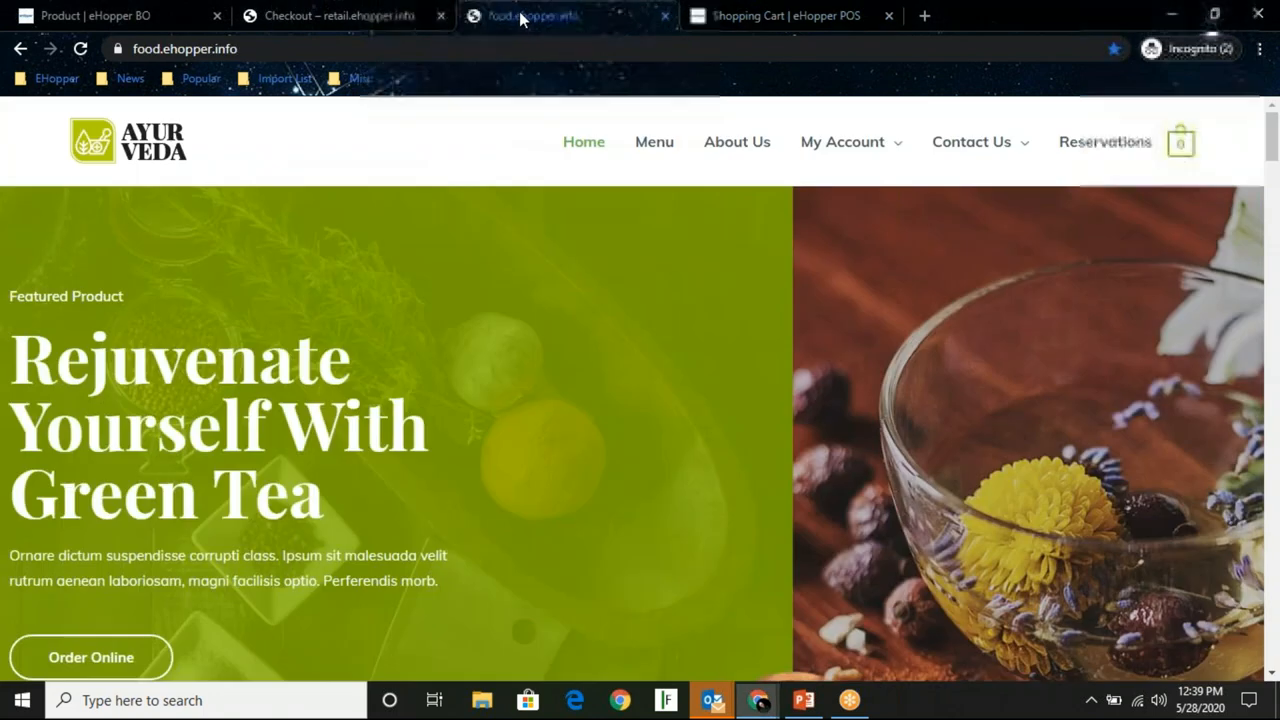
left_click(338, 16)
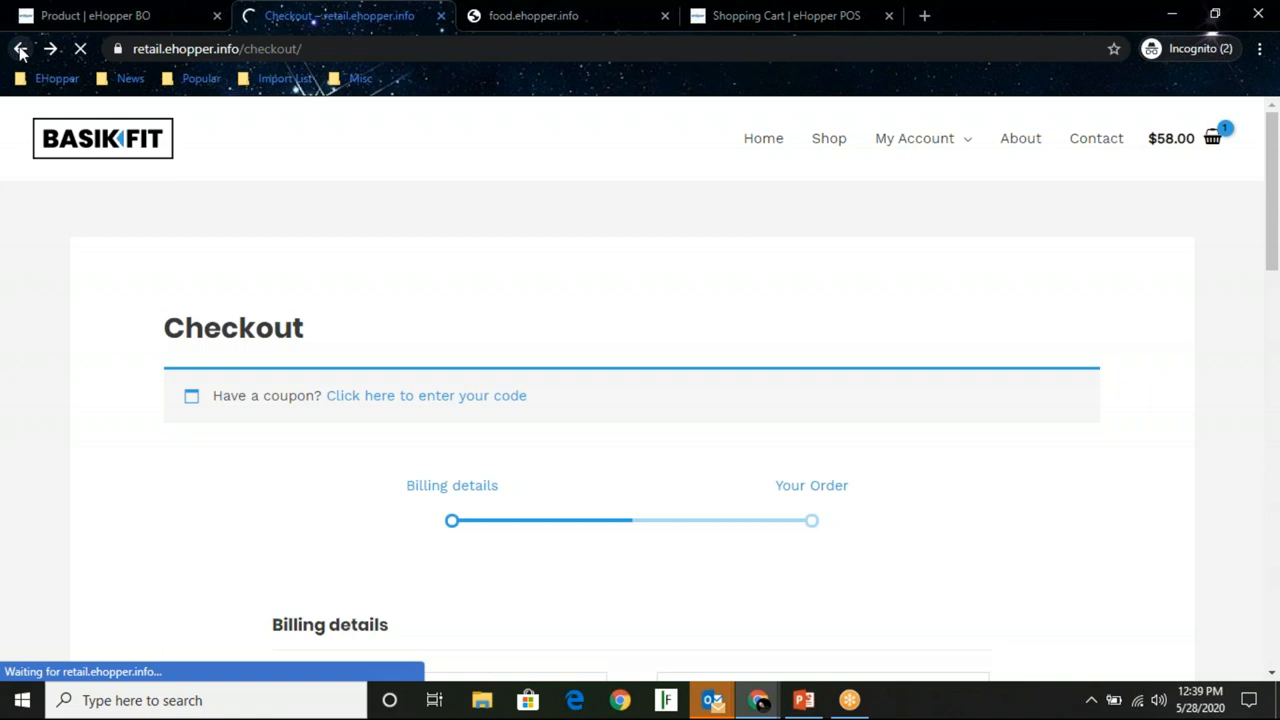
left_click(20, 48)
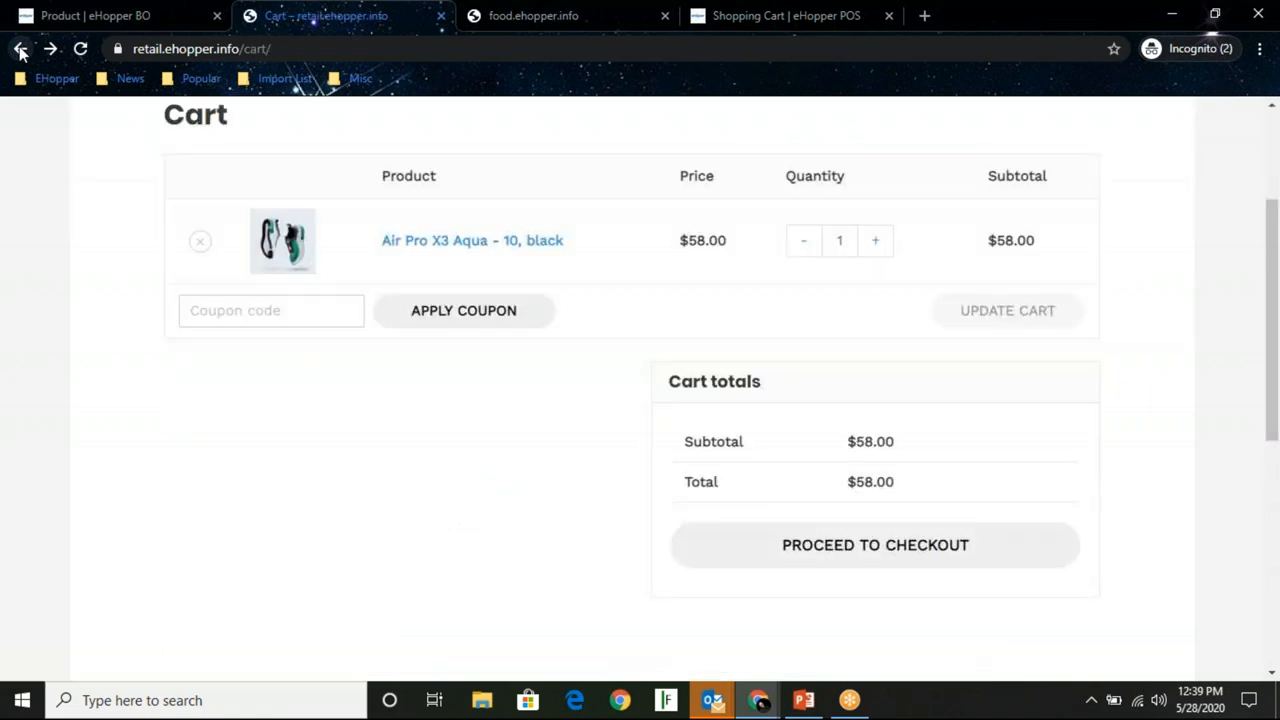
left_click(472, 240)
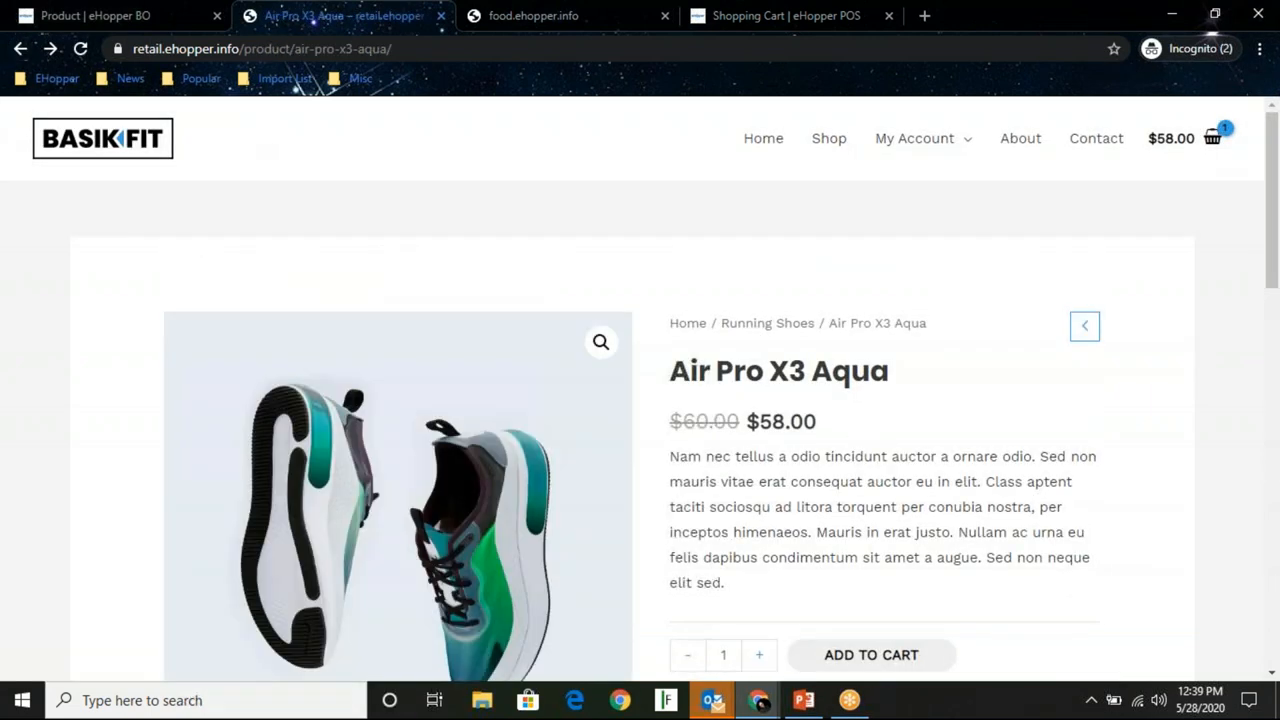
Add the Air Pro X3 Aqua running shoe to the cart
scroll("down", 3)
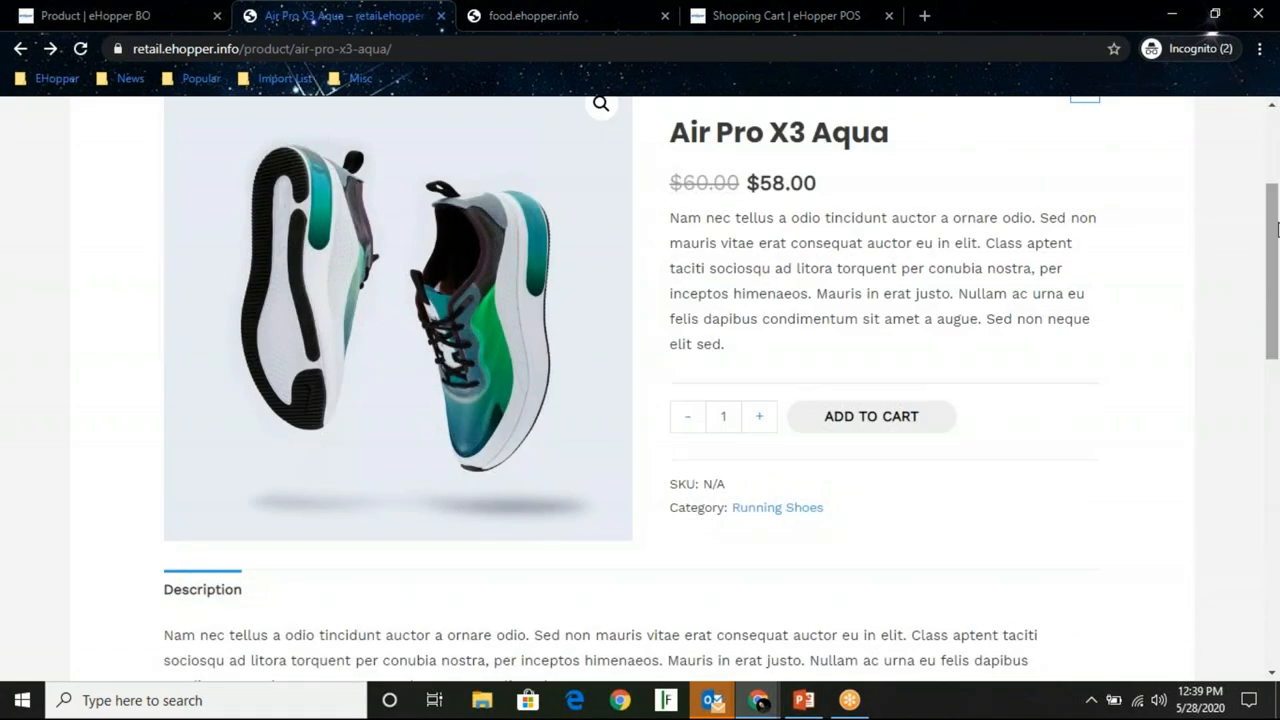
left_click(870, 416)
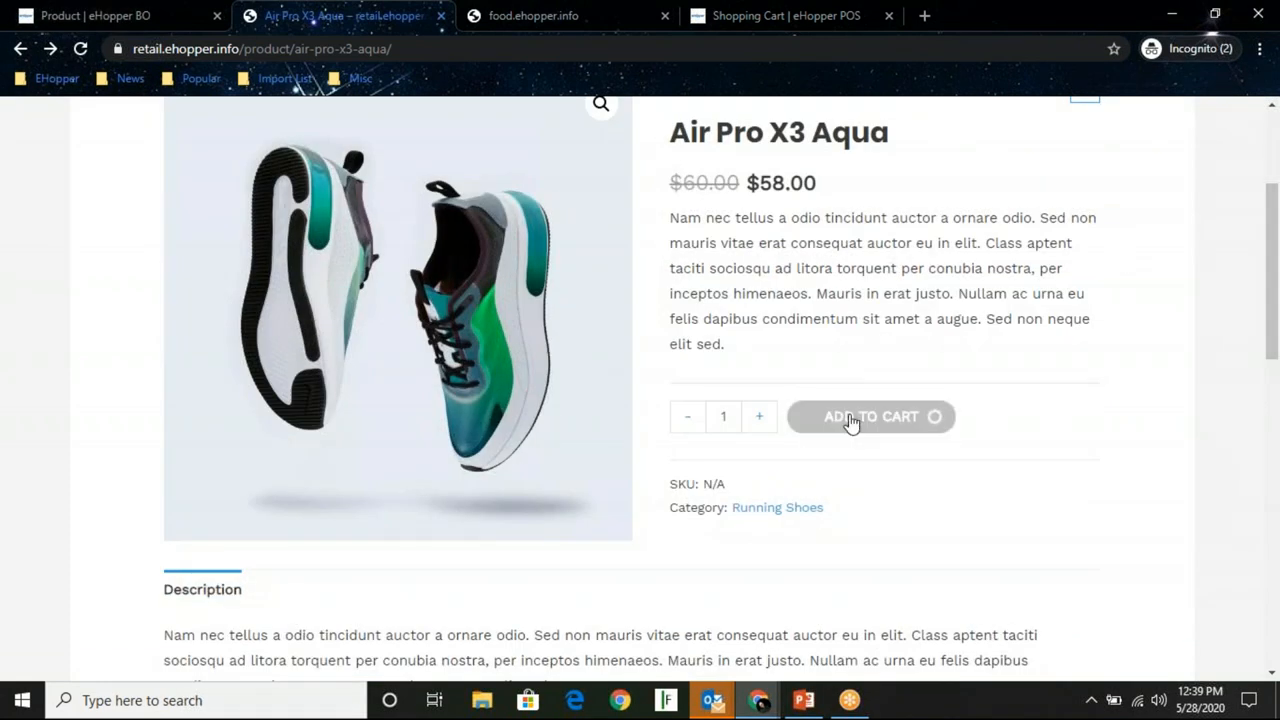
left_click(870, 416)
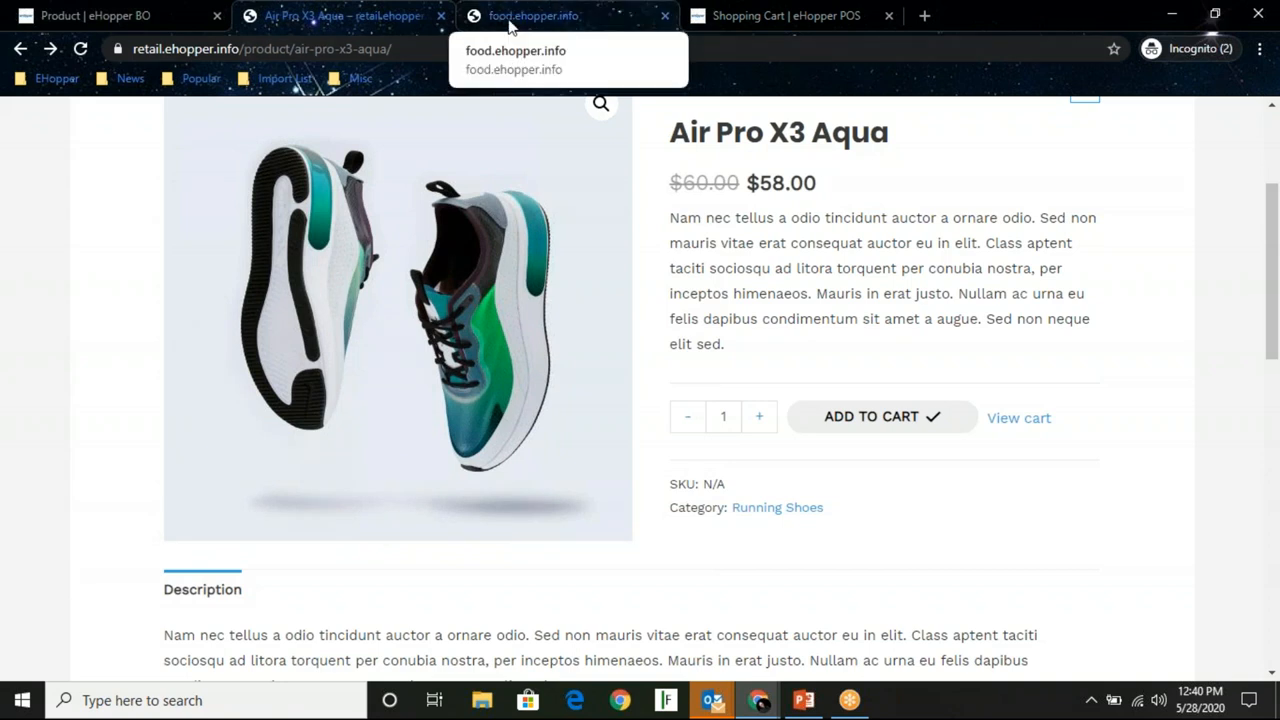
Save the $9.27 Americano pickup order, bringing up the Save Order screen with a blank name
left_click(784, 16)
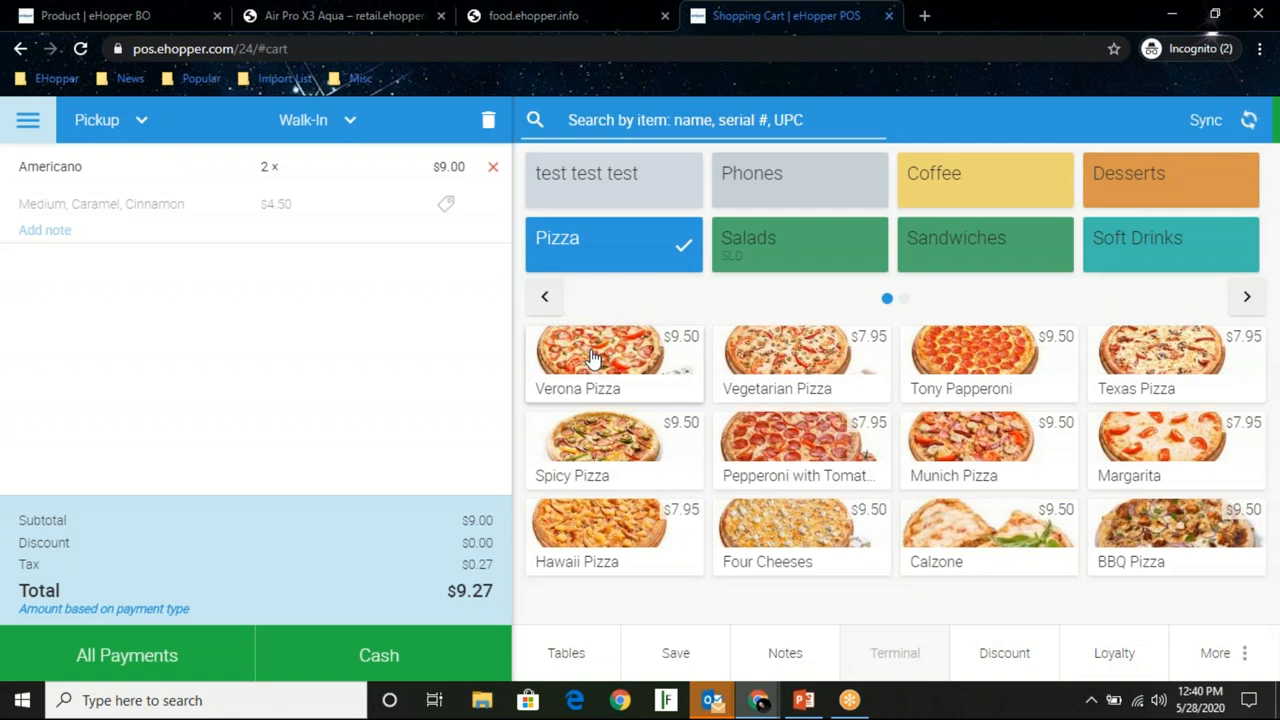
left_click(676, 652)
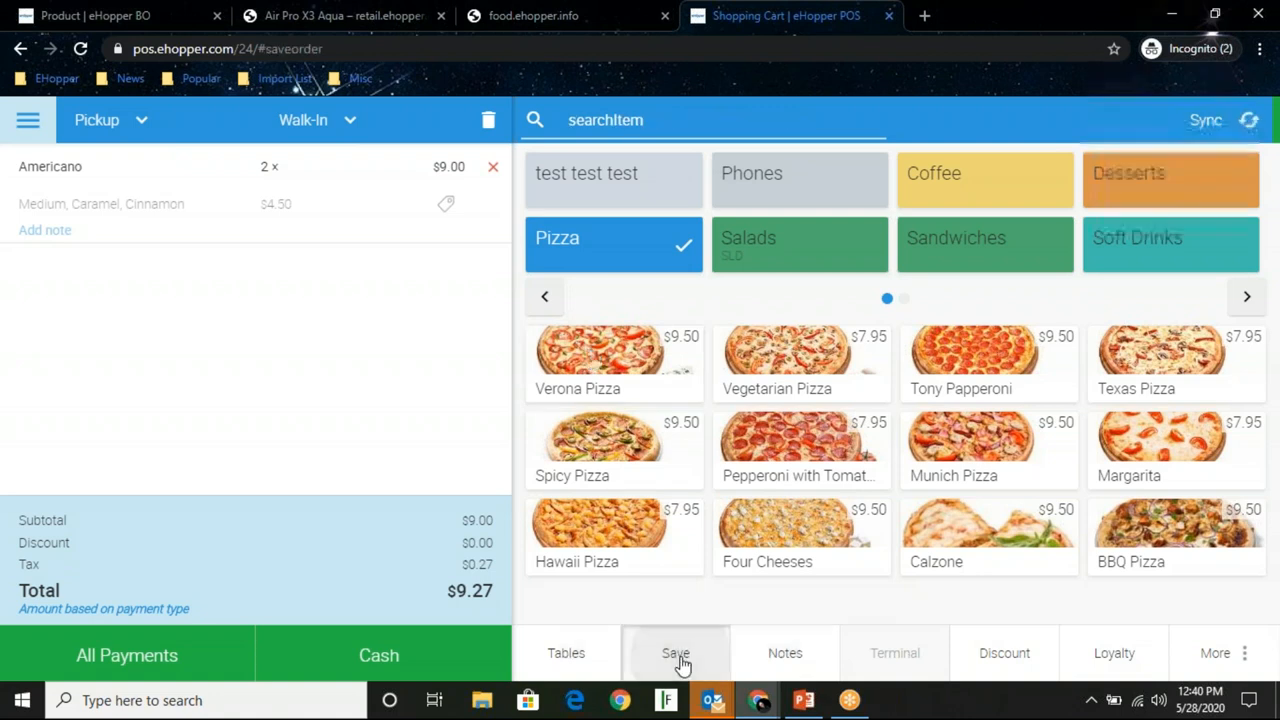
left_click(676, 652)
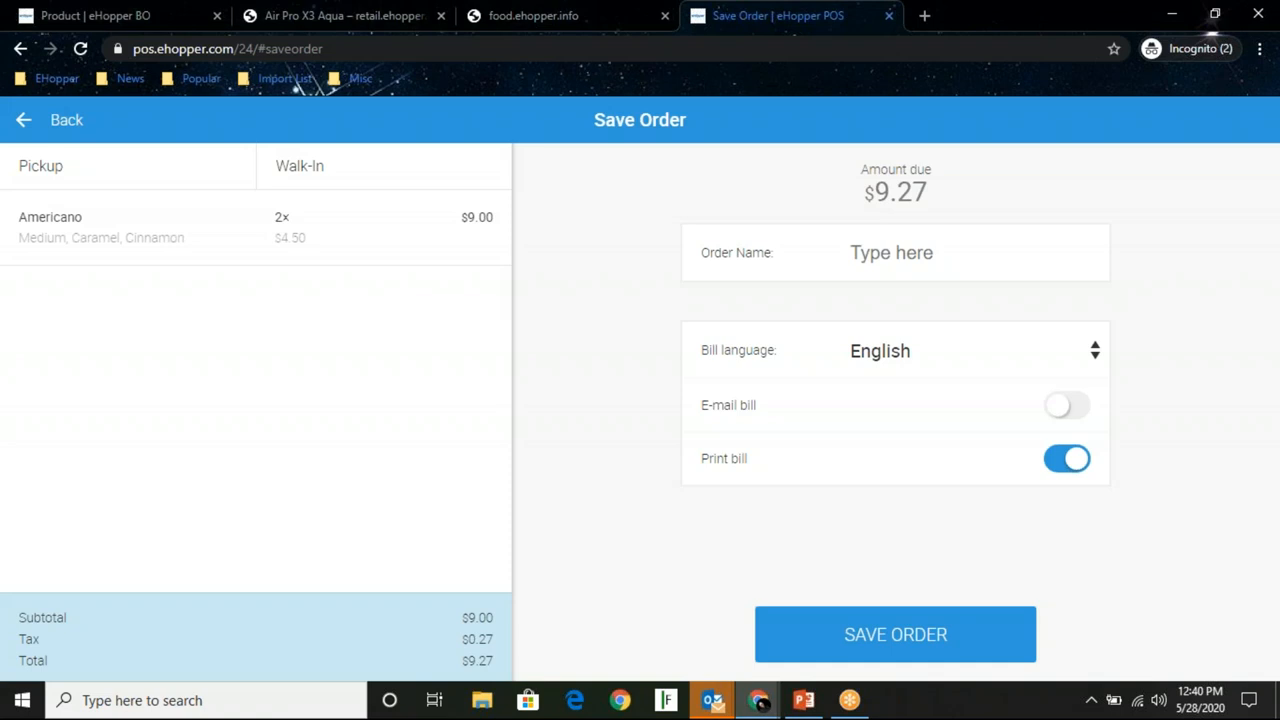
mouse_move(1258, 612)
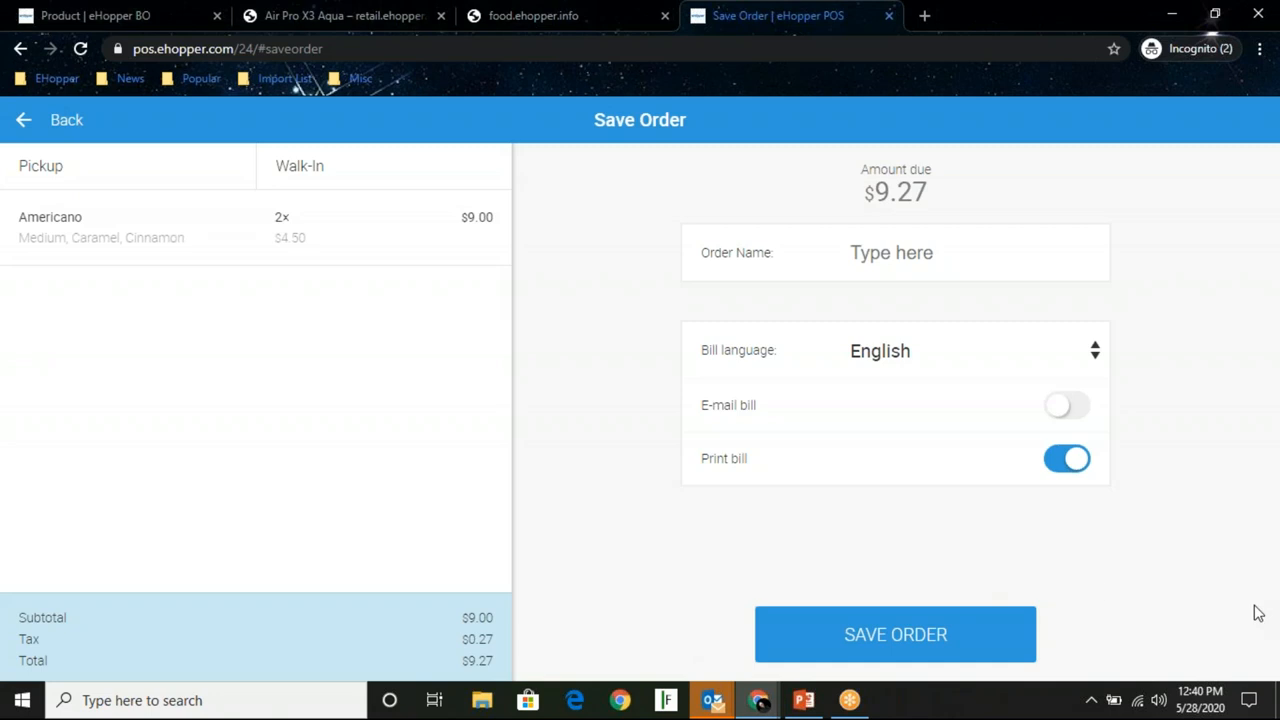
mouse_move(1224, 640)
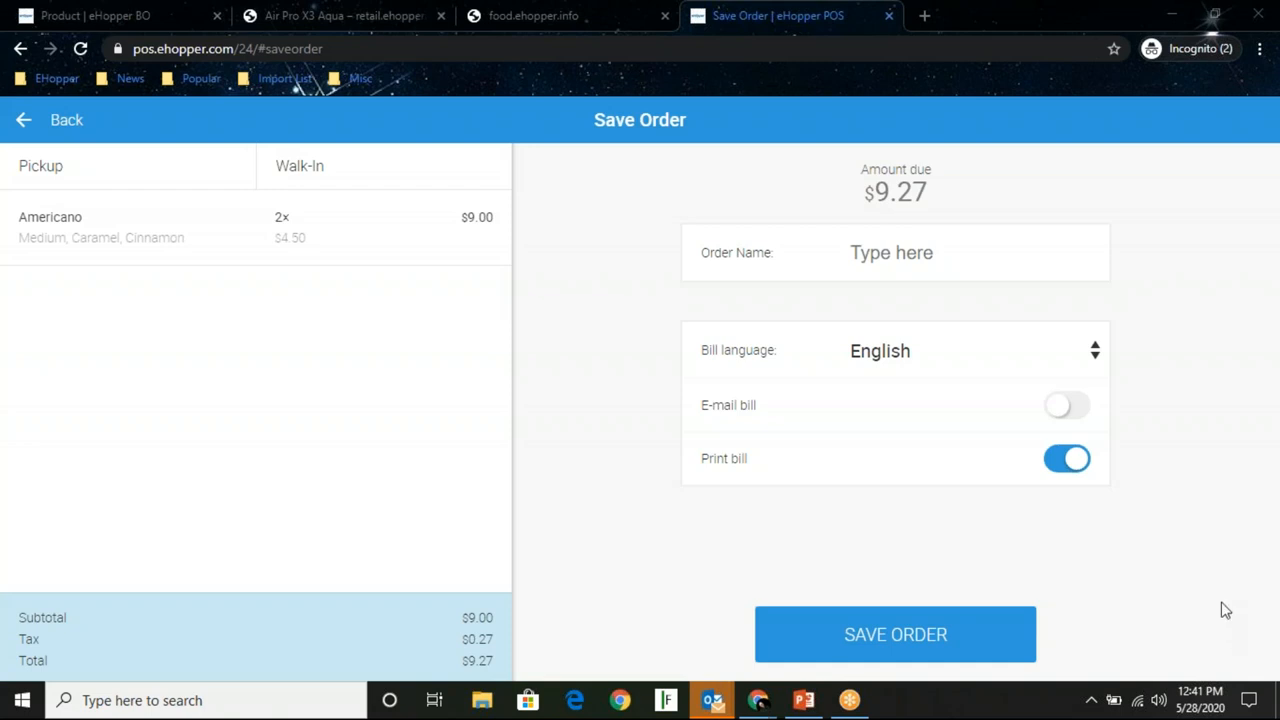
mouse_move(1224, 644)
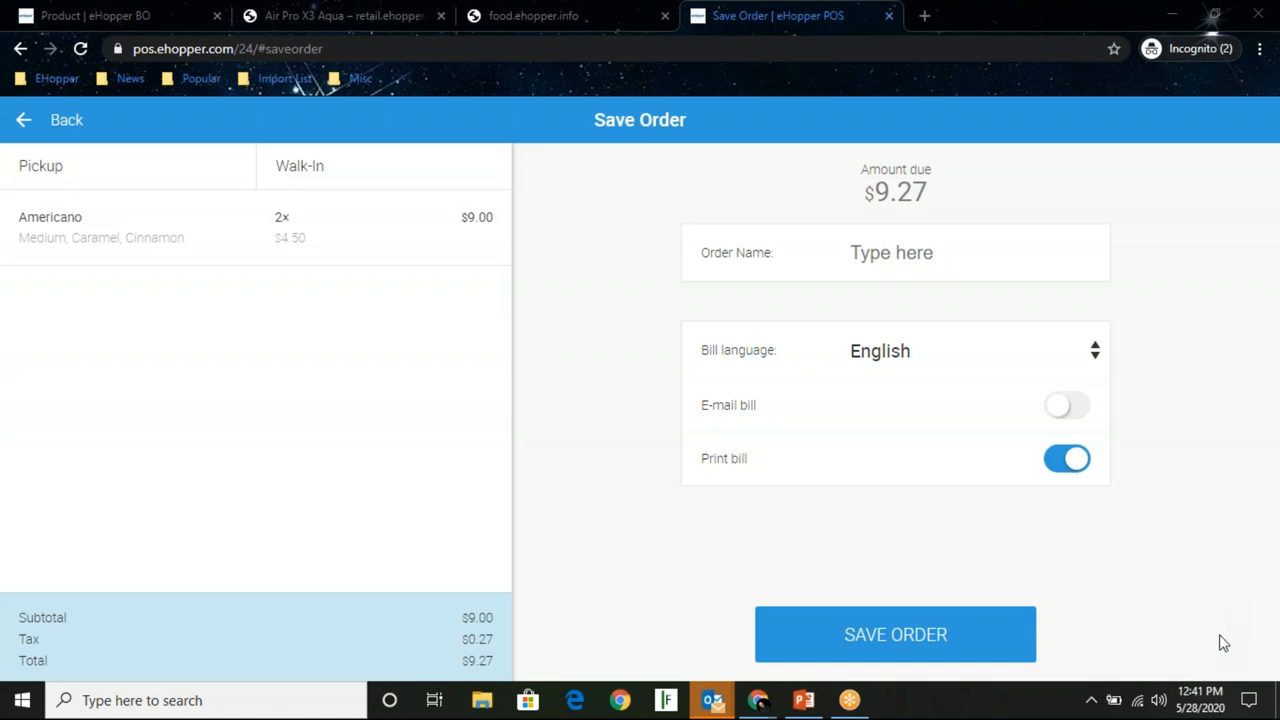